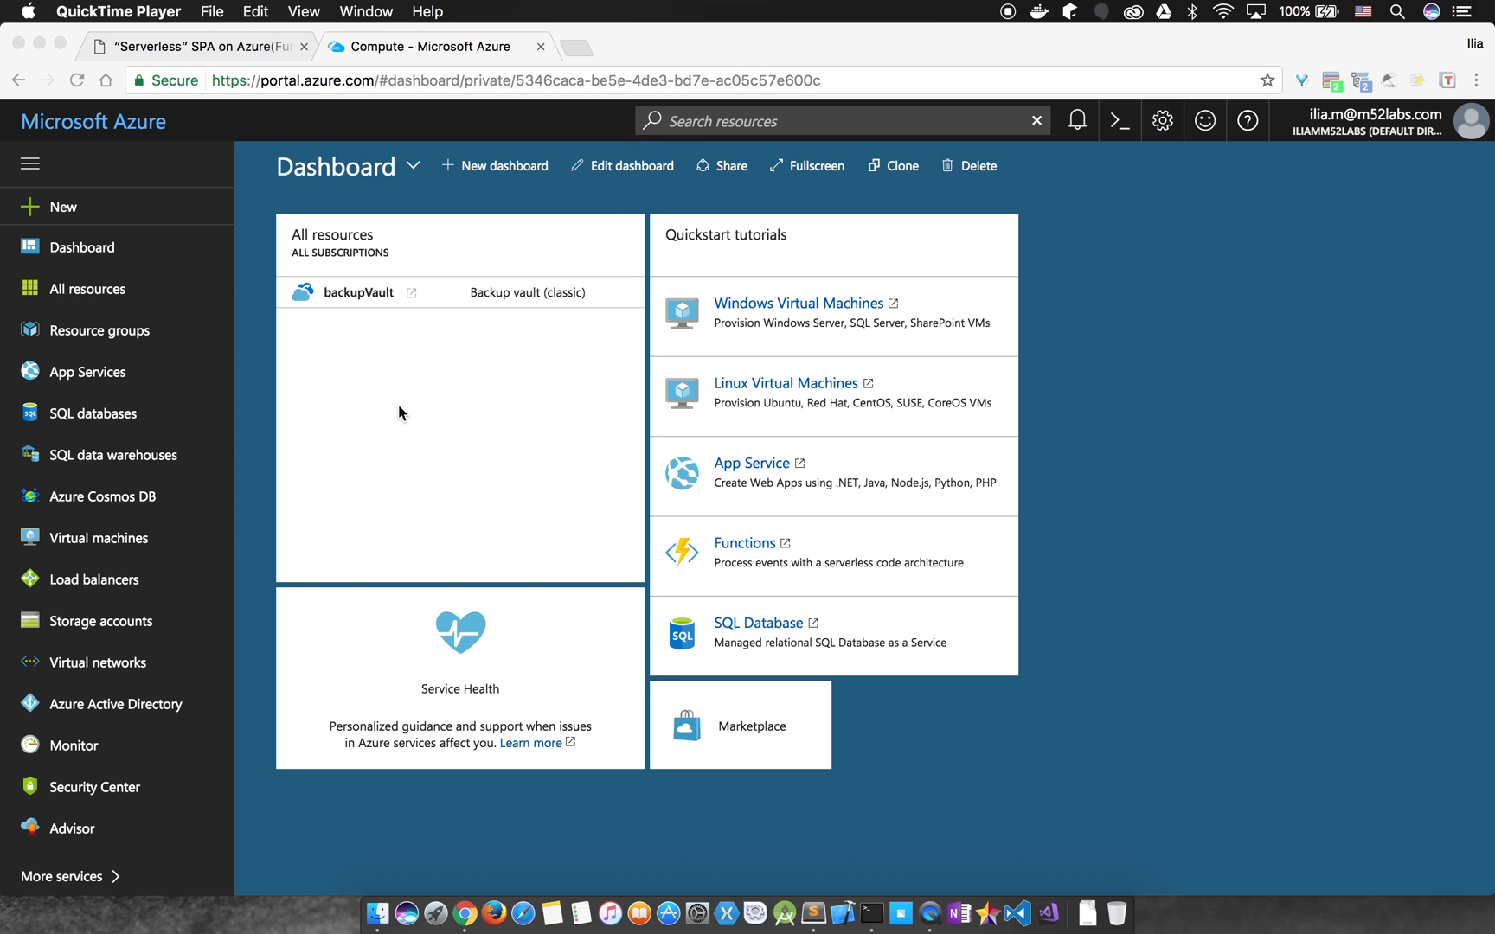
- Create function app m52-serverless-tut on the consumption plan in West Europe, with renamed storage
click(64, 206)
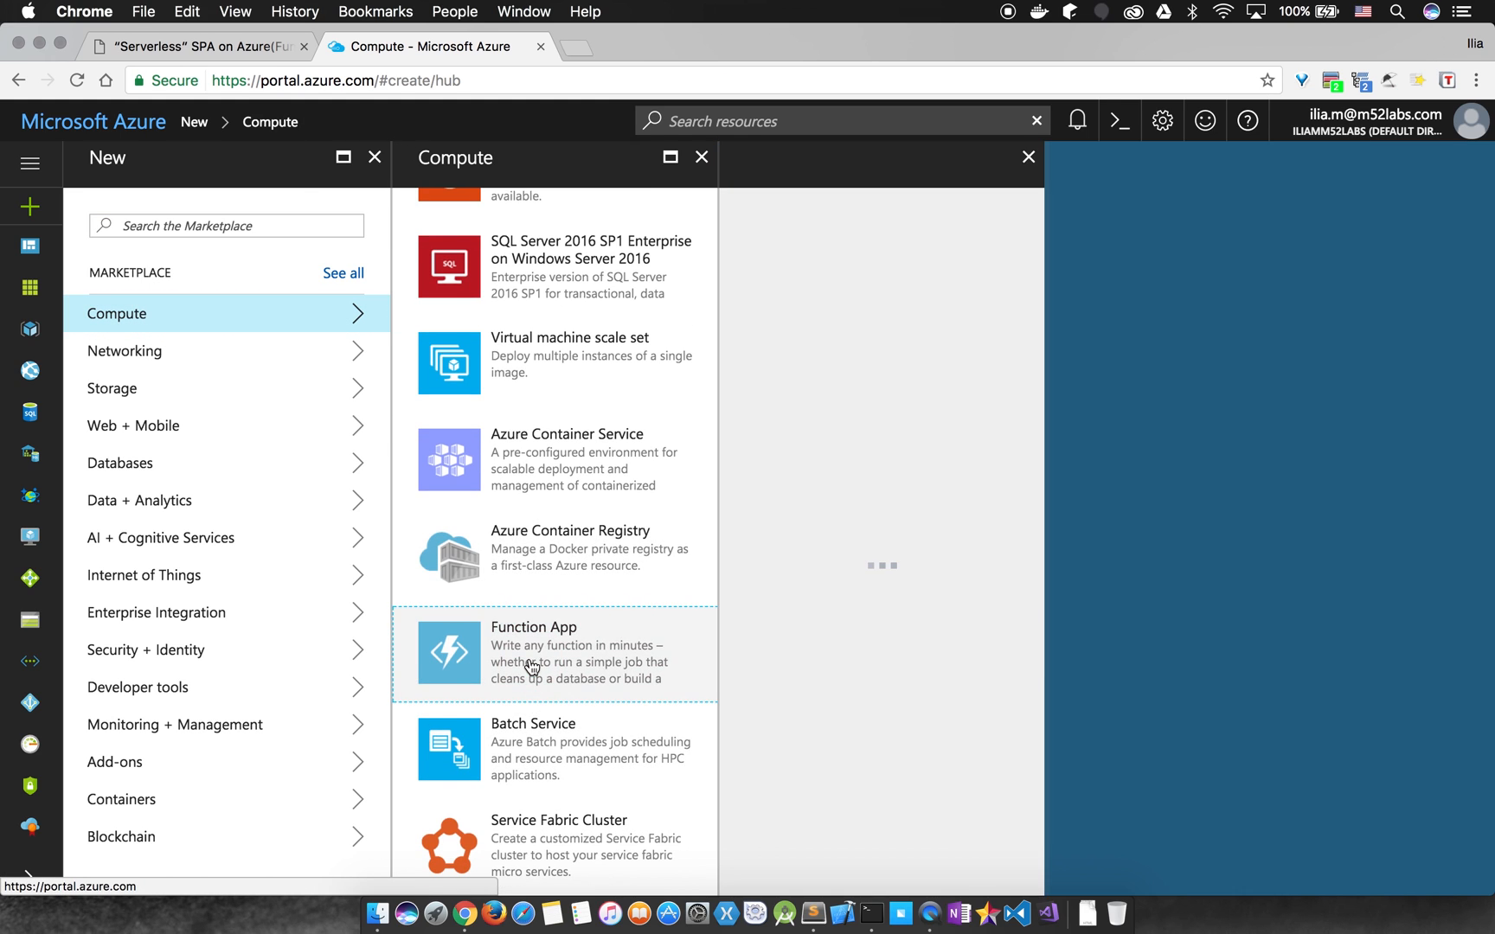
click(533, 653)
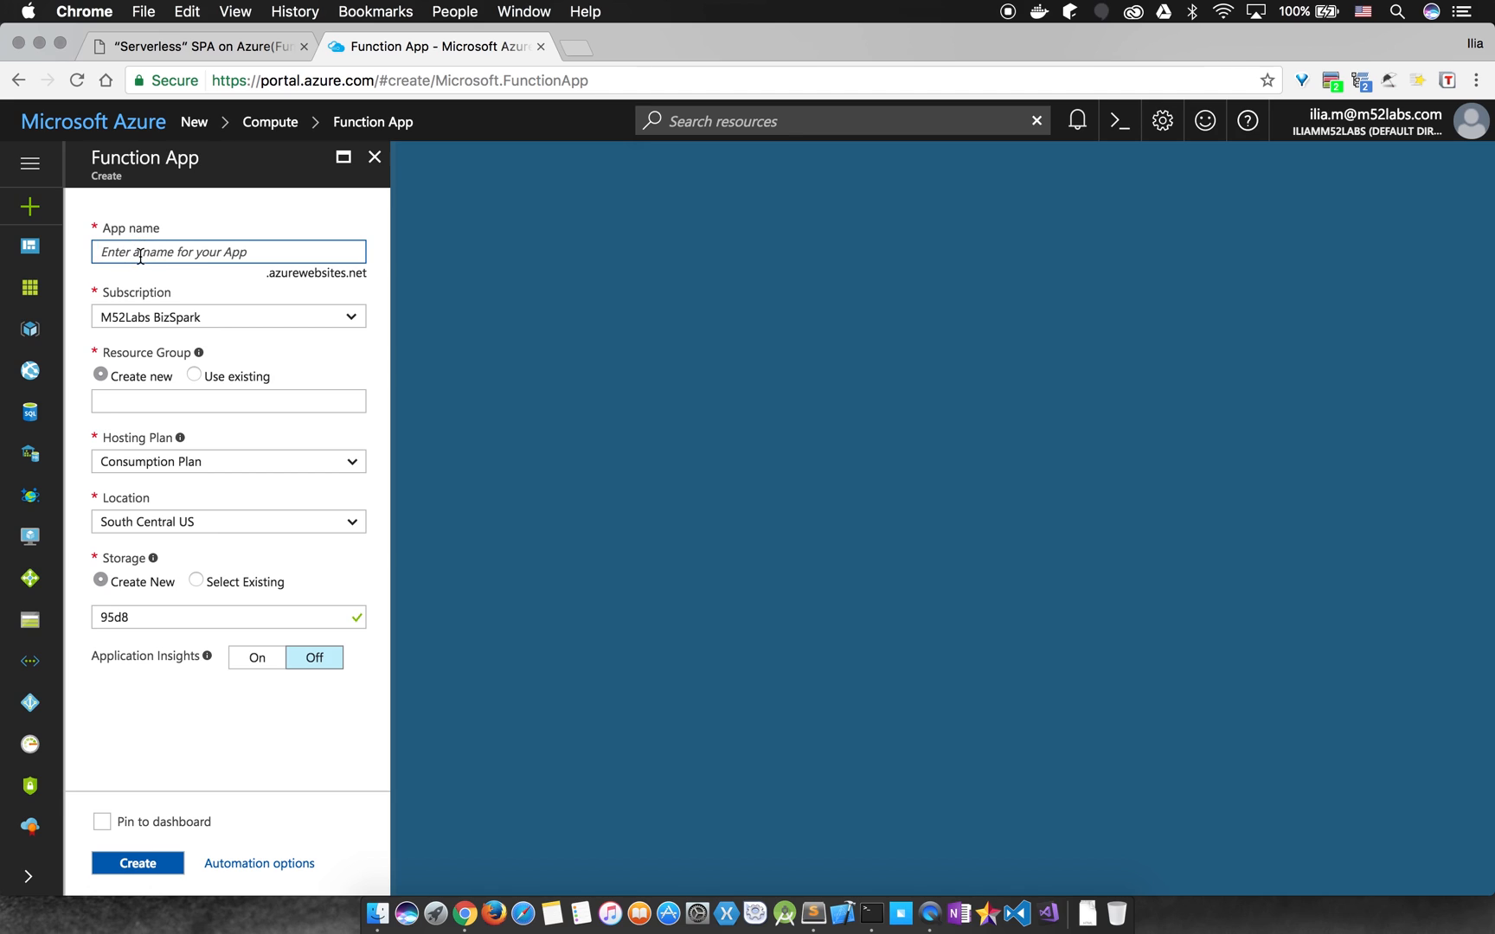
text(m52-serverless-tut)
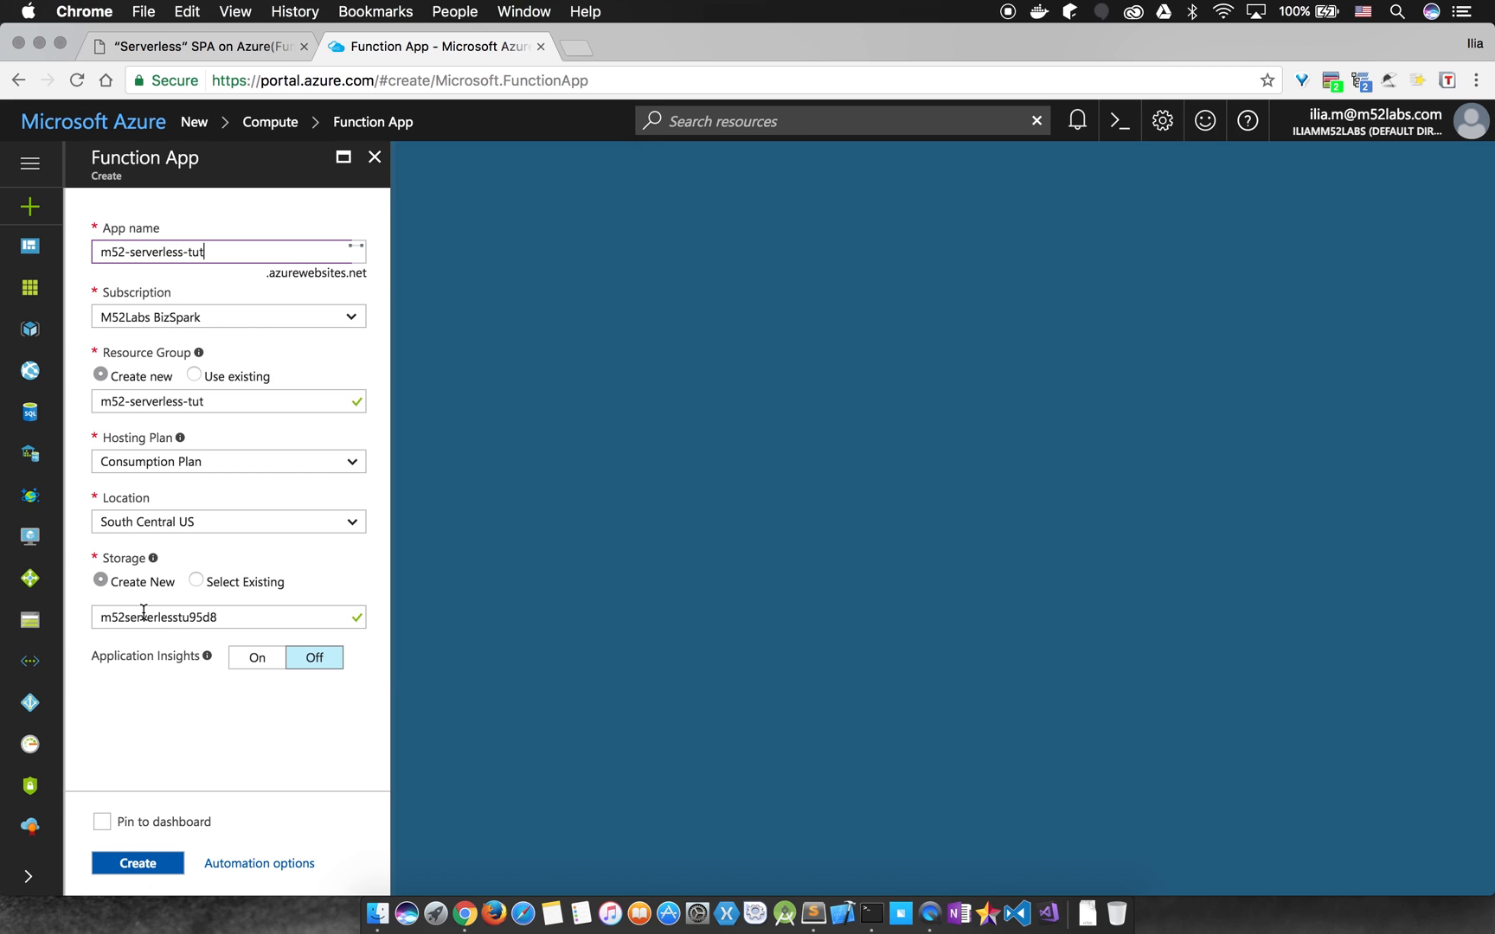
click(227, 461)
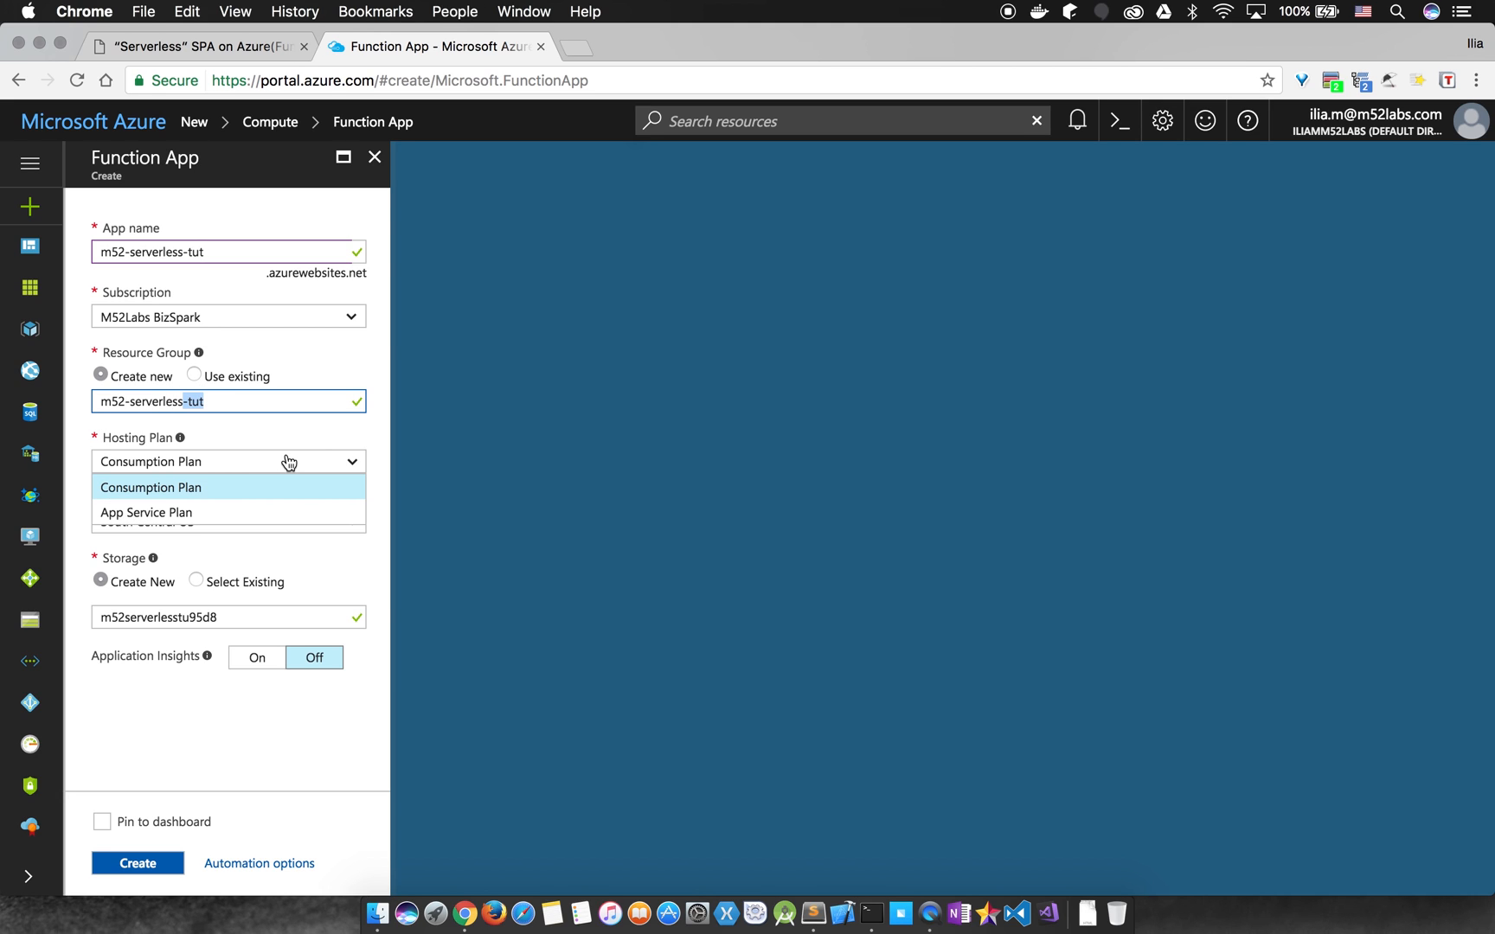
click(151, 487)
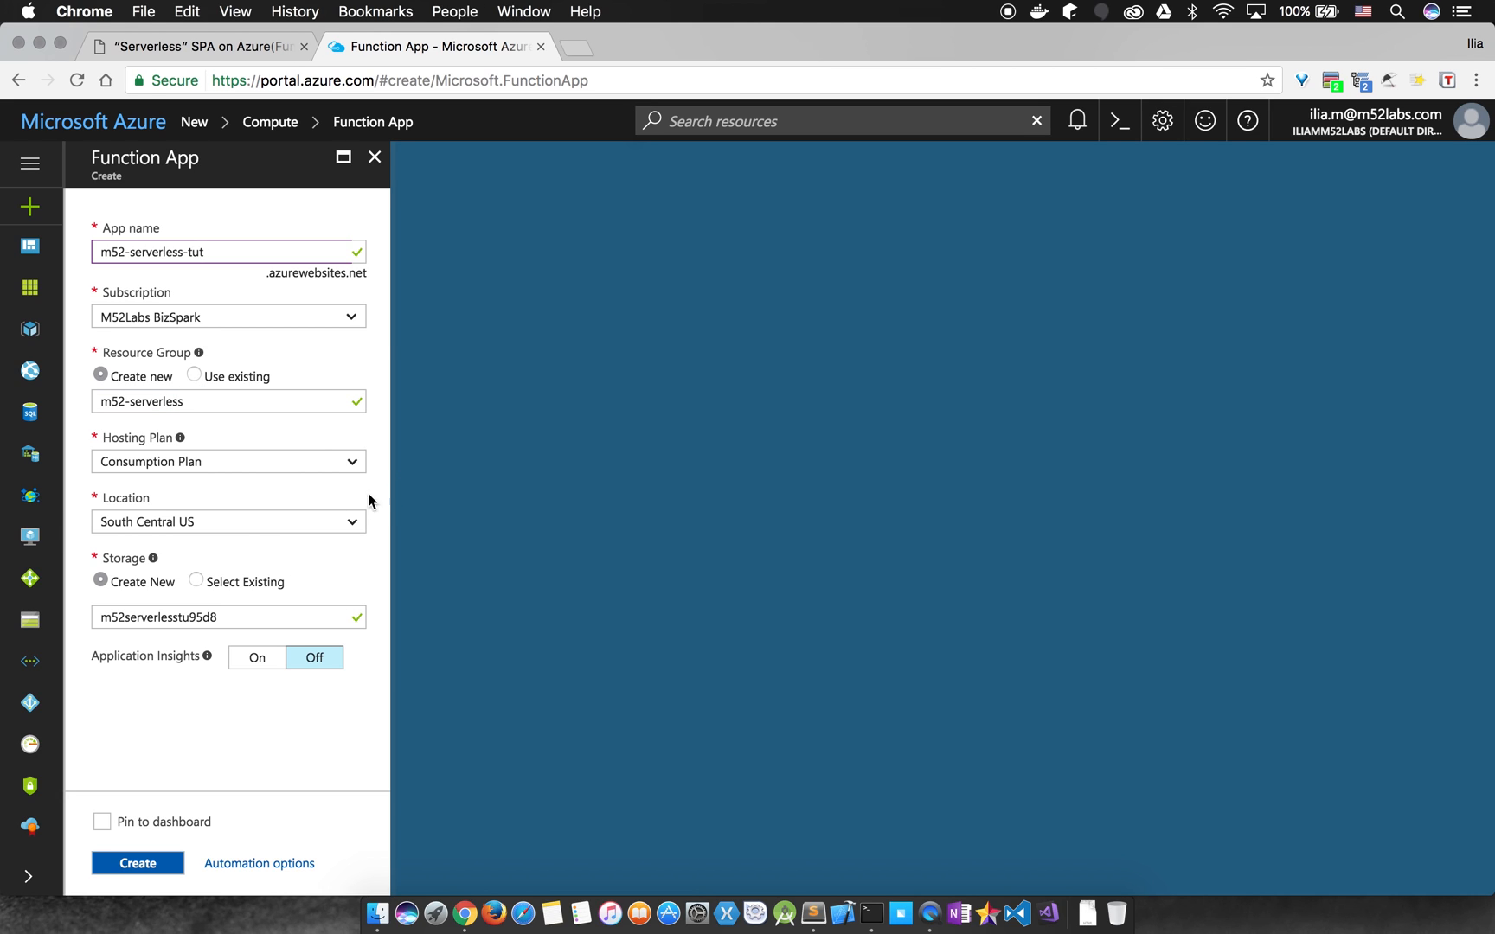
click(226, 522)
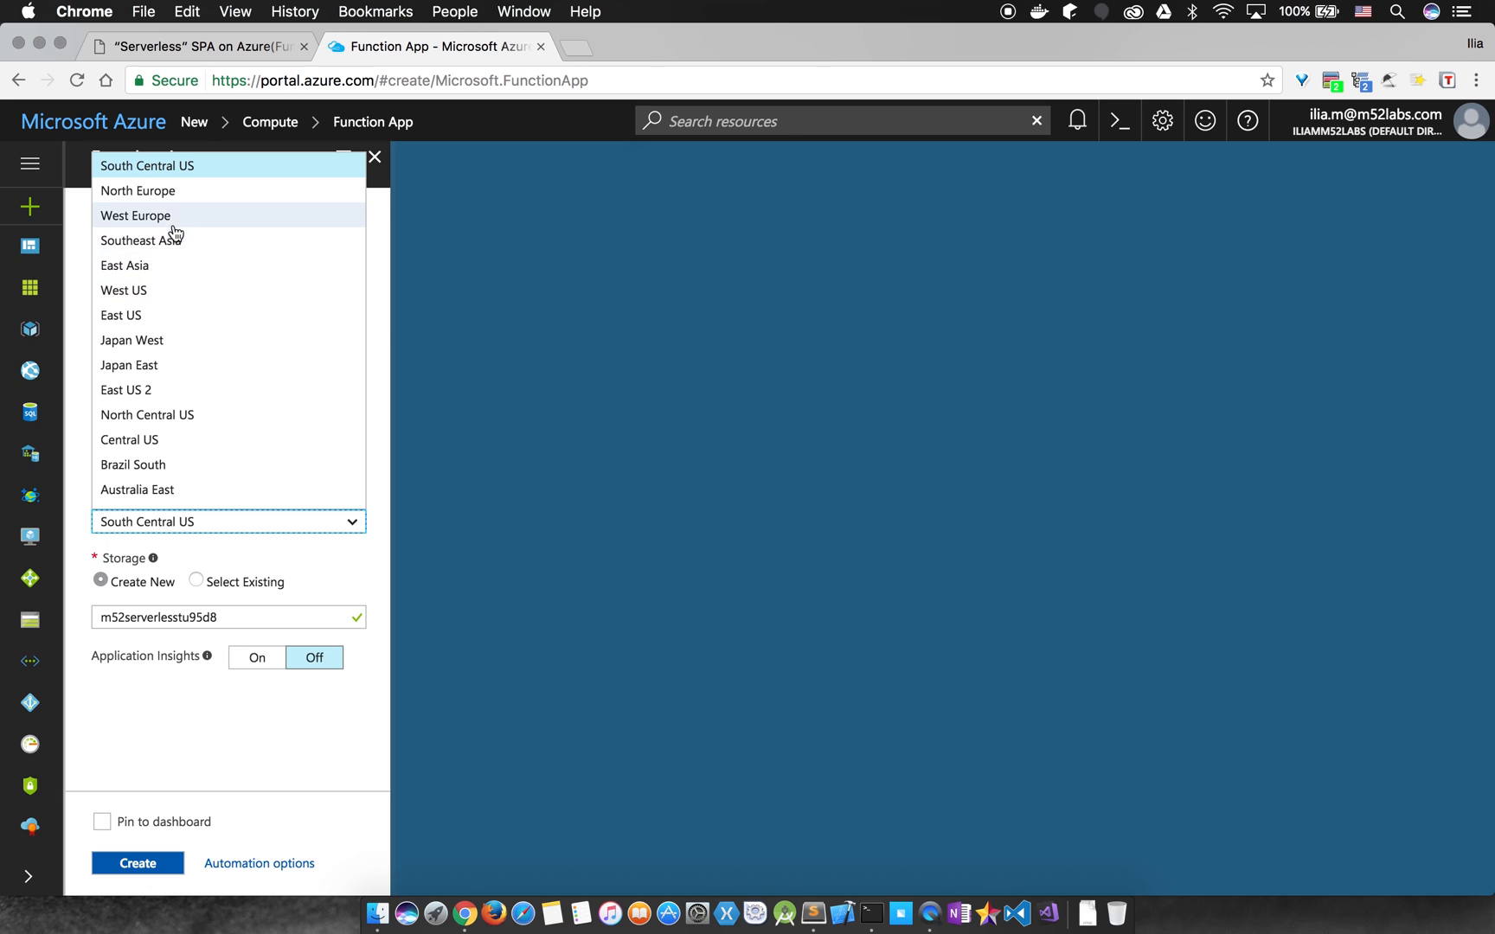
click(135, 215)
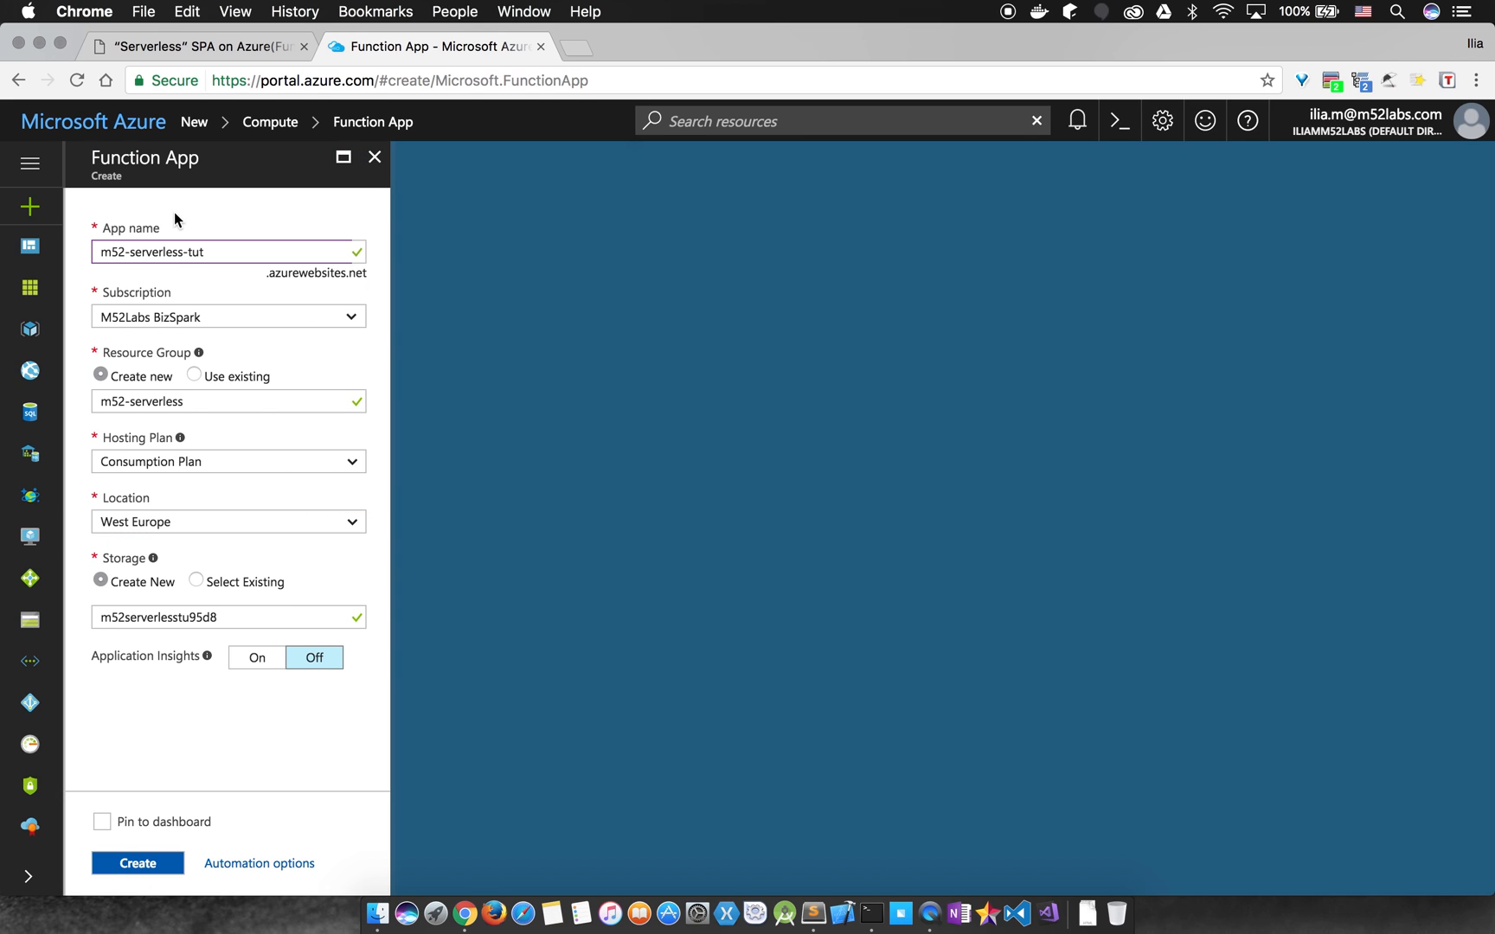
click(227, 616)
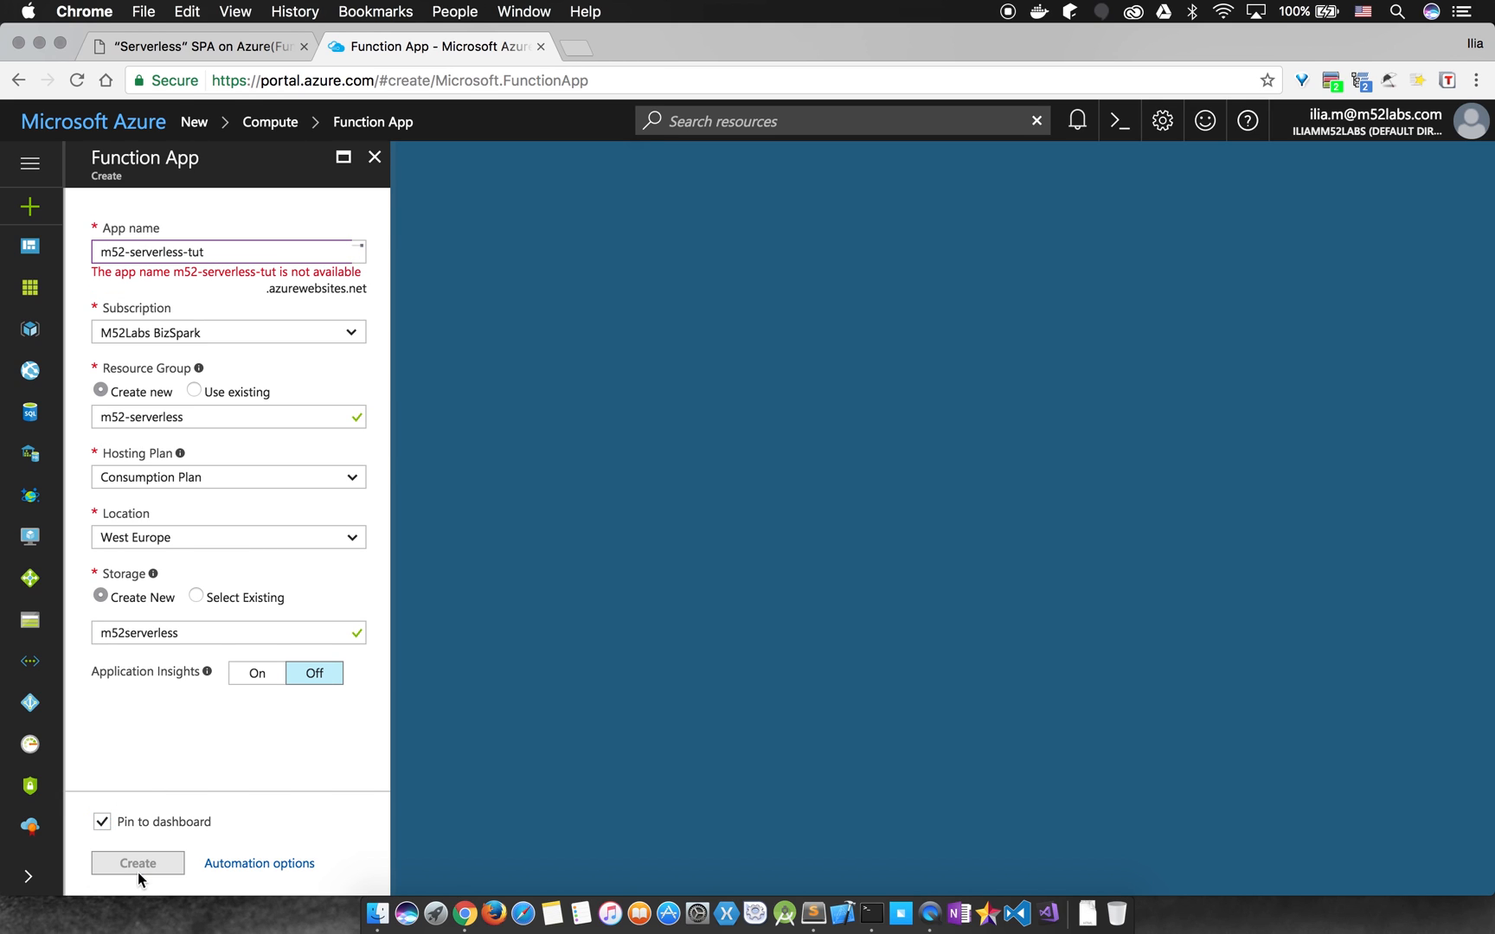
click(138, 863)
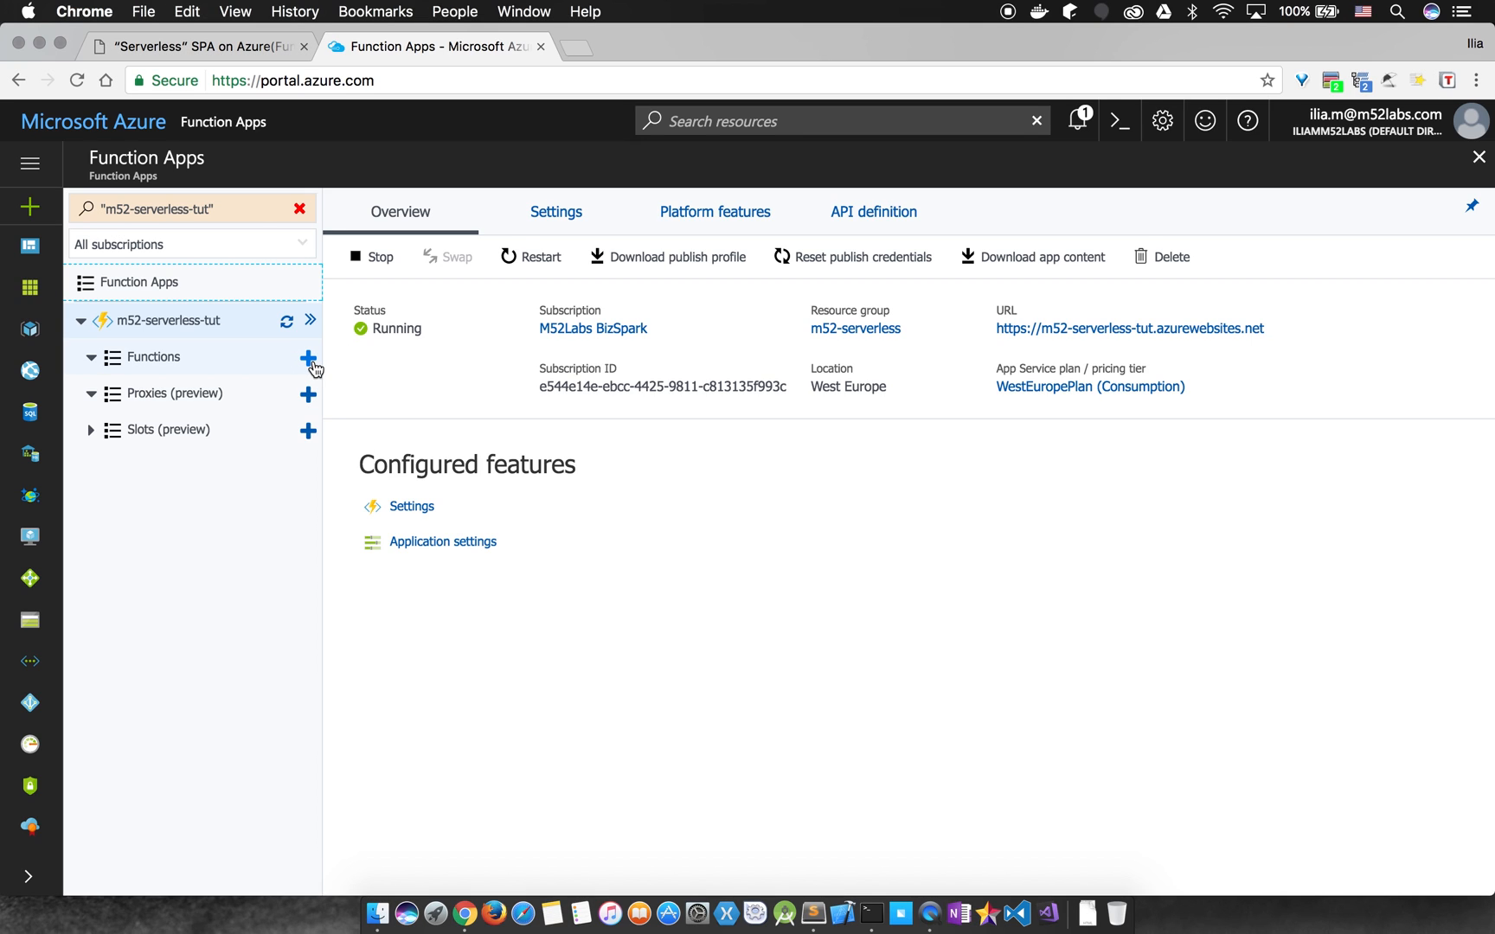
- Add a custom HttpTrigger JavaScript function named messages to the app
click(307, 358)
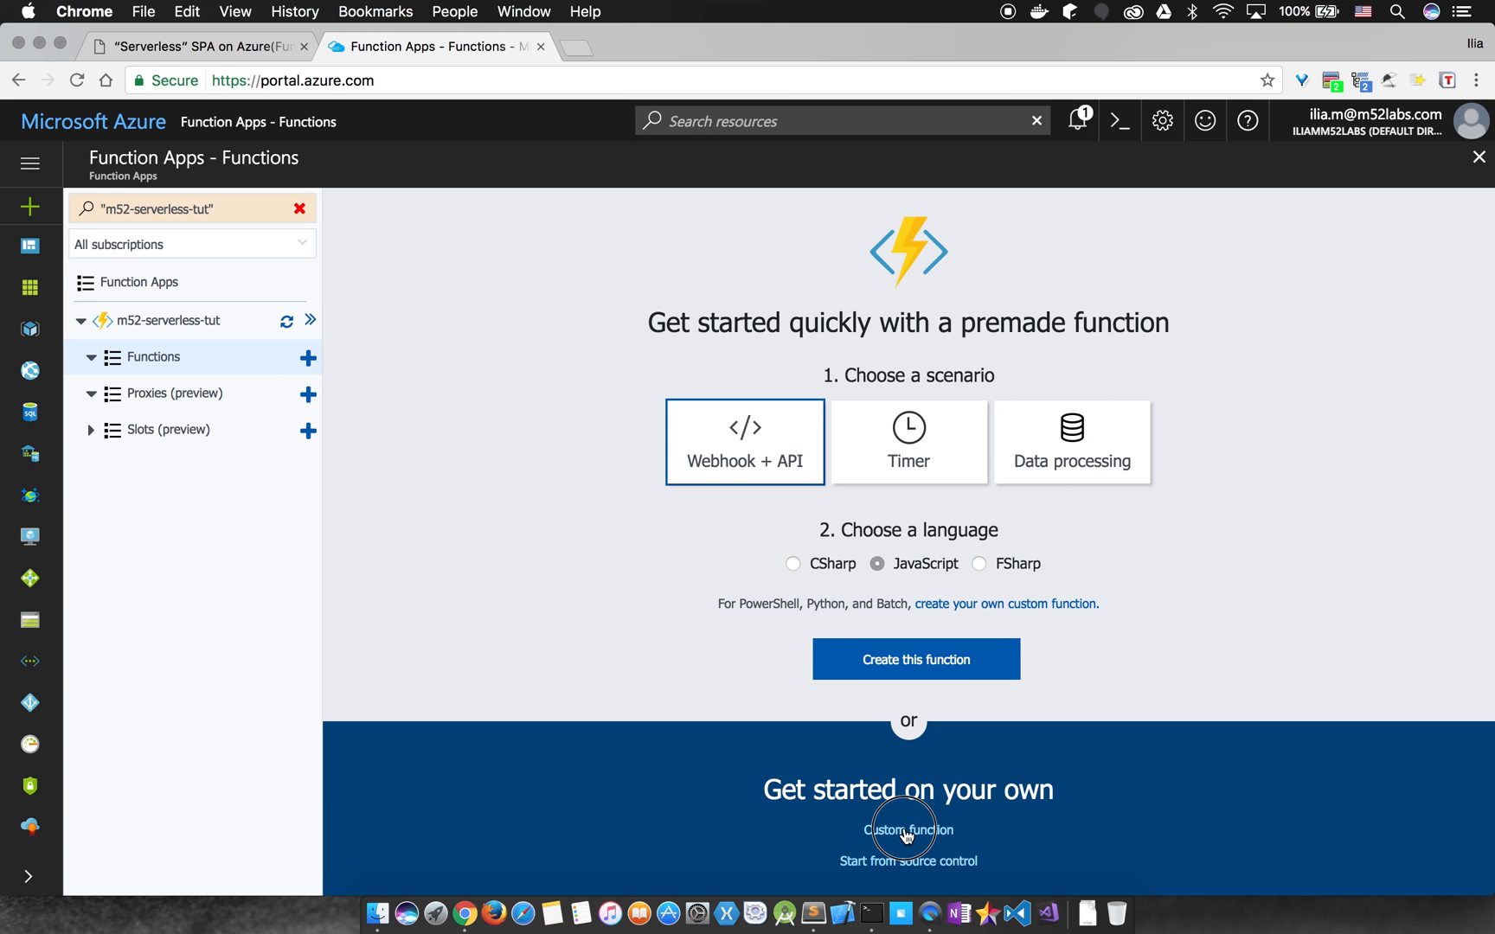
click(906, 830)
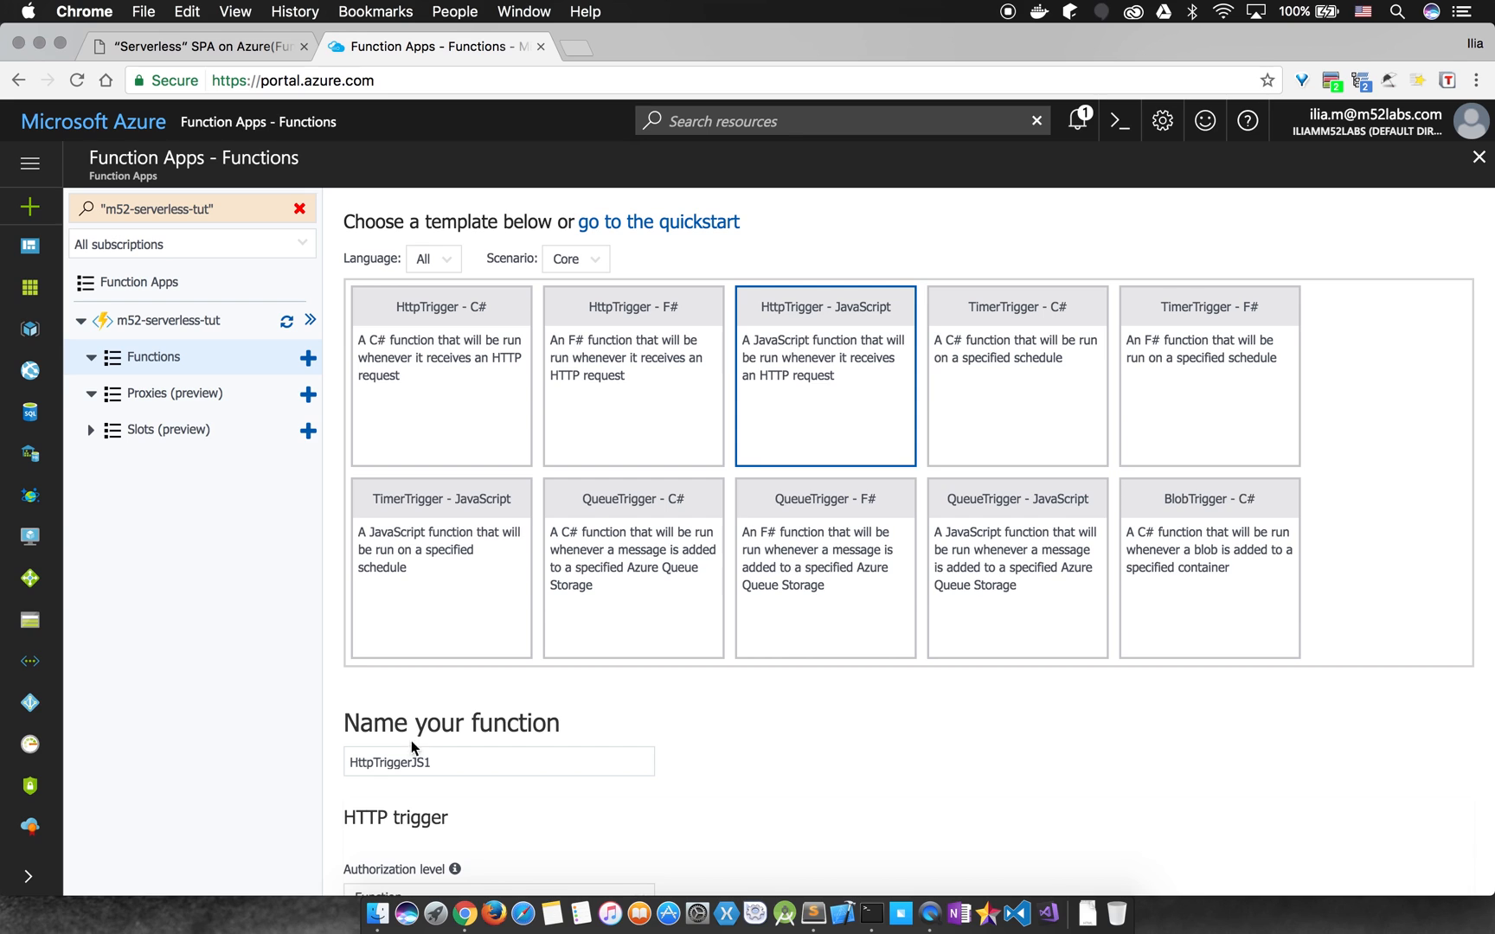
text(messages)
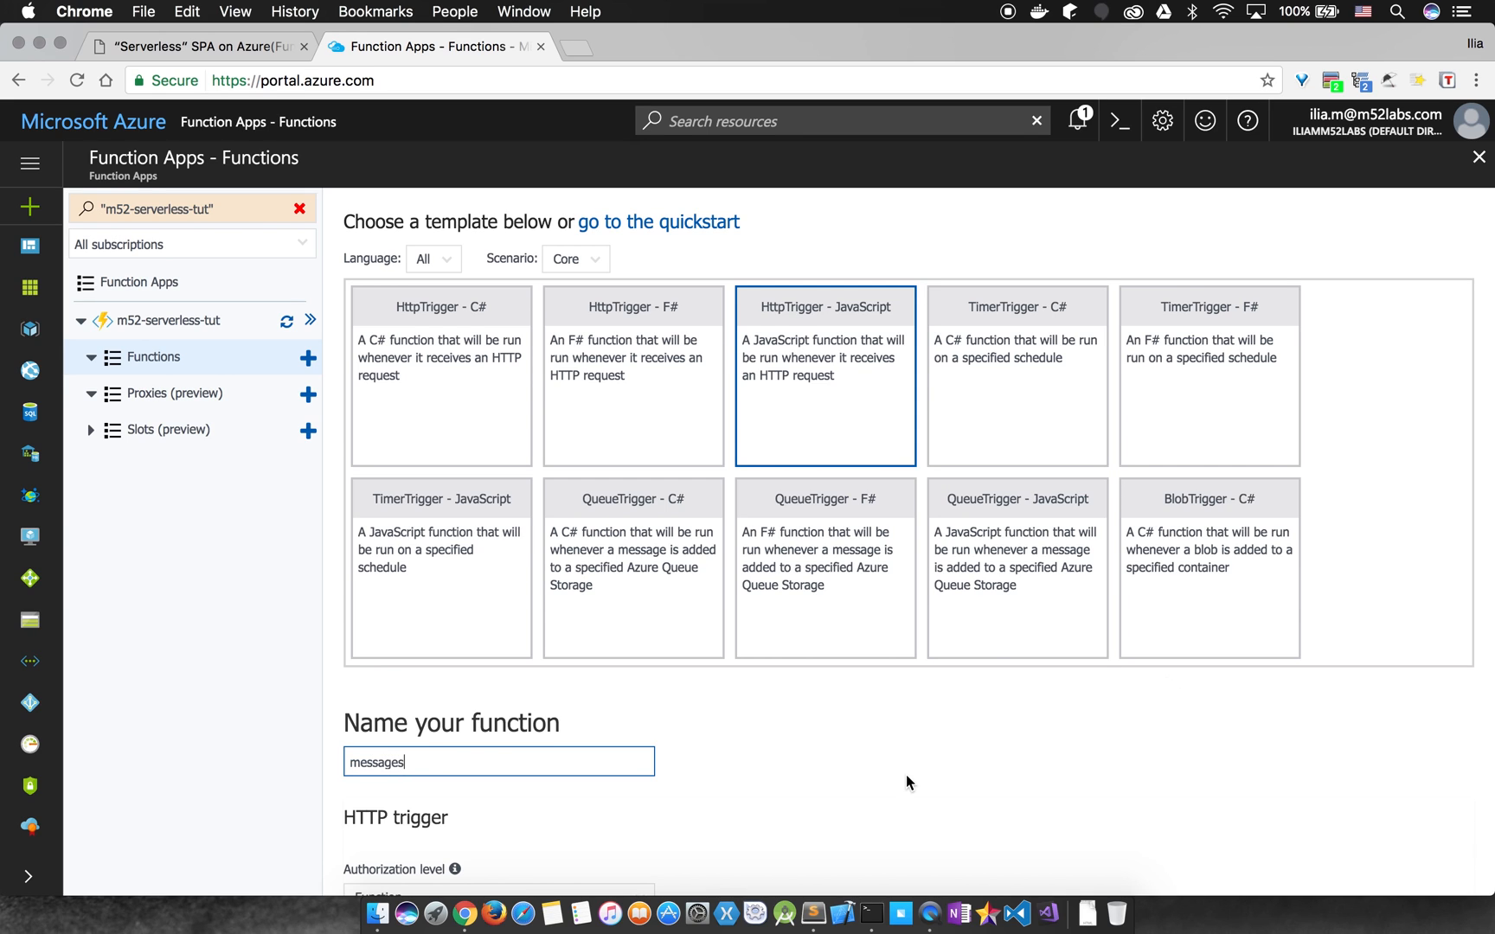
scroll(down, 3)
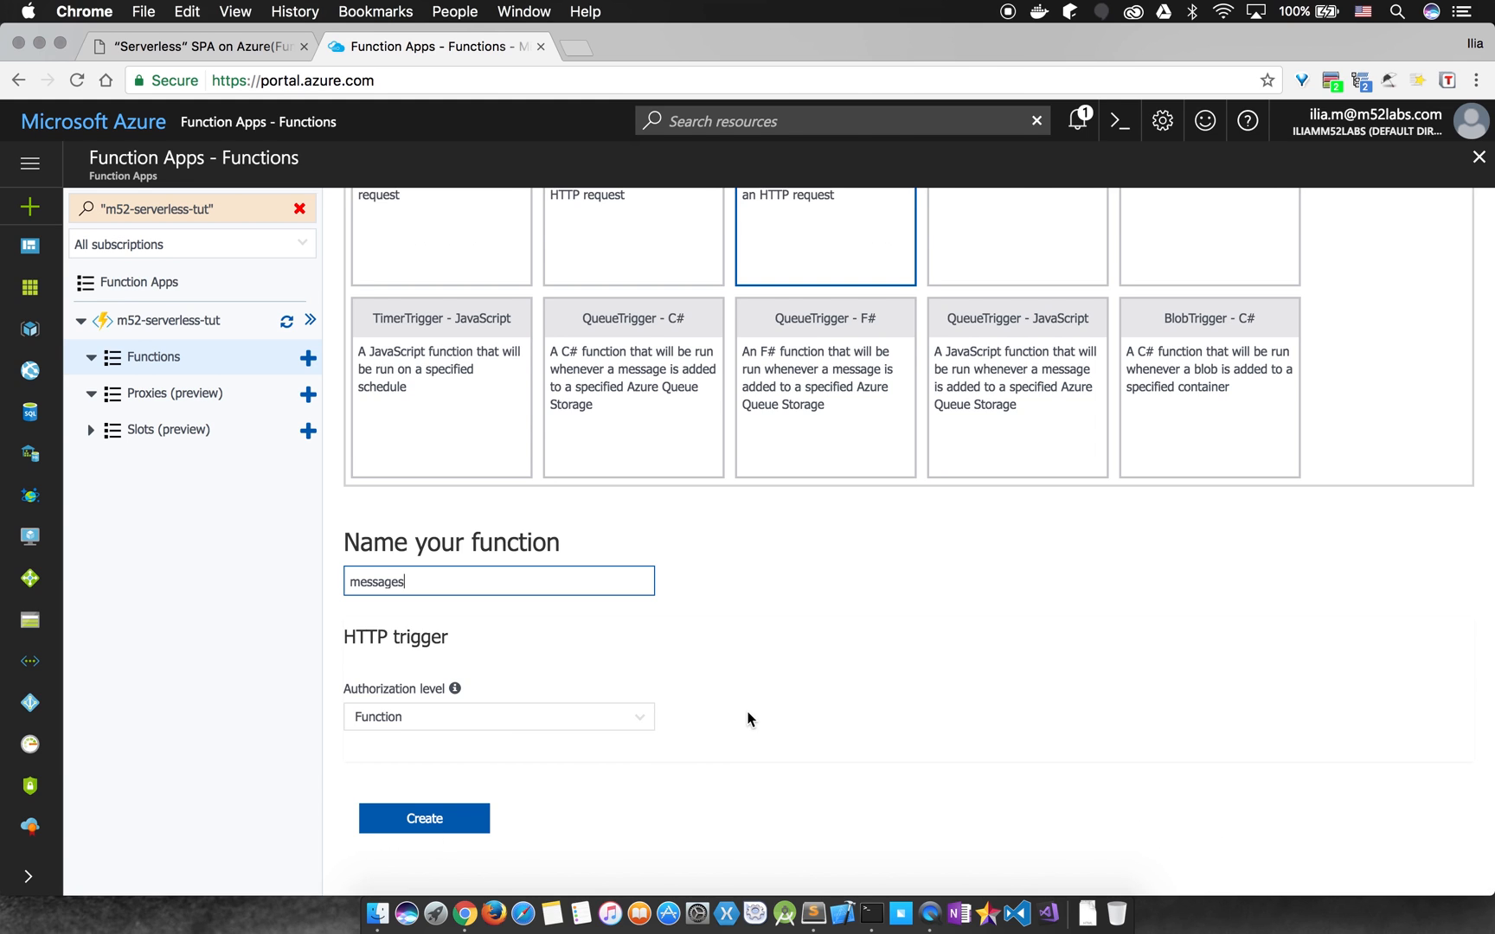
click(423, 818)
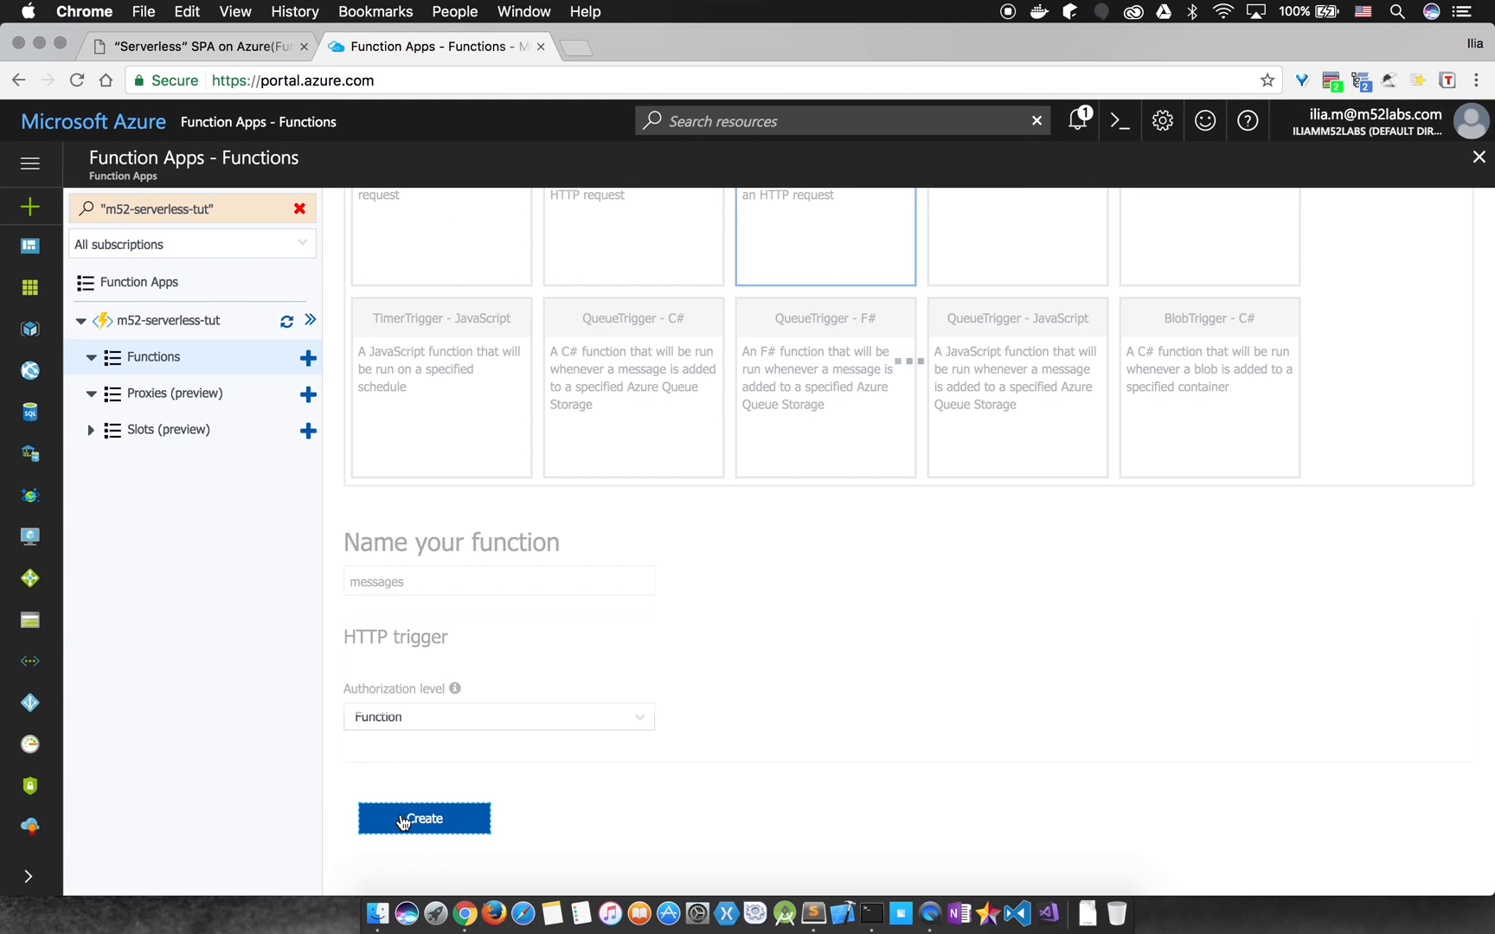
click(423, 818)
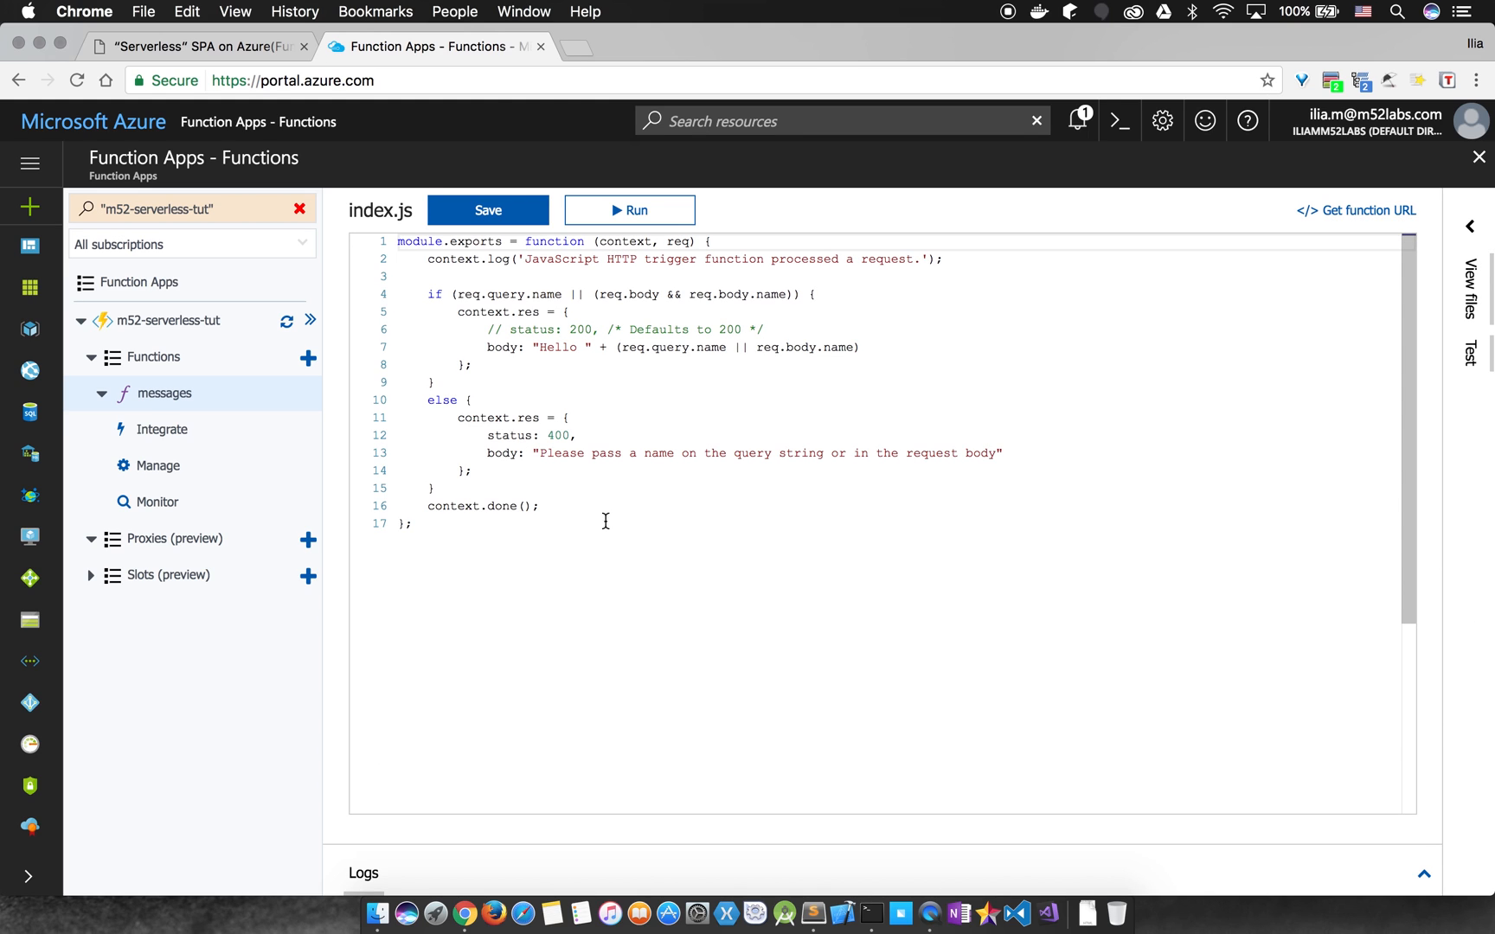
- Get the gist's raw code from the other tab into the messages function's index.js
click(197, 46)
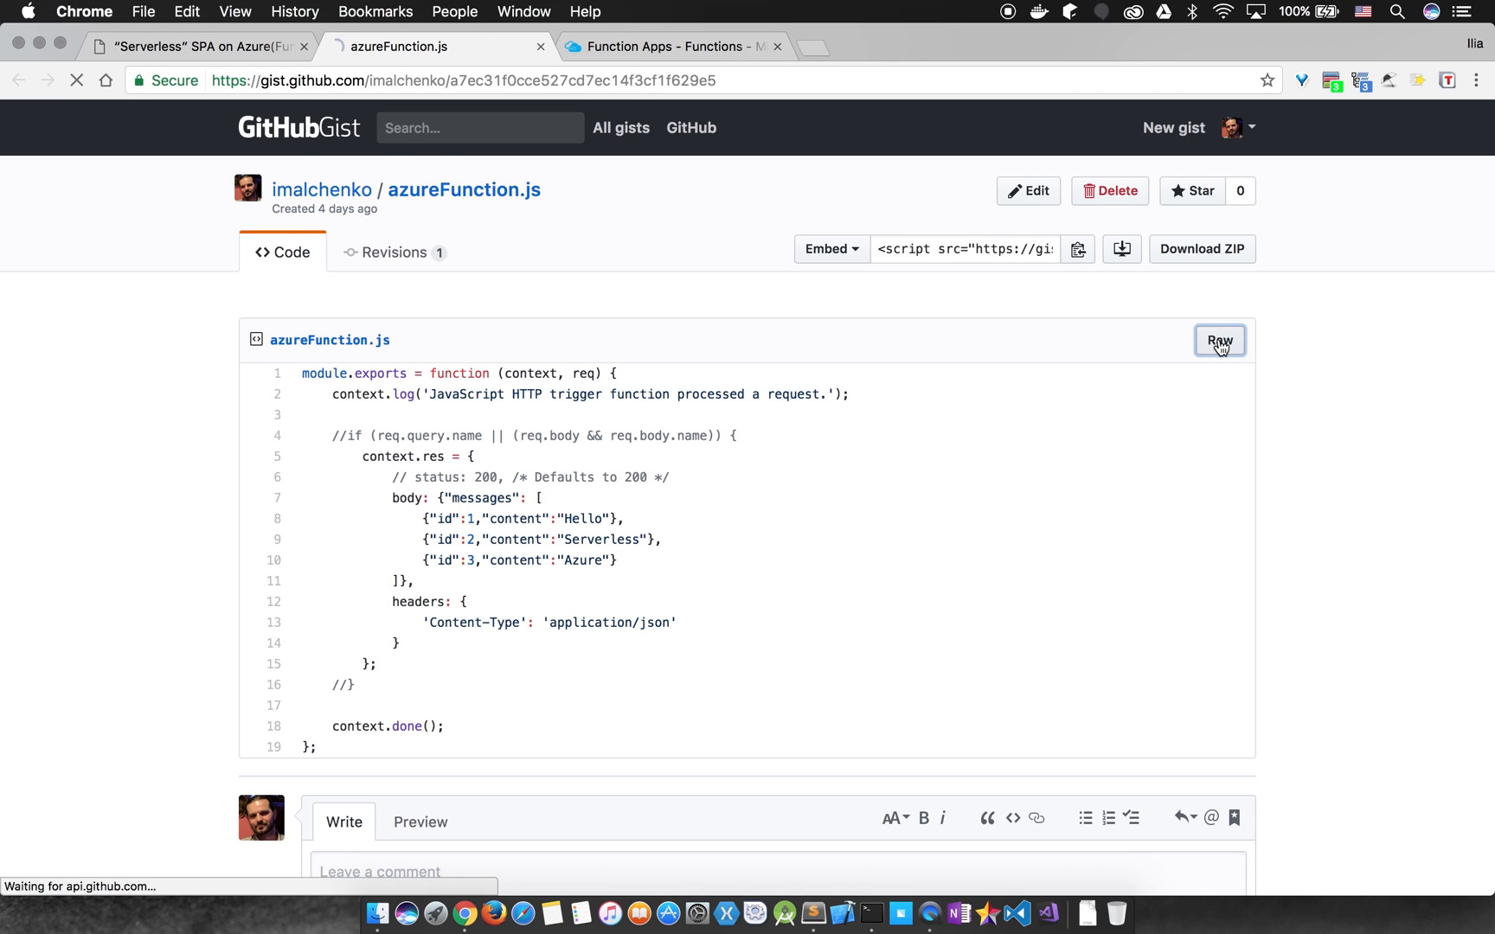
click(1219, 340)
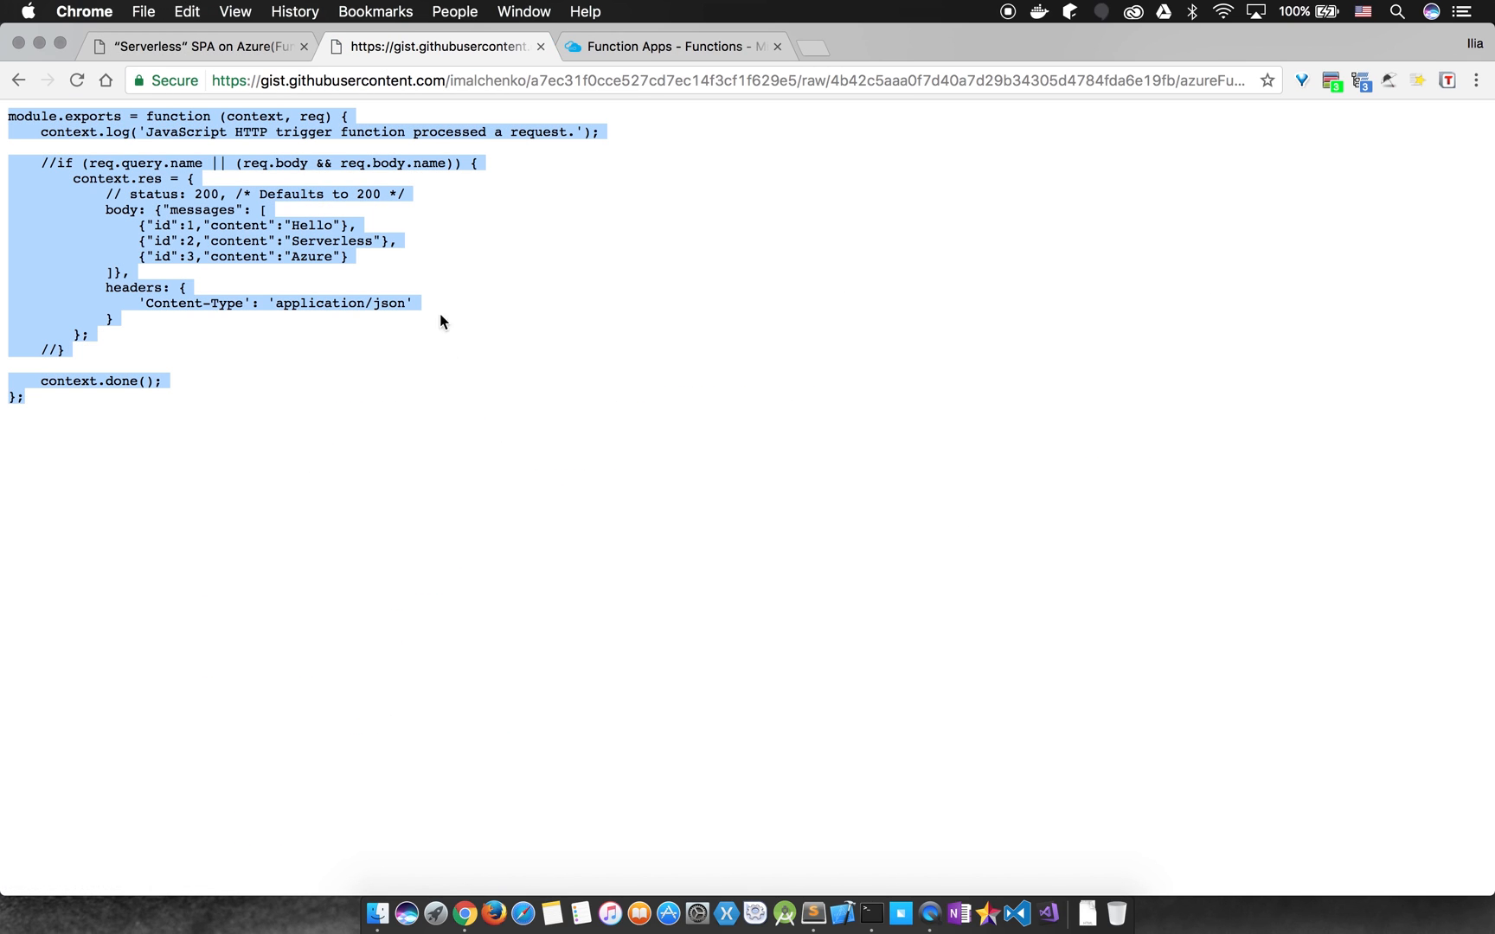
click(672, 46)
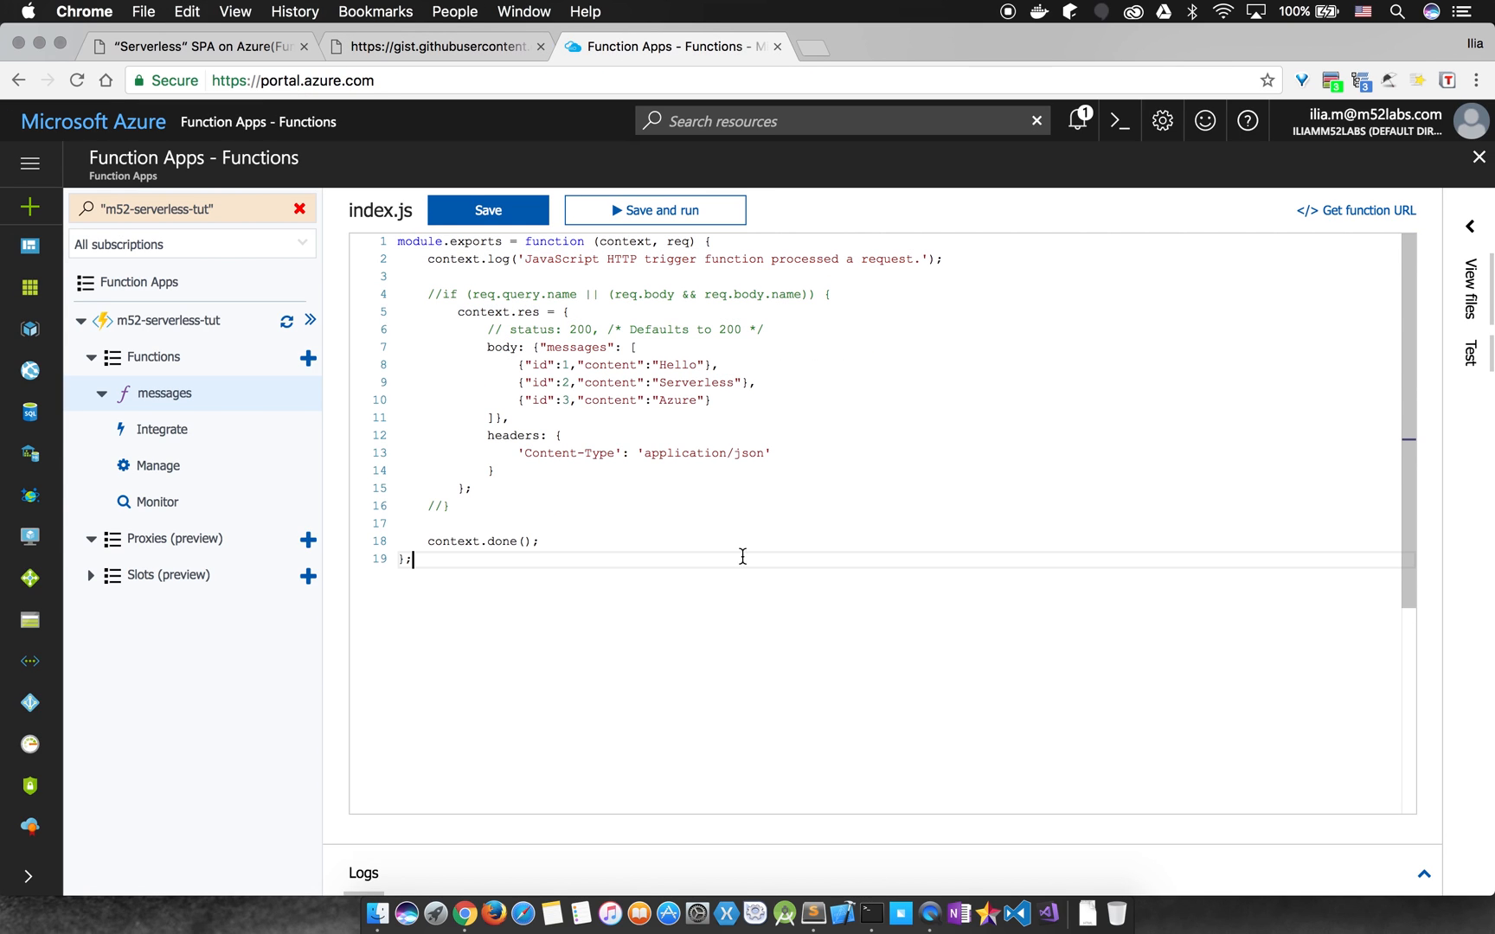
mouse_move(934, 522)
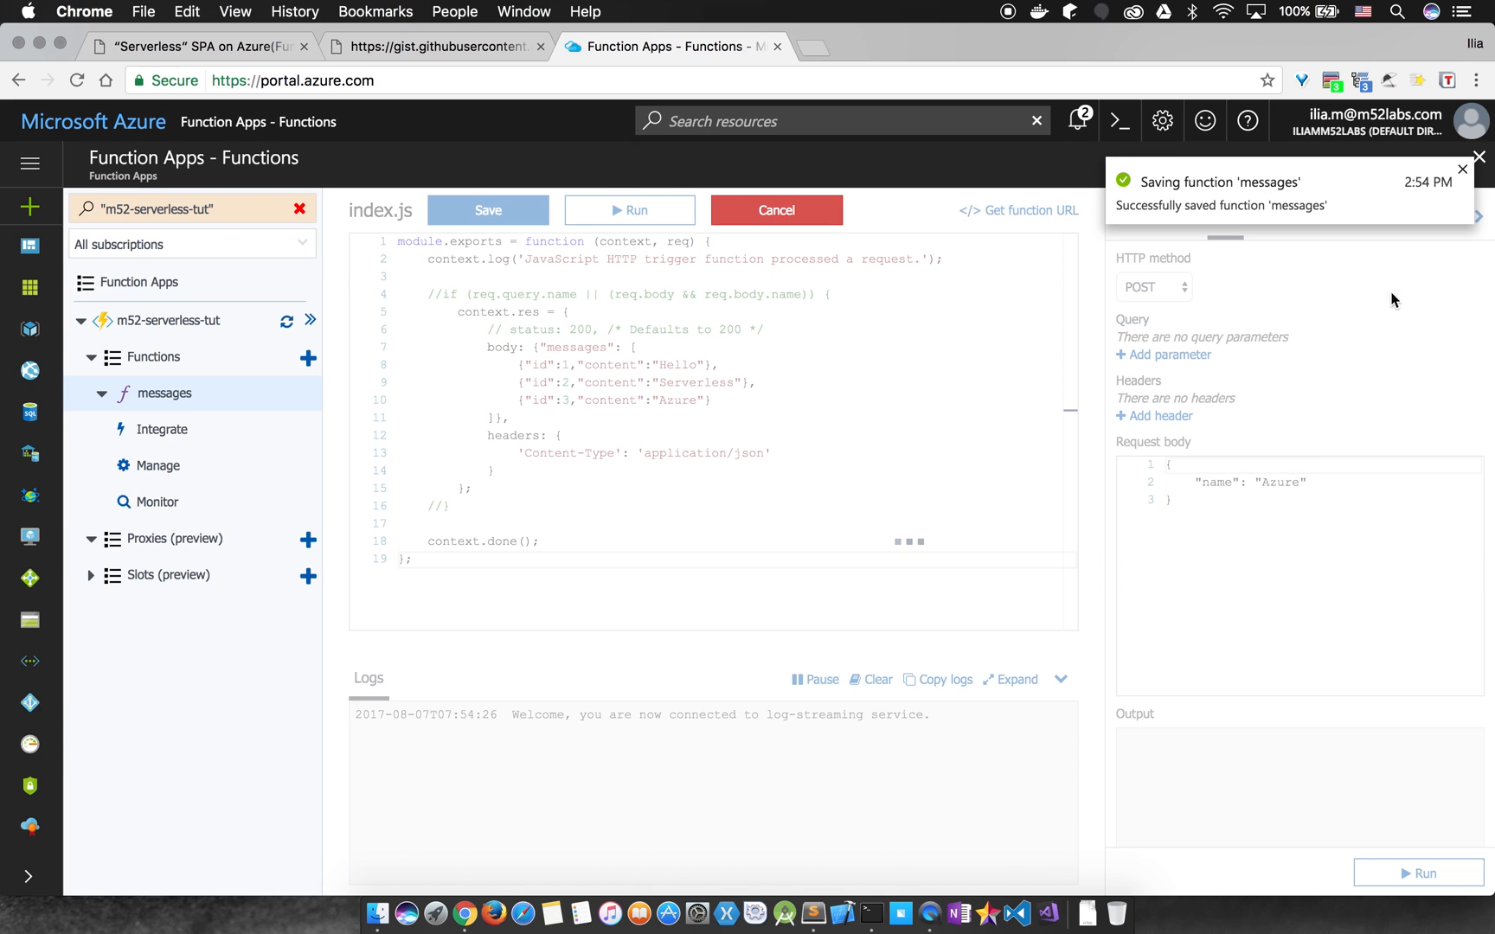
- Run a GET test request against the messages function
click(628, 210)
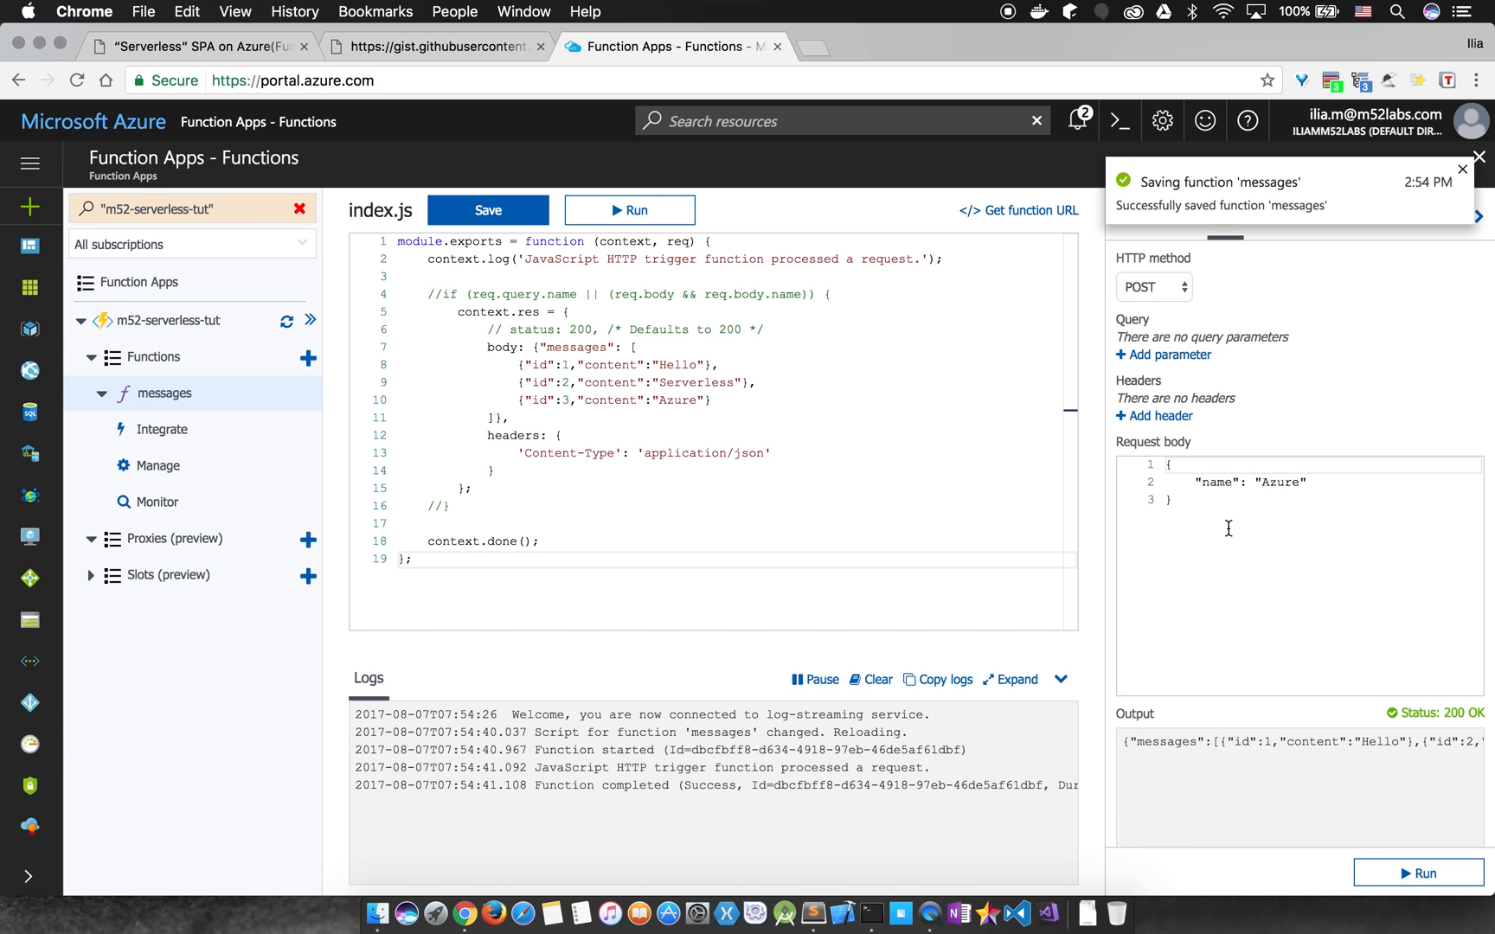
click(1463, 168)
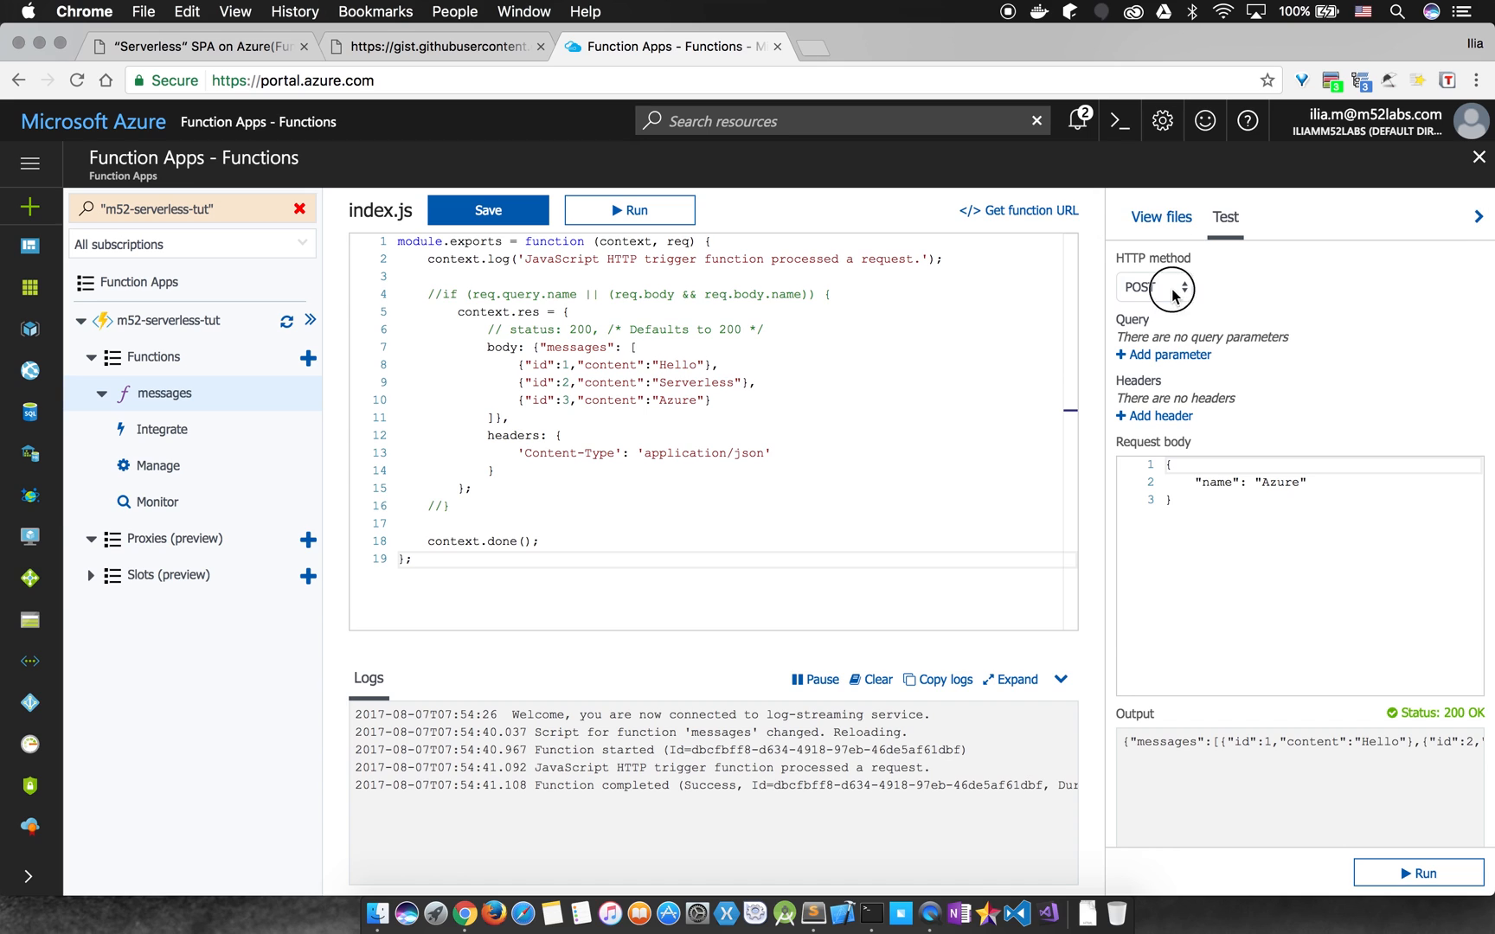
click(1152, 286)
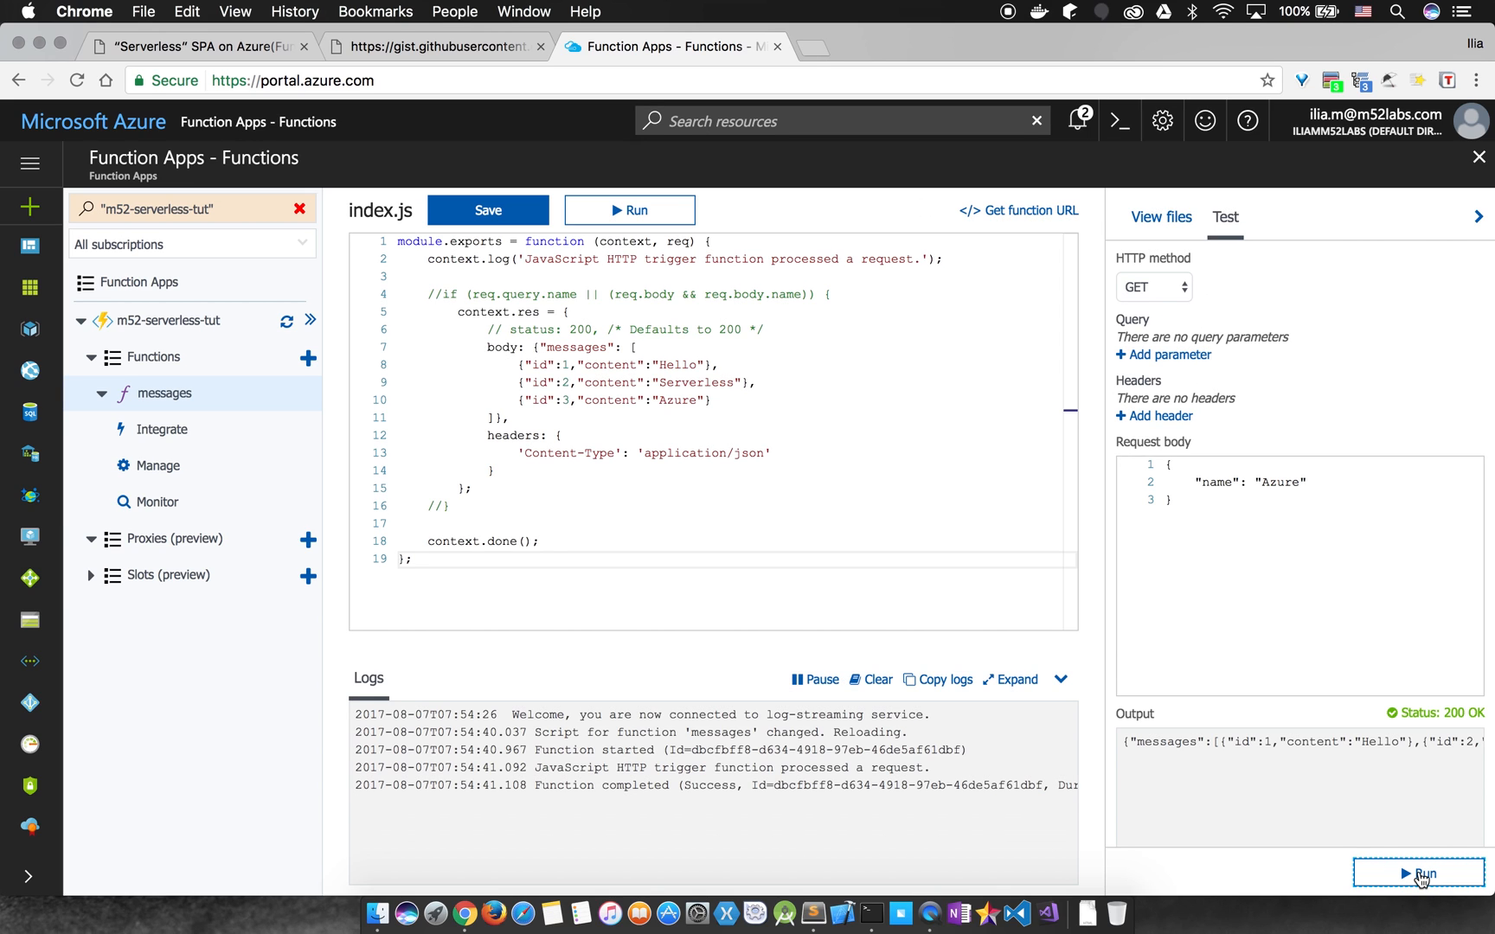
click(1420, 872)
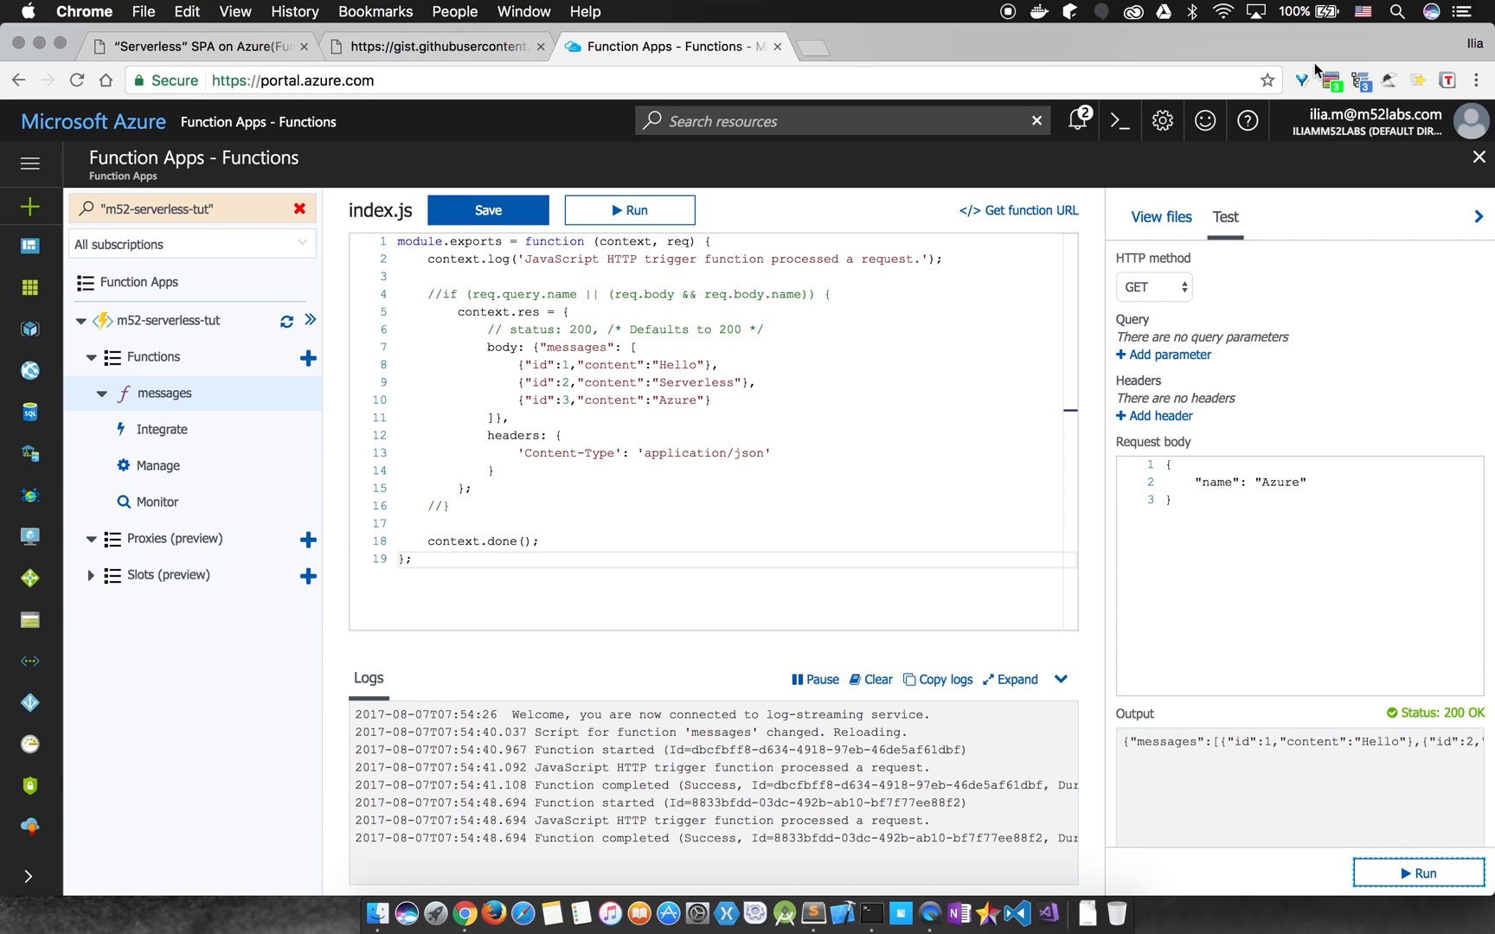
- Copy the messages function's URL and close the URL box
click(1027, 209)
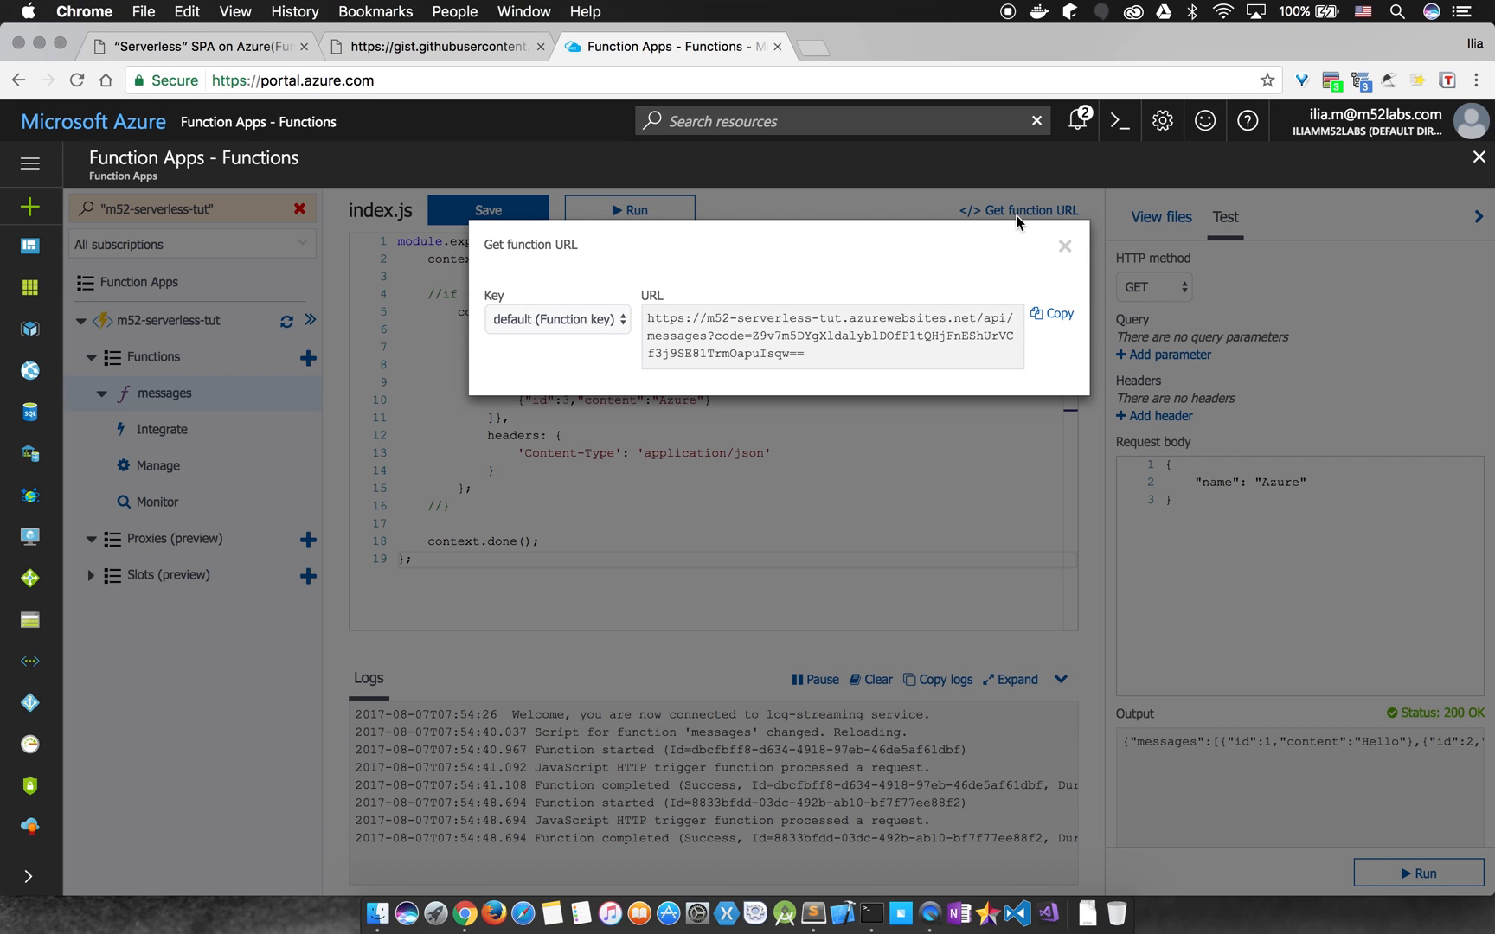
click(1052, 312)
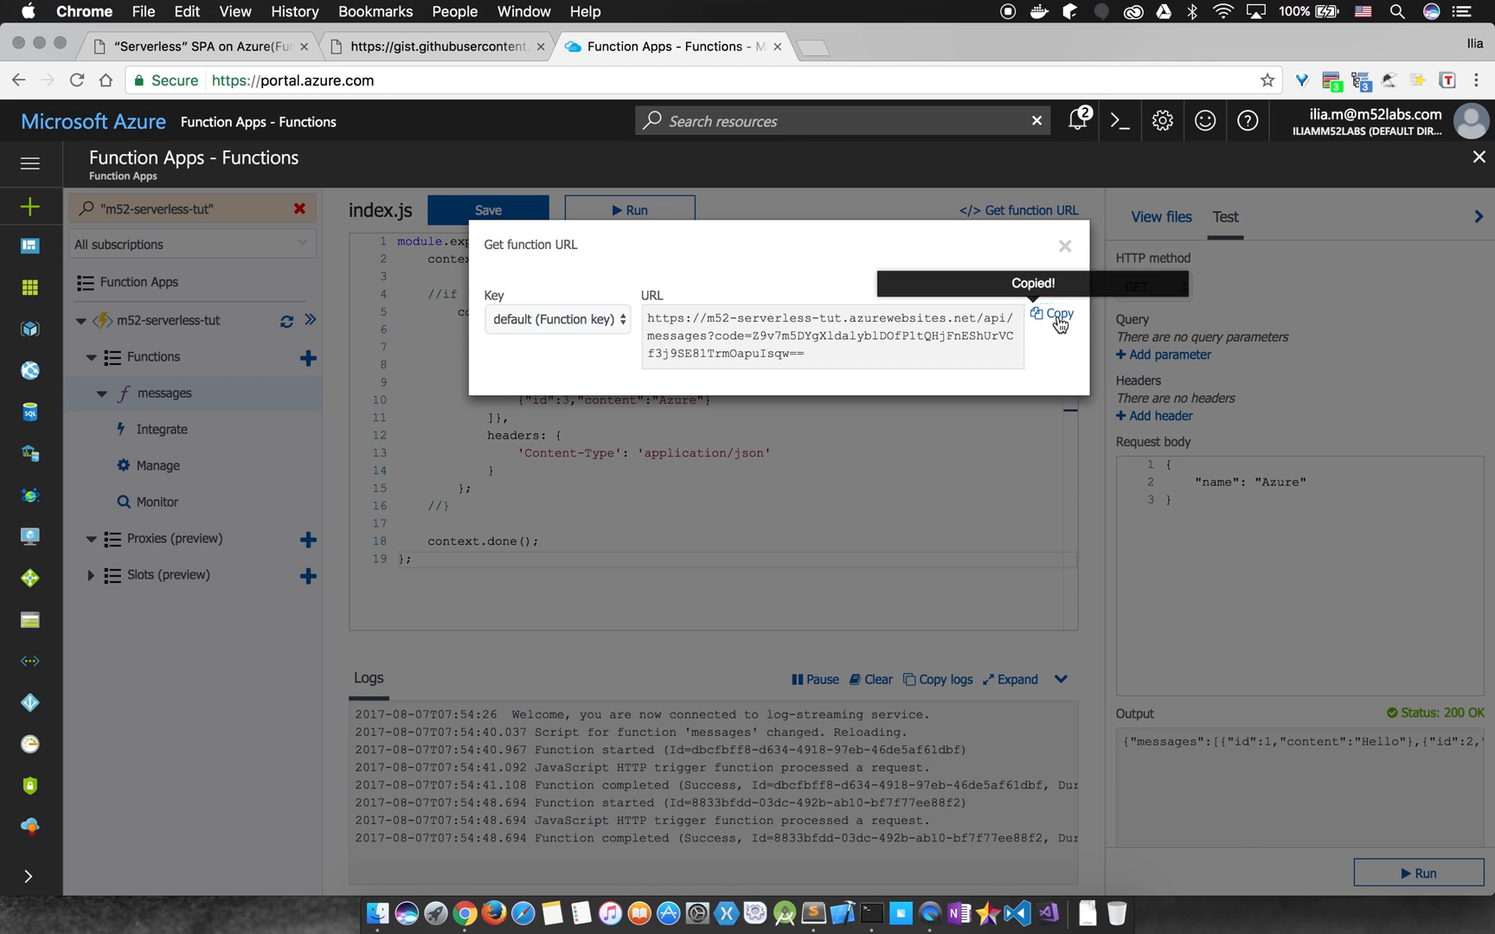
click(1064, 245)
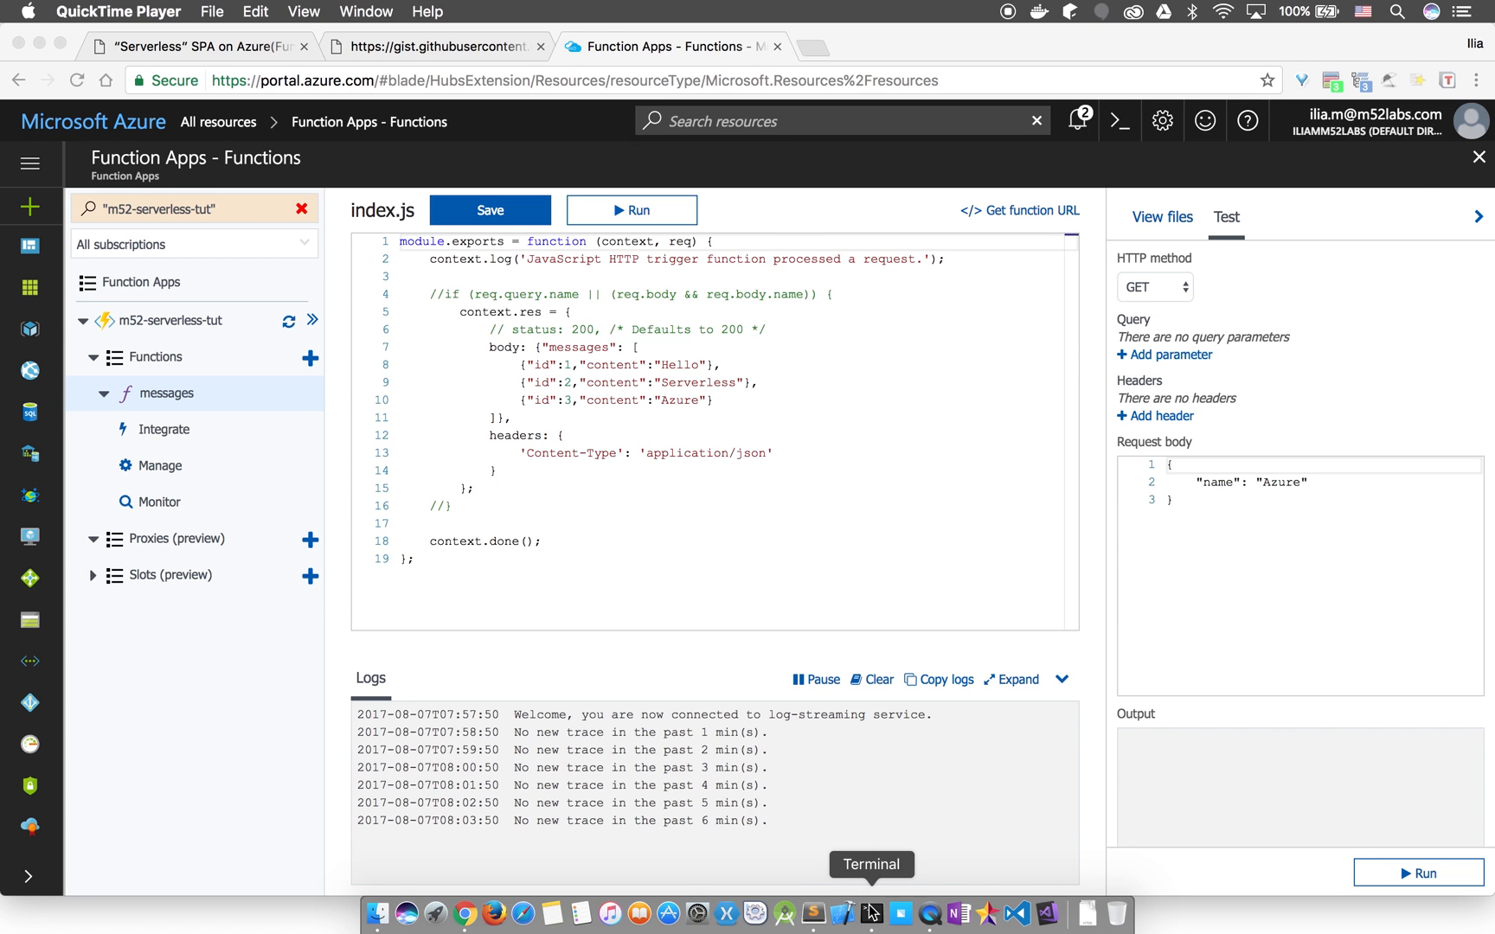
- In Terminal, list the project folder, open it in Sublime, and run yarn
click(868, 912)
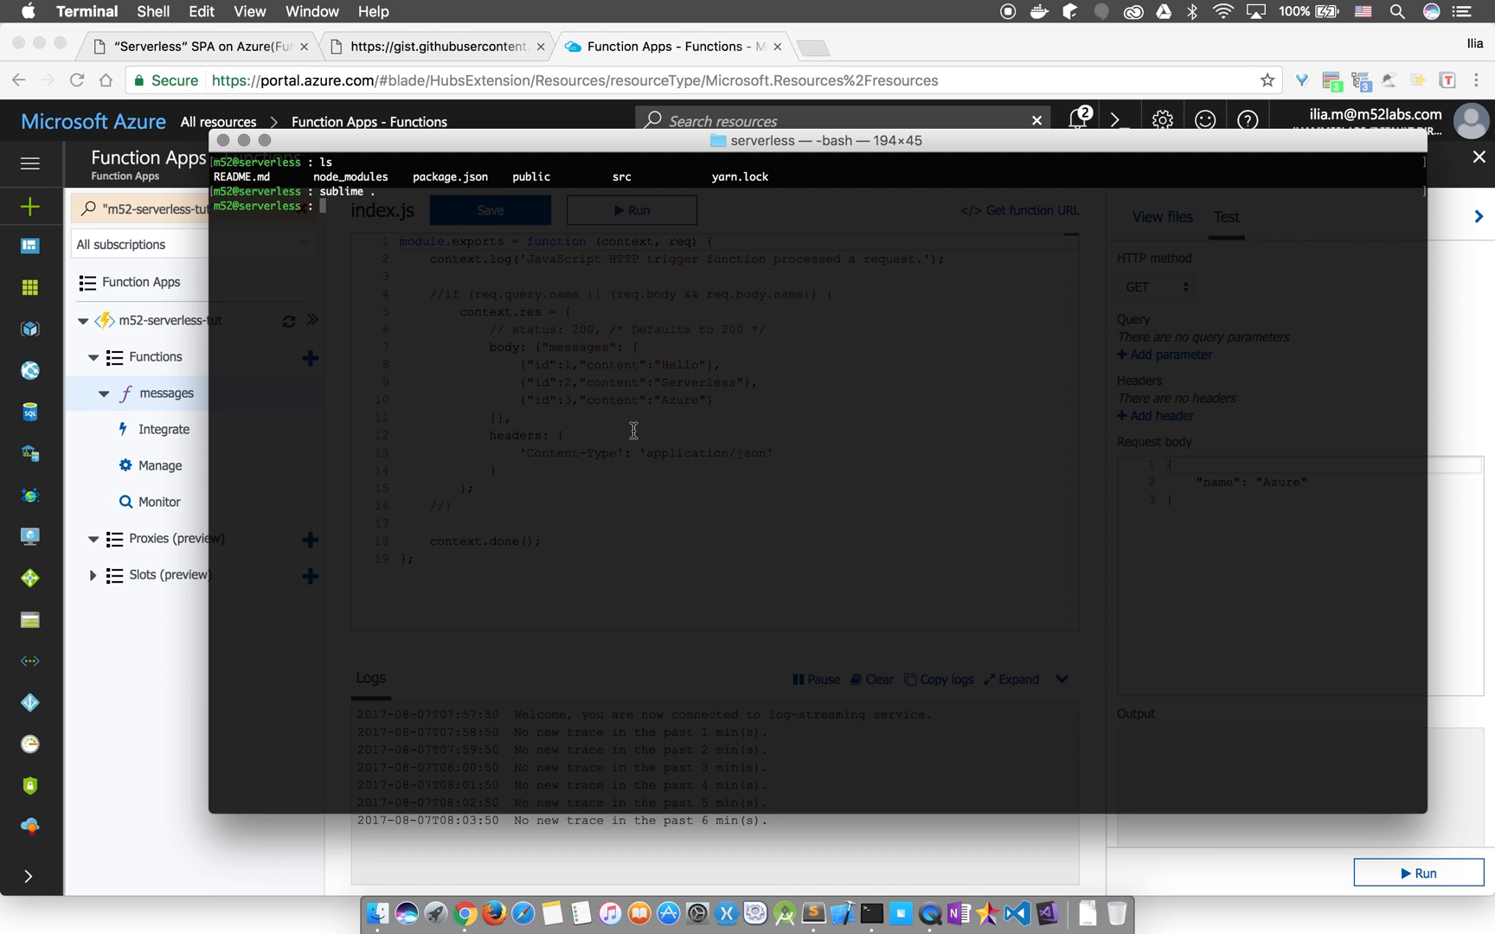
text(yarn)
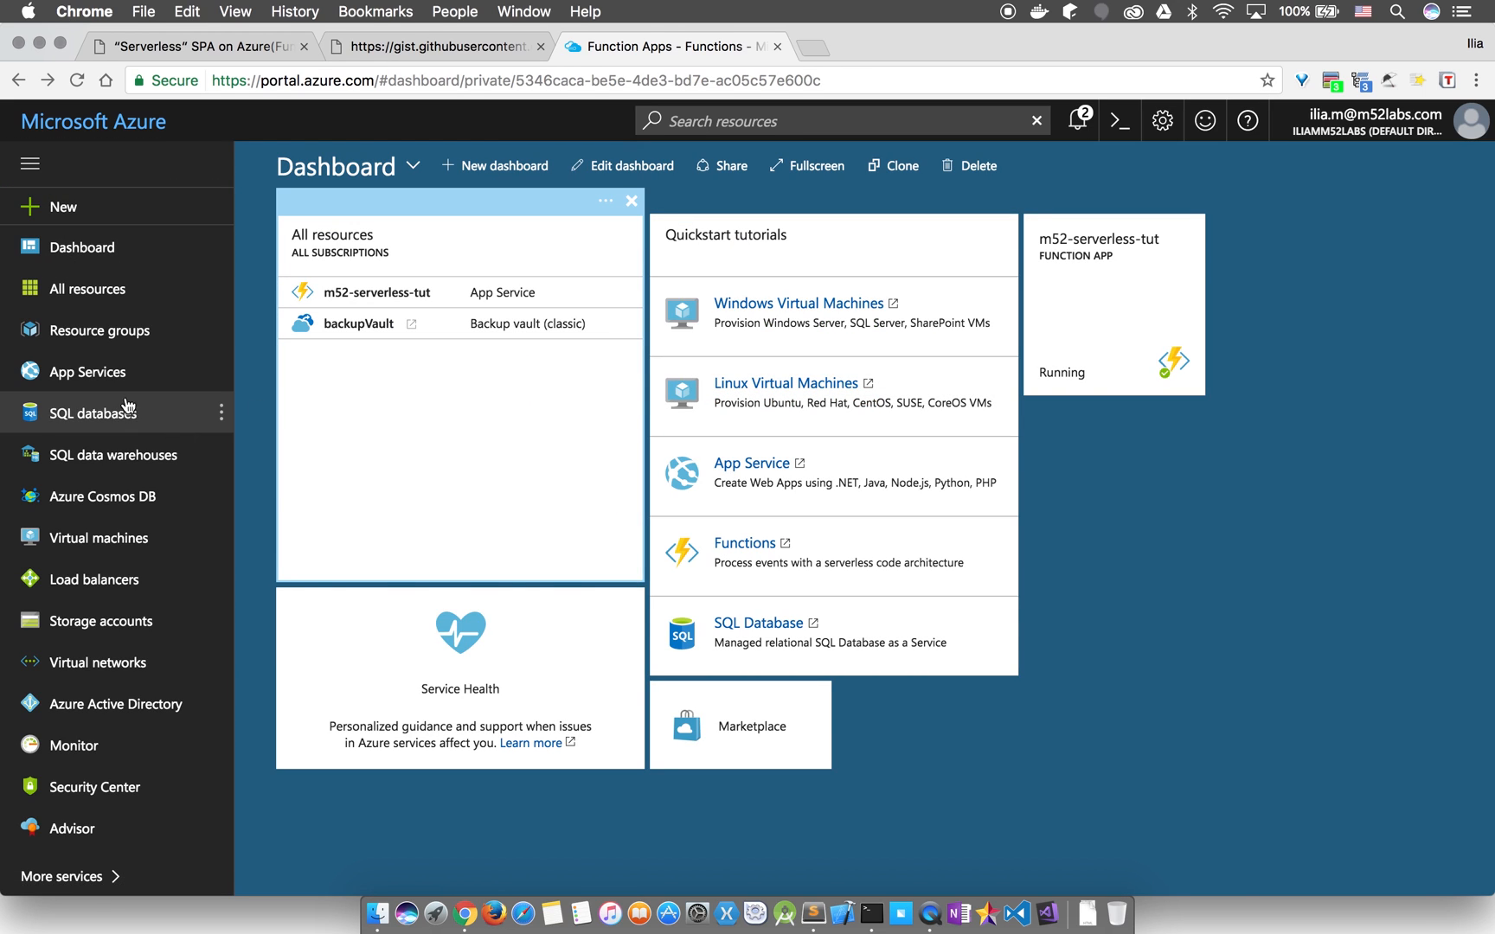
- In m52serverless Blobs, add a container named web with Container access type
click(85, 288)
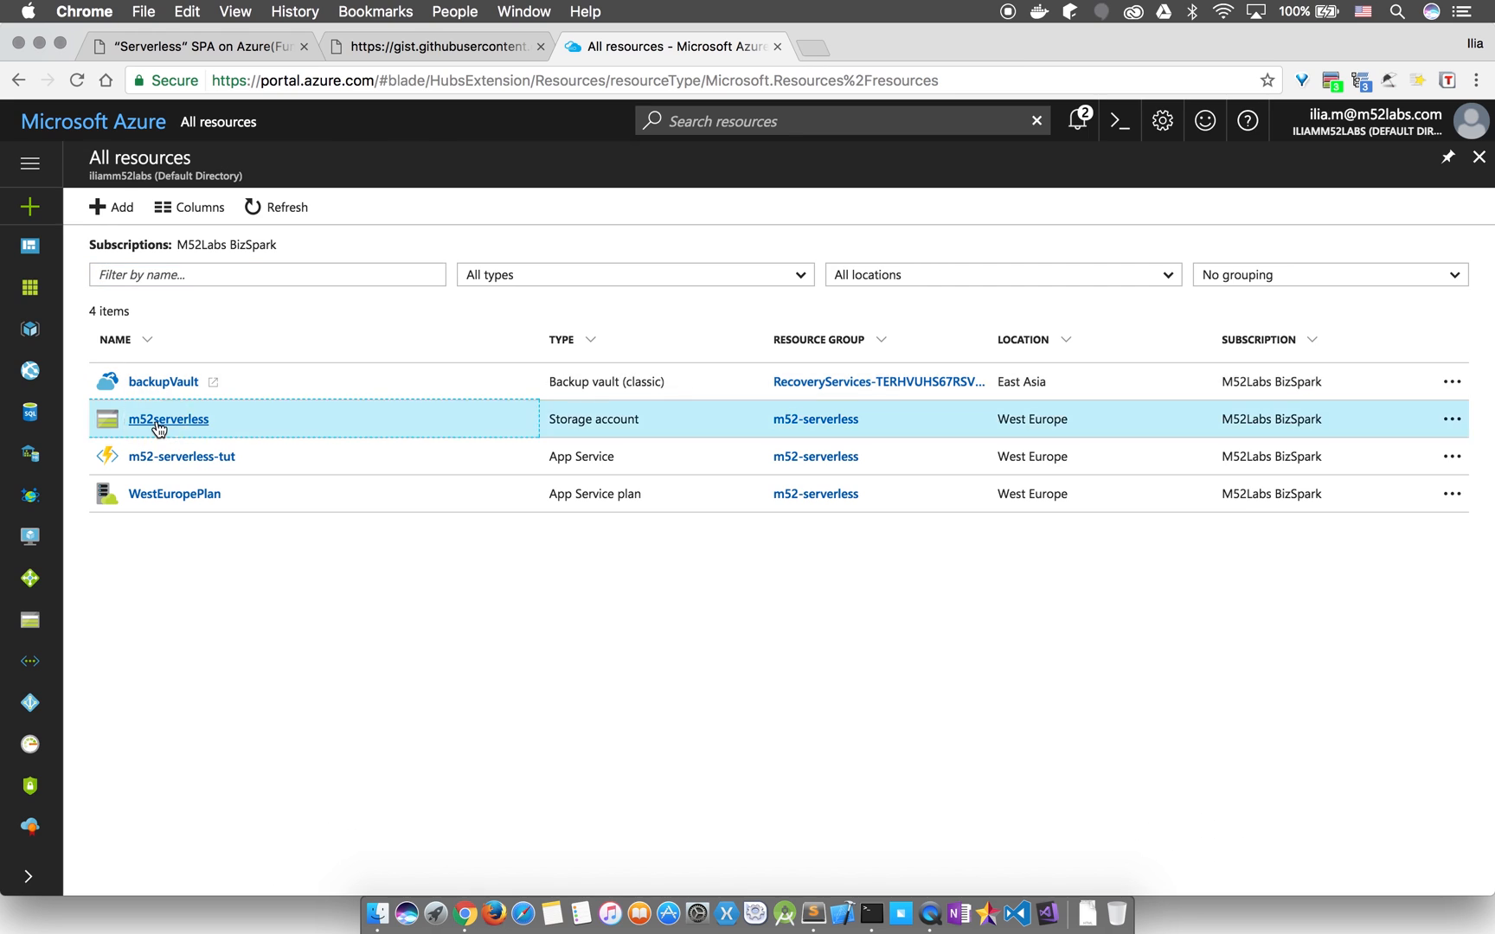
click(168, 418)
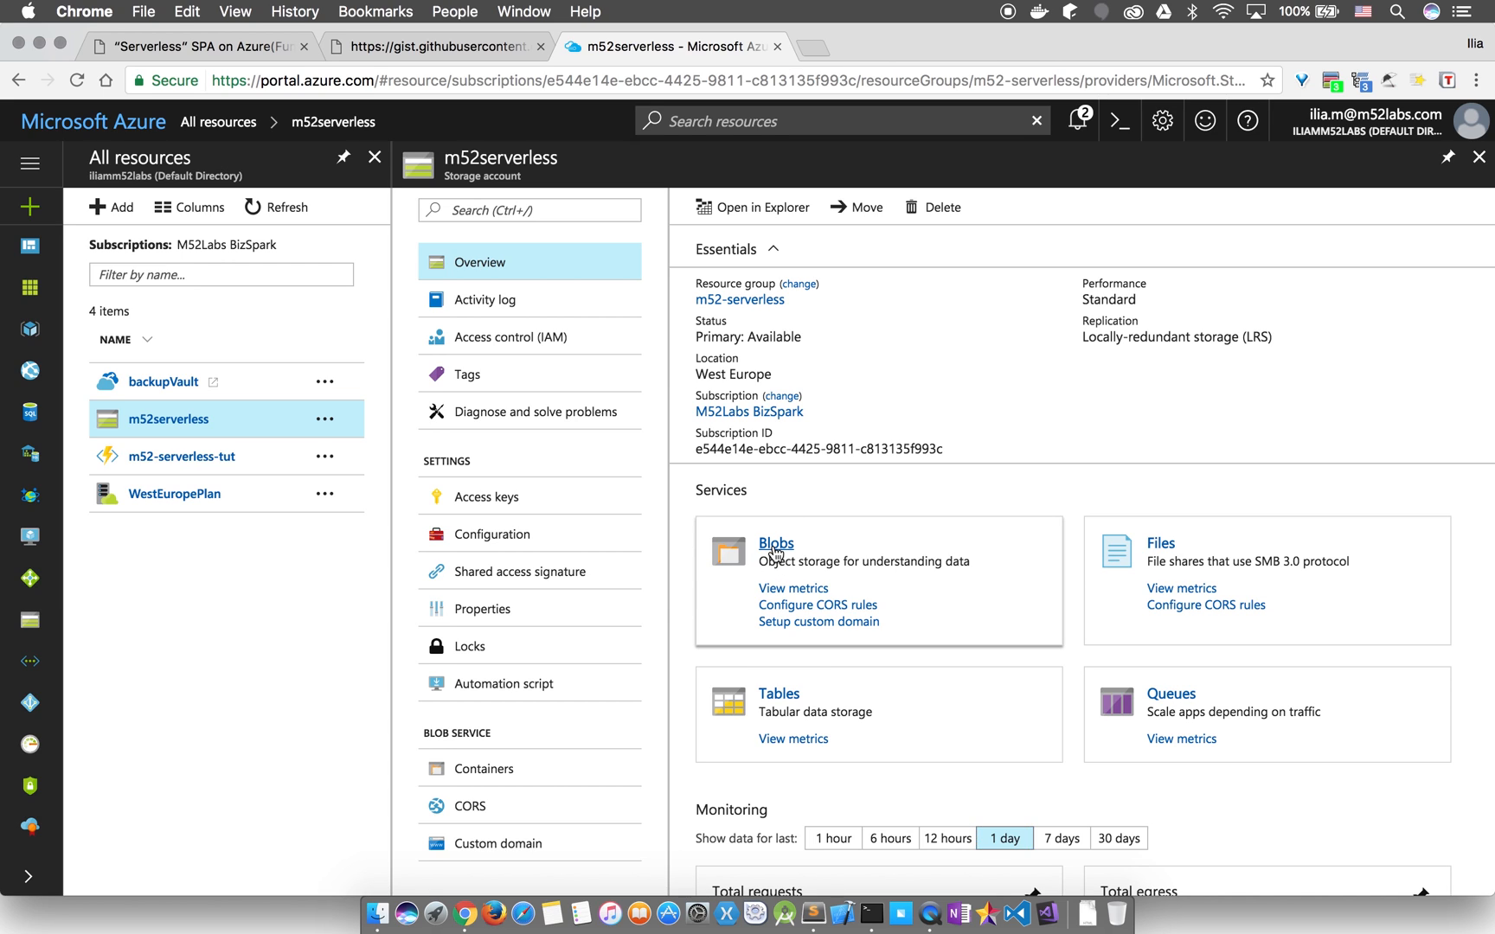
click(776, 543)
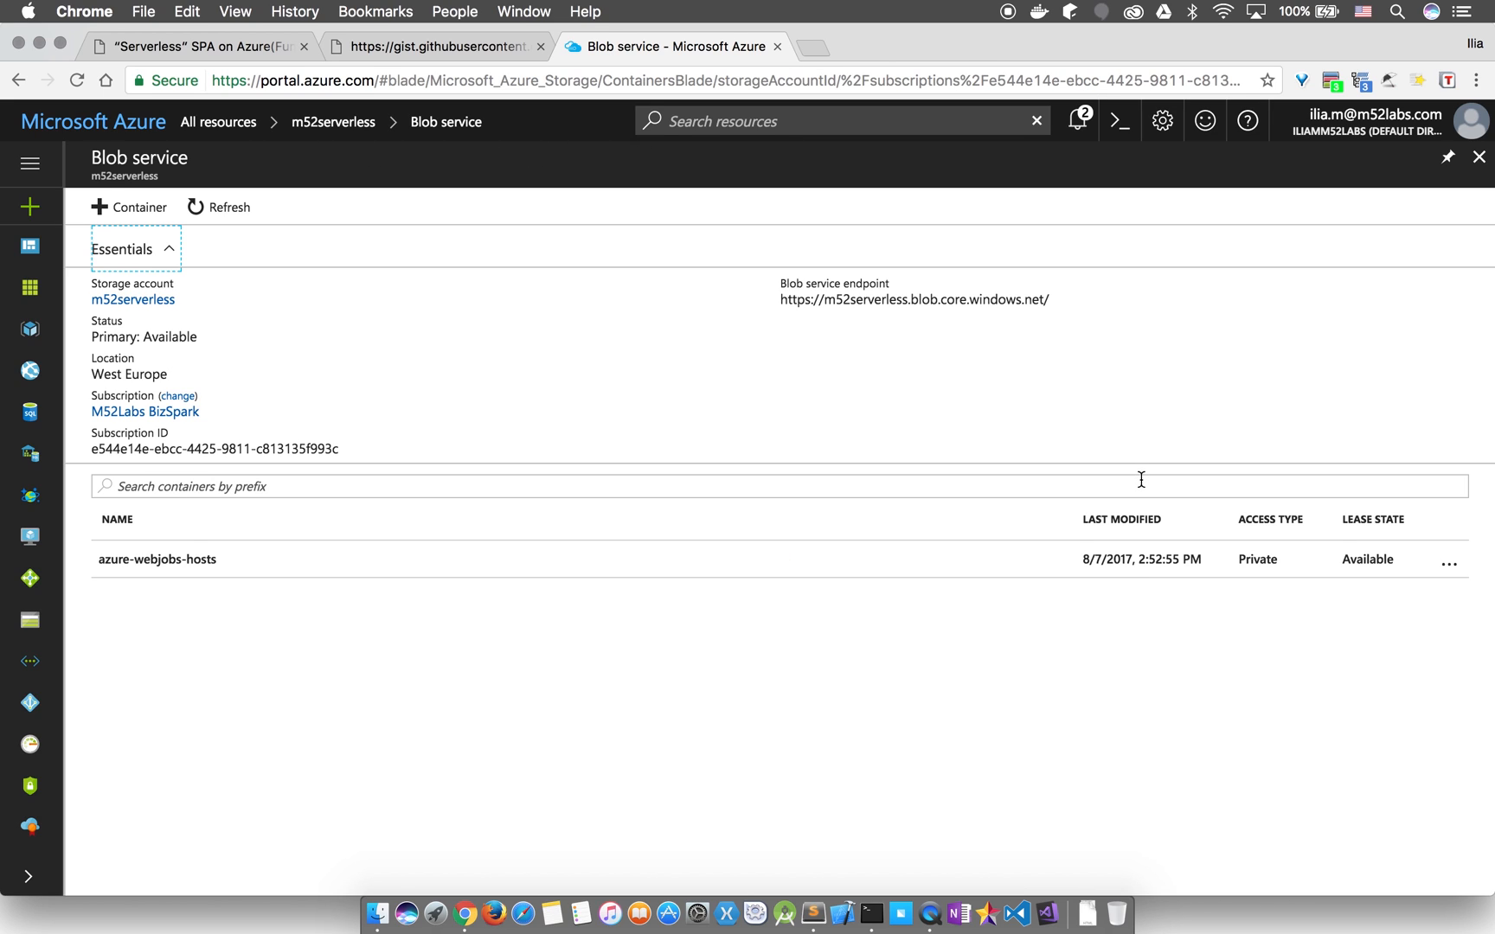
click(128, 207)
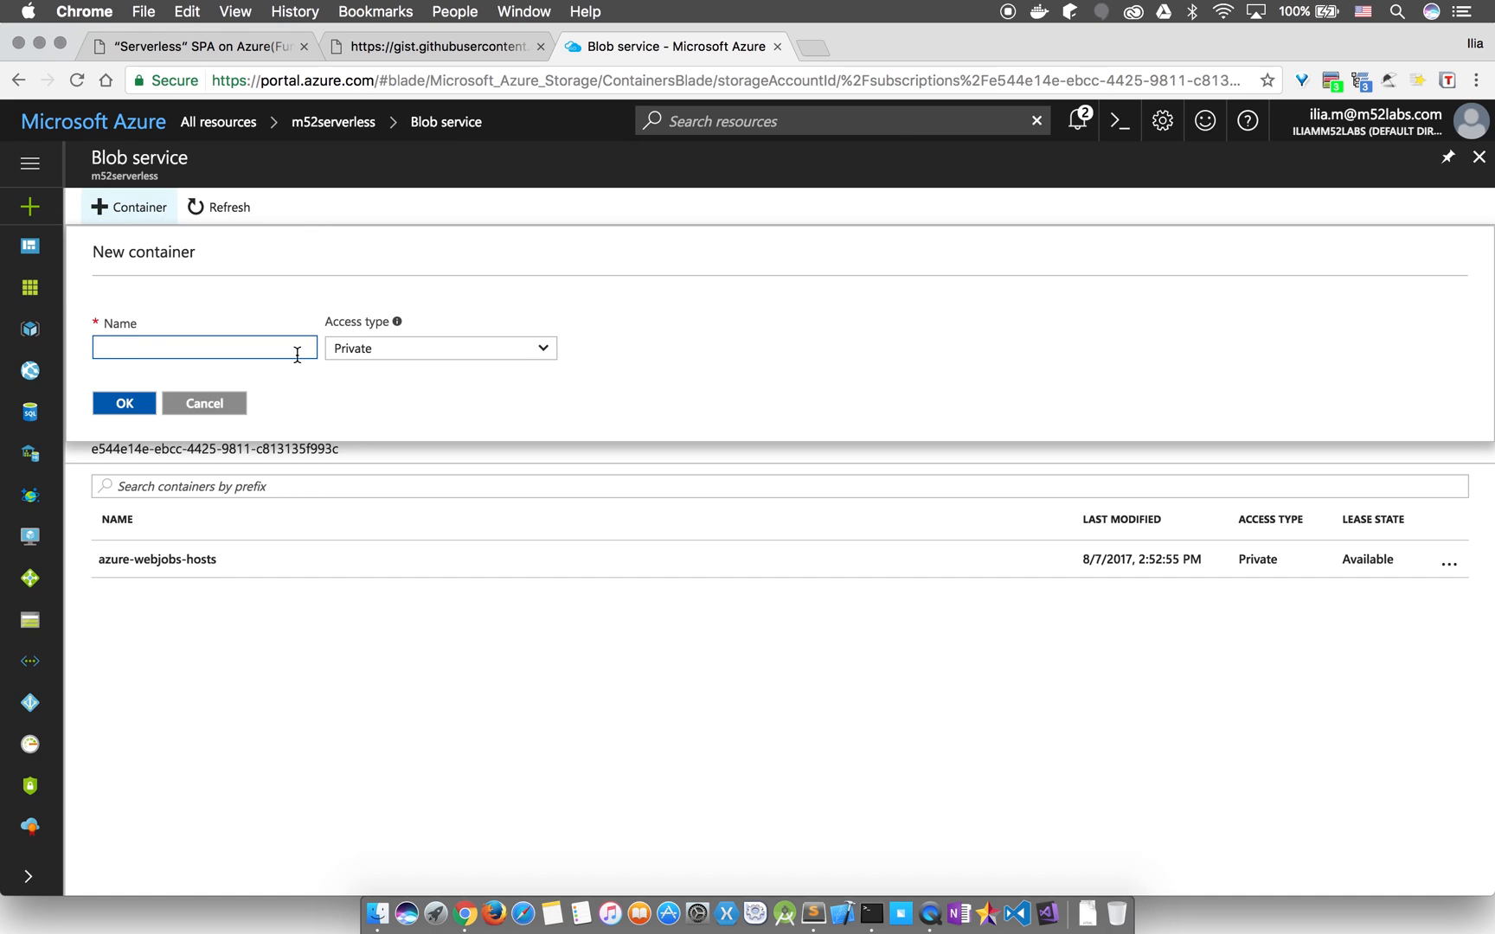
click(439, 348)
text(web)
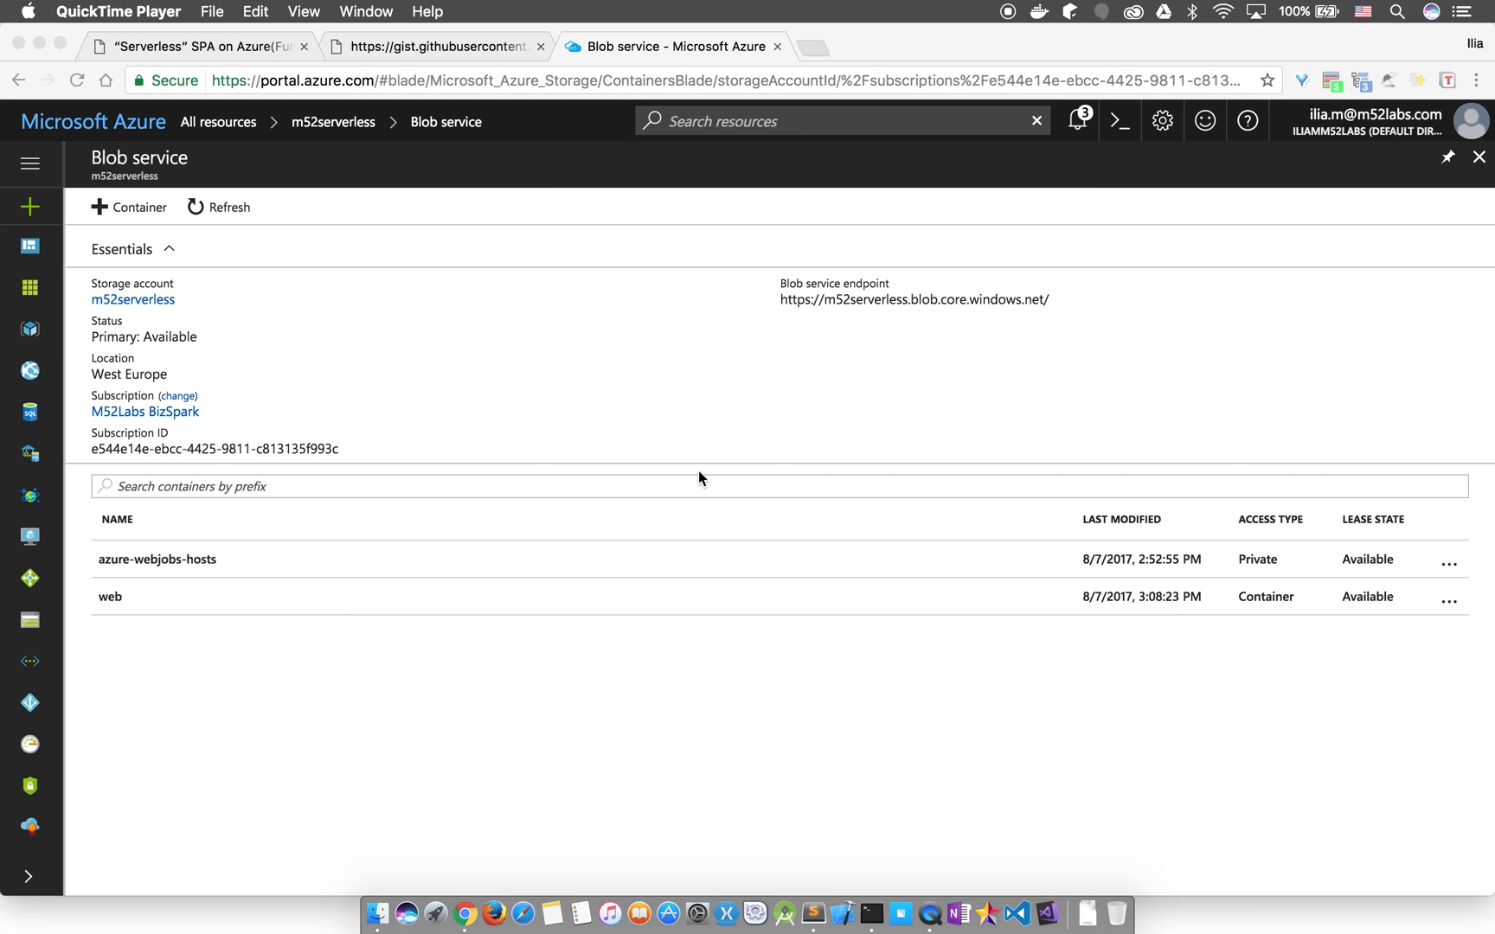
mouse_move(234, 43)
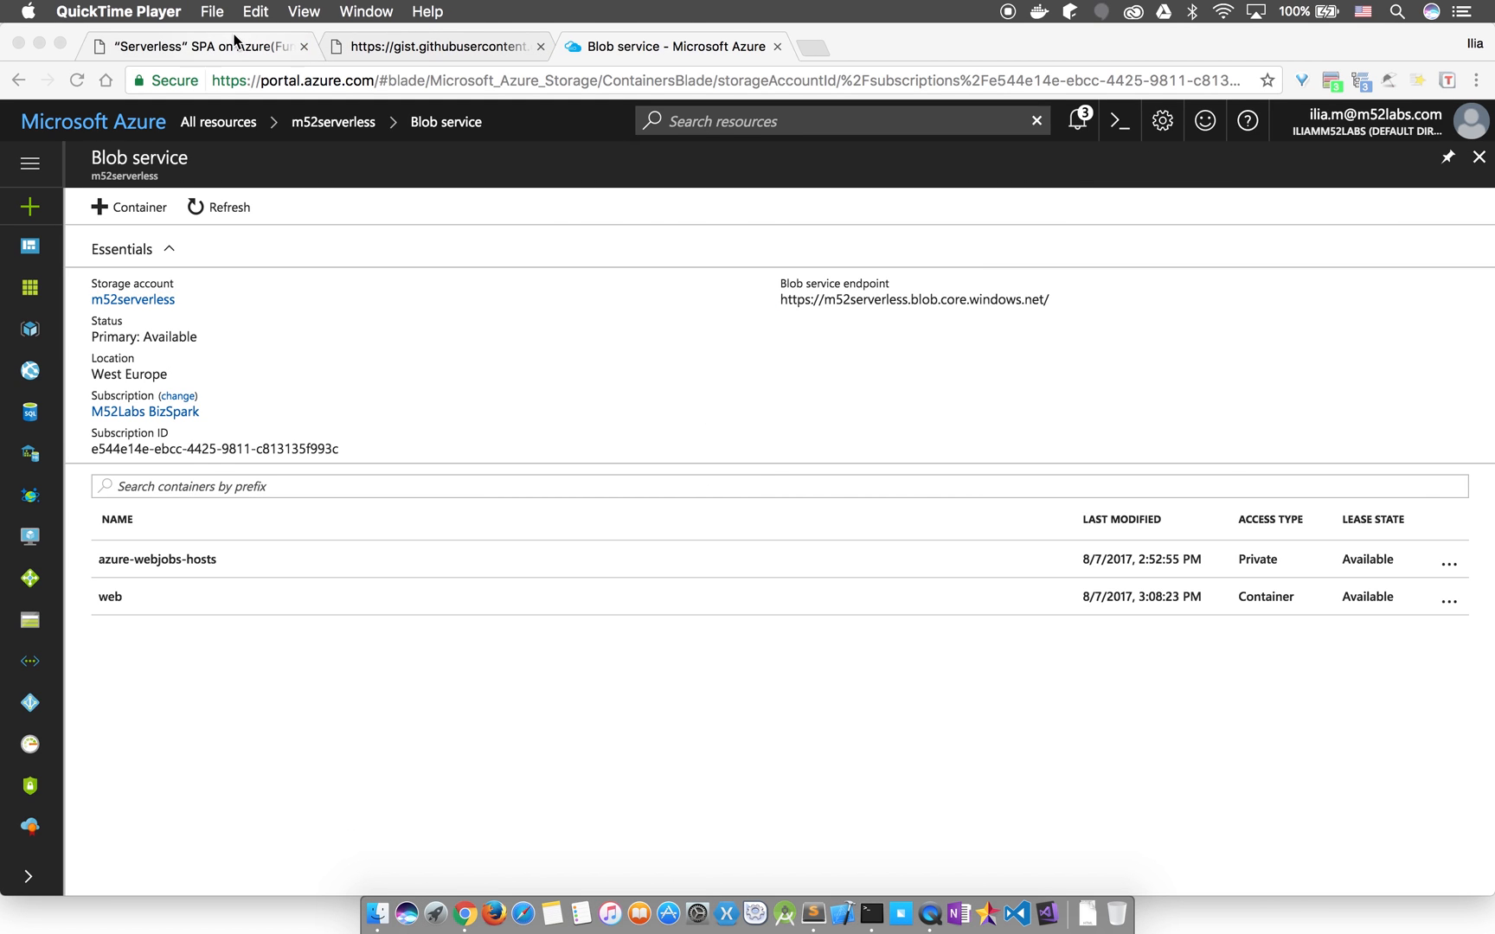
- Check the blog post, then open m52serverless in Storage Explorer from the portal
click(199, 46)
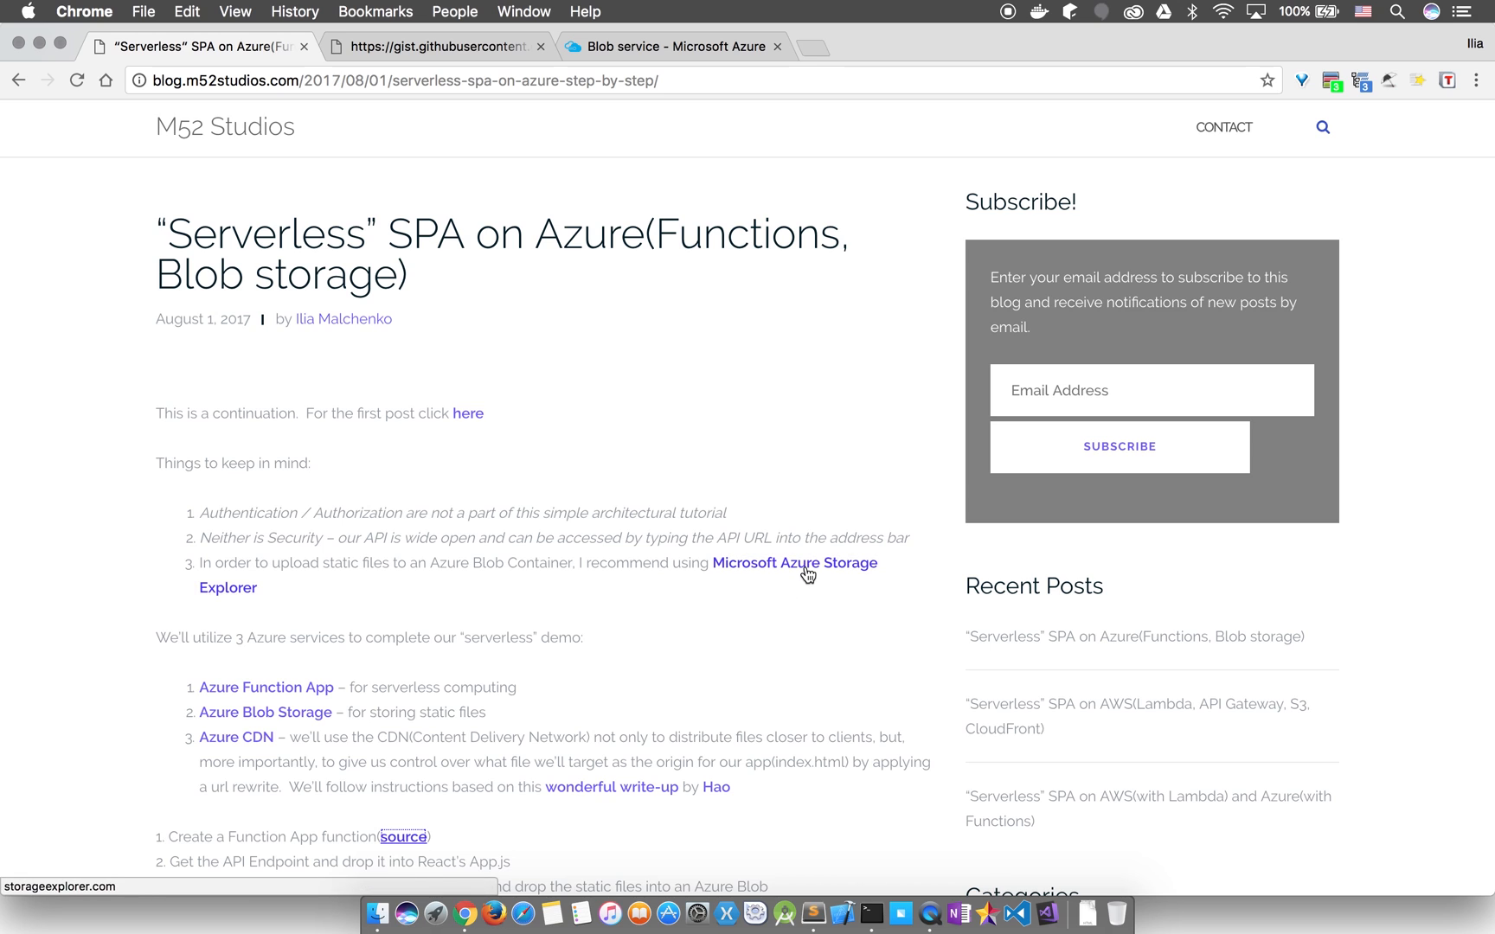
click(793, 562)
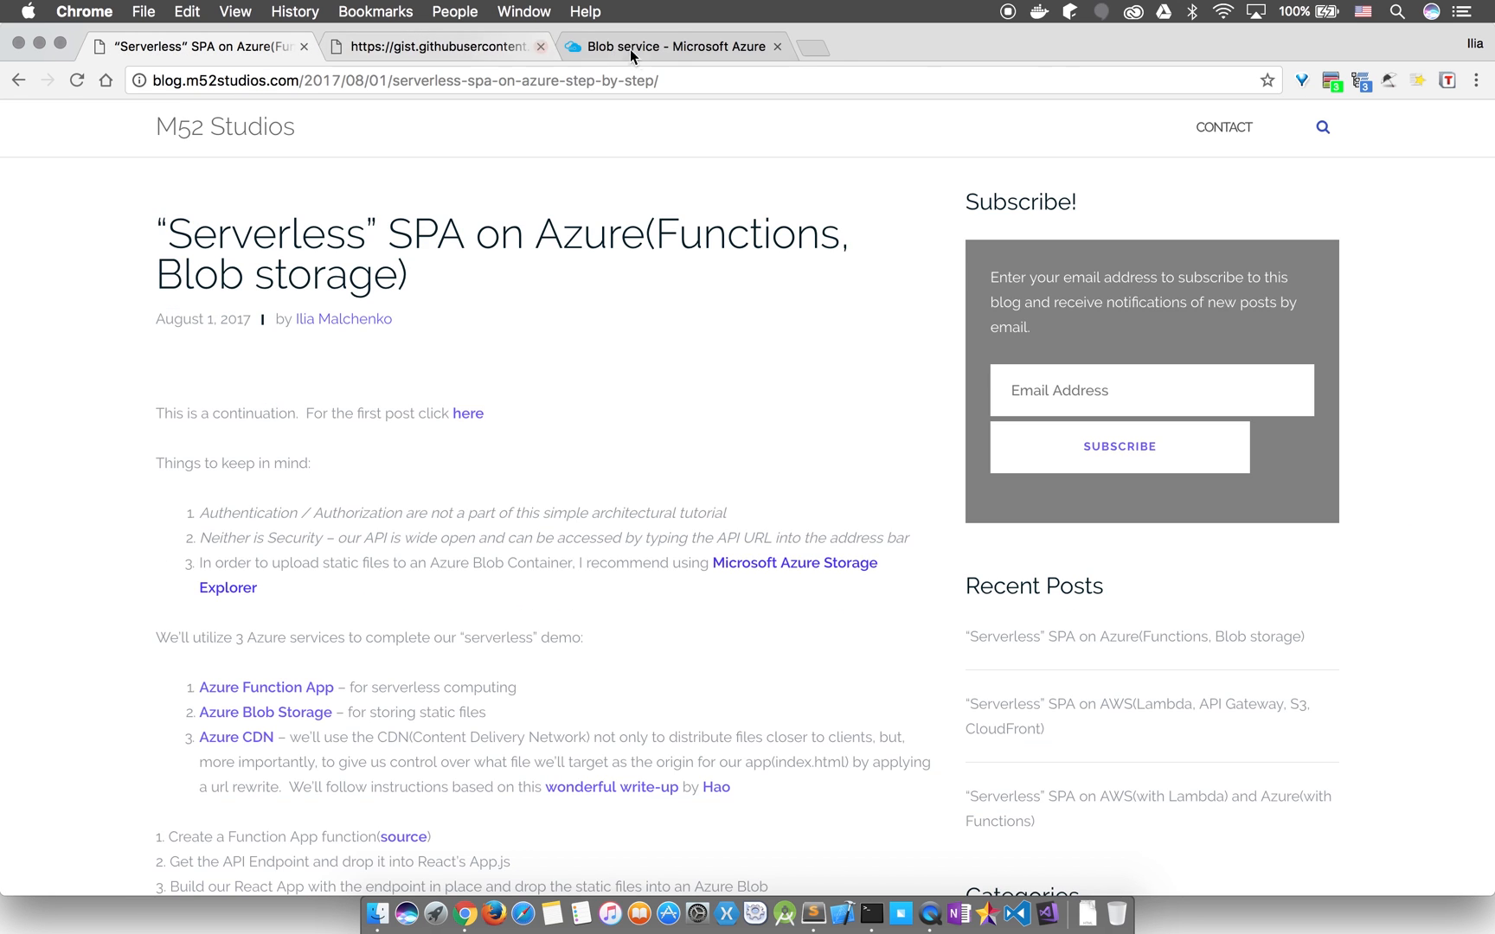
click(672, 46)
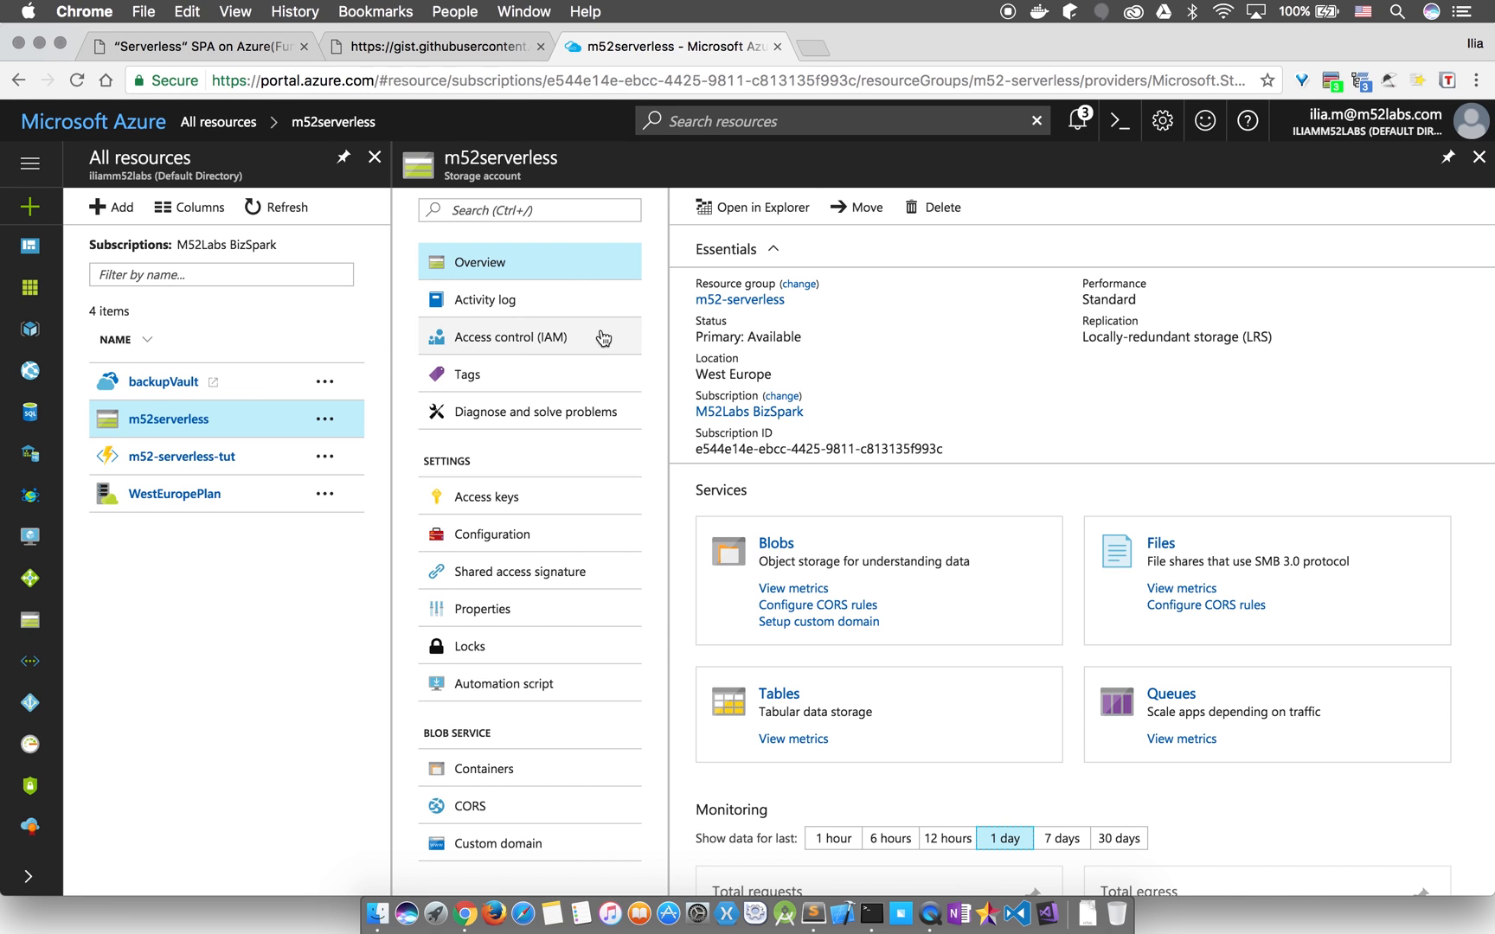
click(752, 206)
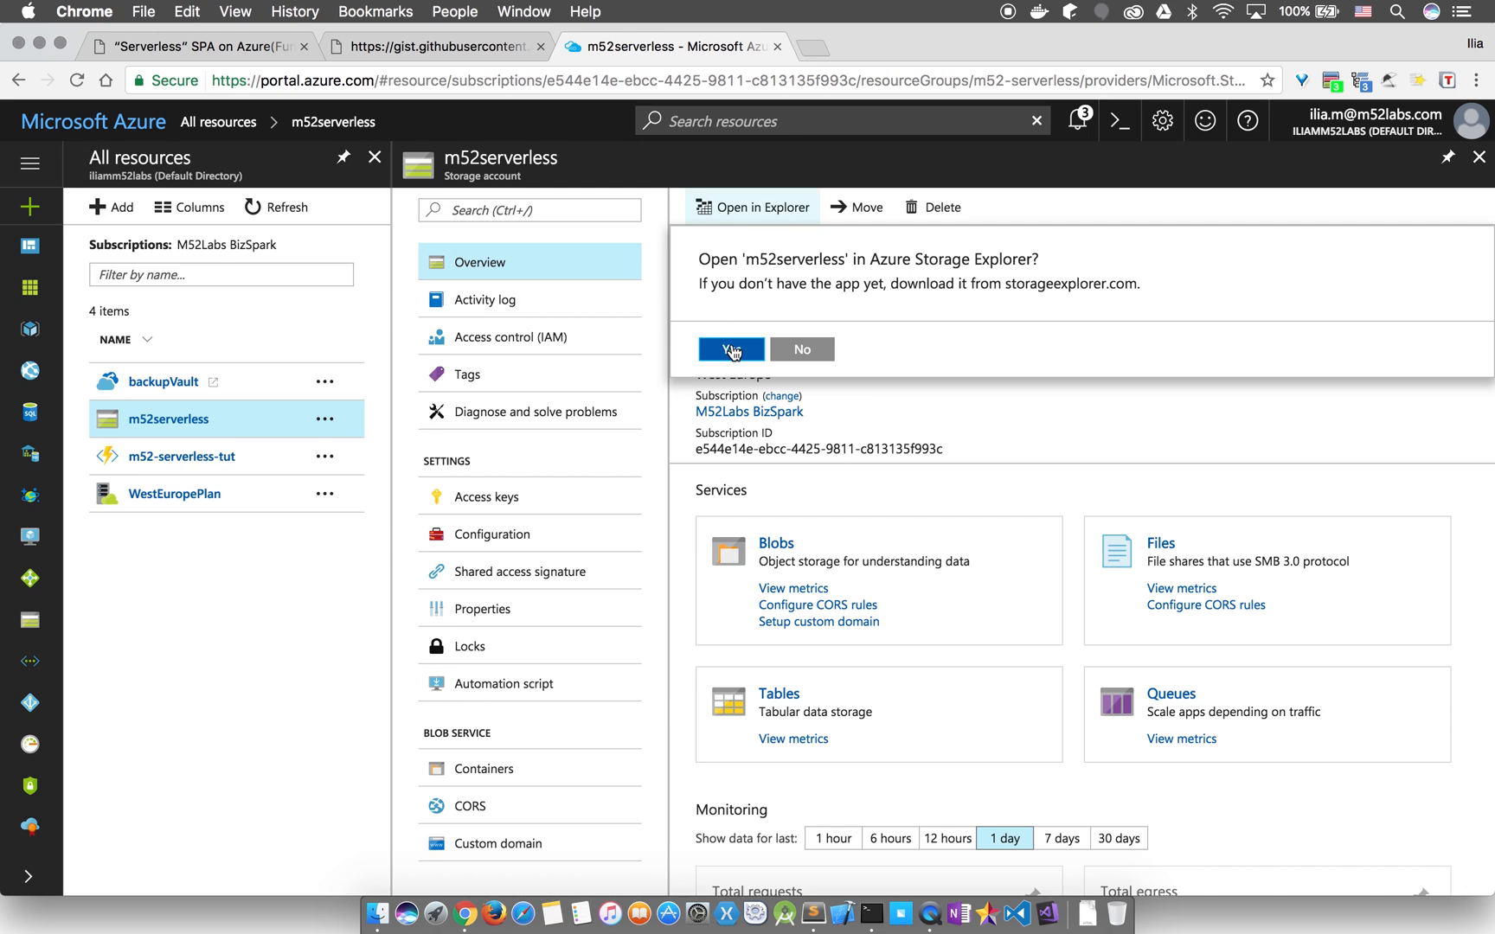
click(730, 349)
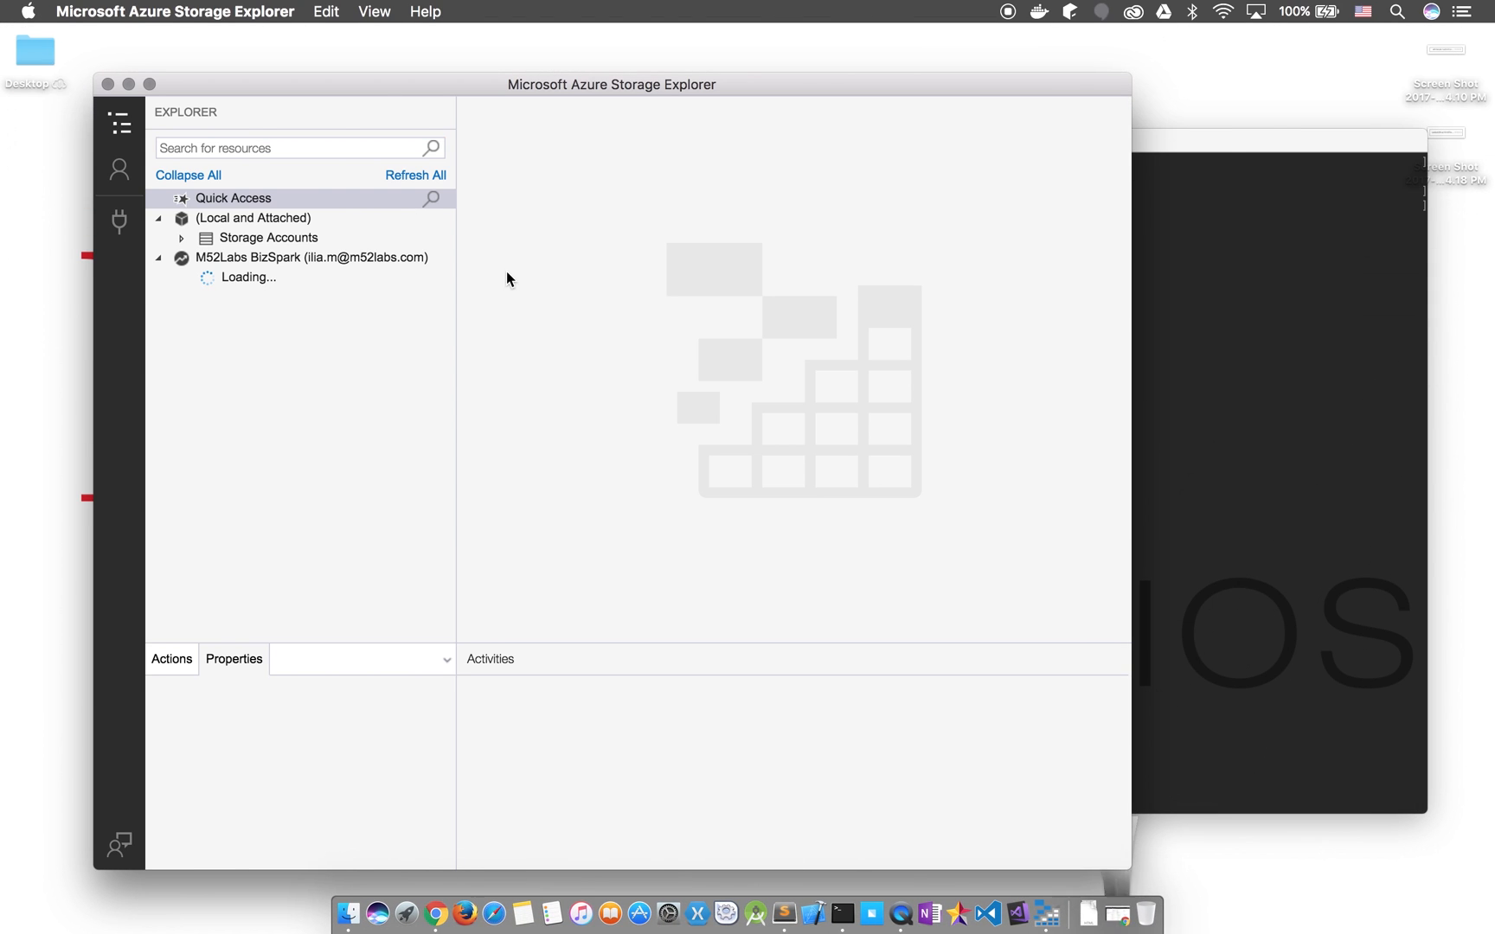
- Expand Storage Accounts, m52serverless and Blob Containers, then open the web container
click(282, 297)
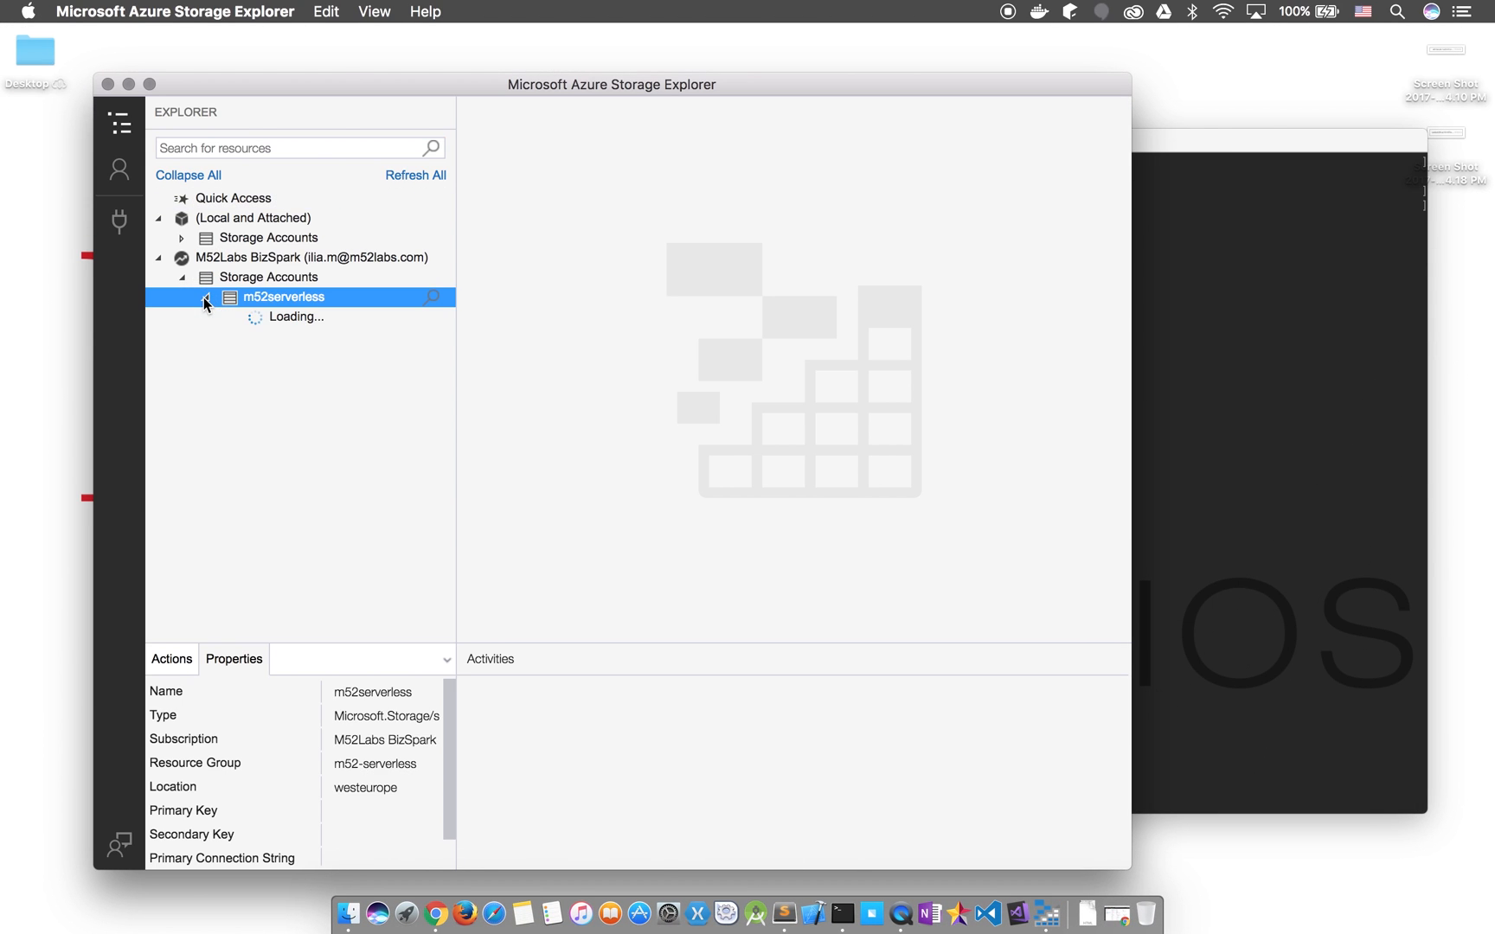
click(204, 297)
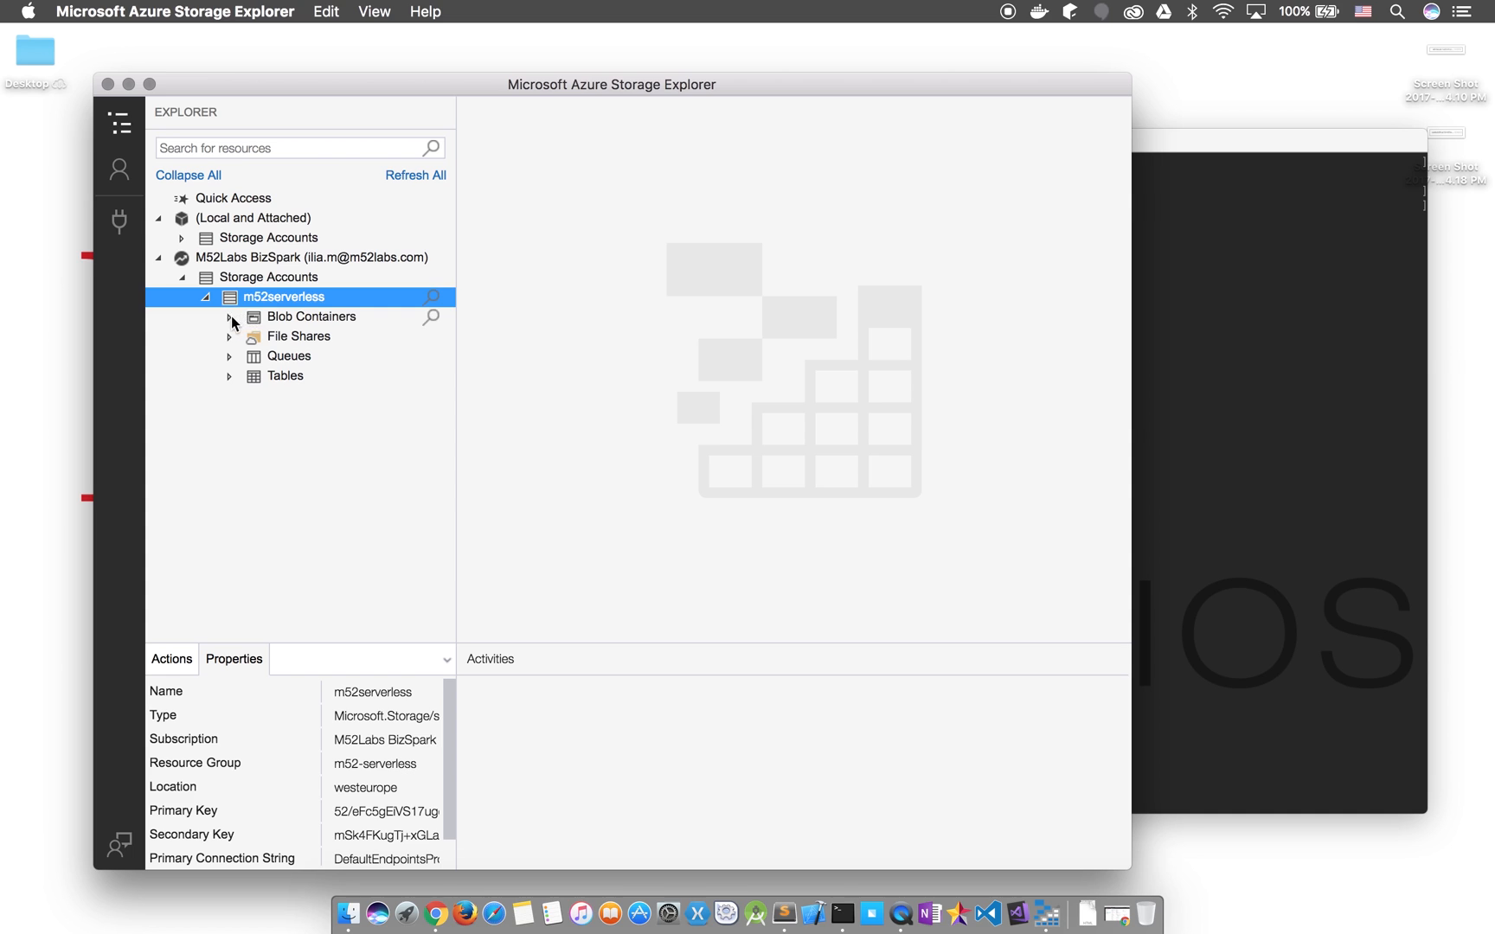
click(230, 317)
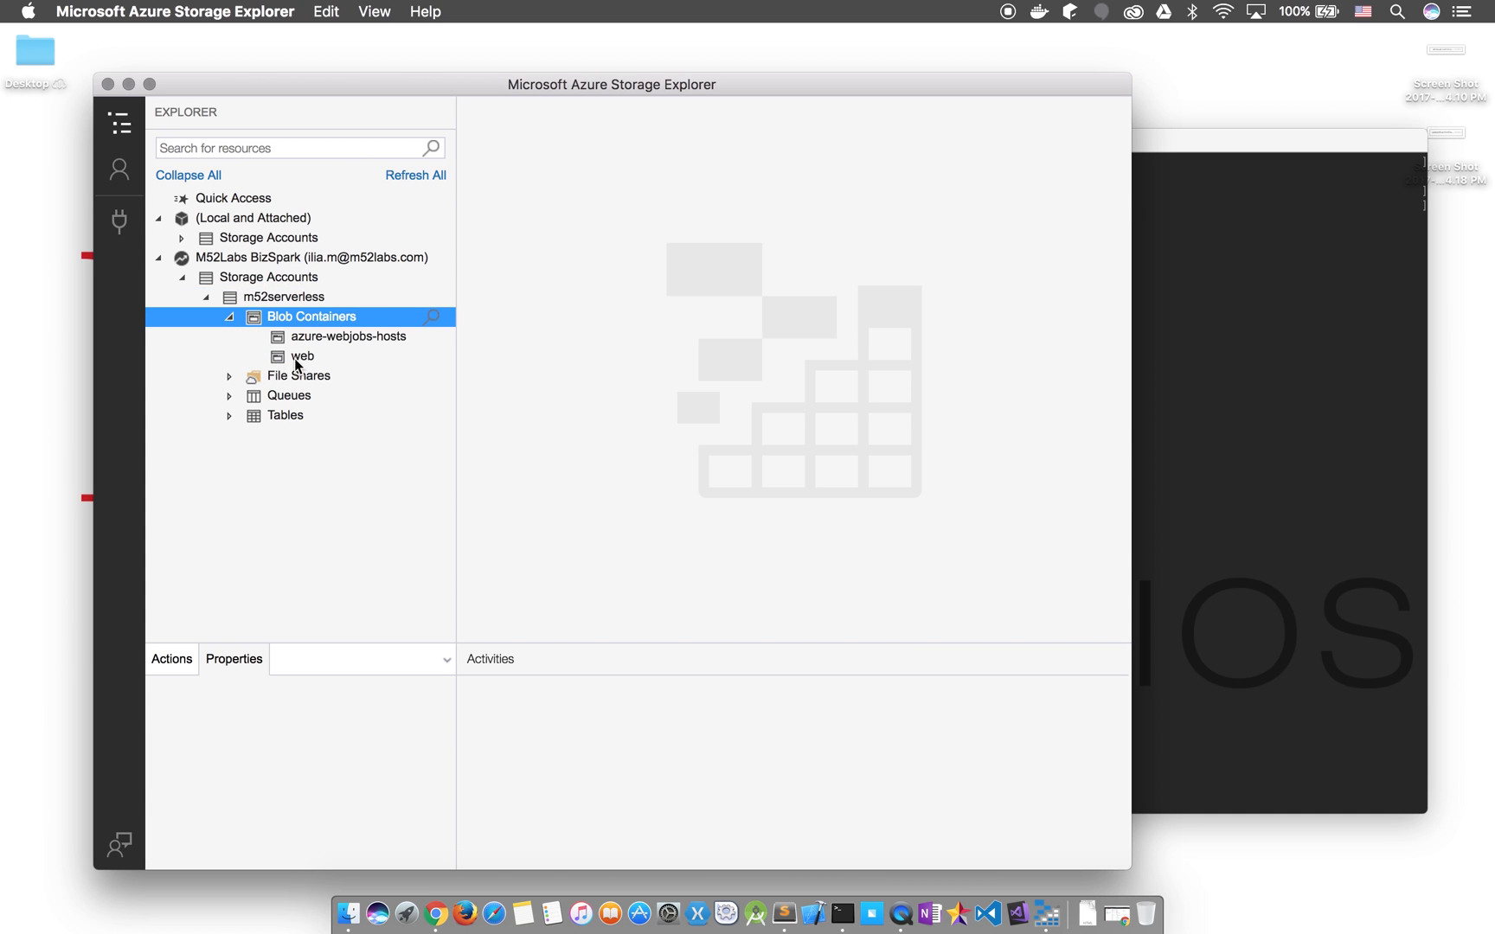
double_click(301, 355)
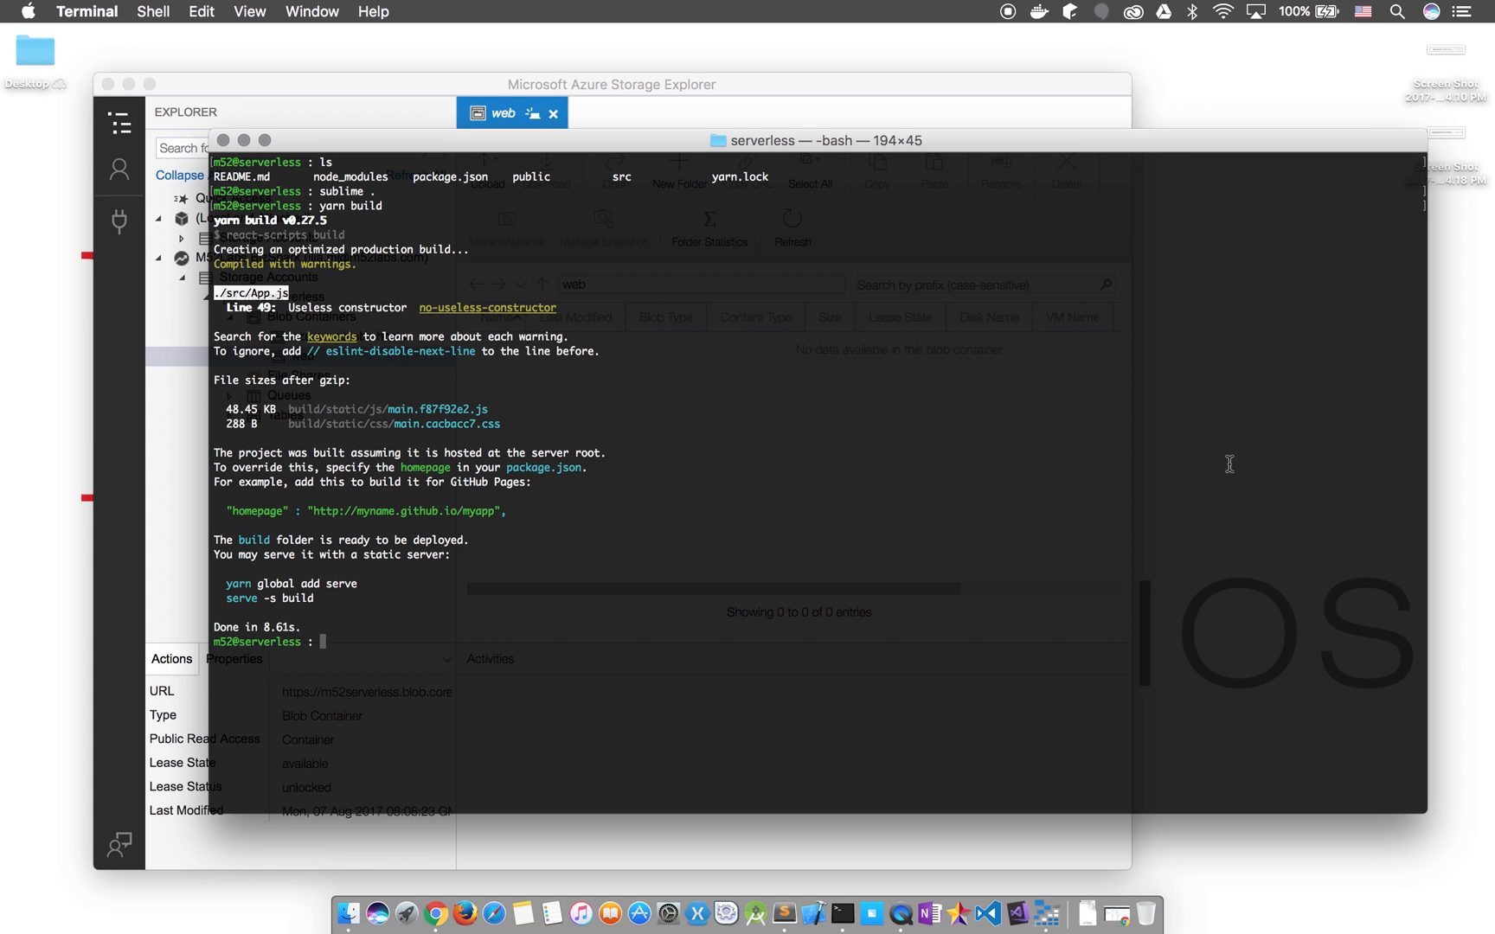
mouse_move(1072, 96)
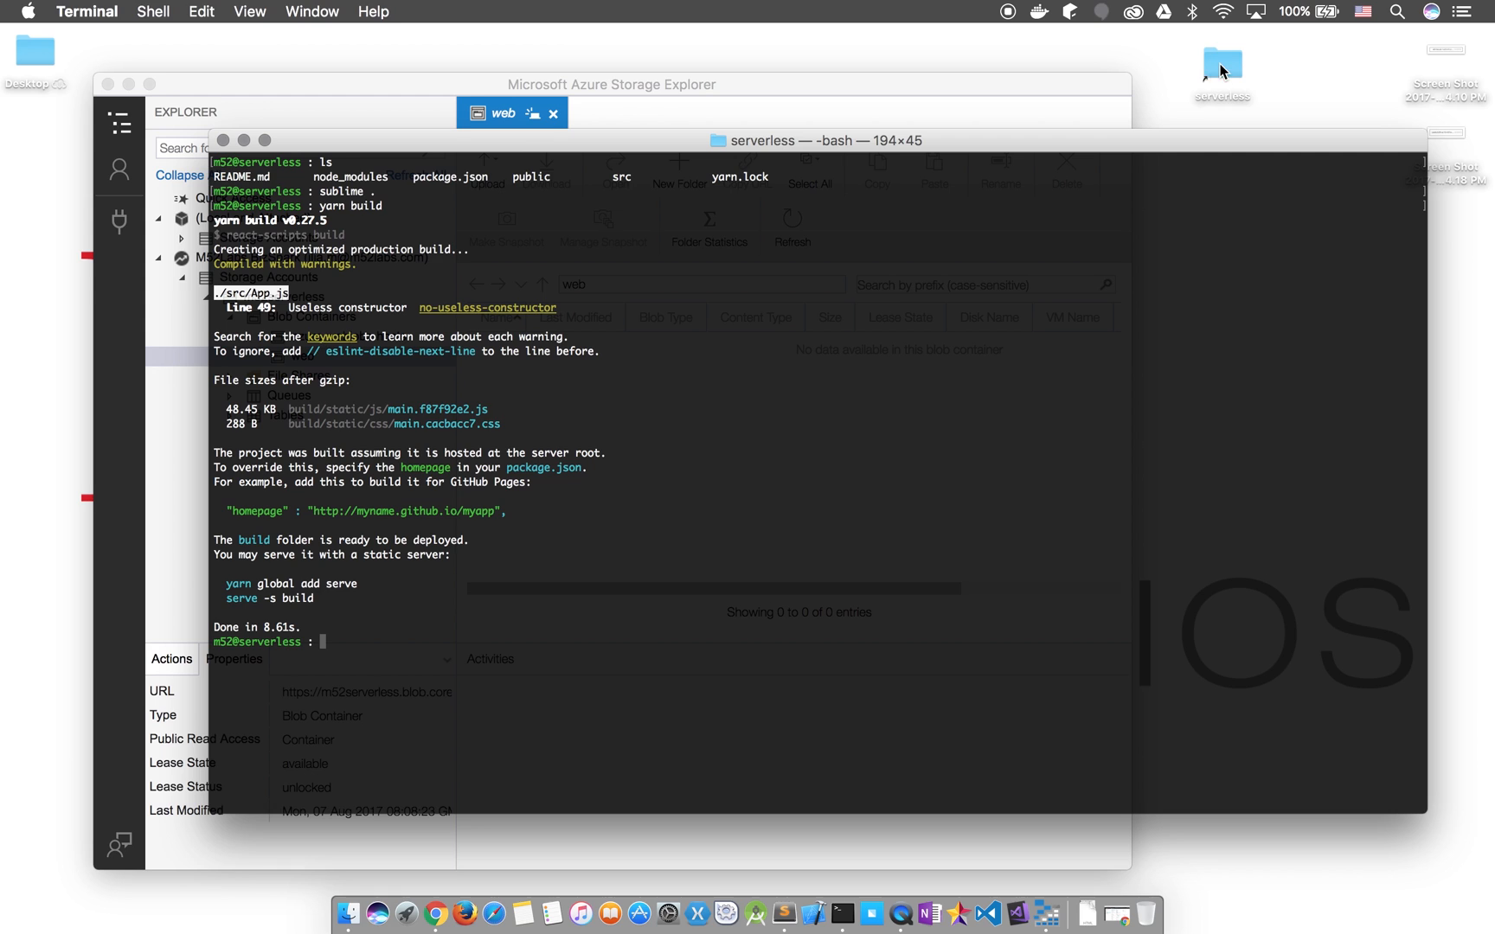
- Open the desktop serverless folder and expand its build folder in list view
double_click(1223, 63)
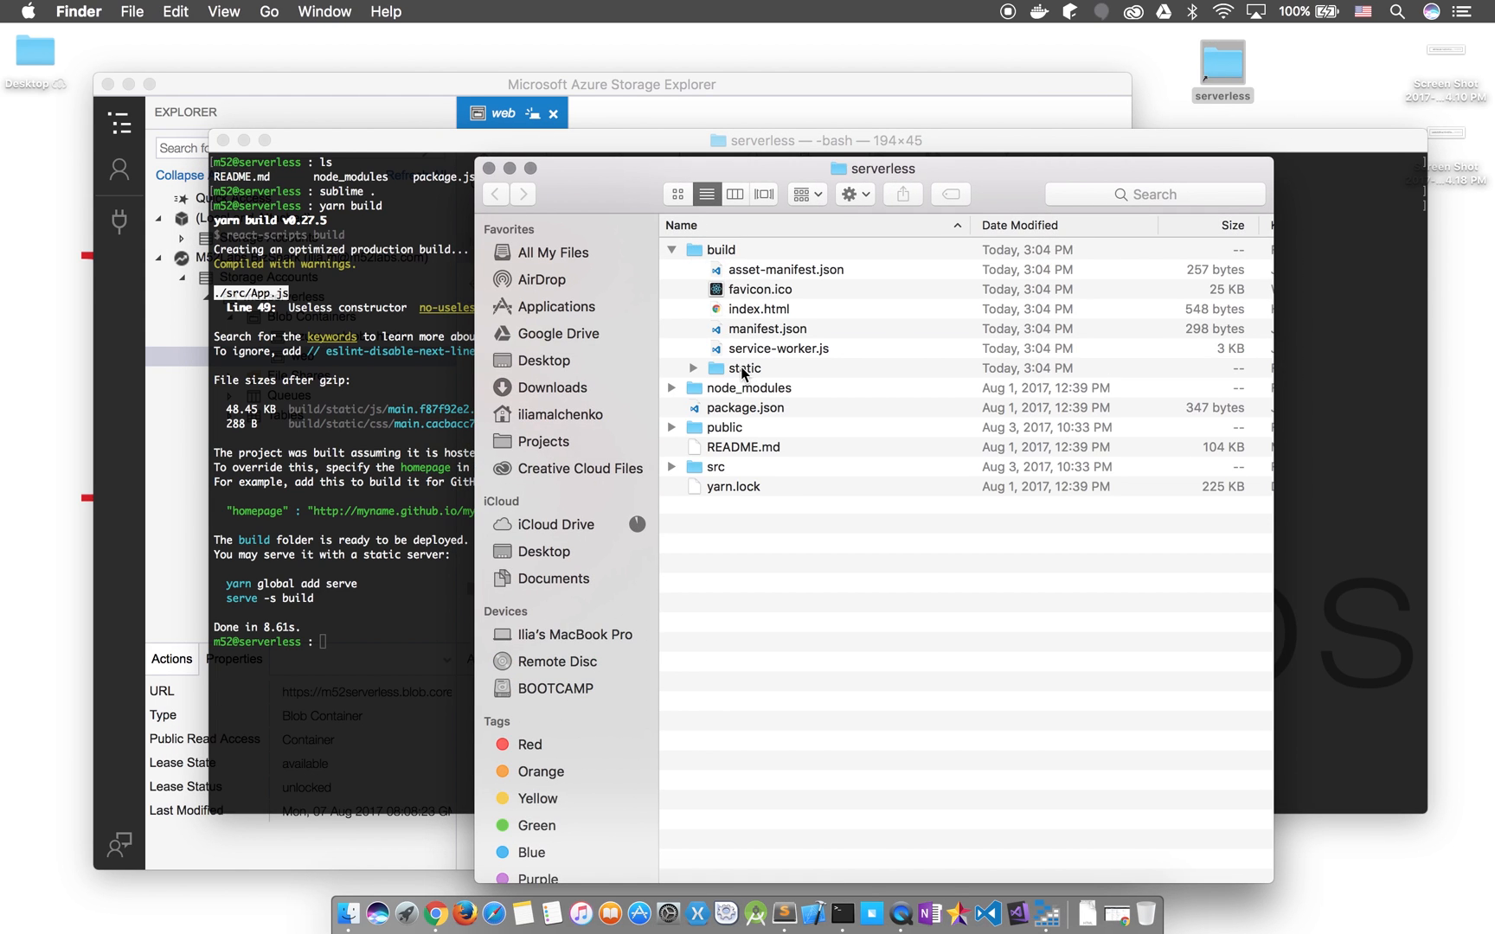
click(785, 269)
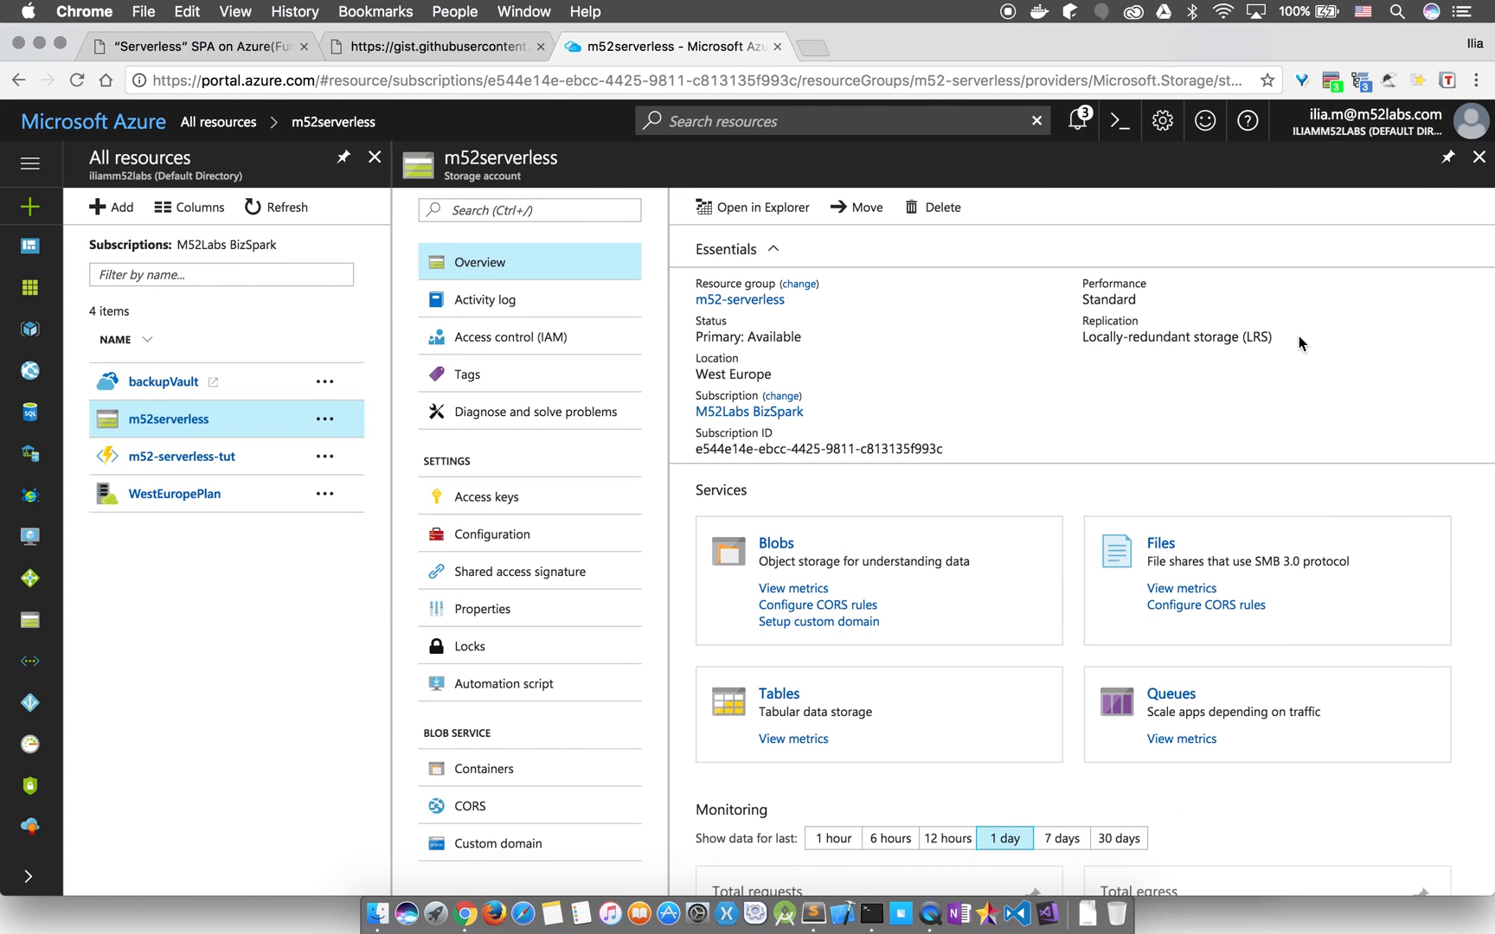
- Open the m52serverless blob service to get the endpoint for web/index.html
click(775, 543)
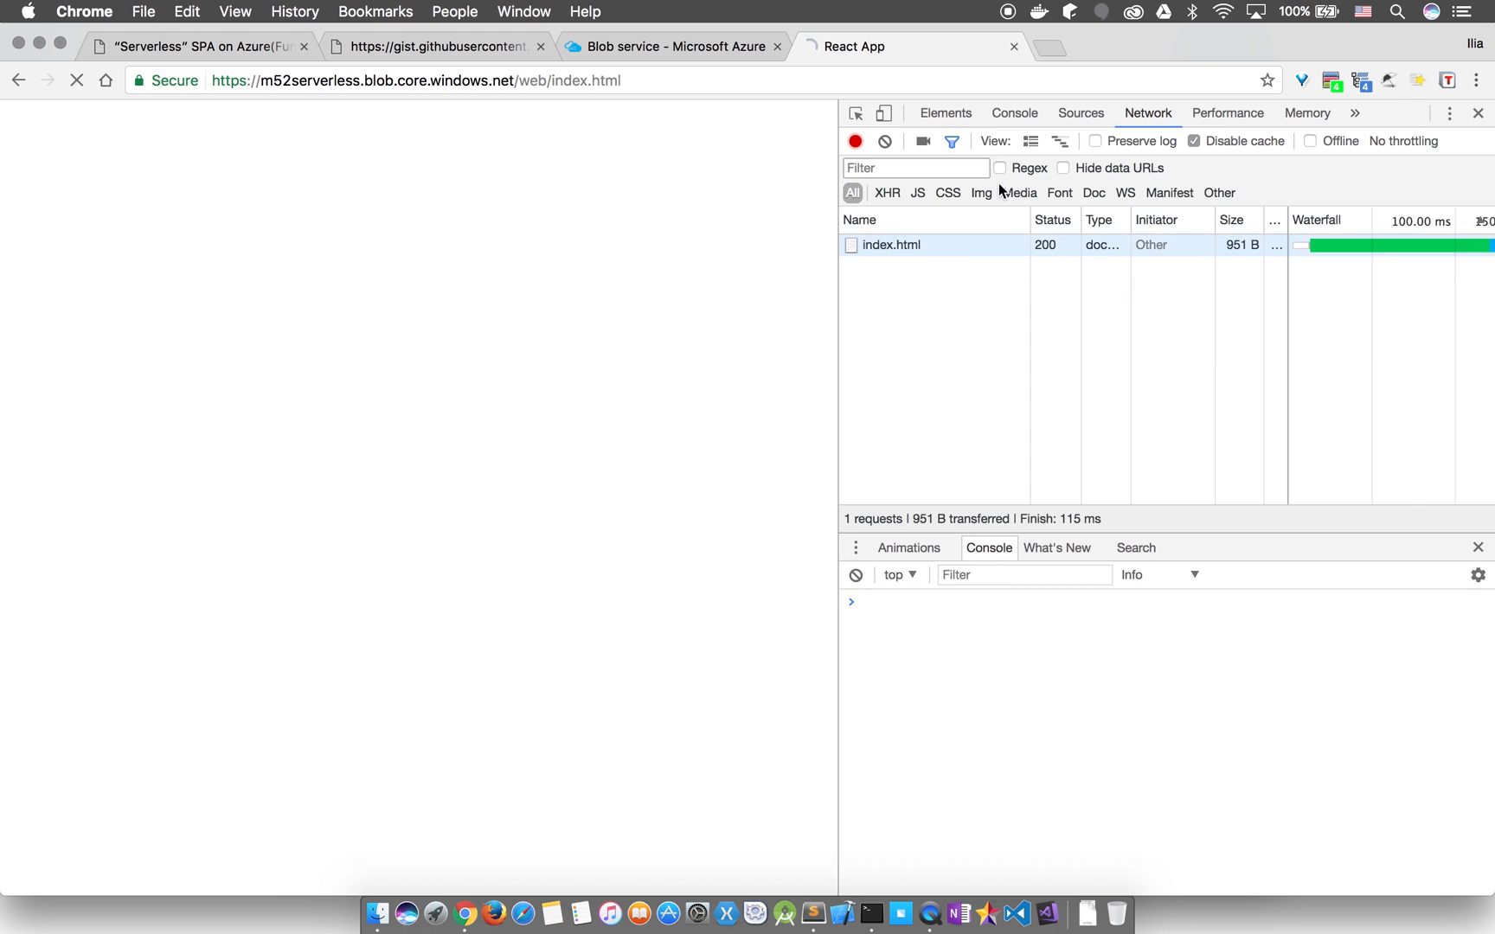
- Check DevTools for the React app's JS and CSS 404 errors, then return to the m52serverless Blob service tab
click(76, 80)
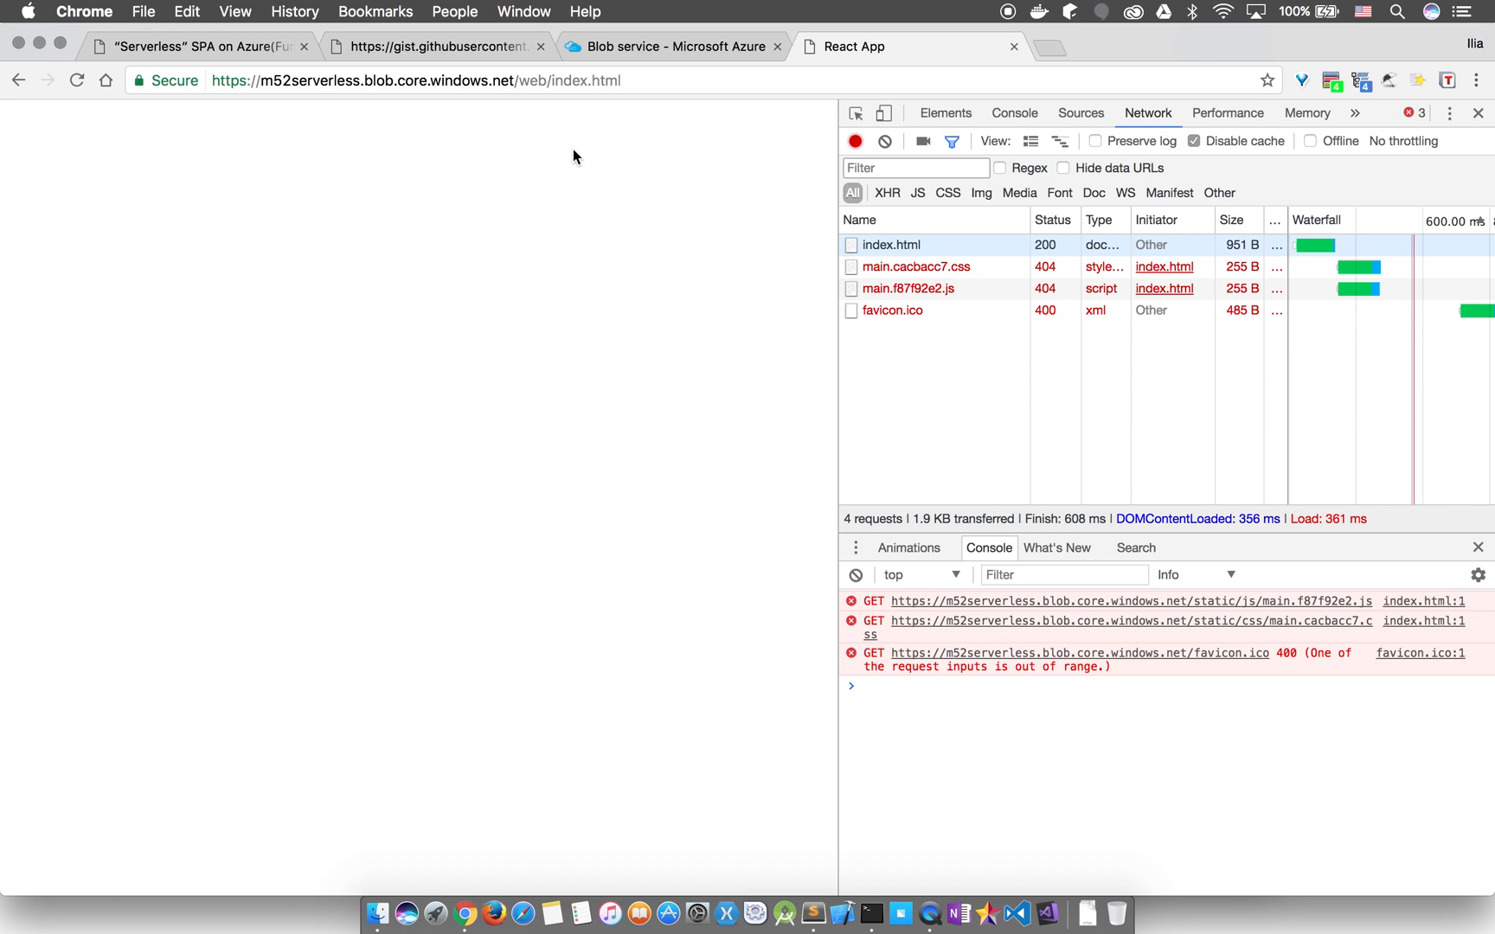
double_click(543, 81)
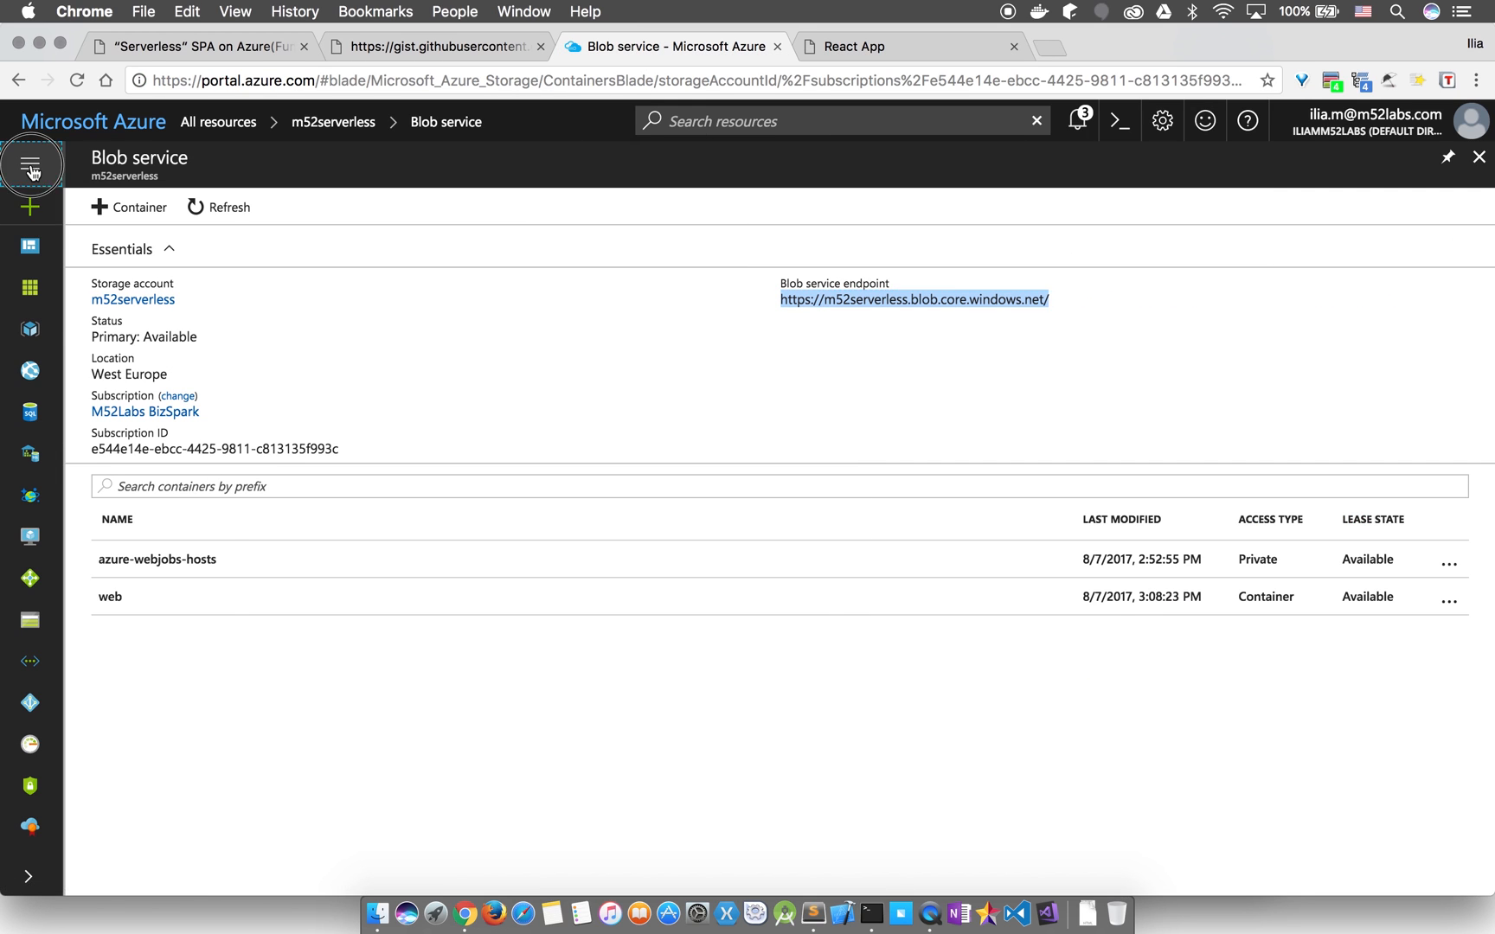
- Search the marketplace for CDN and start a new CDN profile
click(31, 163)
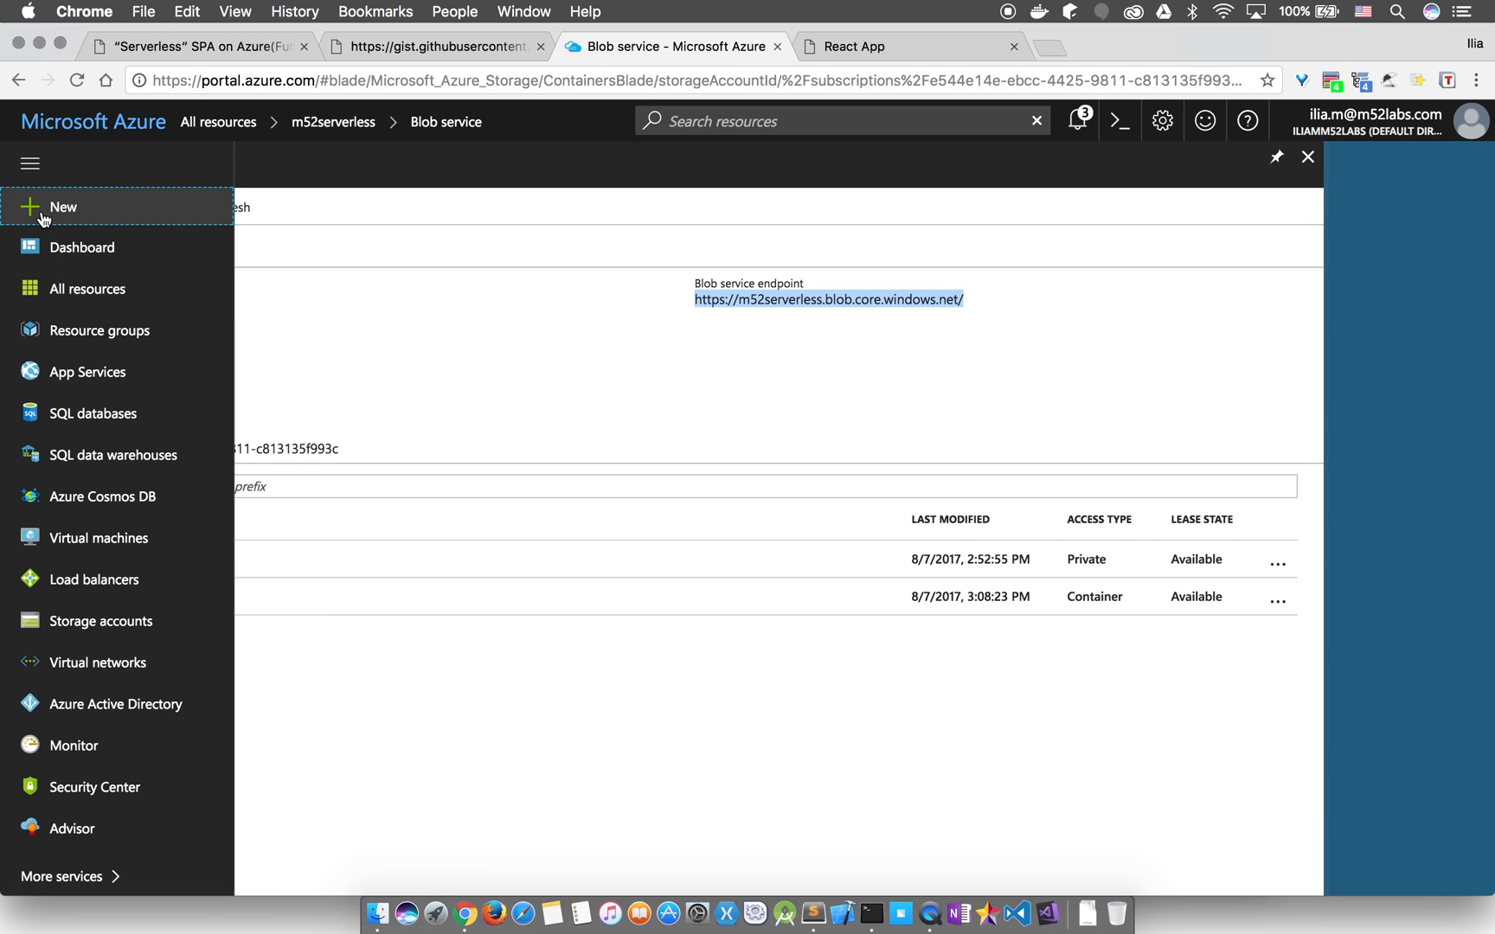
click(61, 207)
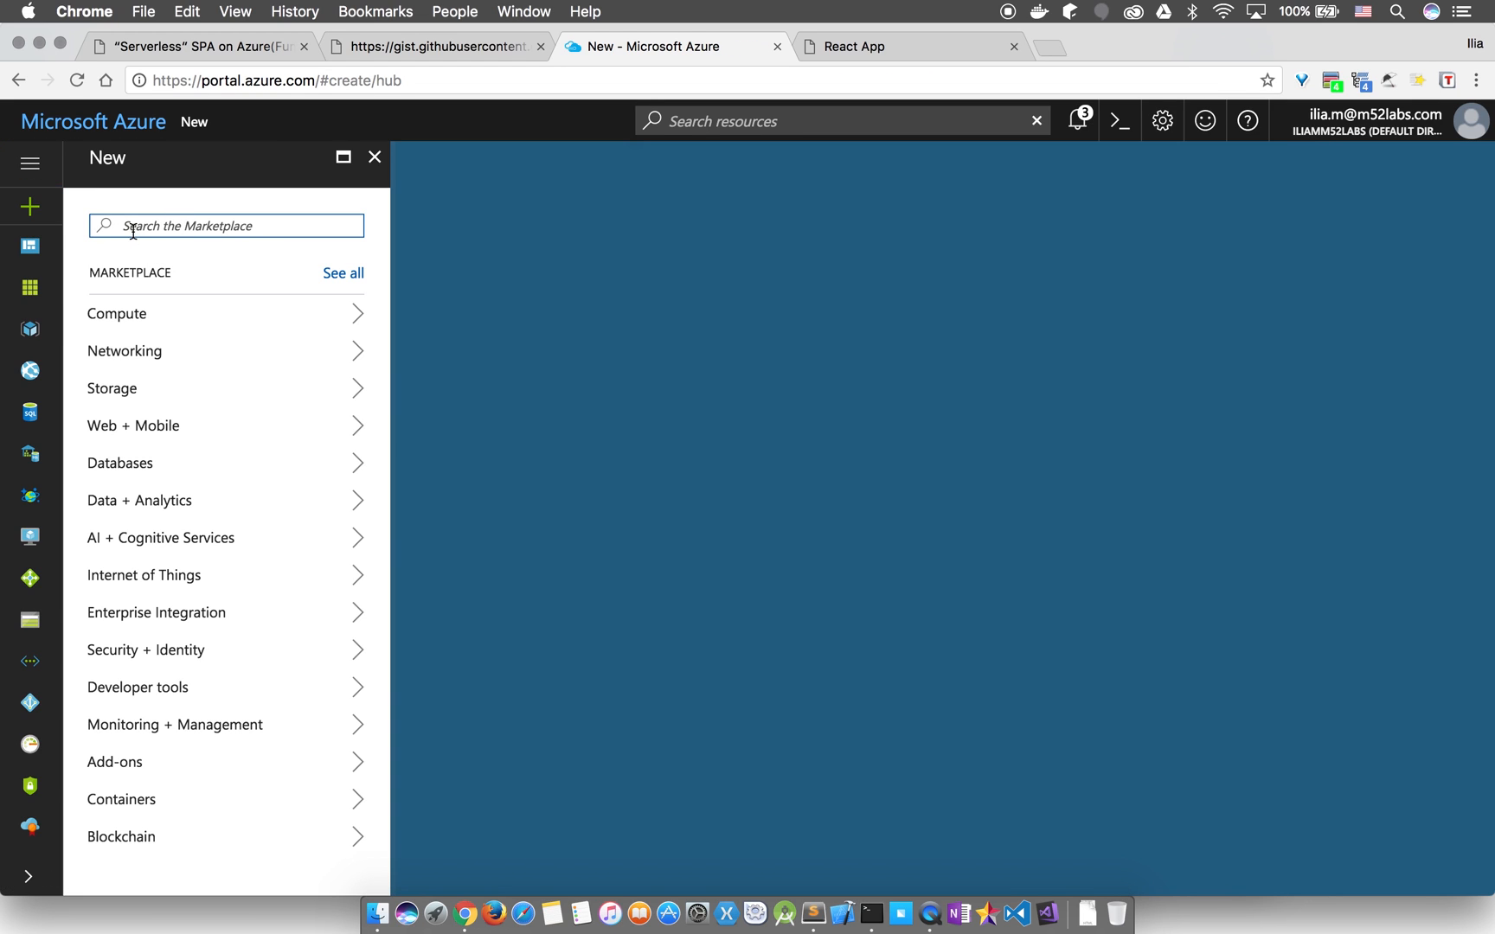
text(cdn)
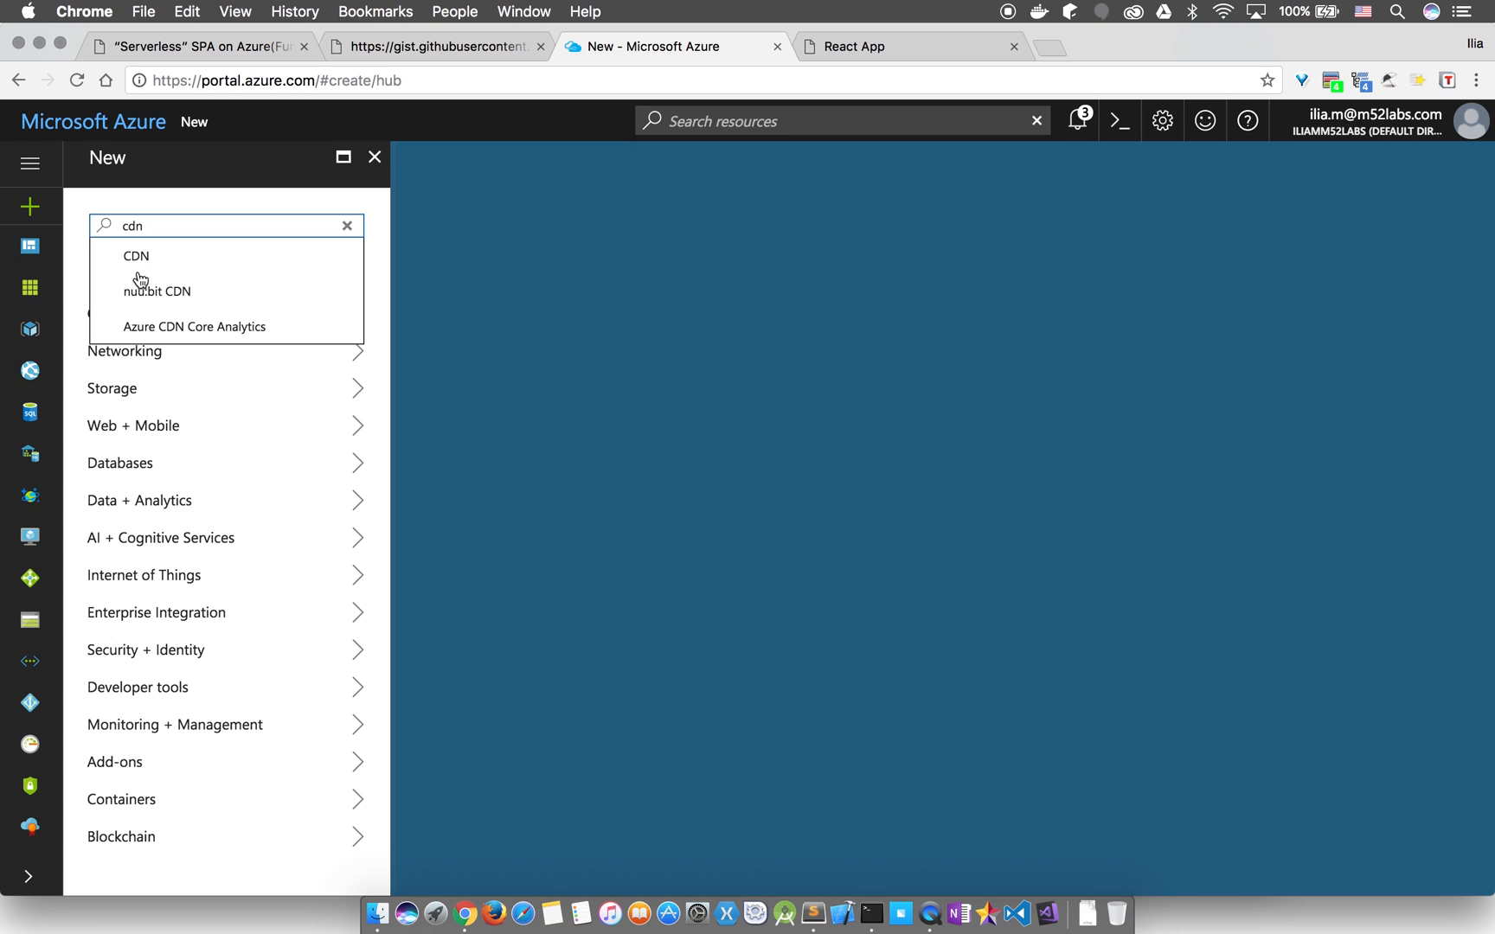
click(137, 255)
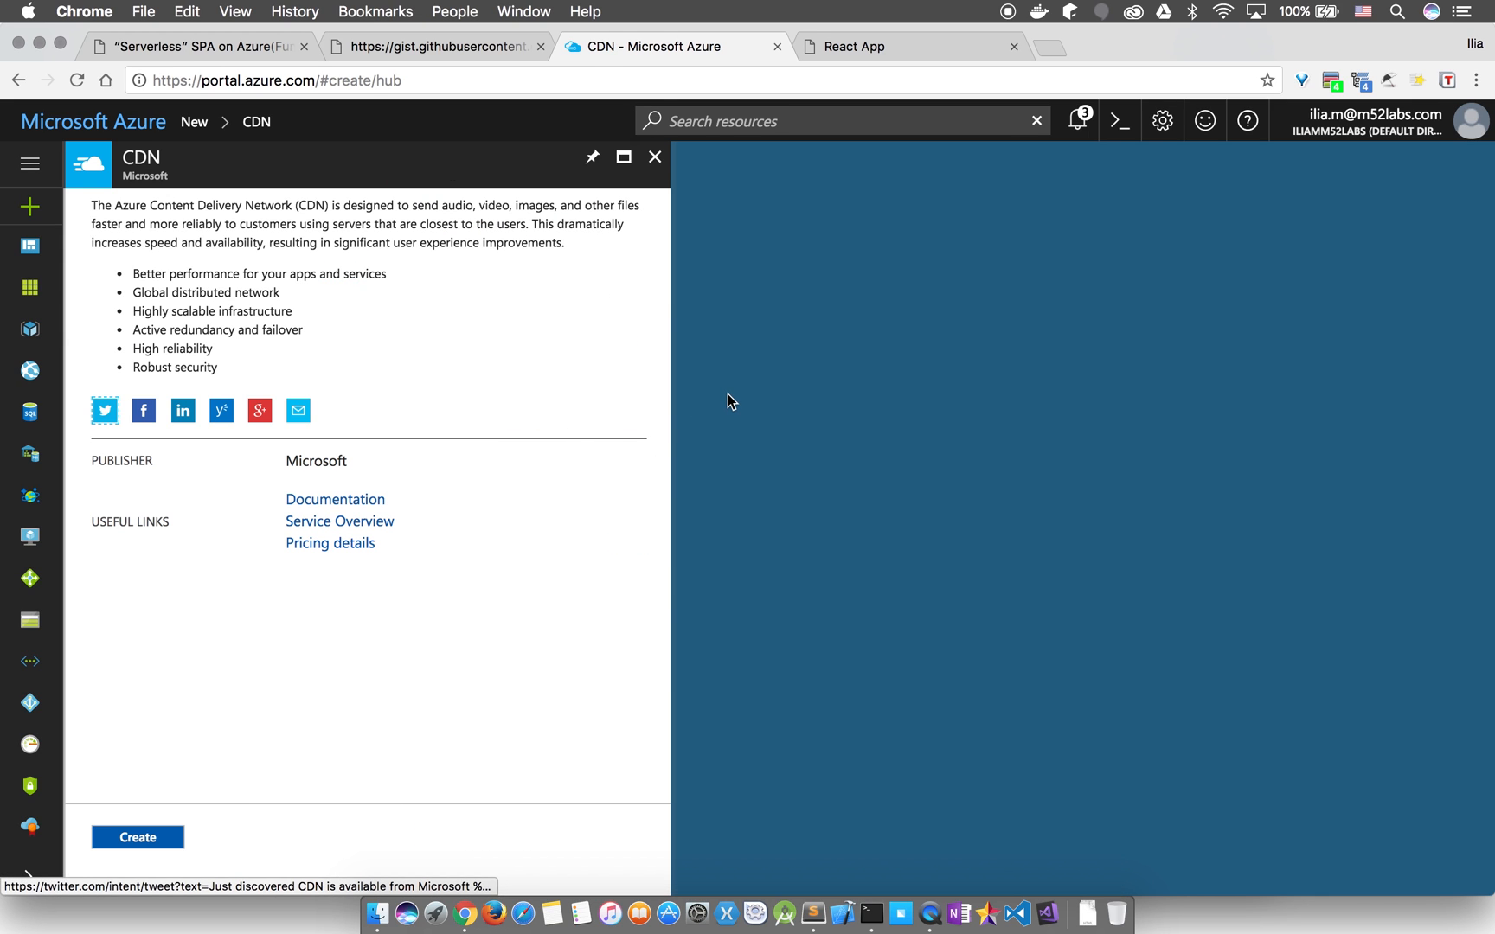
click(136, 836)
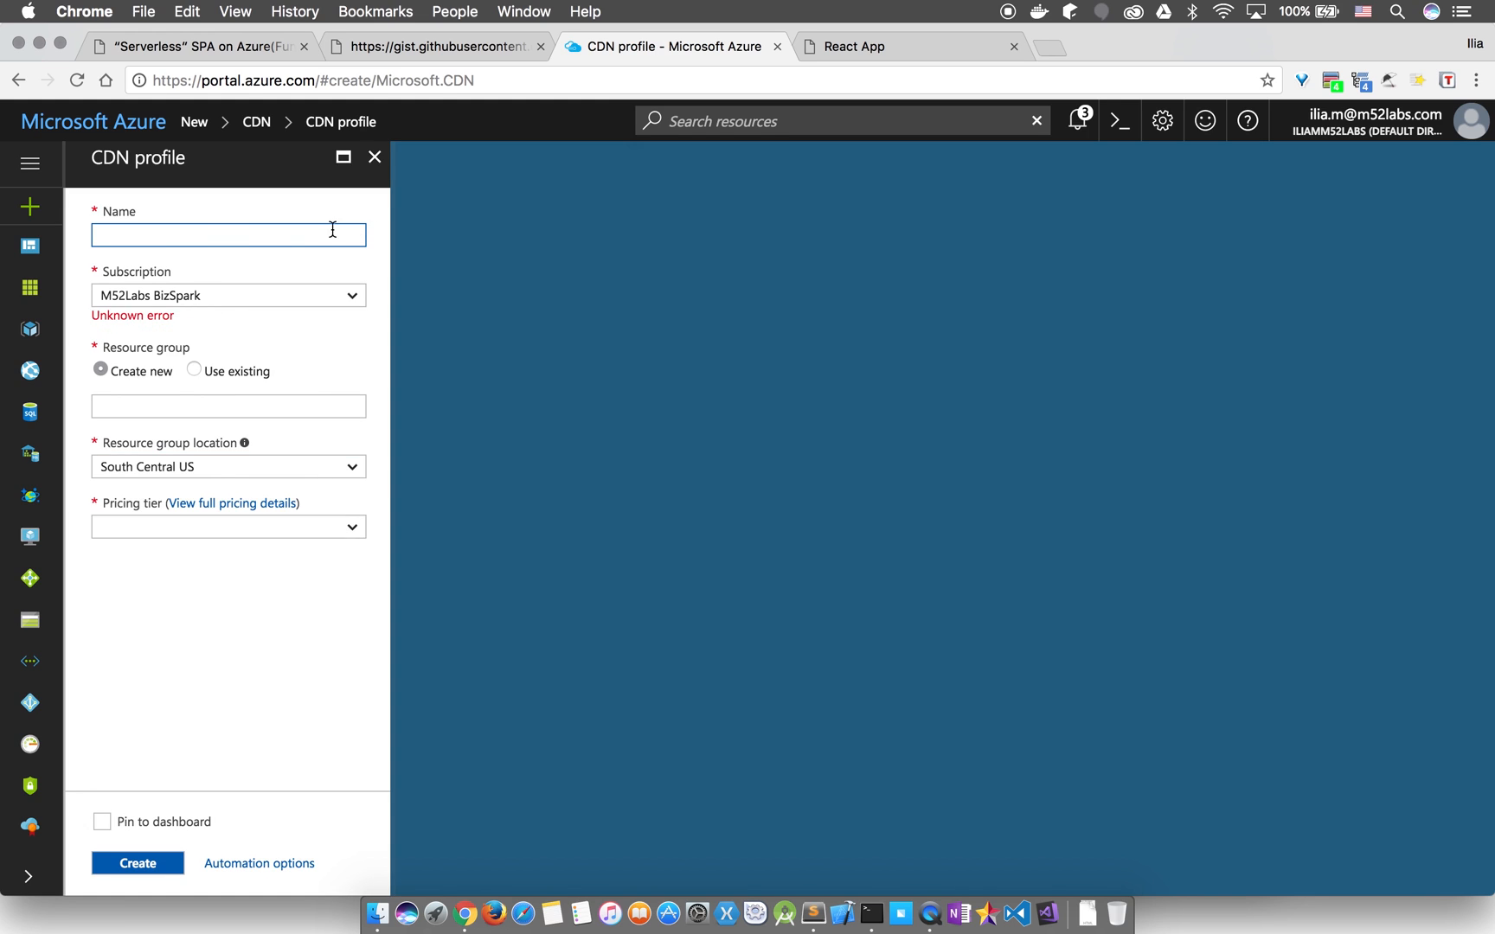
- Name the profile m52-serverless-tut in group m52-serverless, Premium Verizon tier, pinned to dashboard
text(m52-)
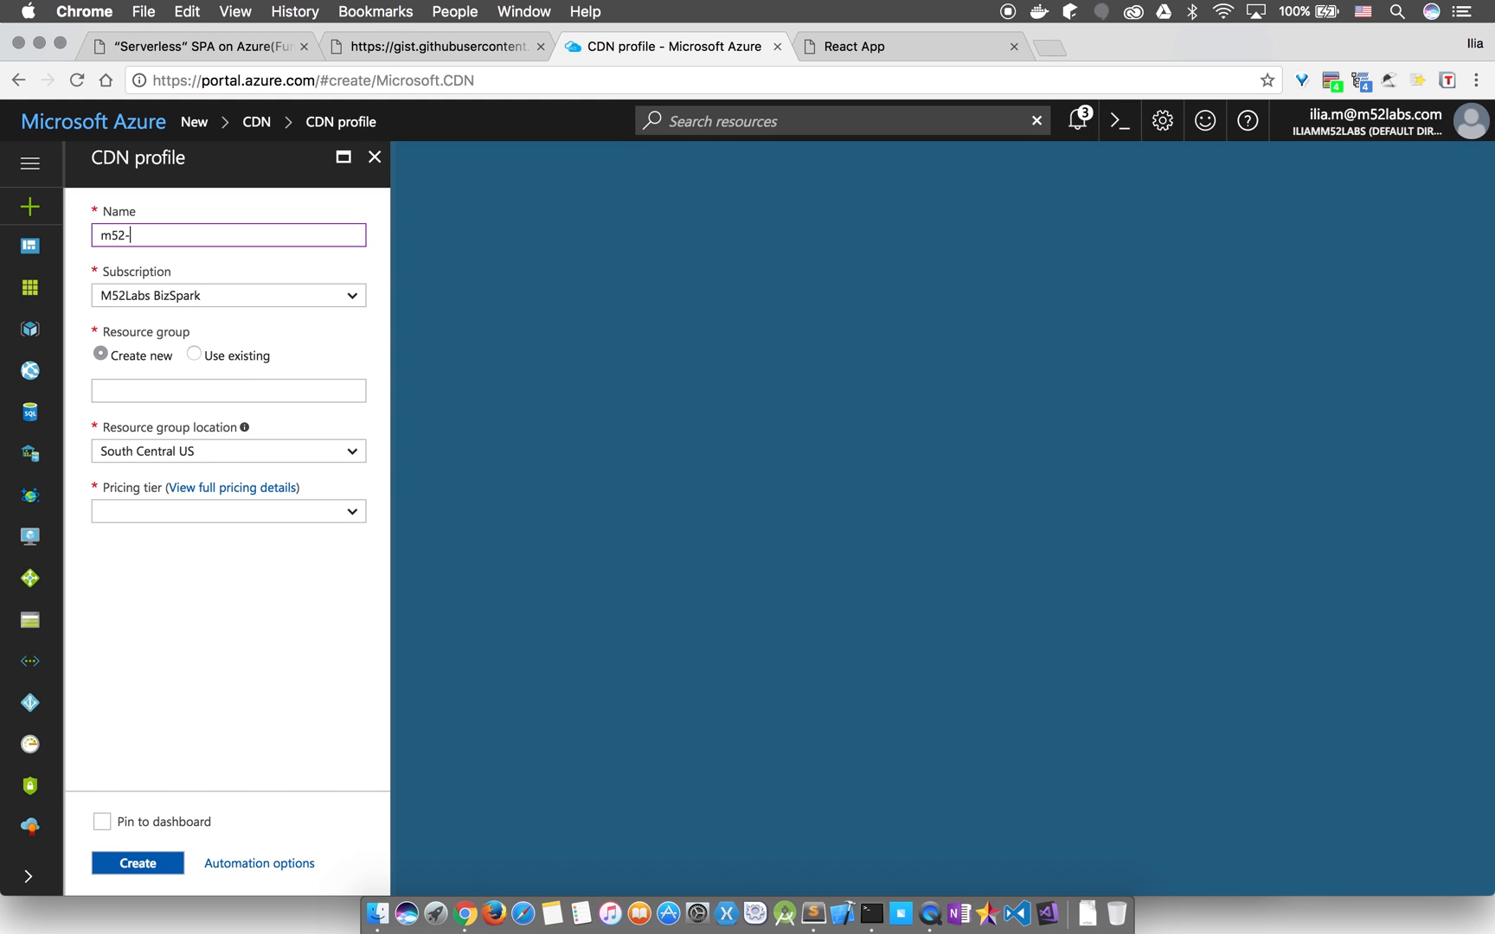
text(serverless-tut)
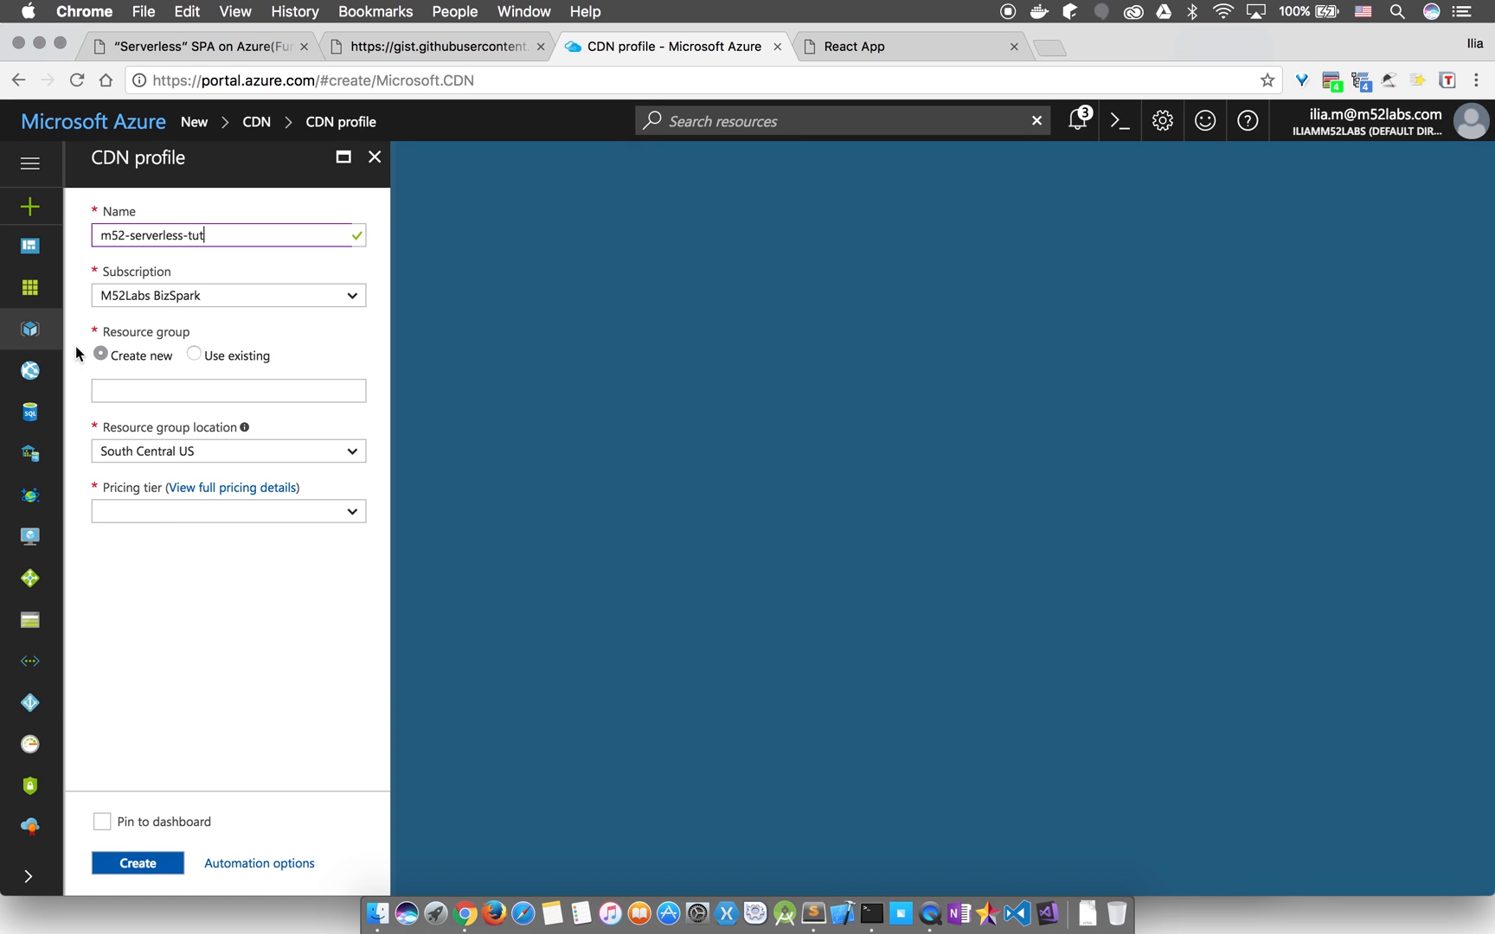
click(195, 354)
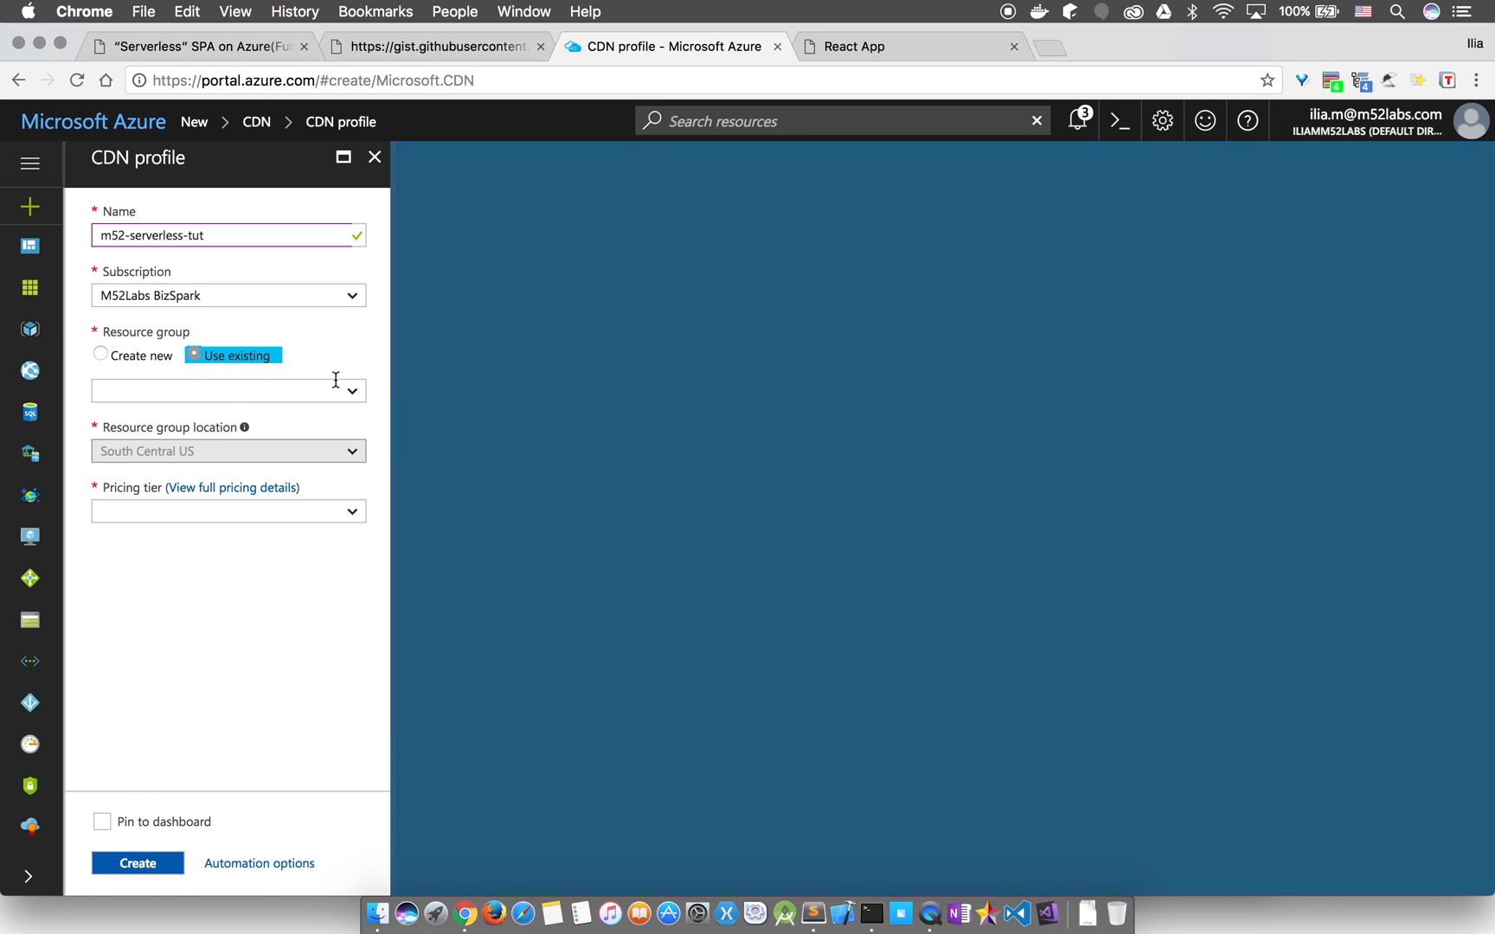
click(227, 391)
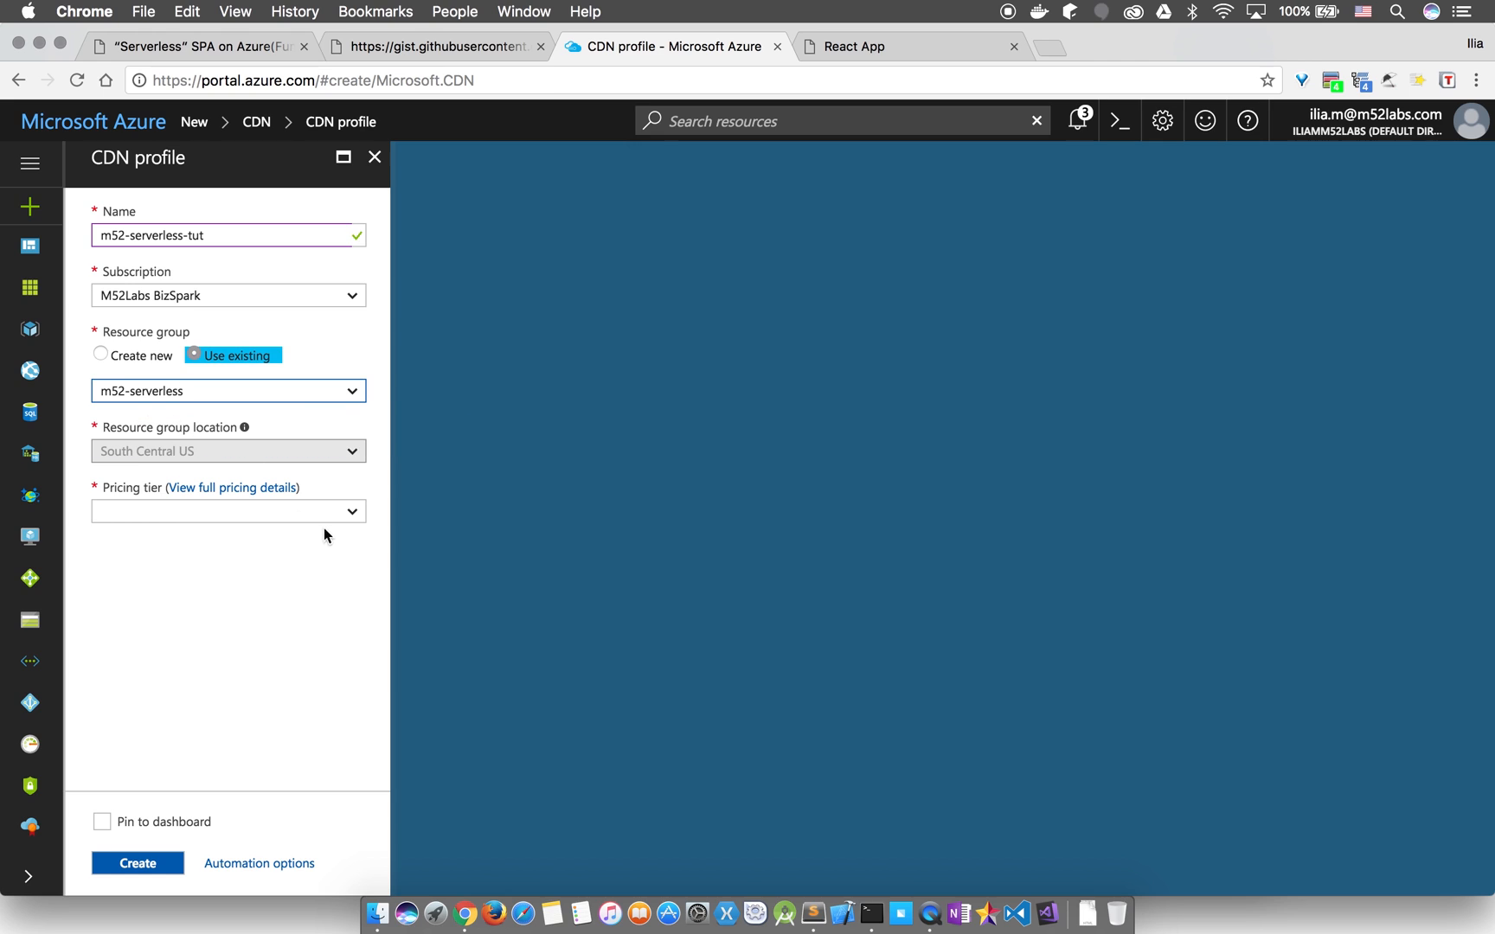
click(227, 511)
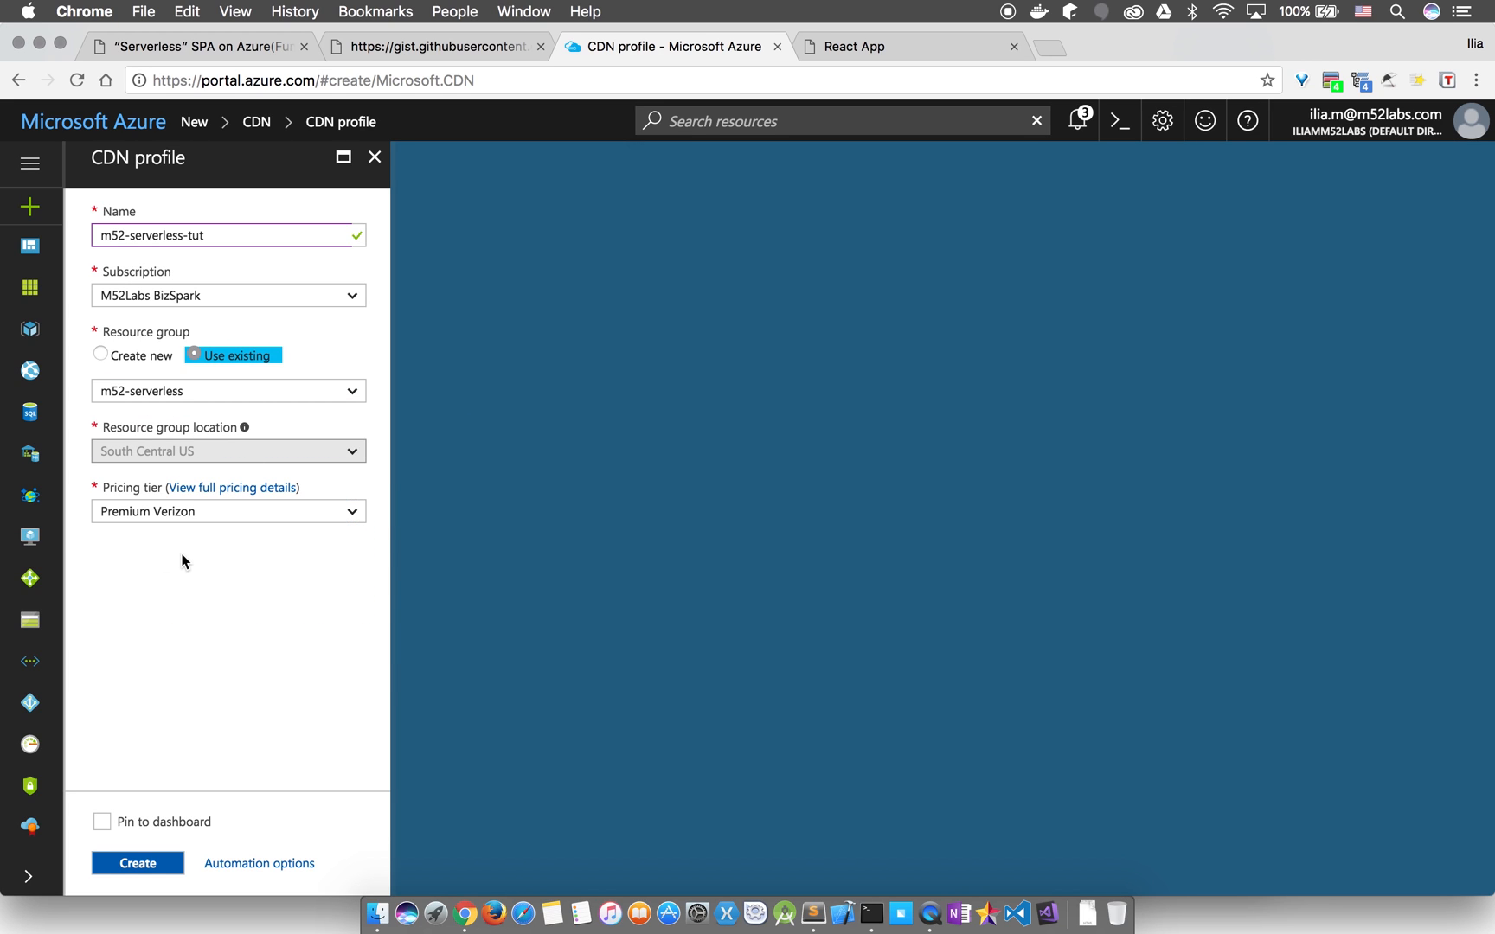
mouse_move(105, 831)
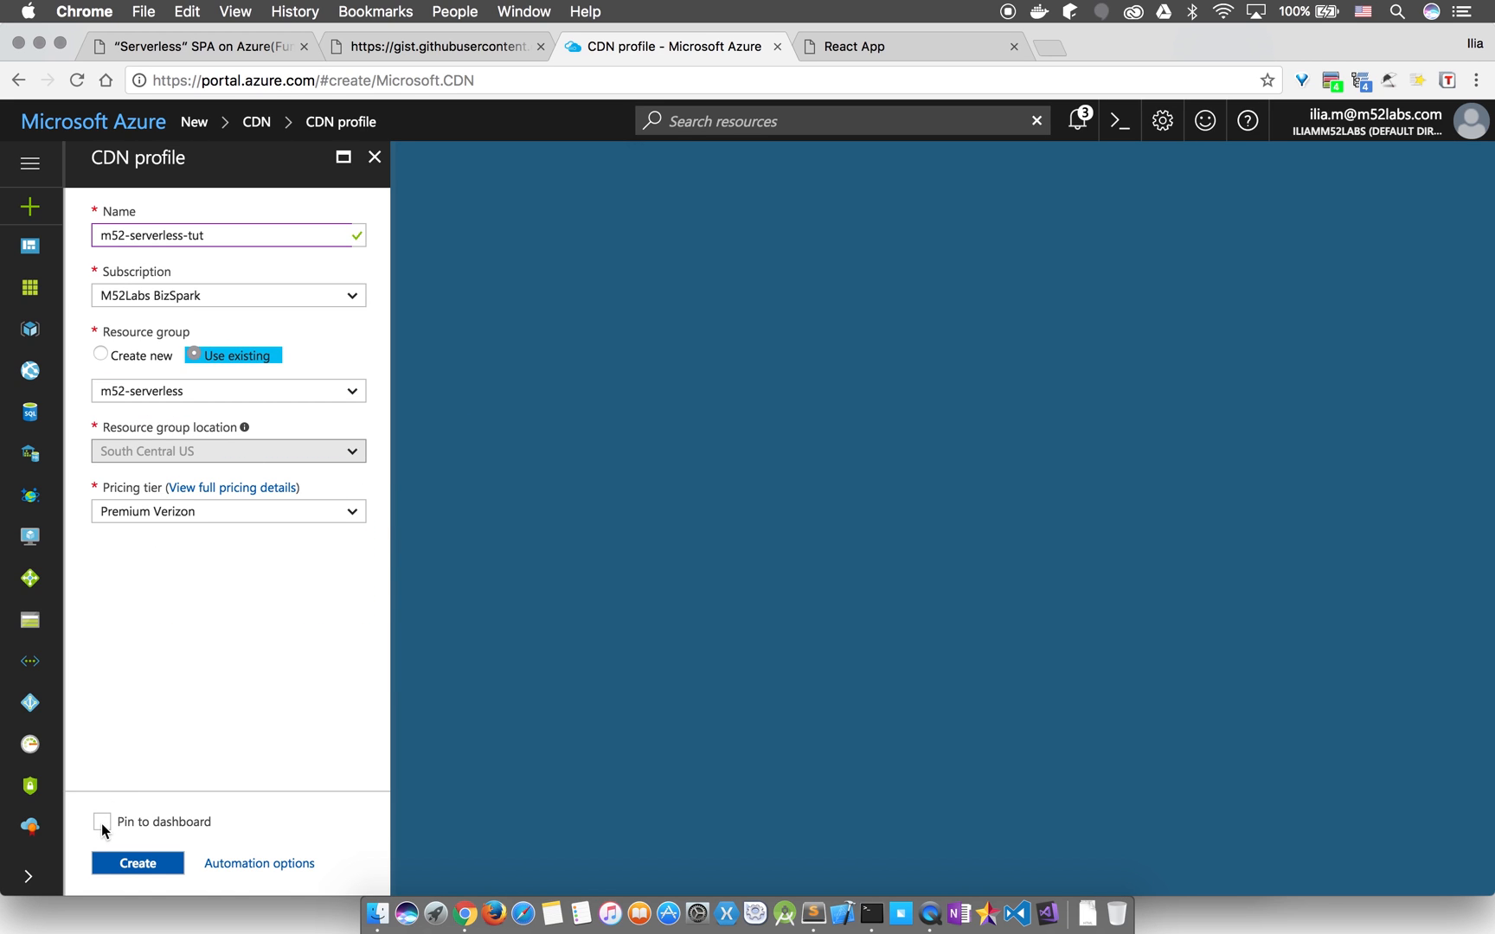
click(102, 821)
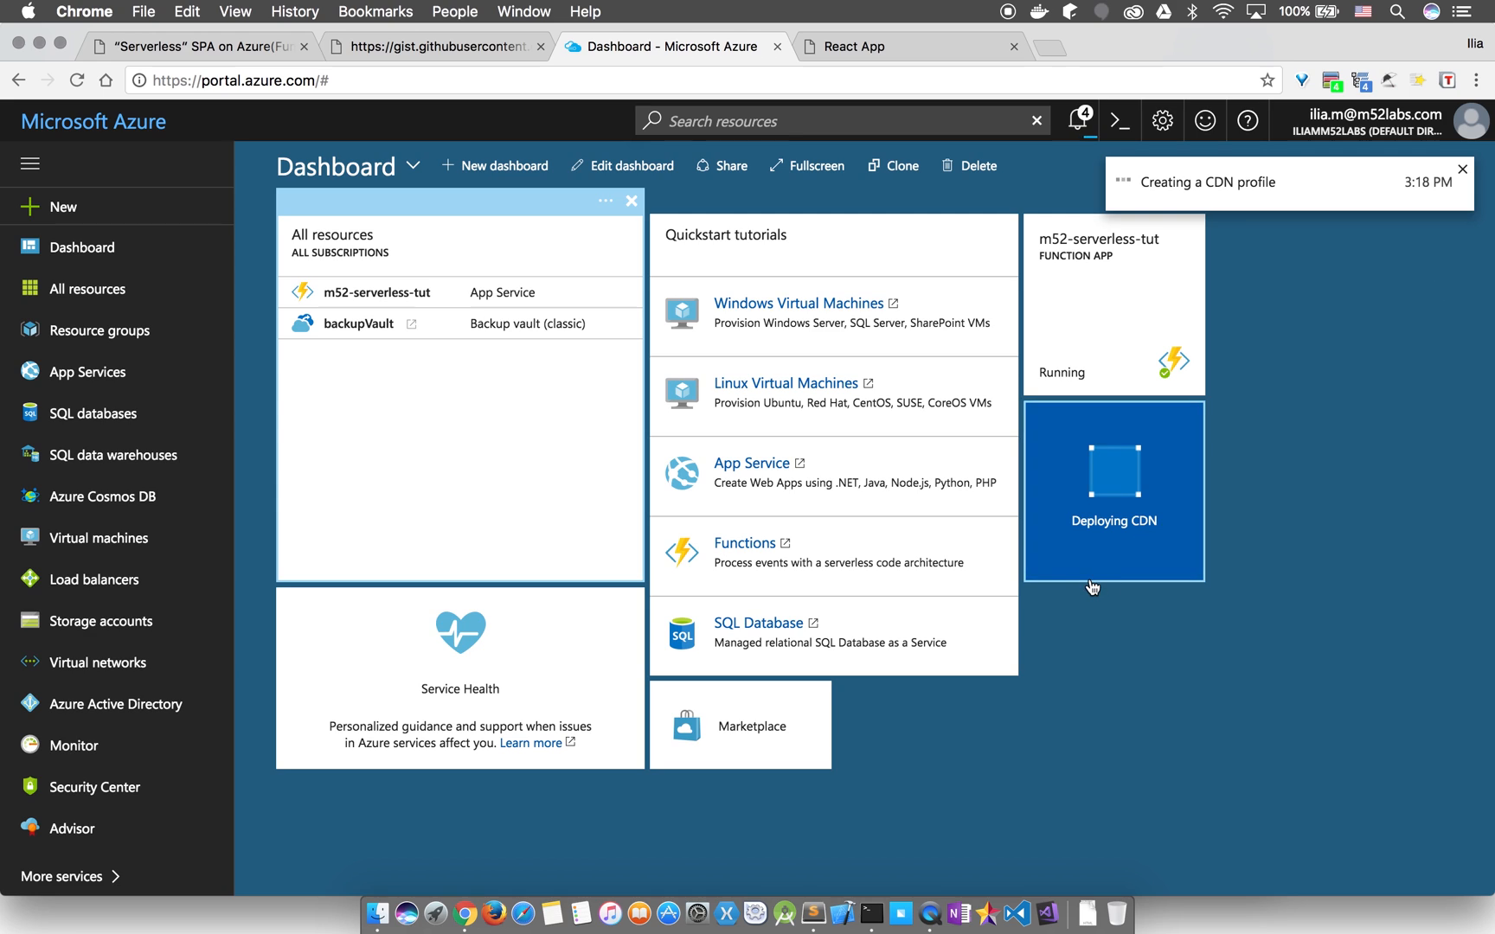
- Add endpoint m52serverless with m52serverless blob storage origin, path /web, HTTPS only
click(1111, 472)
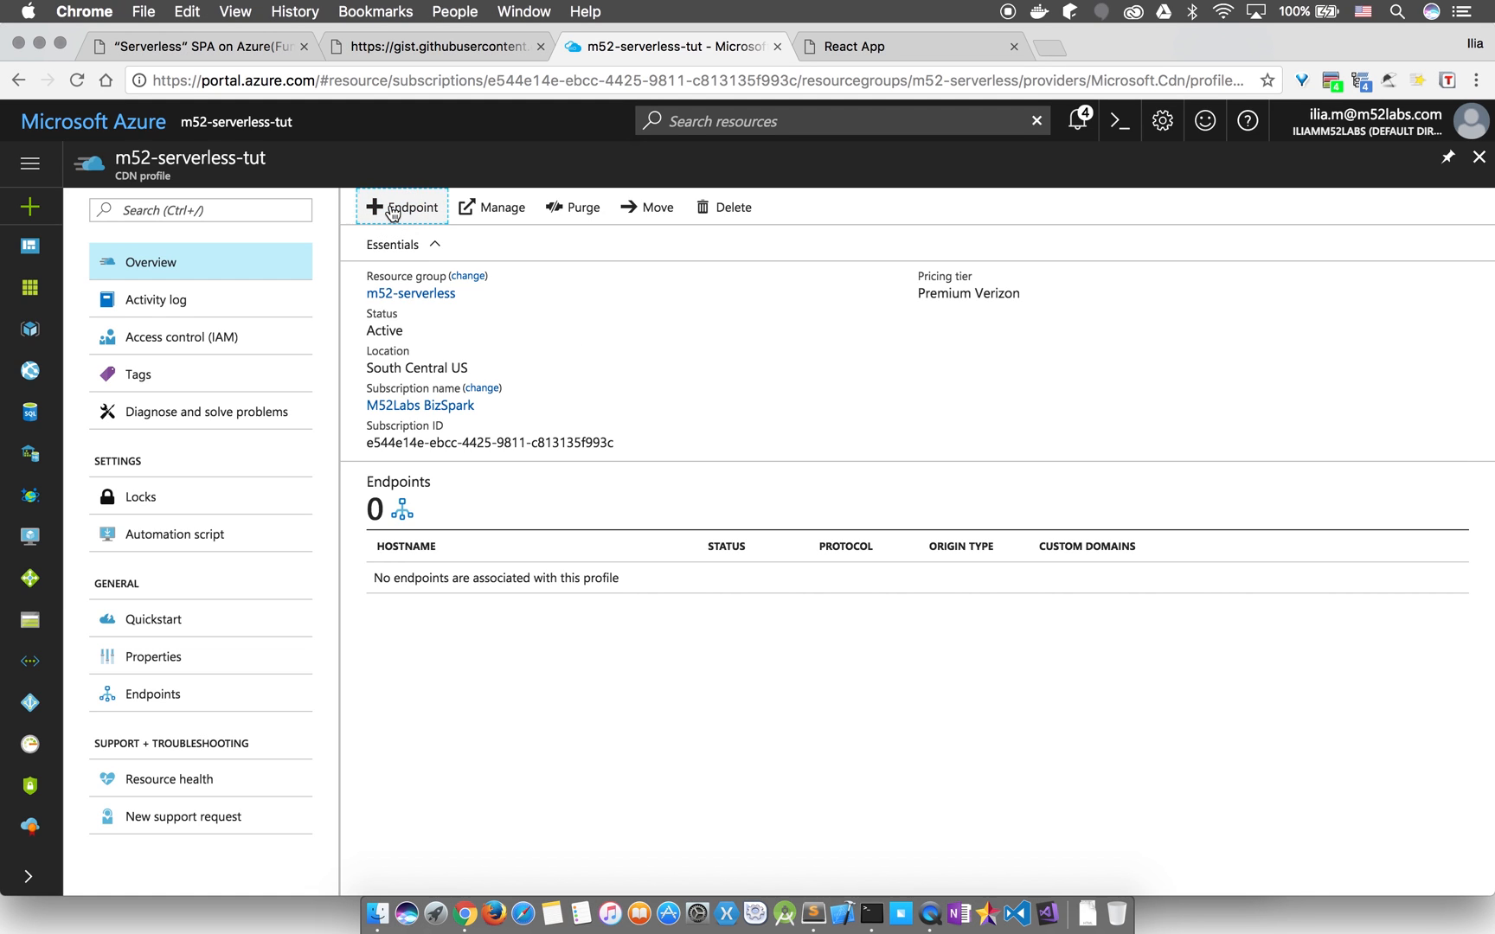
click(401, 207)
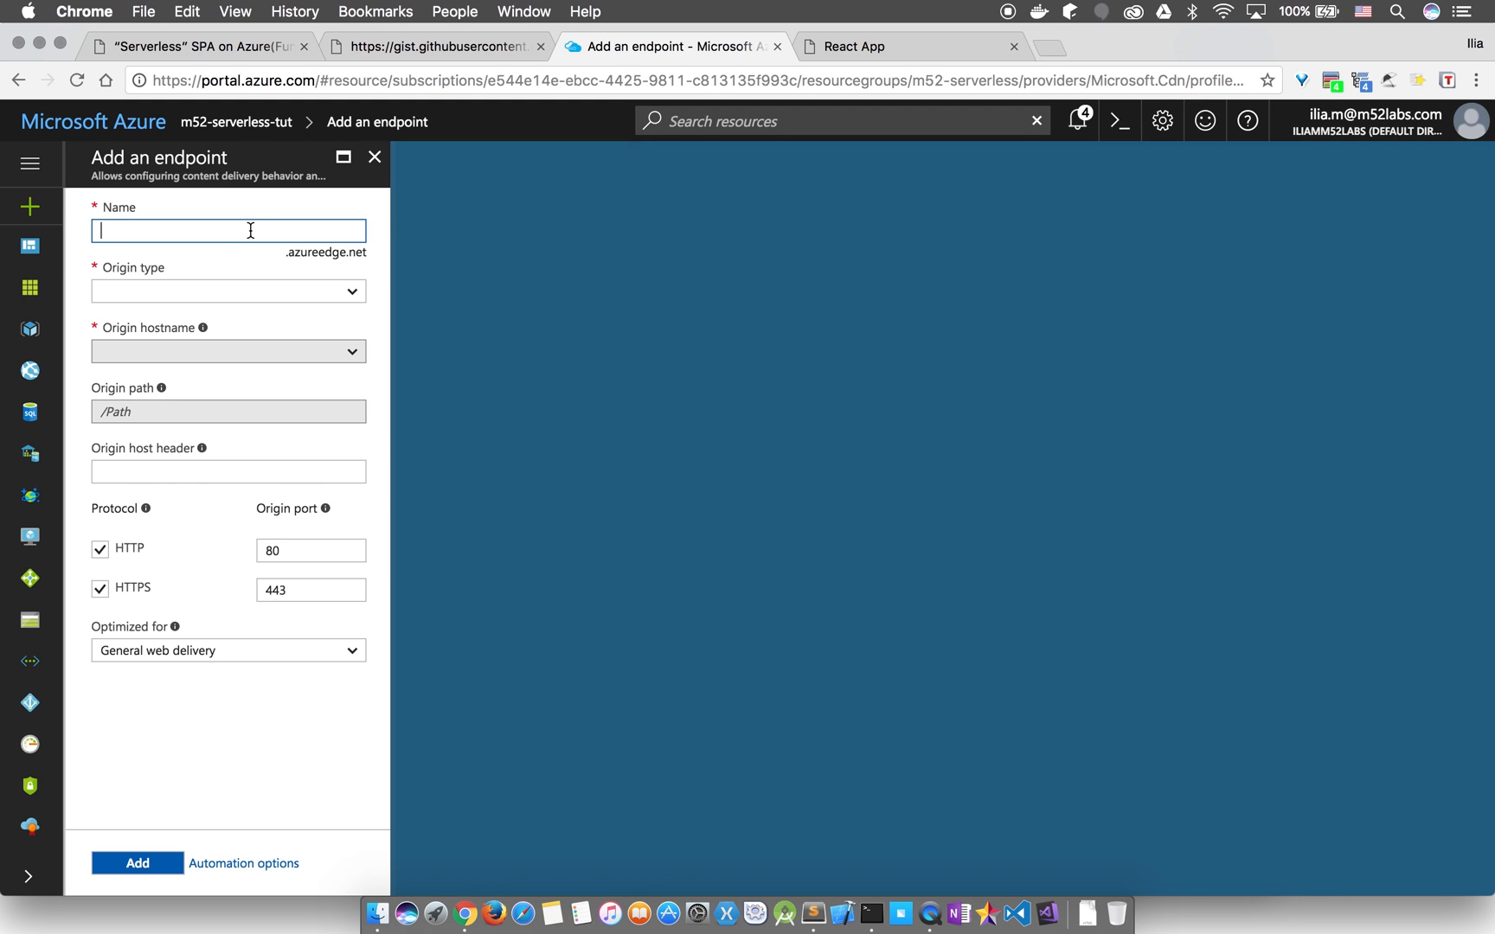
text(m52serverless)
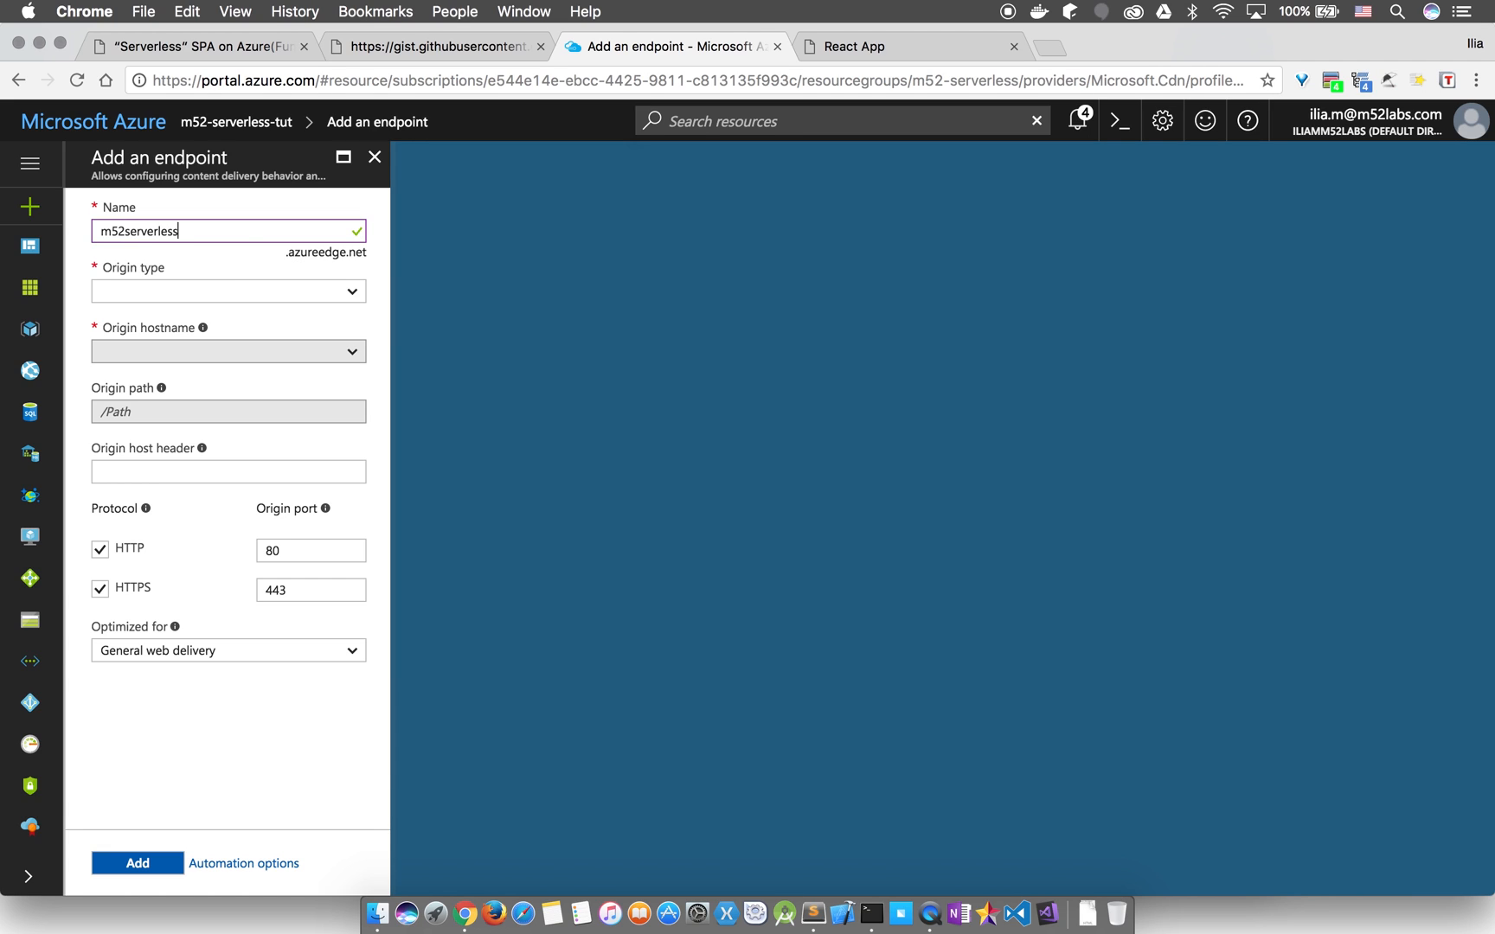
click(227, 291)
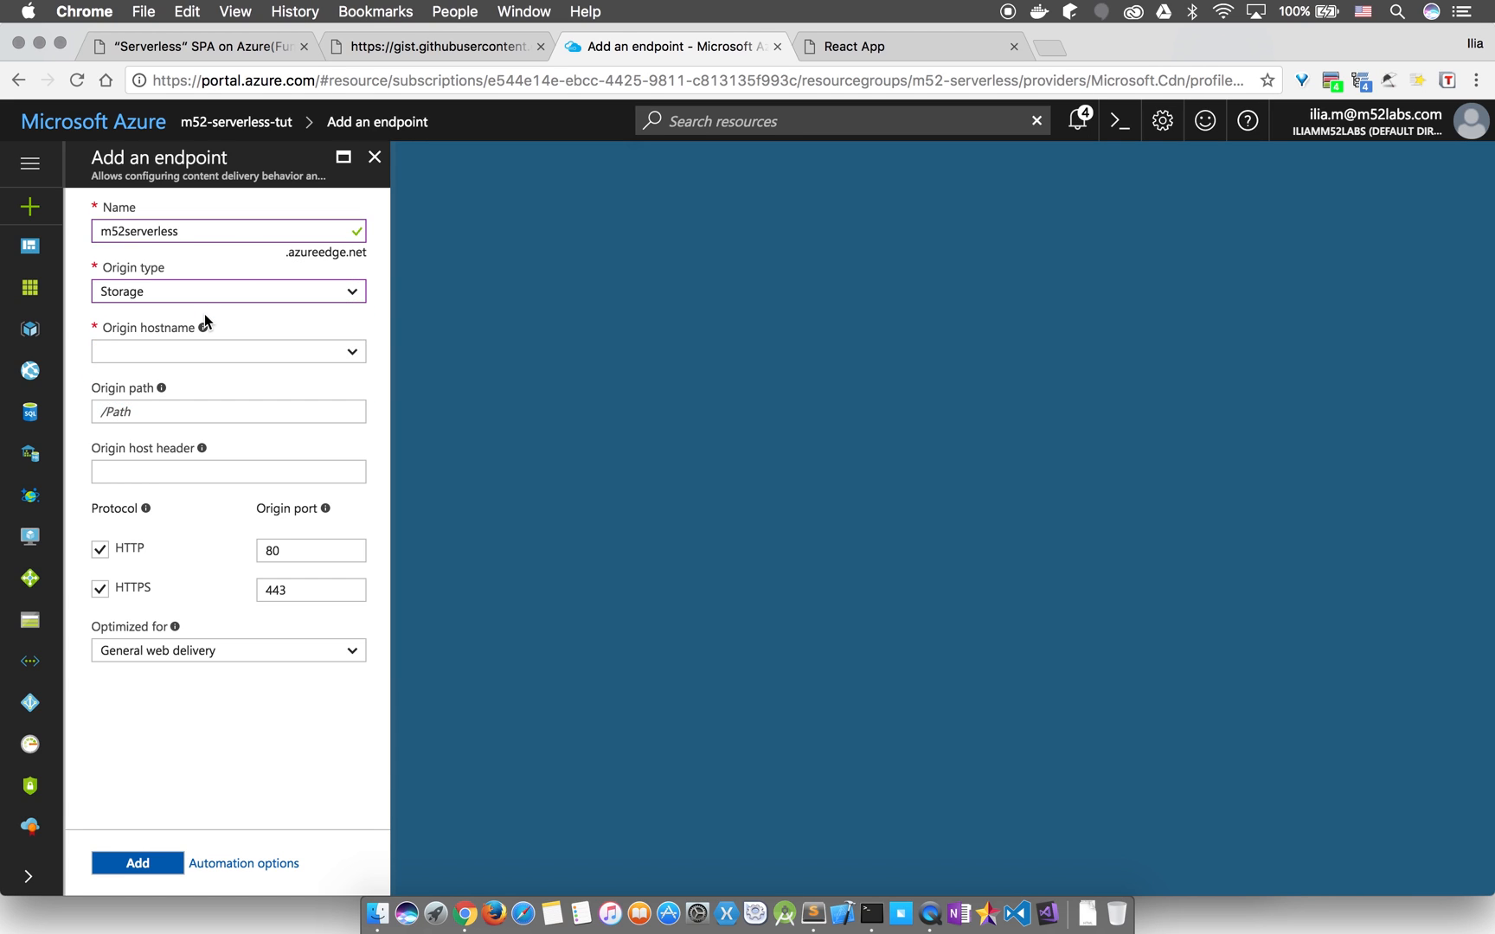
click(227, 351)
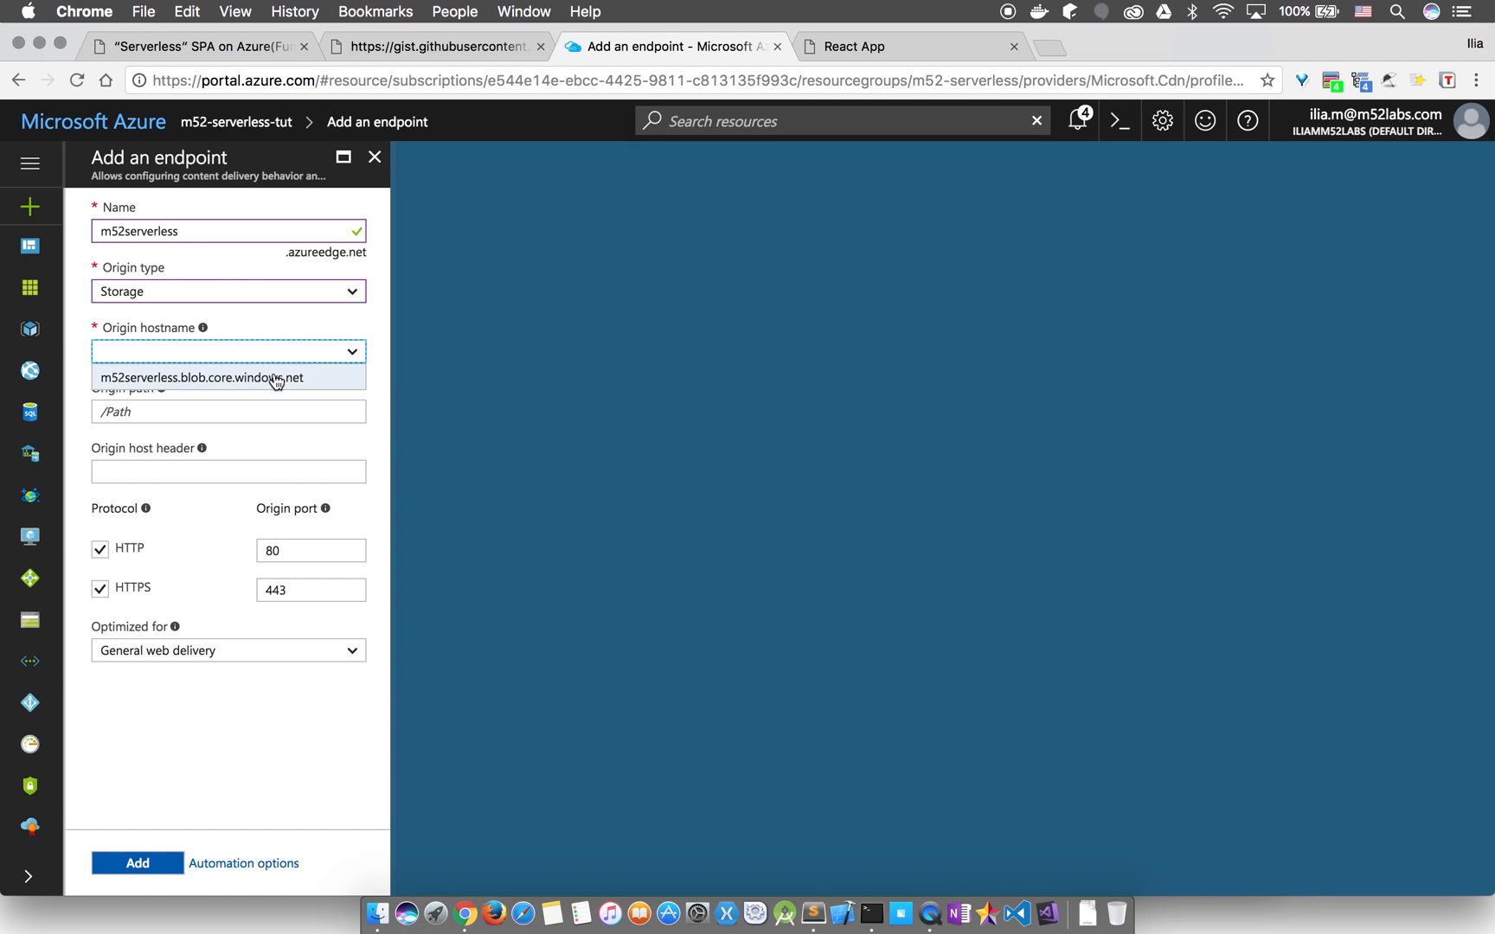
click(205, 377)
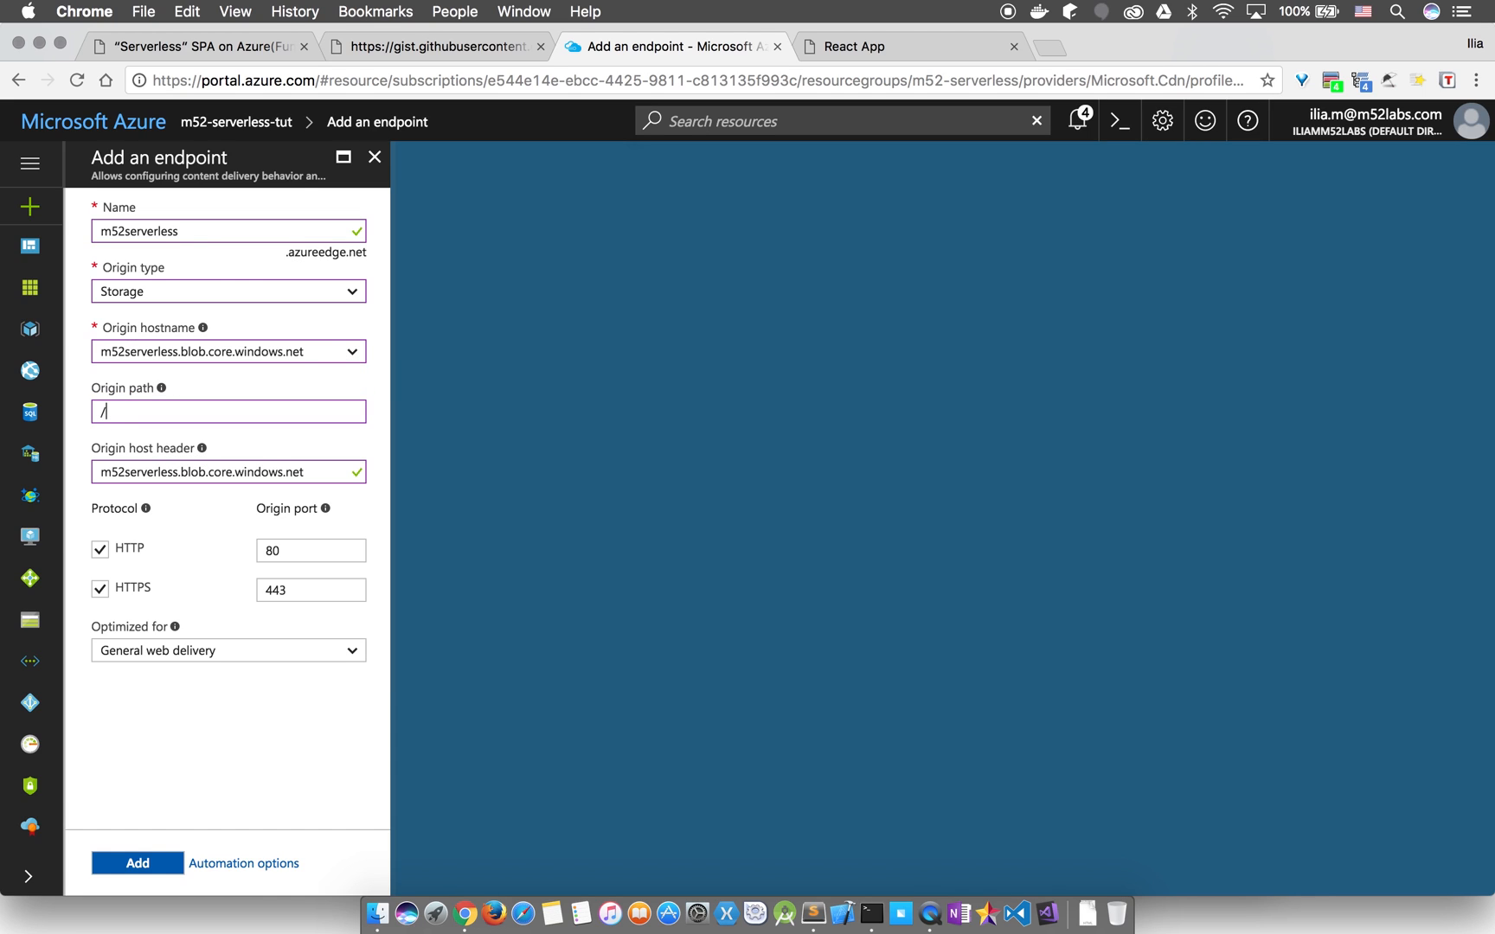
click(99, 548)
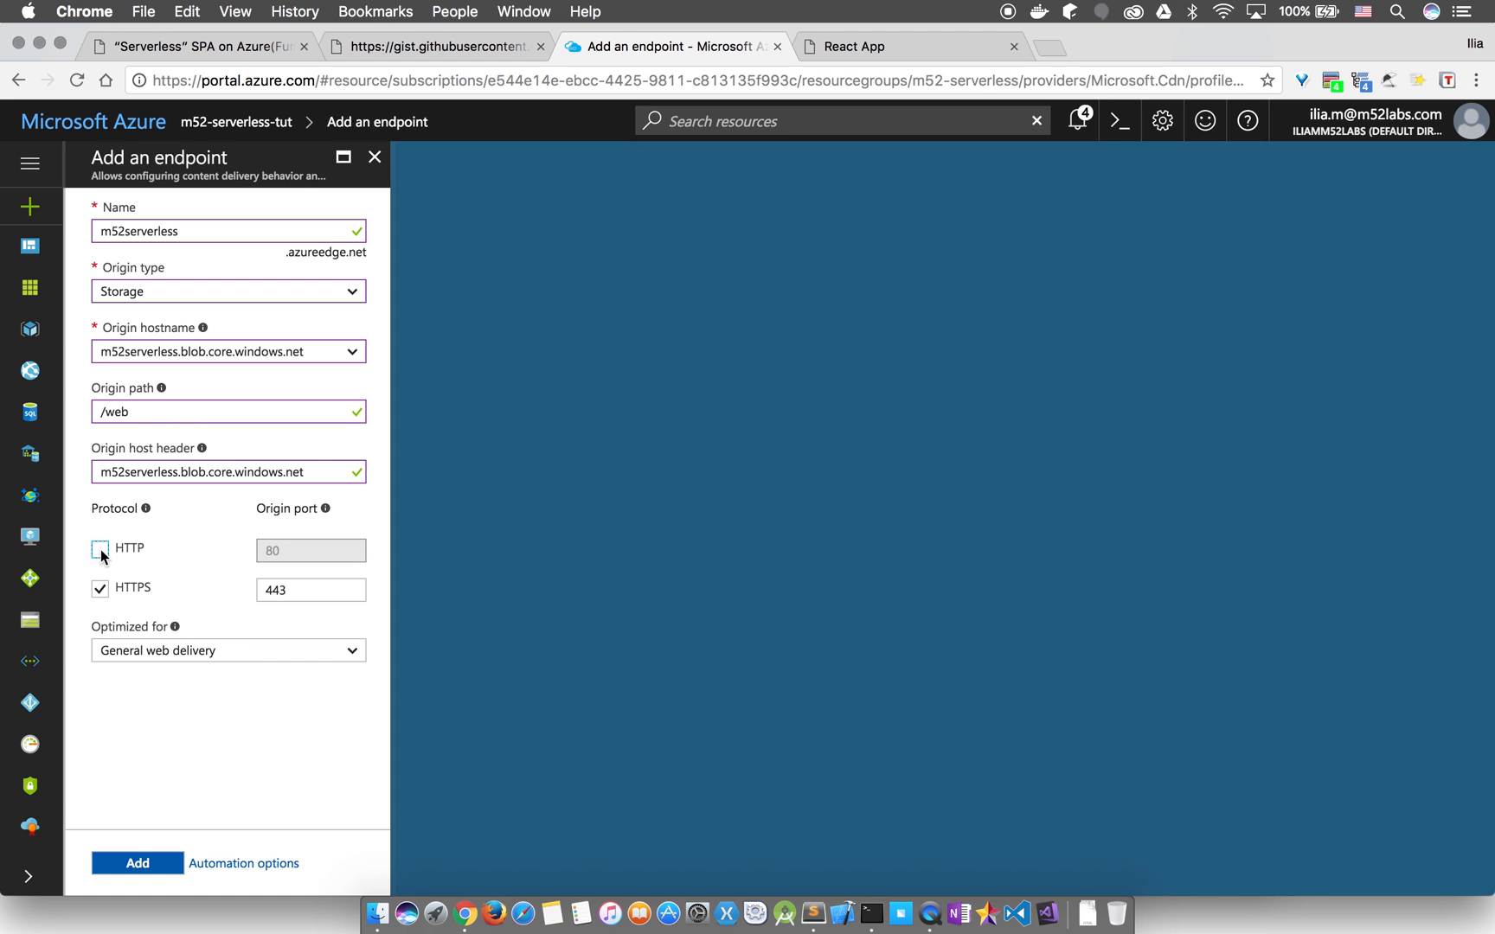
mouse_move(150, 839)
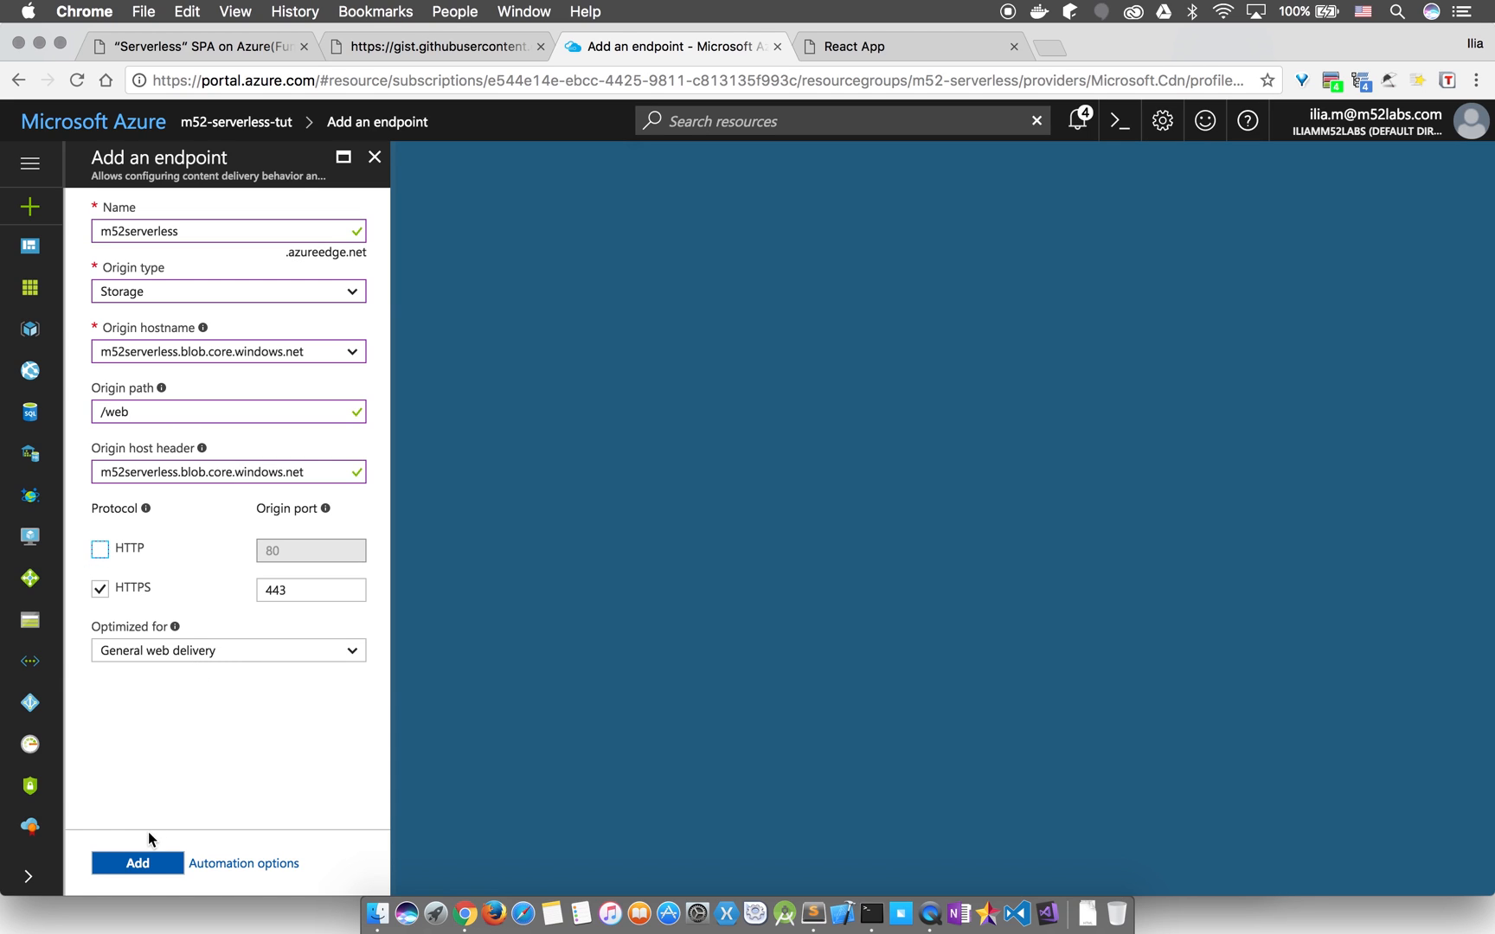
click(136, 862)
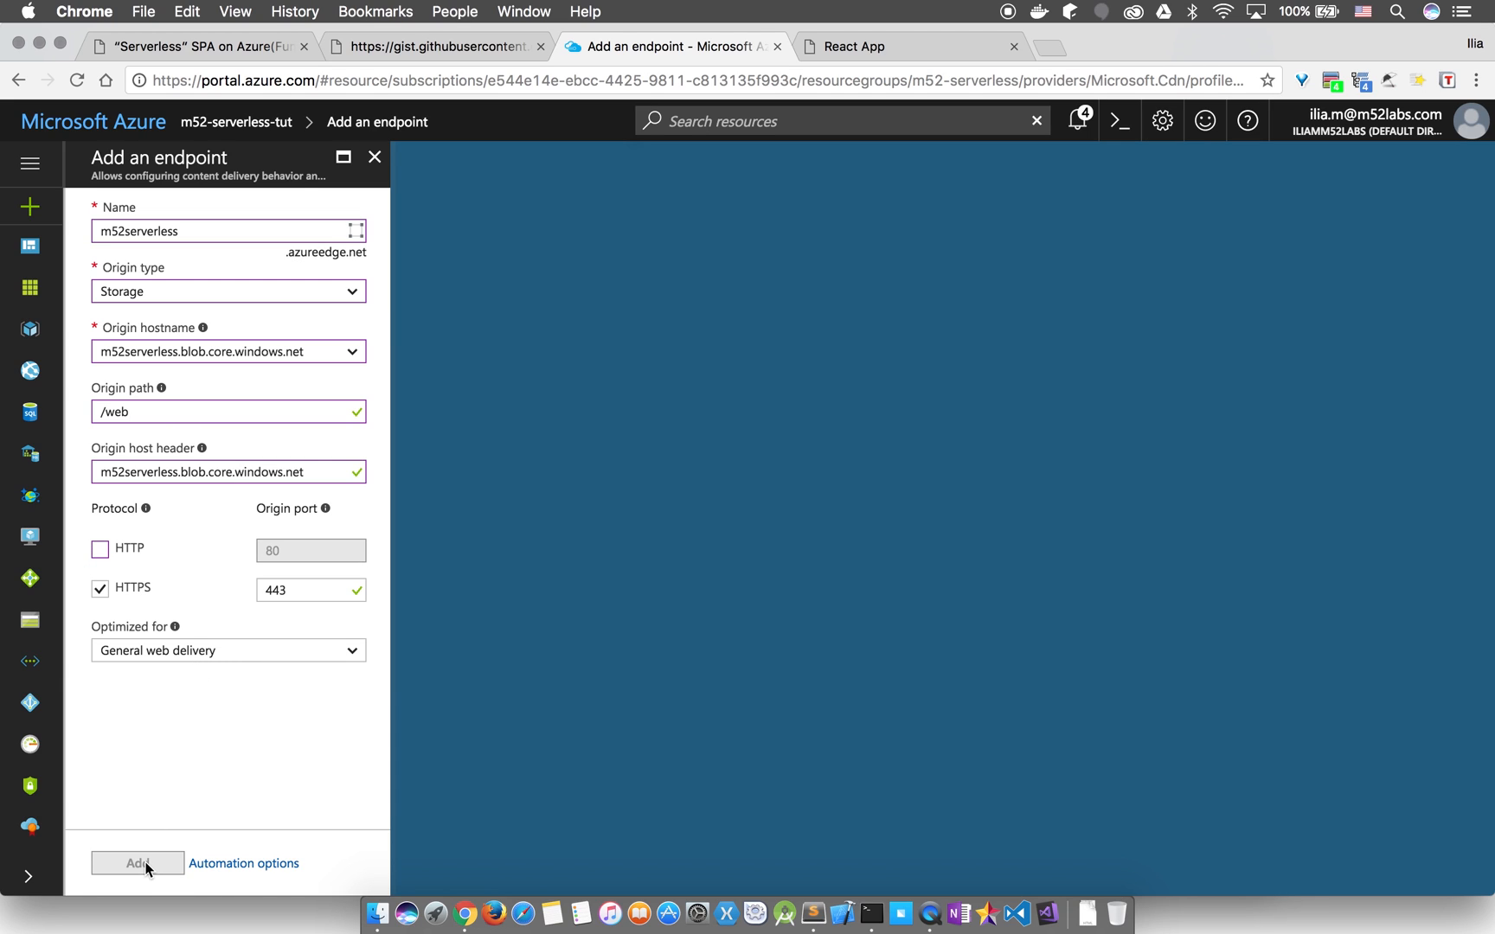
click(138, 863)
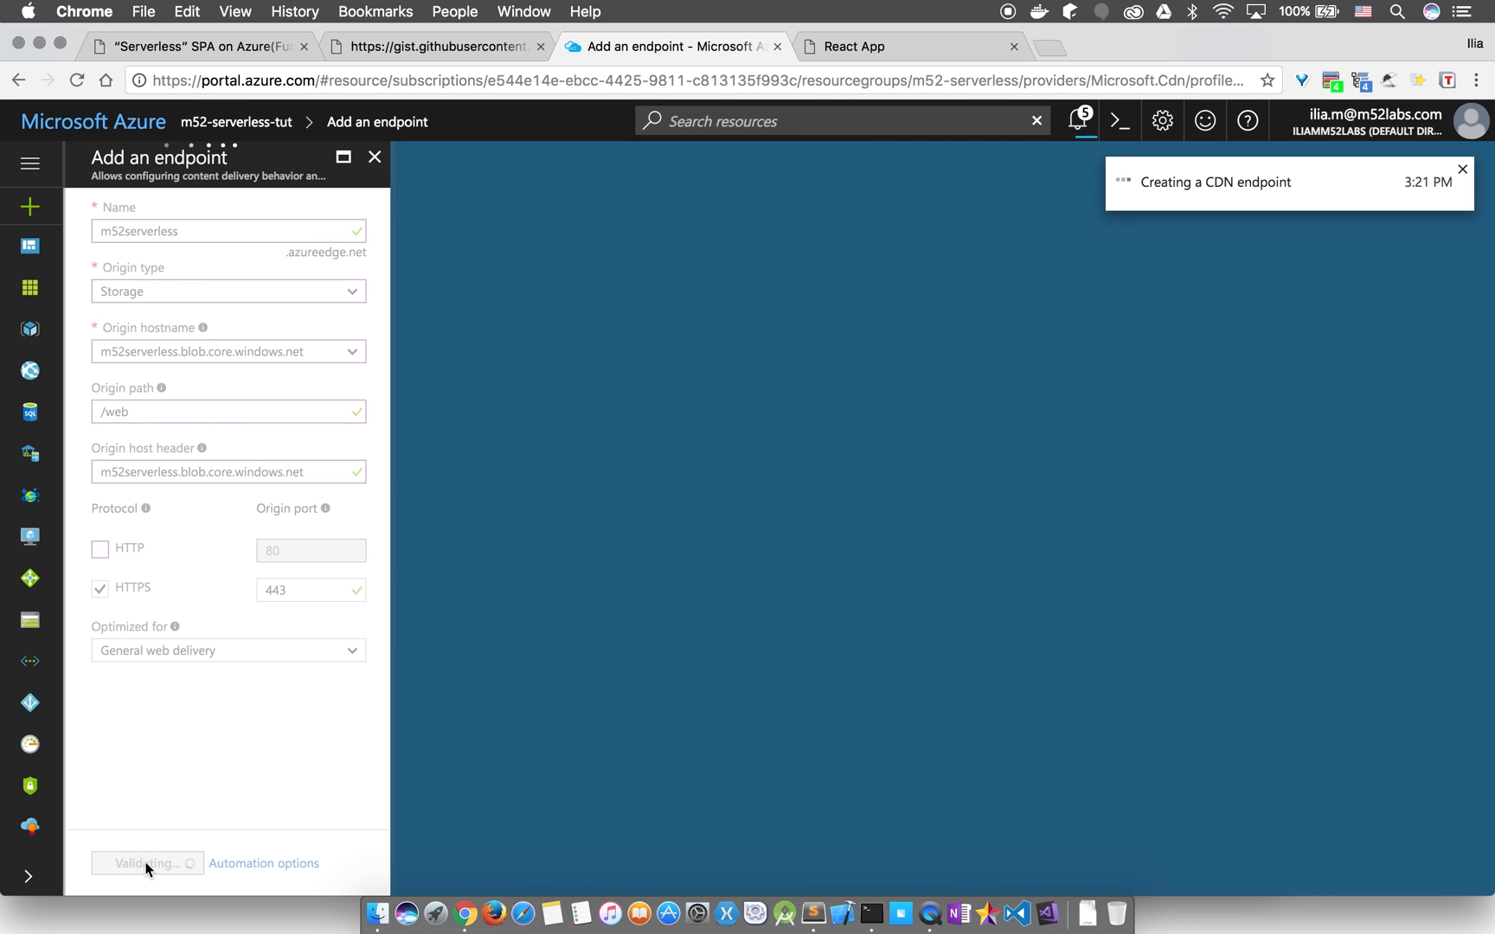
- Leave the endpoint deploying and switch to the Serverless SPA on Azure blog post
click(140, 862)
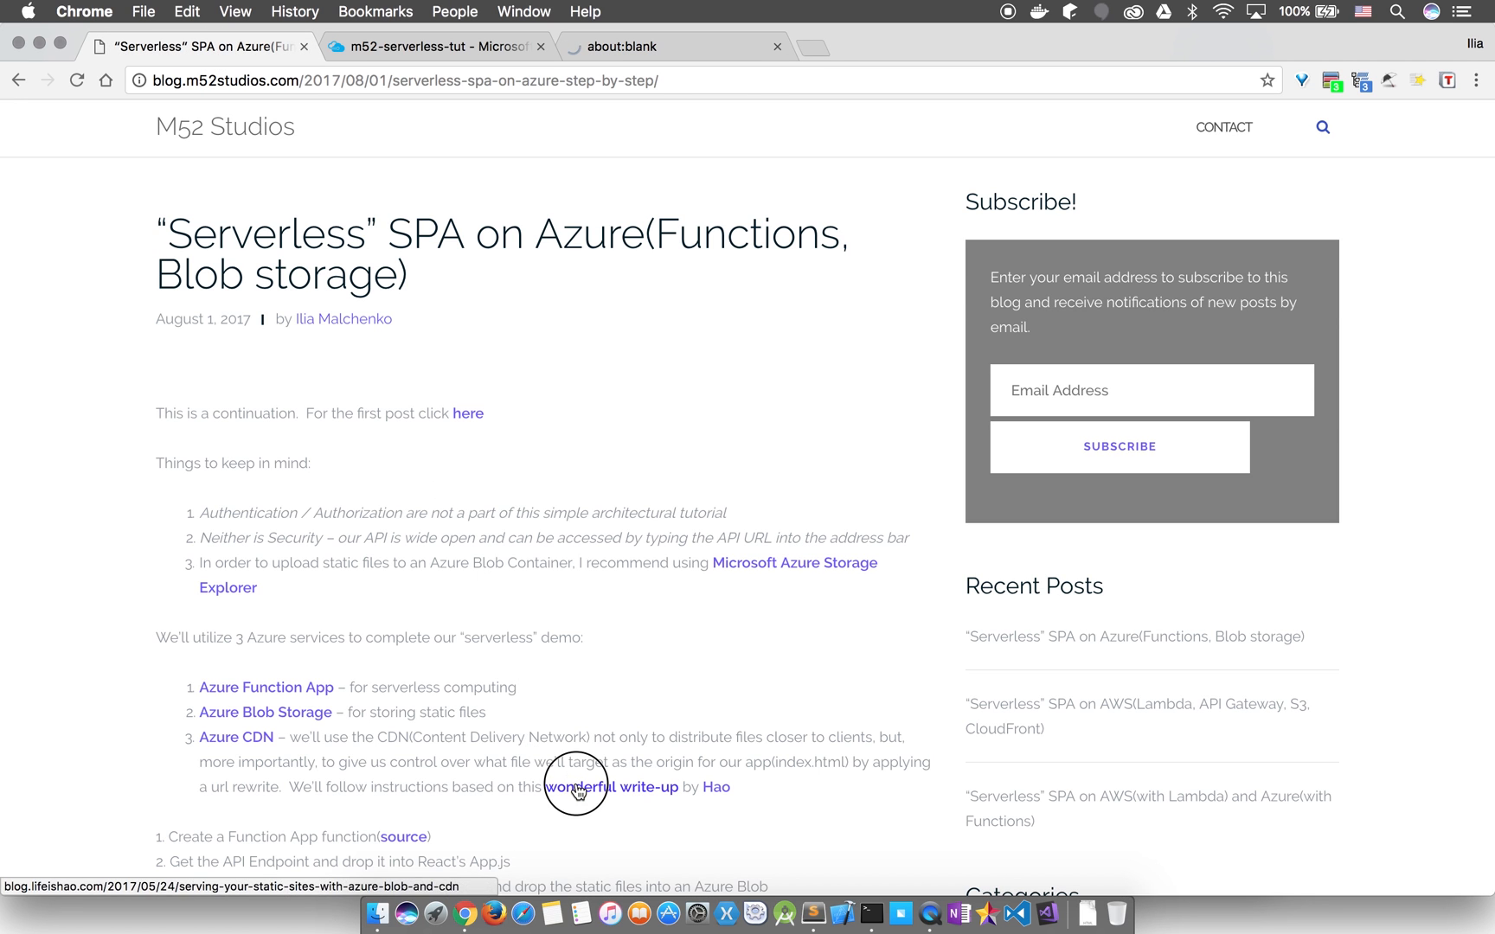
- Open Hao's write-up on serving static sites from Azure Blob and CDN
click(610, 786)
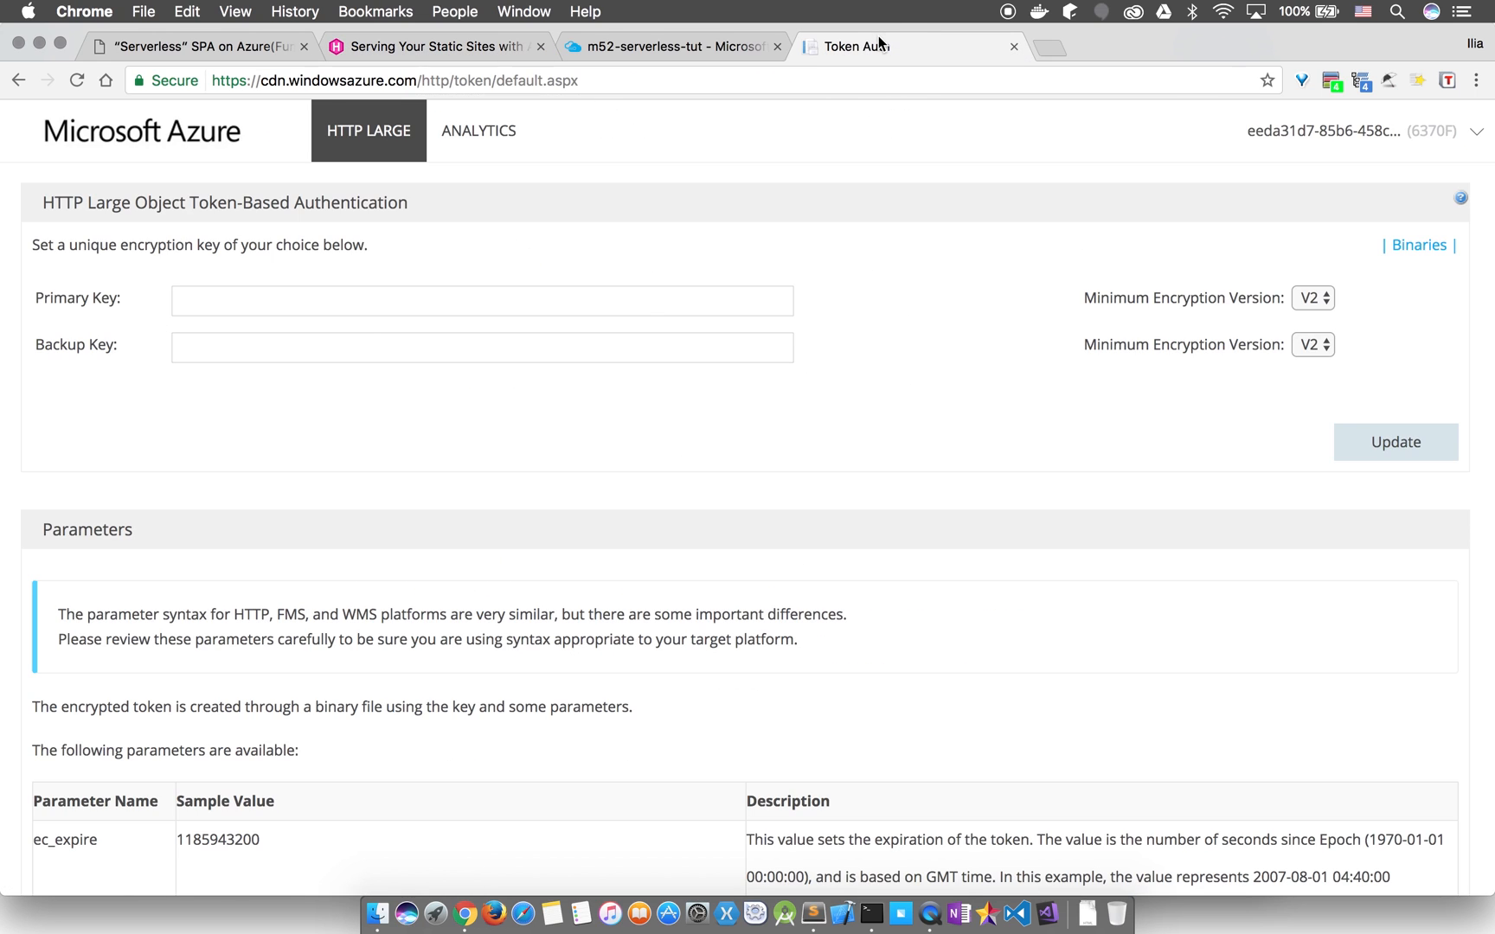
- In HTTP Large Rules Engine, create rule 'url rewrite to index.html' with a URL Rewrite feature
click(368, 131)
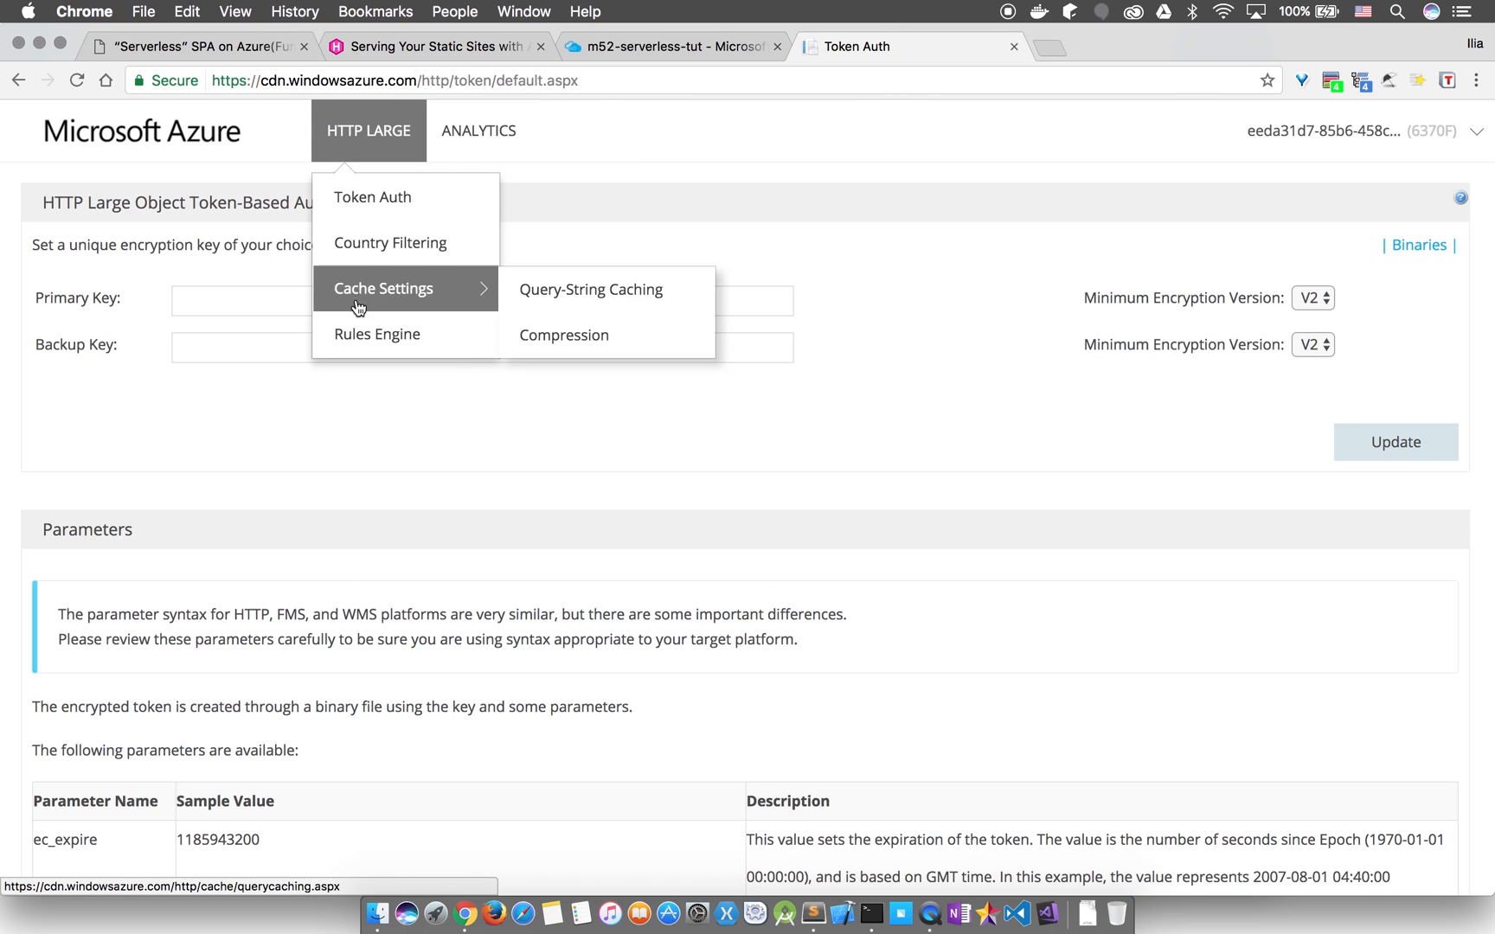
click(375, 334)
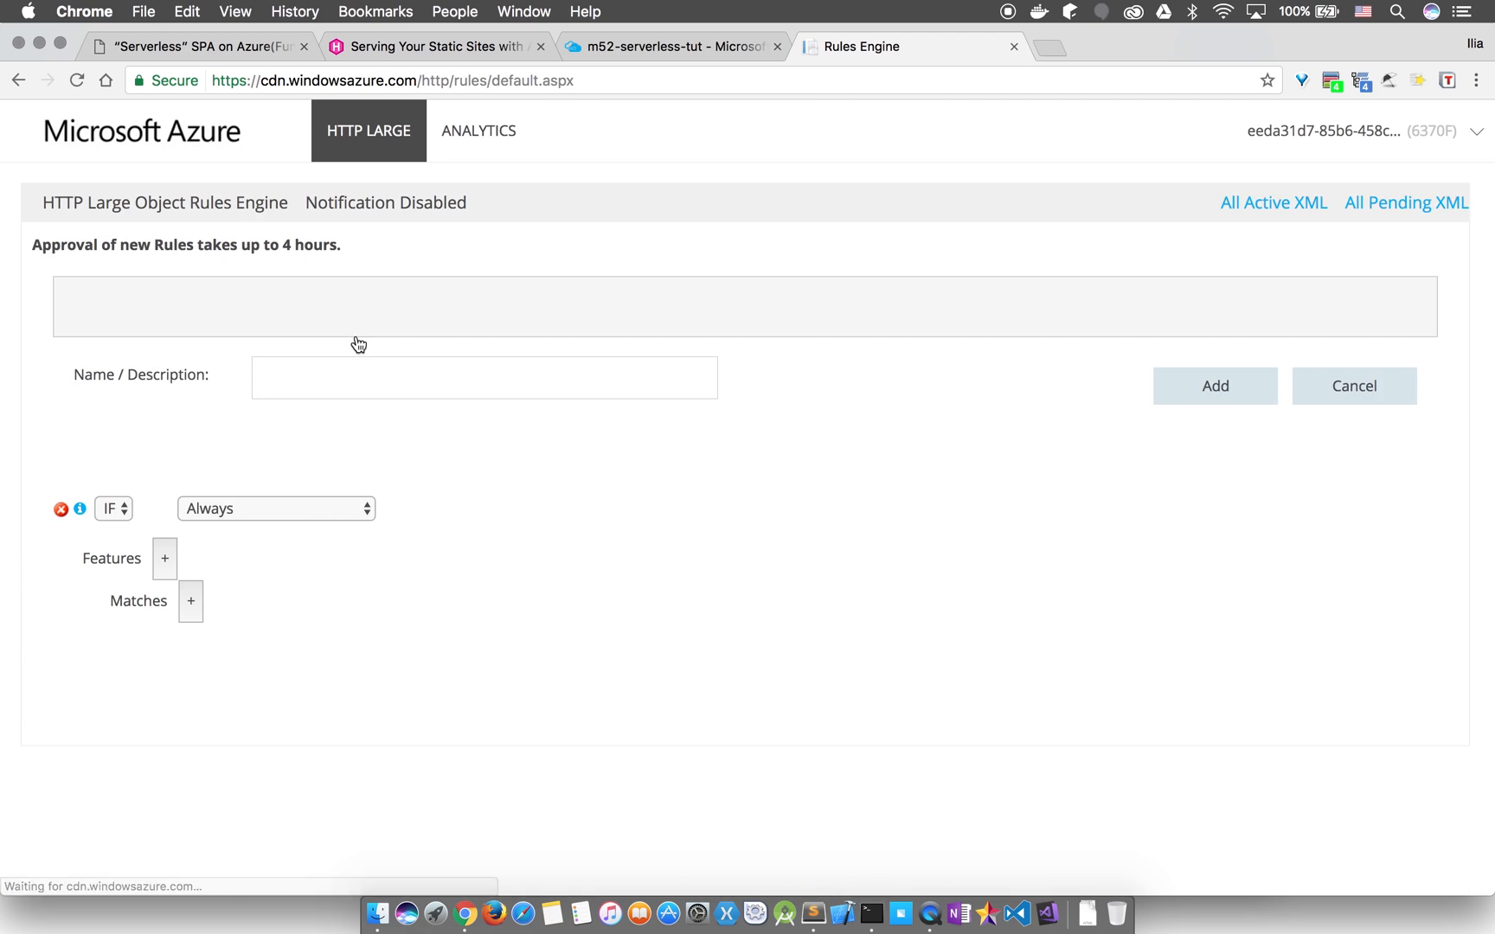
click(484, 376)
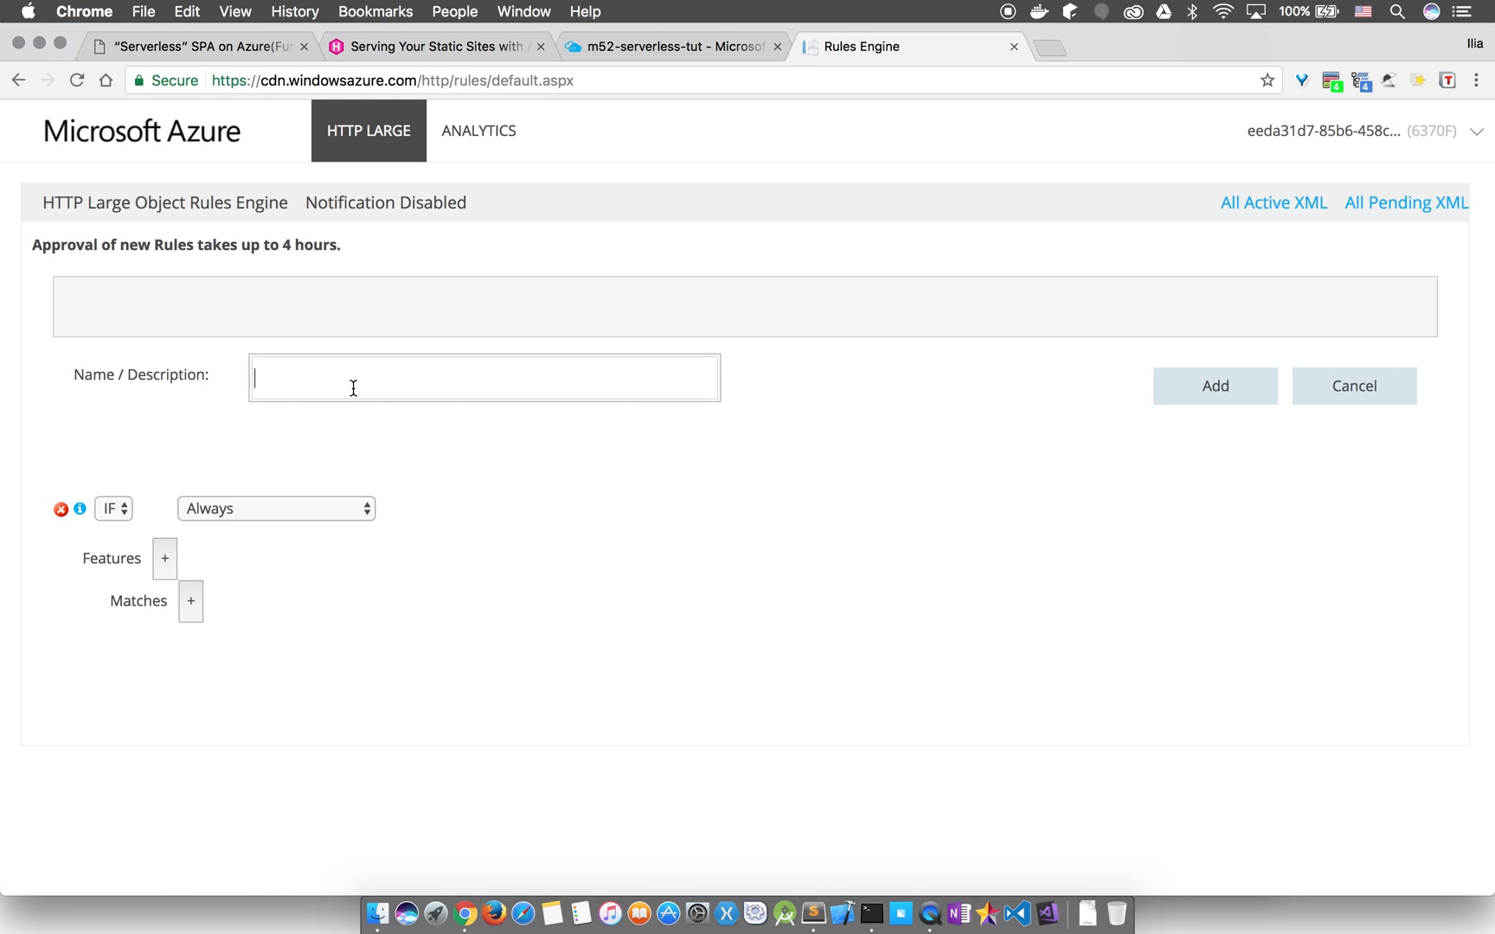
text(url rewrite)
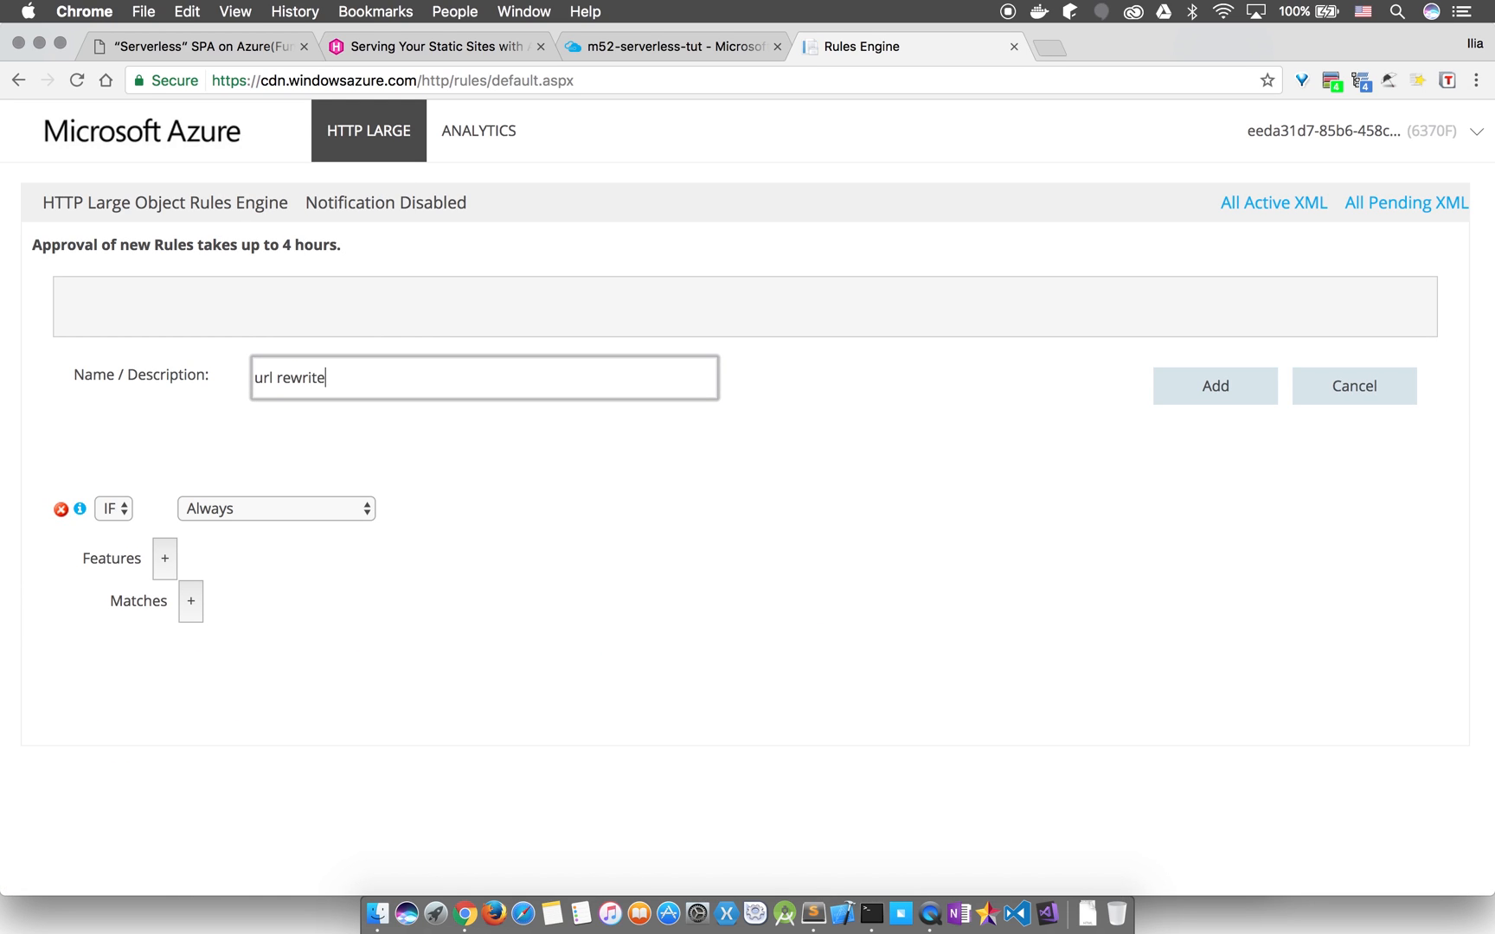
text(to index.html)
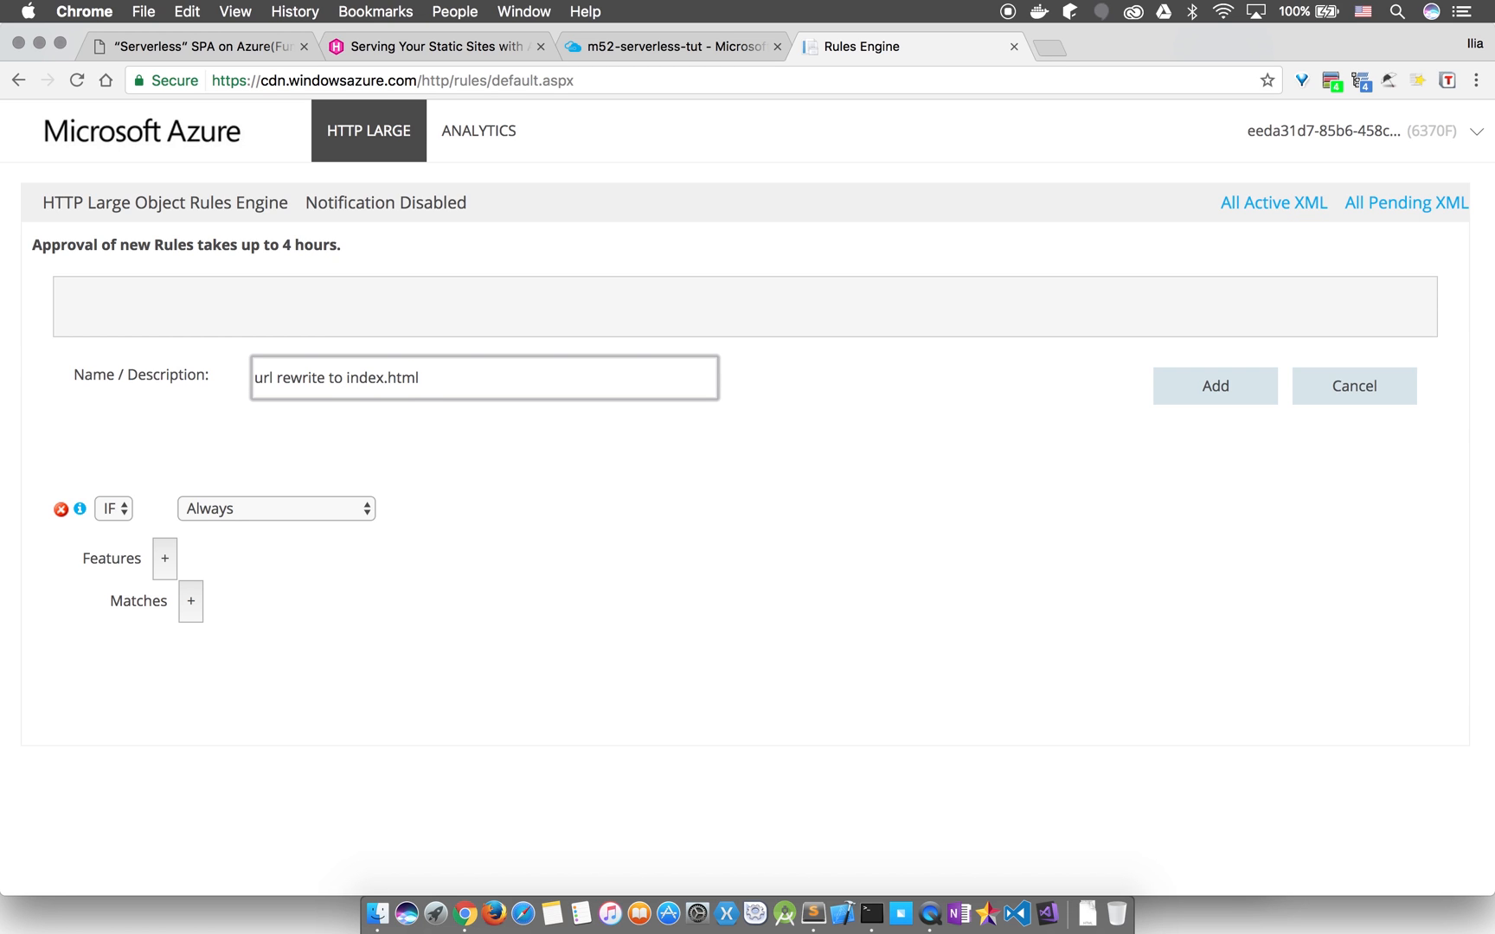
click(165, 559)
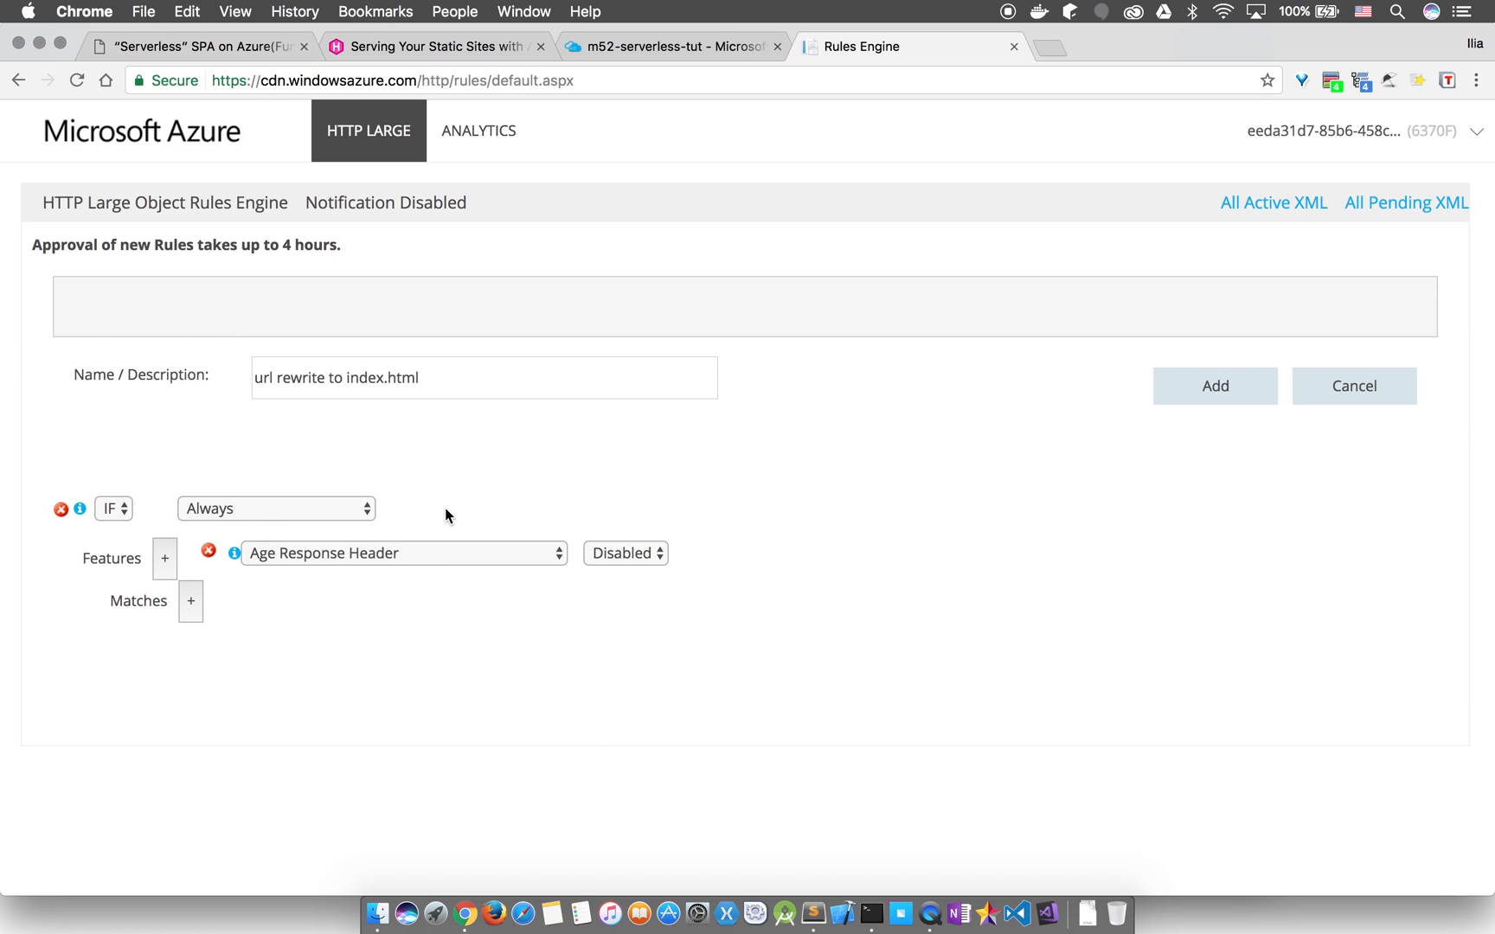
click(401, 553)
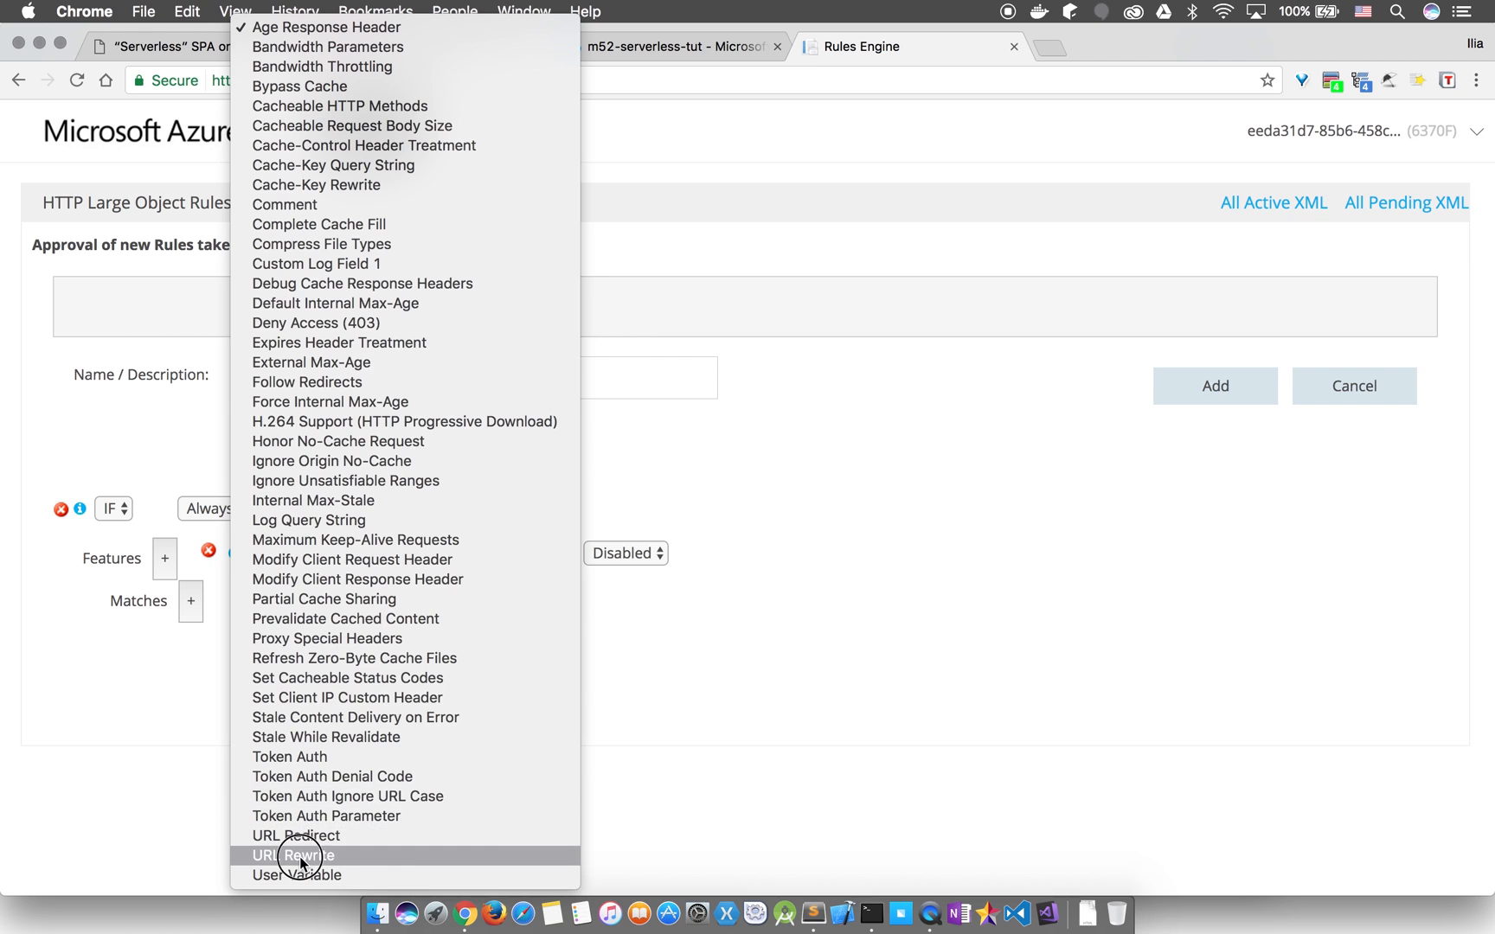
click(297, 855)
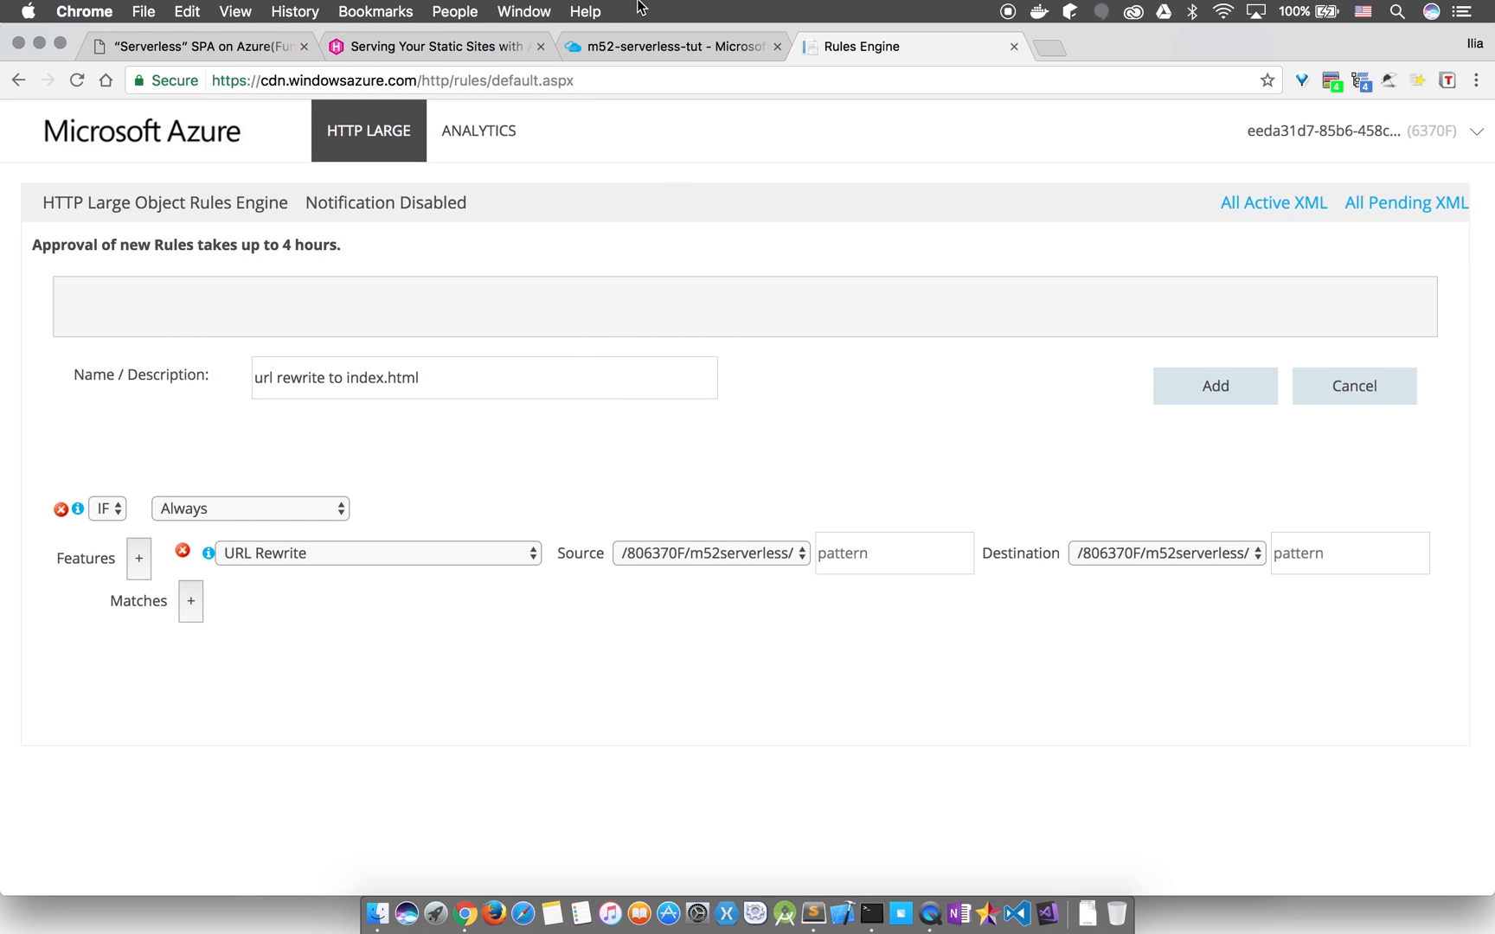
- Copy the rewrite patterns from the write-up, destination $1index.html$2, and add the rule
click(437, 46)
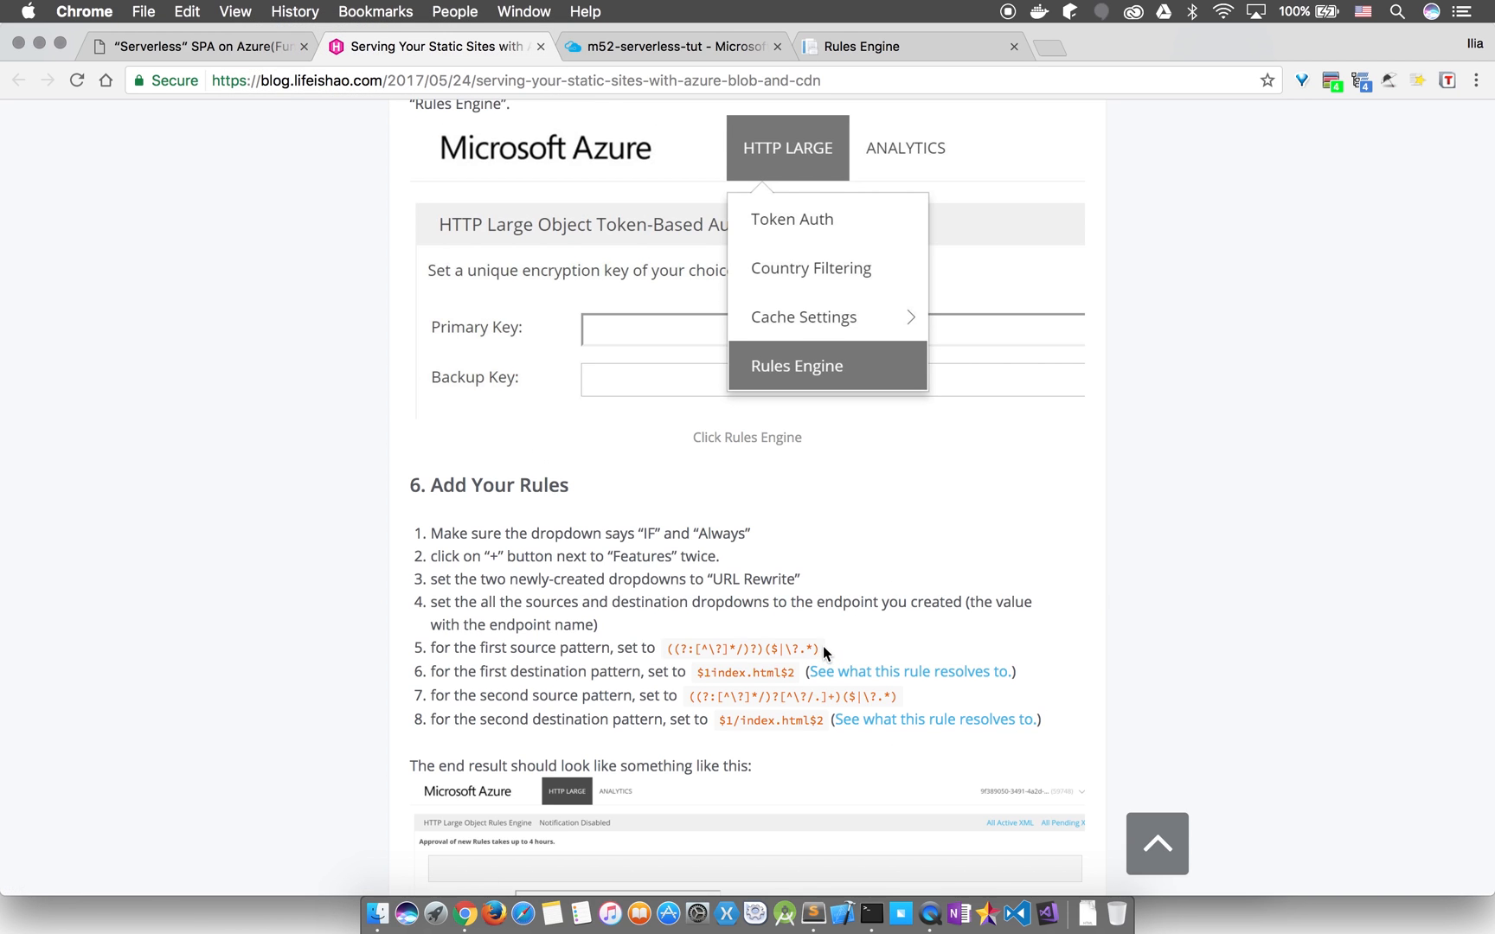
double_click(729, 648)
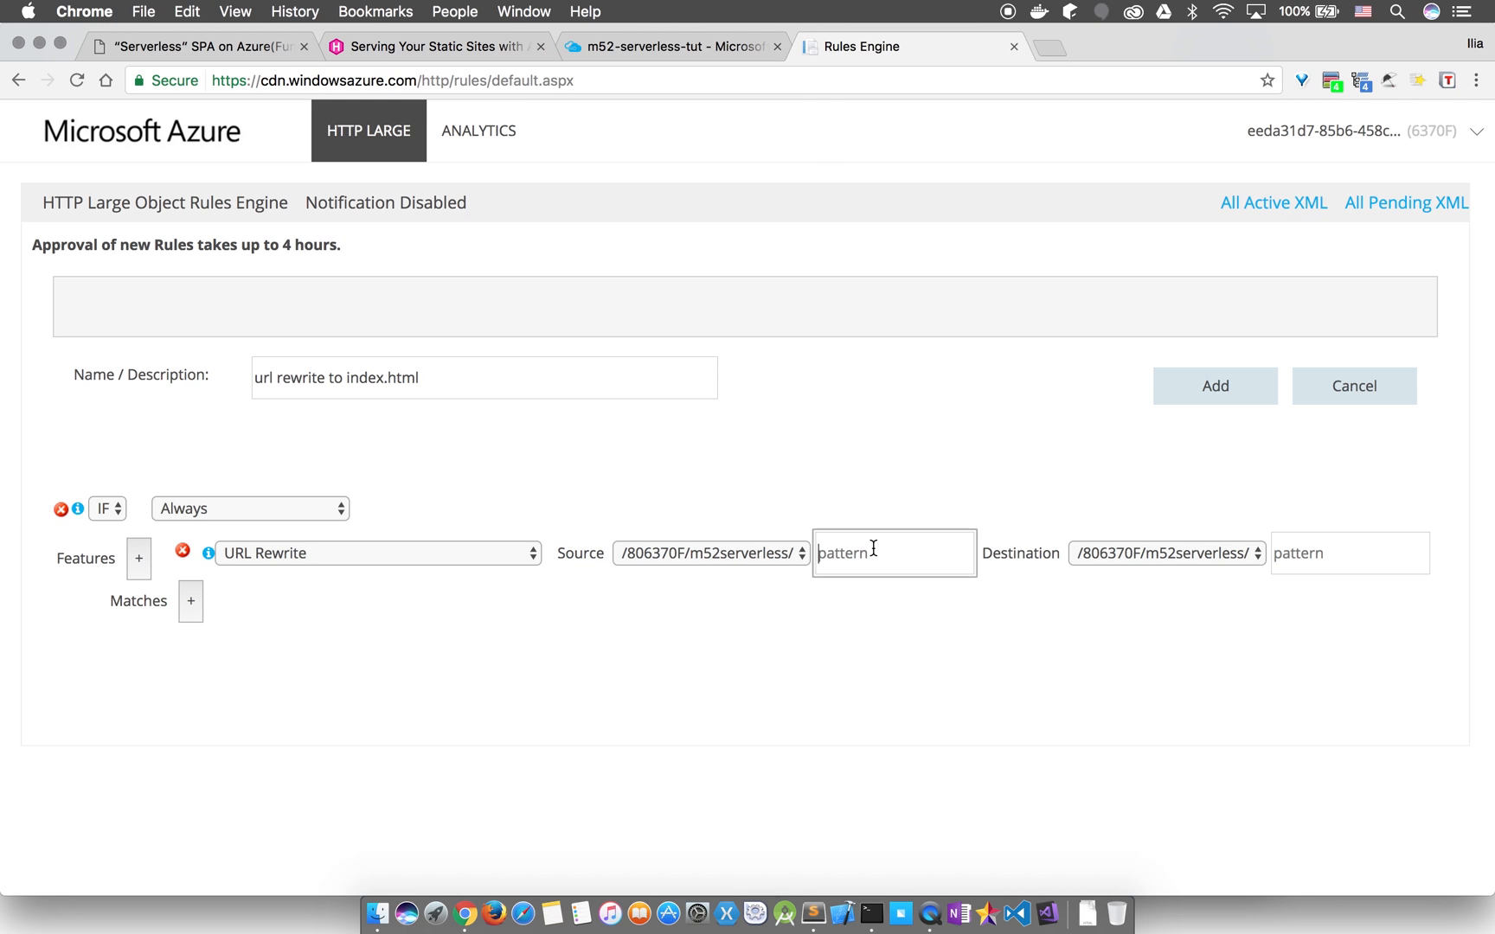
click(435, 45)
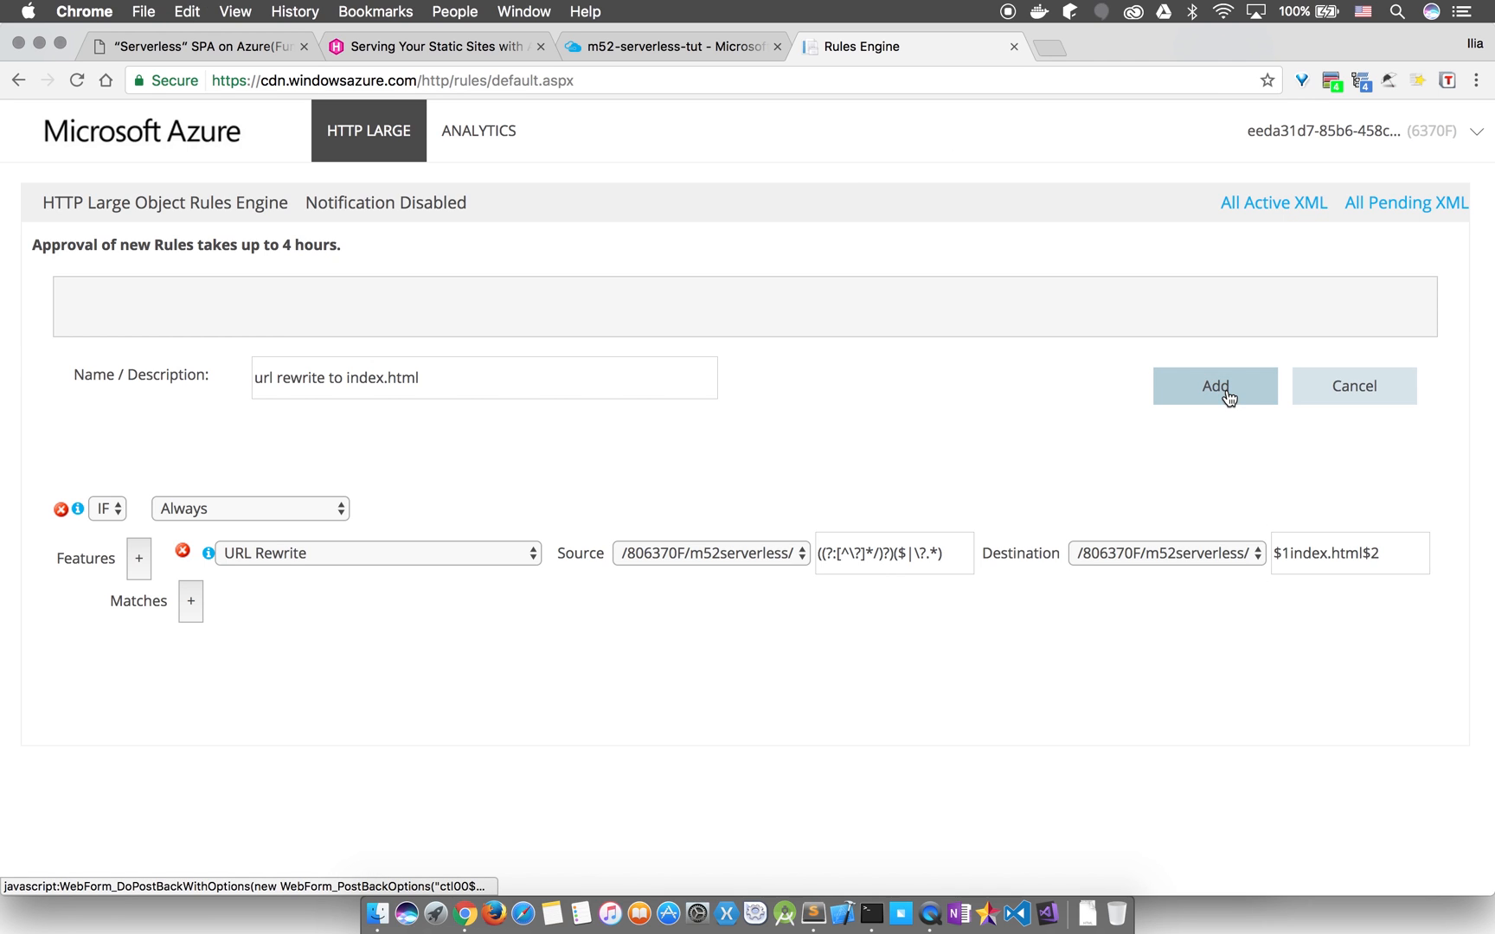
click(1215, 385)
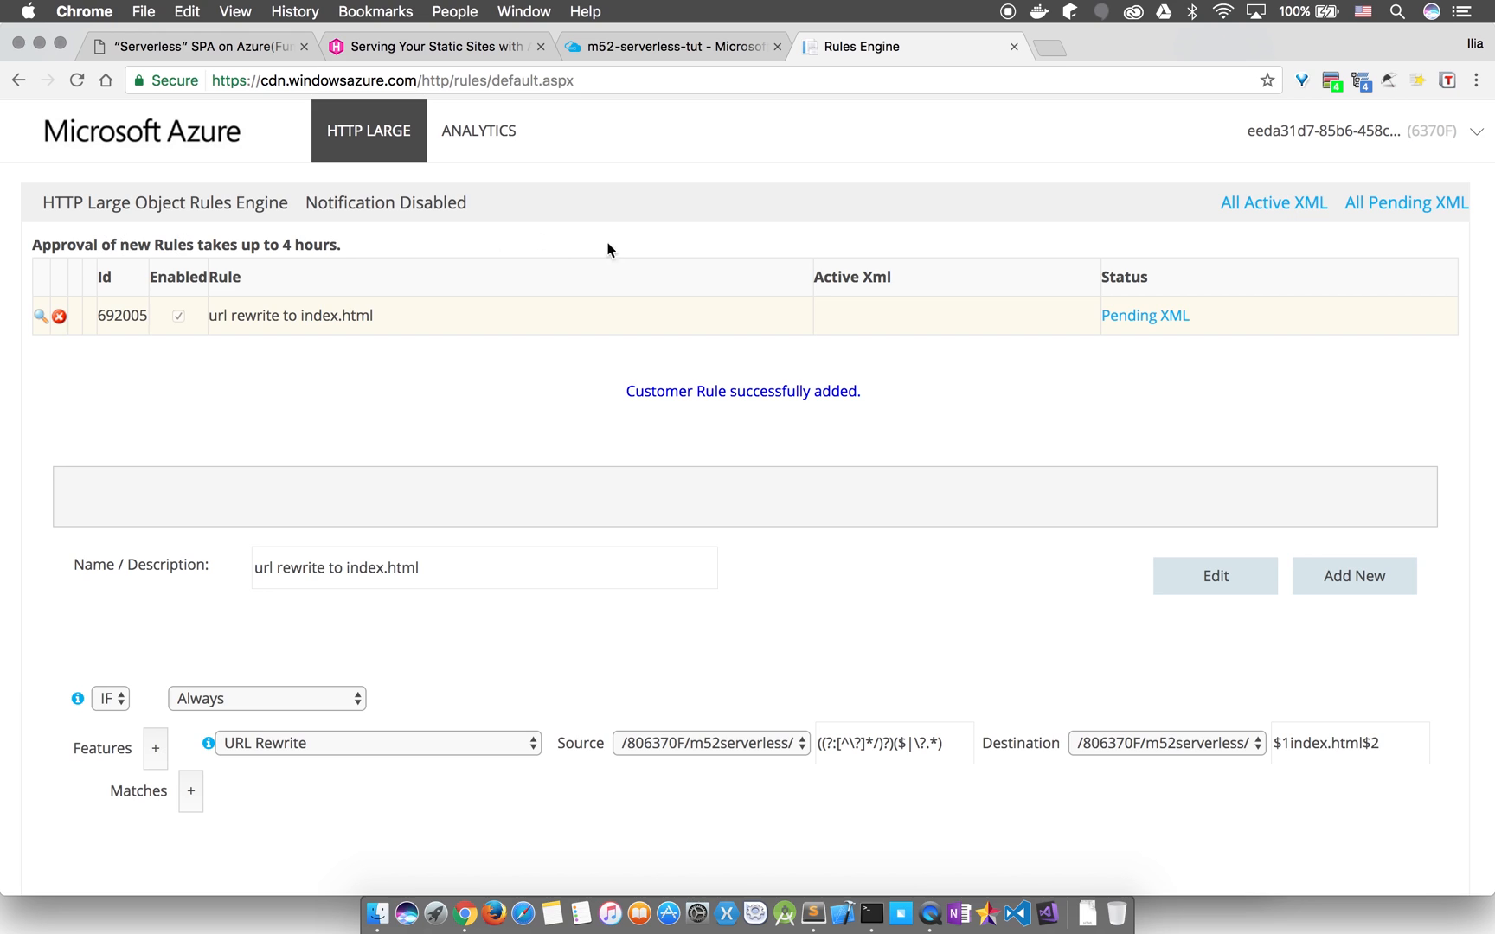
mouse_move(951, 421)
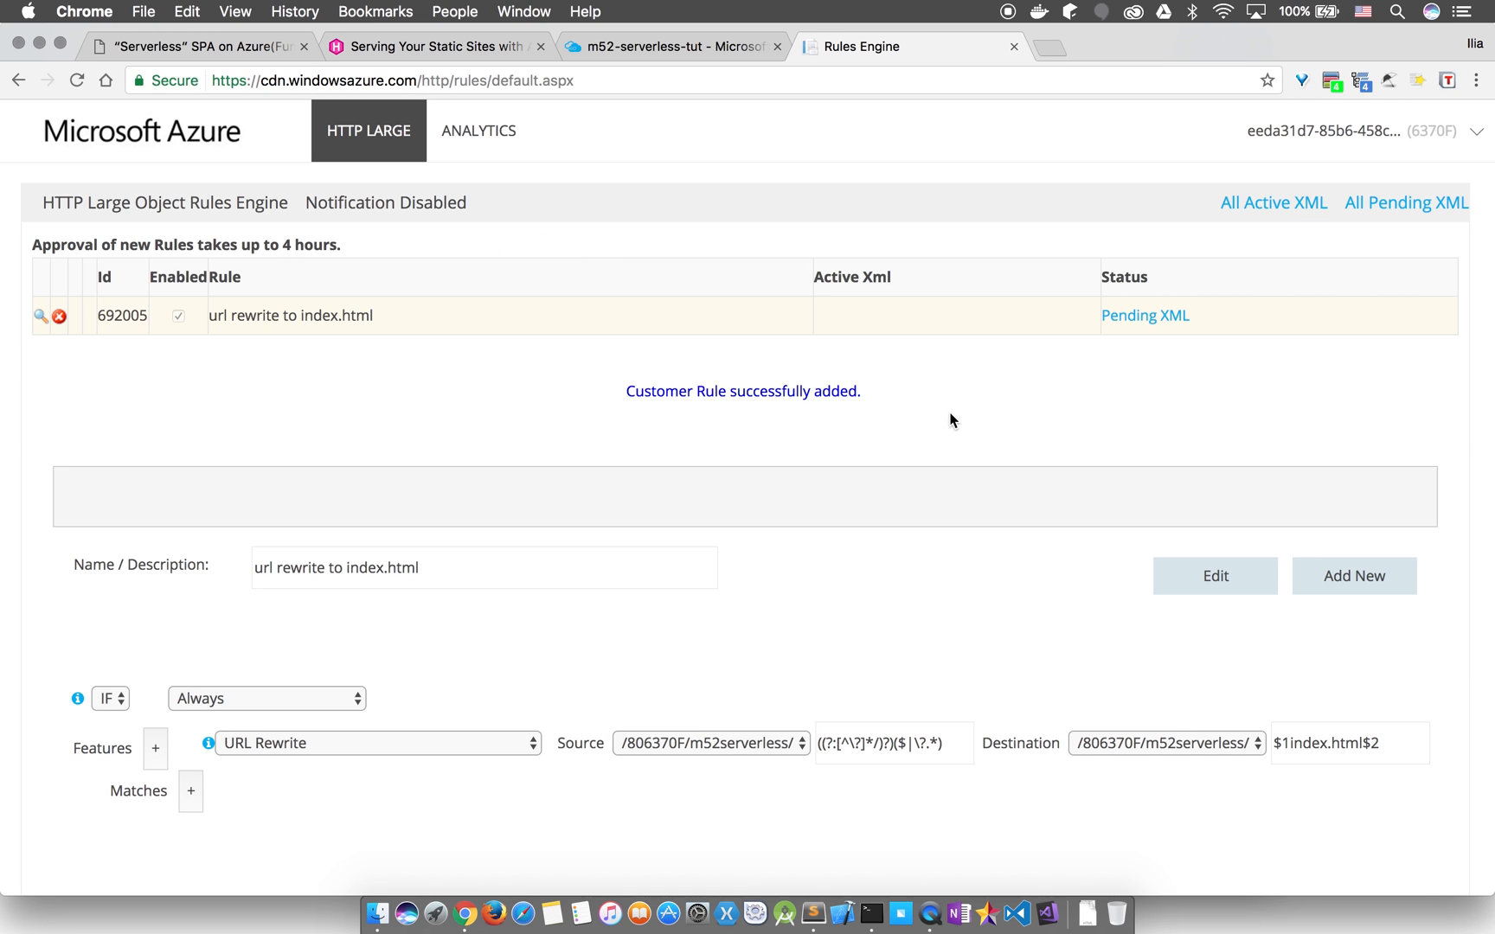
- Confirm the url rewrite rule is Active, then return to the Azure CDN profile endpoints
click(1353, 576)
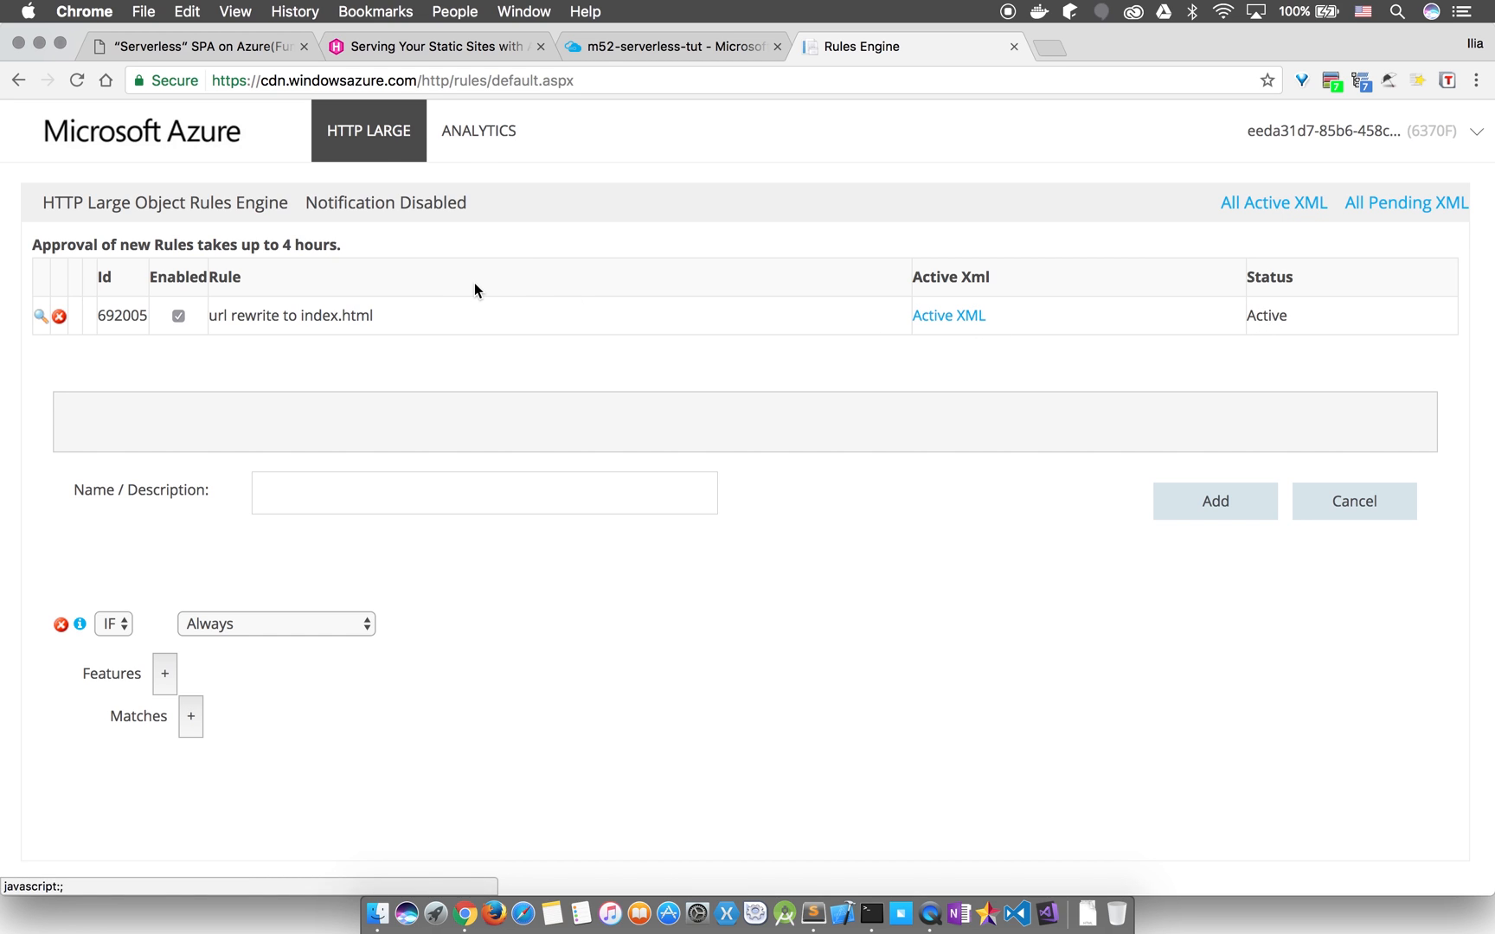
click(666, 46)
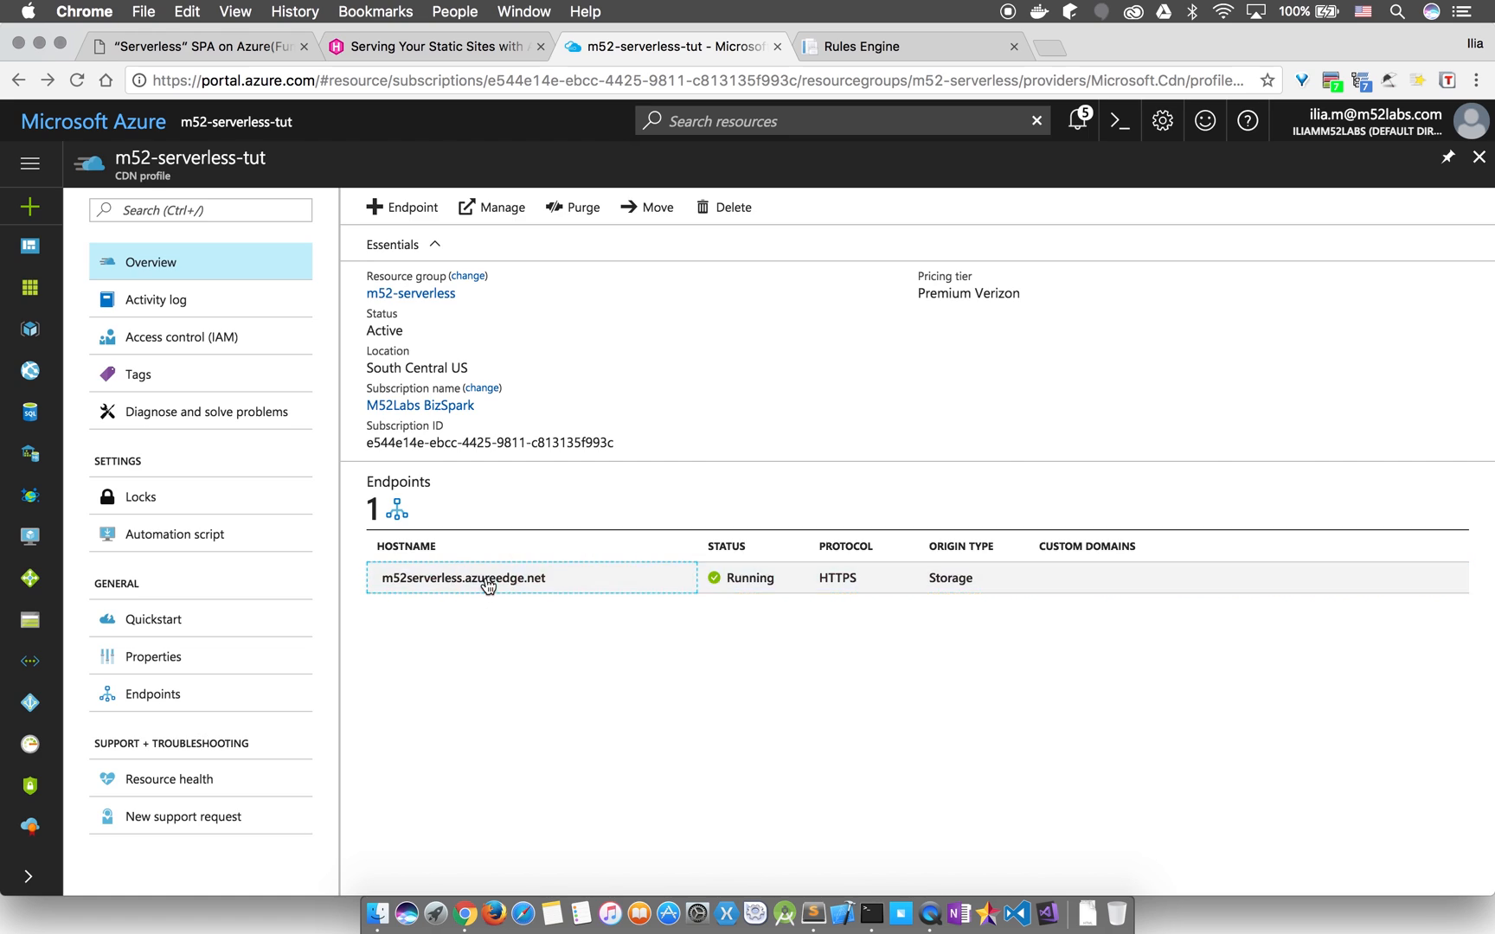
- Load the app from m52serverless.azureedge.net, read its CORS error in DevTools, return to portal
click(485, 578)
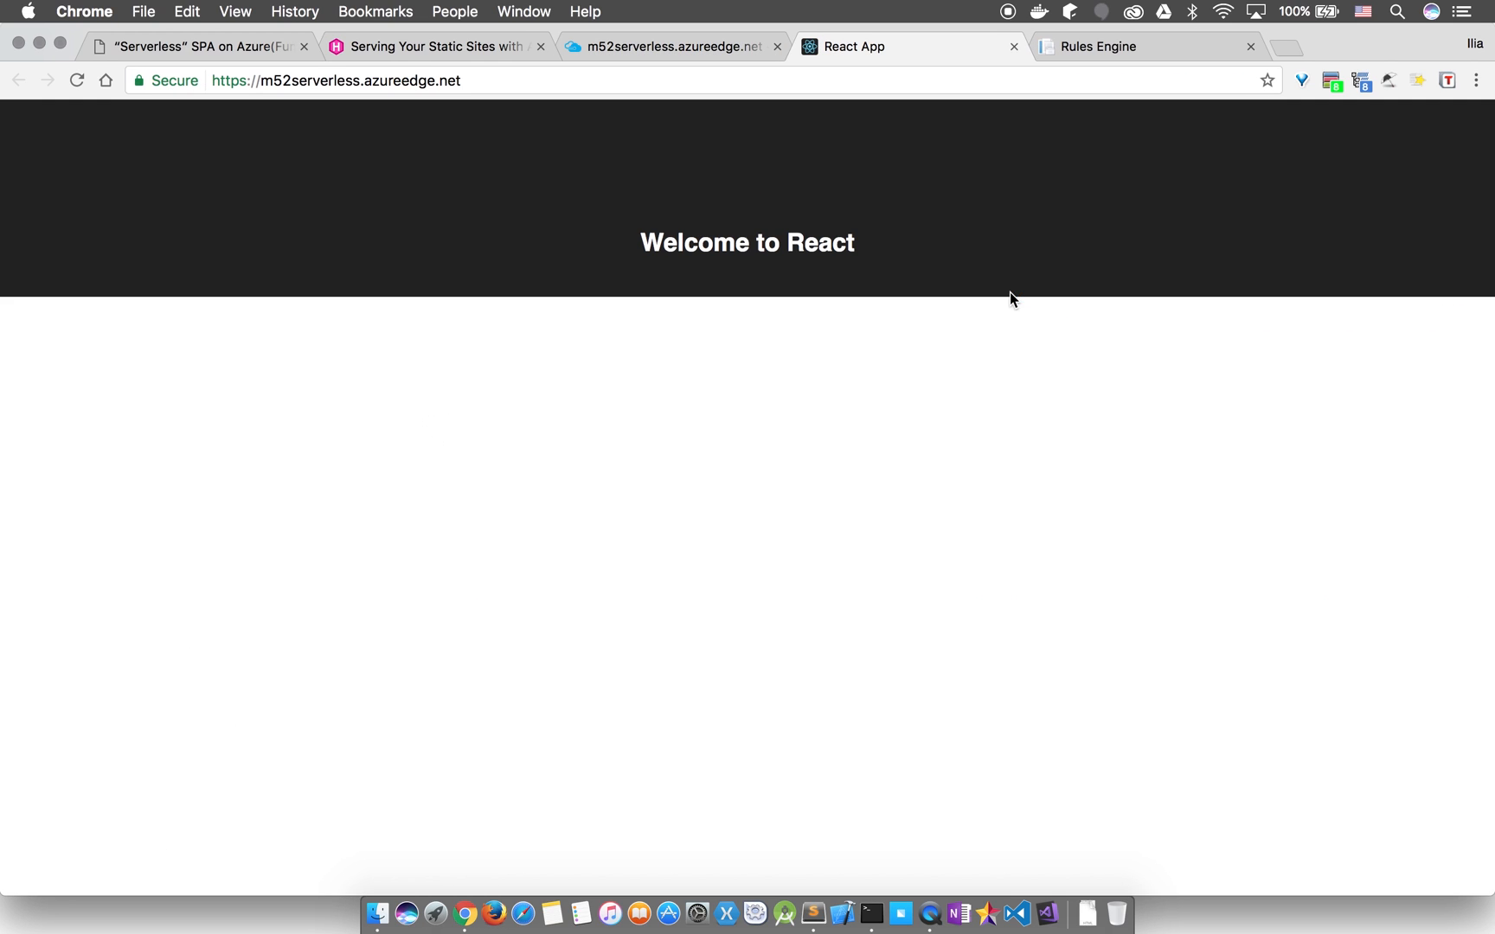
mouse_move(805, 456)
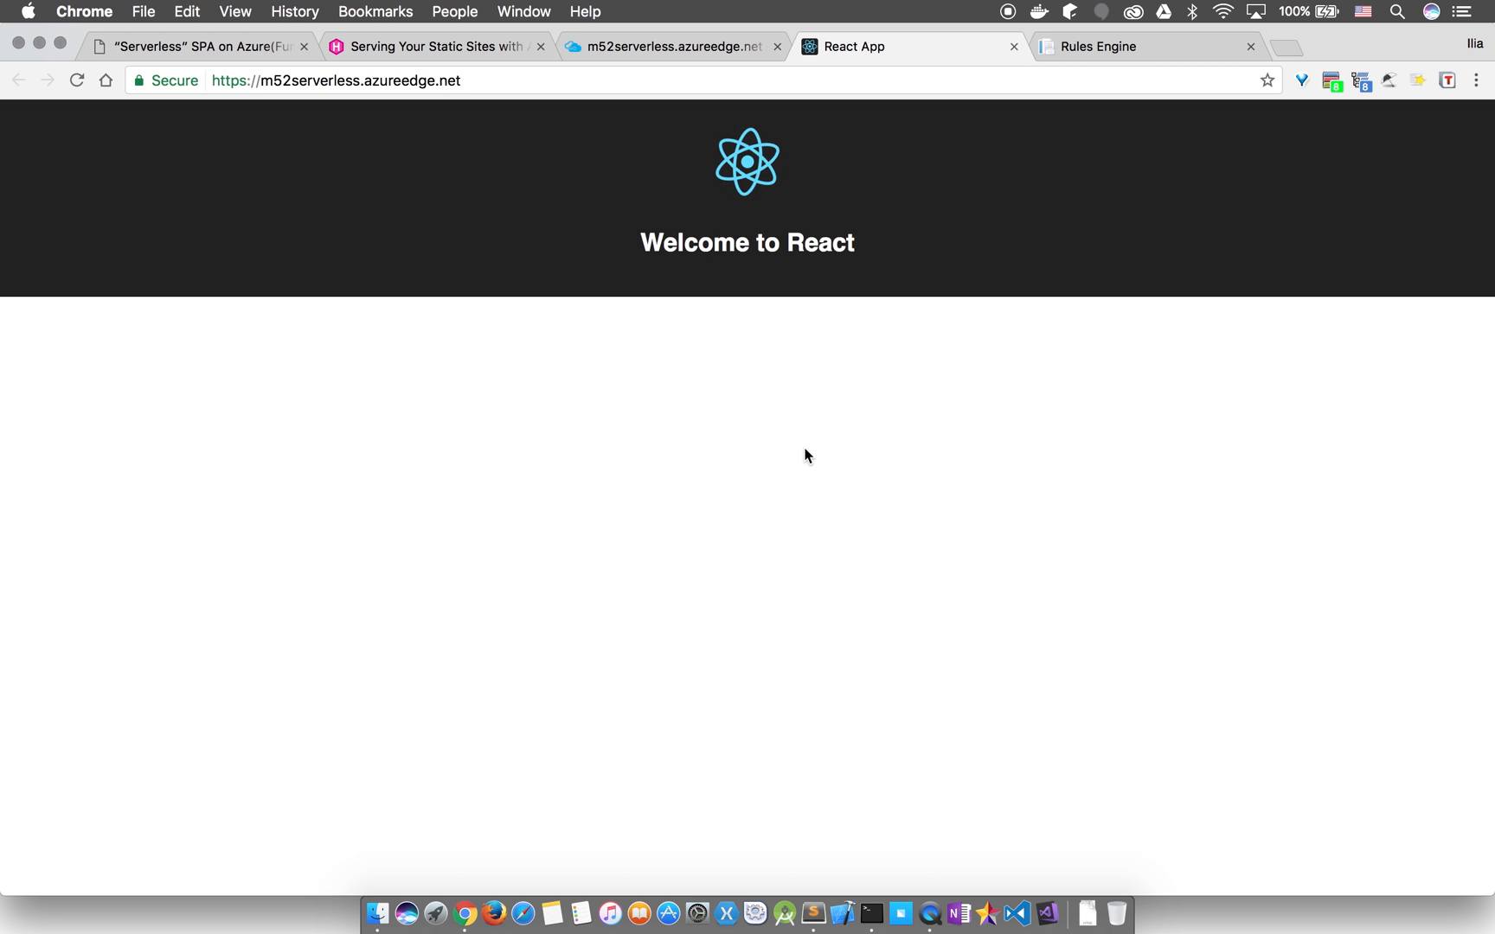
click(334, 80)
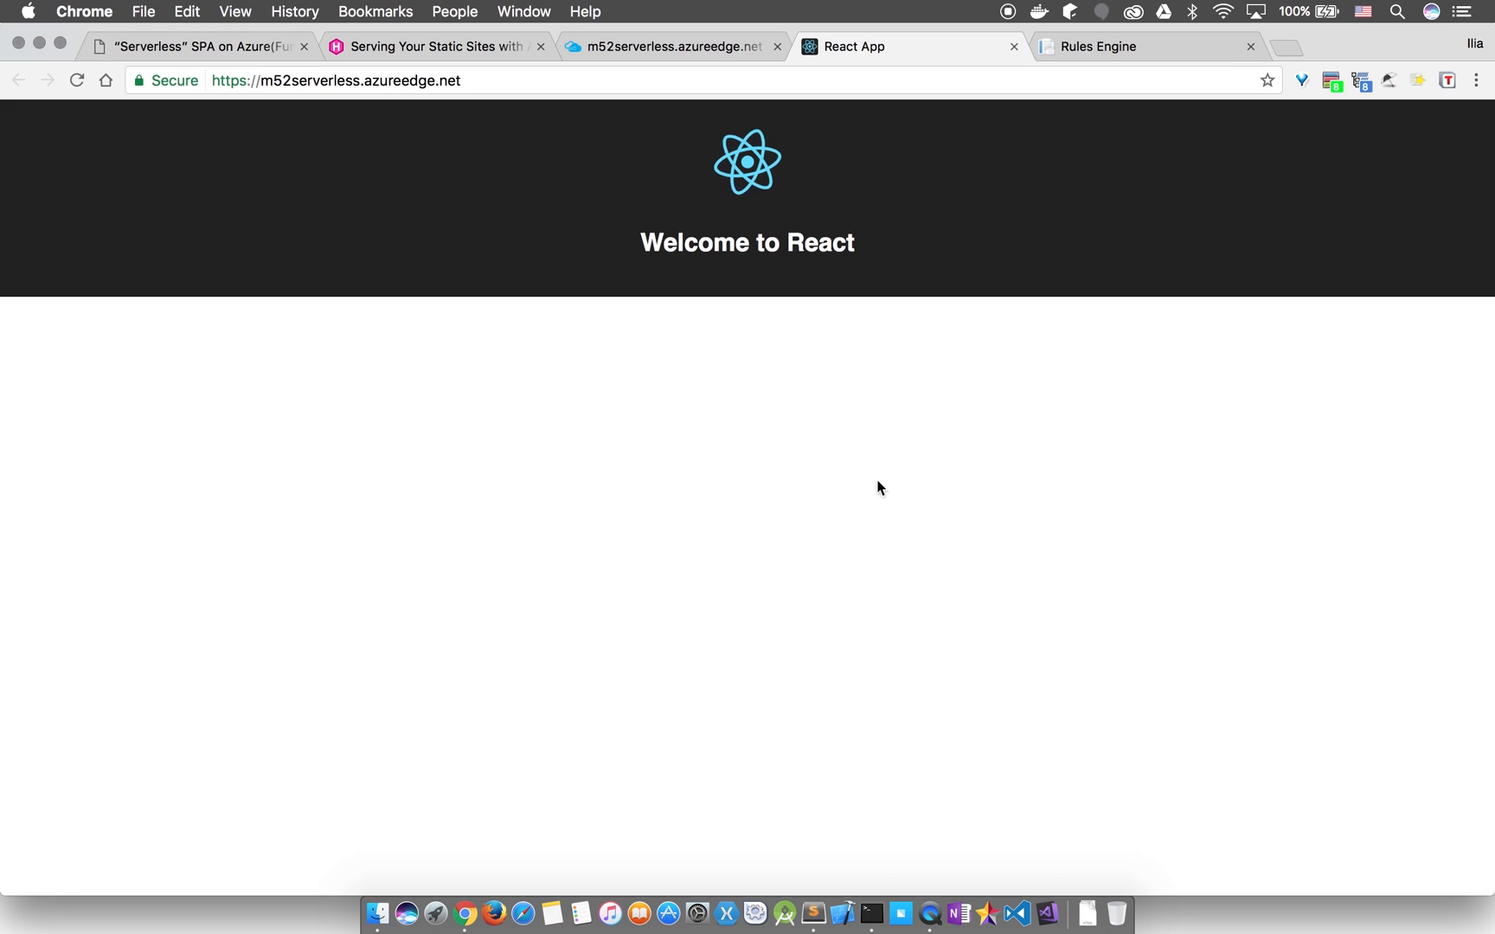
key(F12)
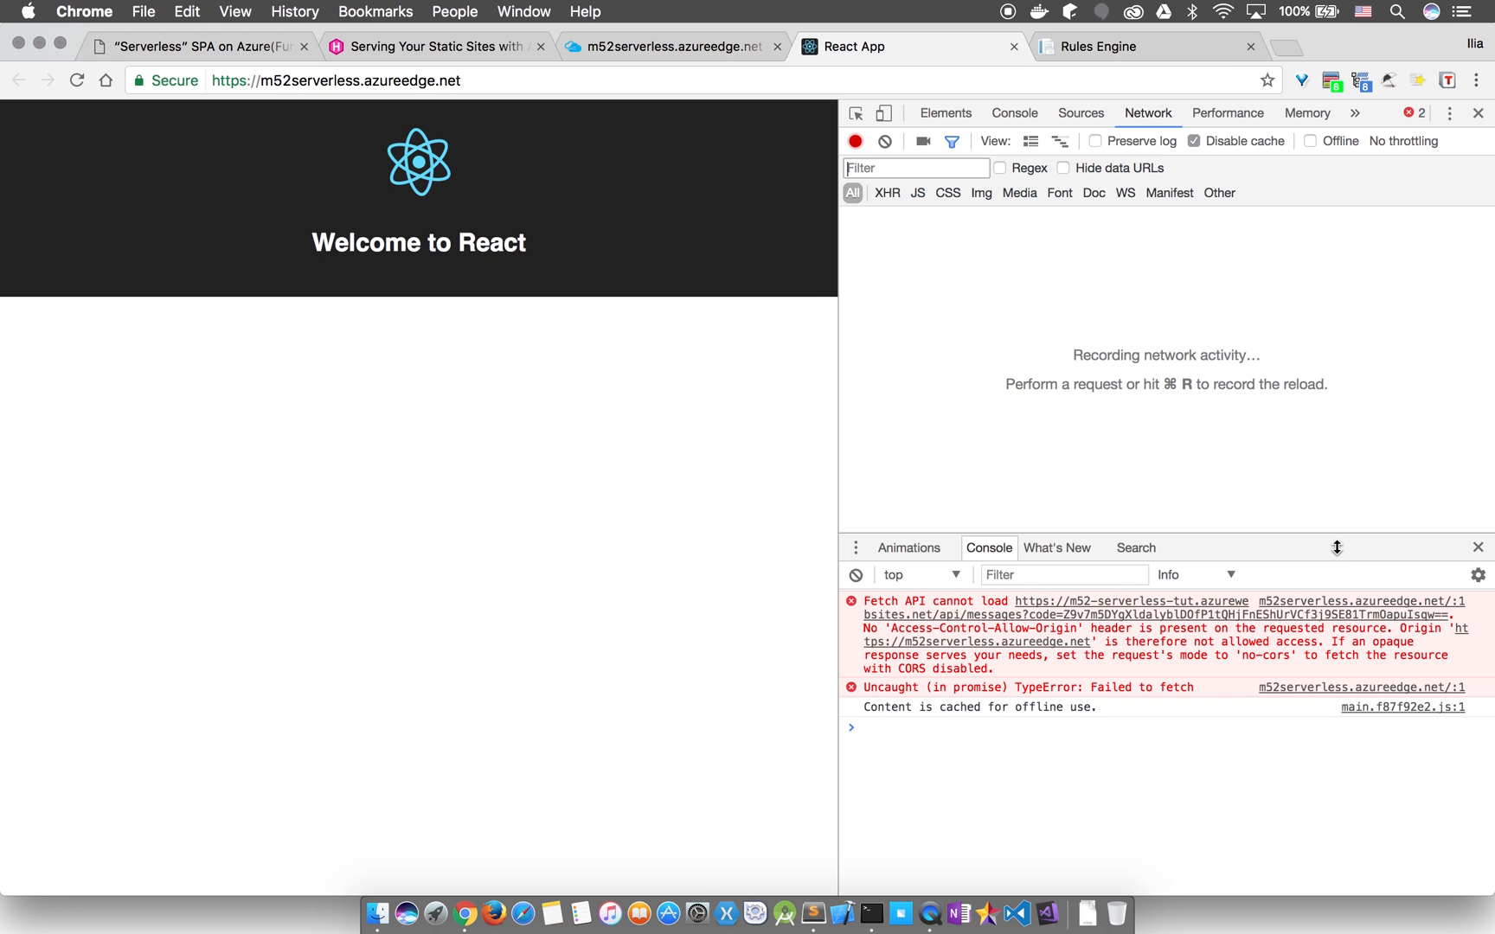
mouse_move(756, 648)
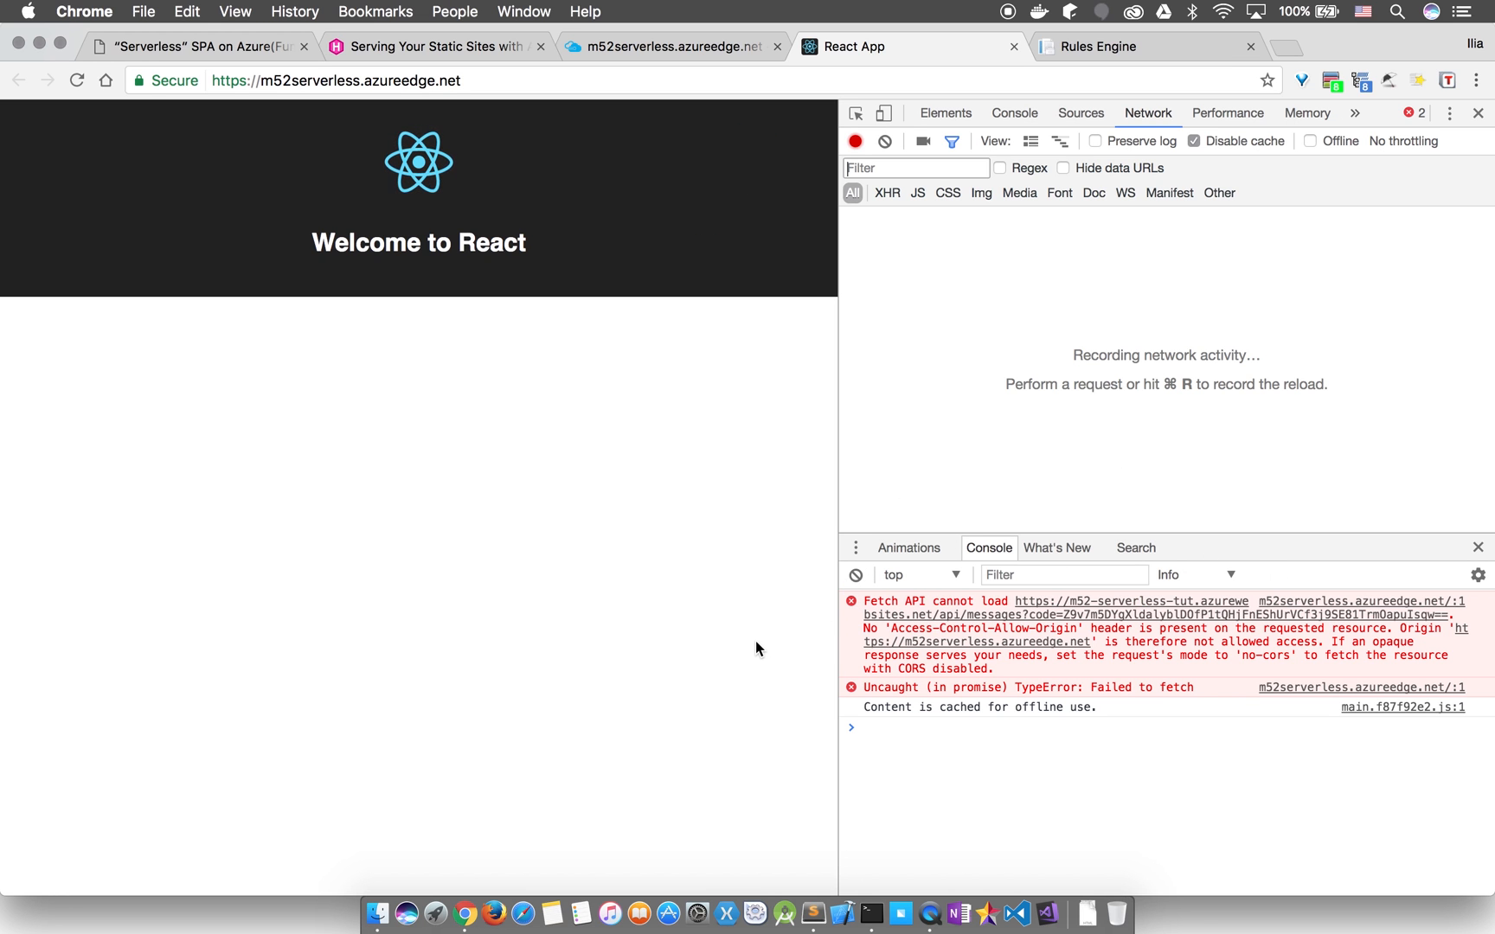
mouse_move(727, 519)
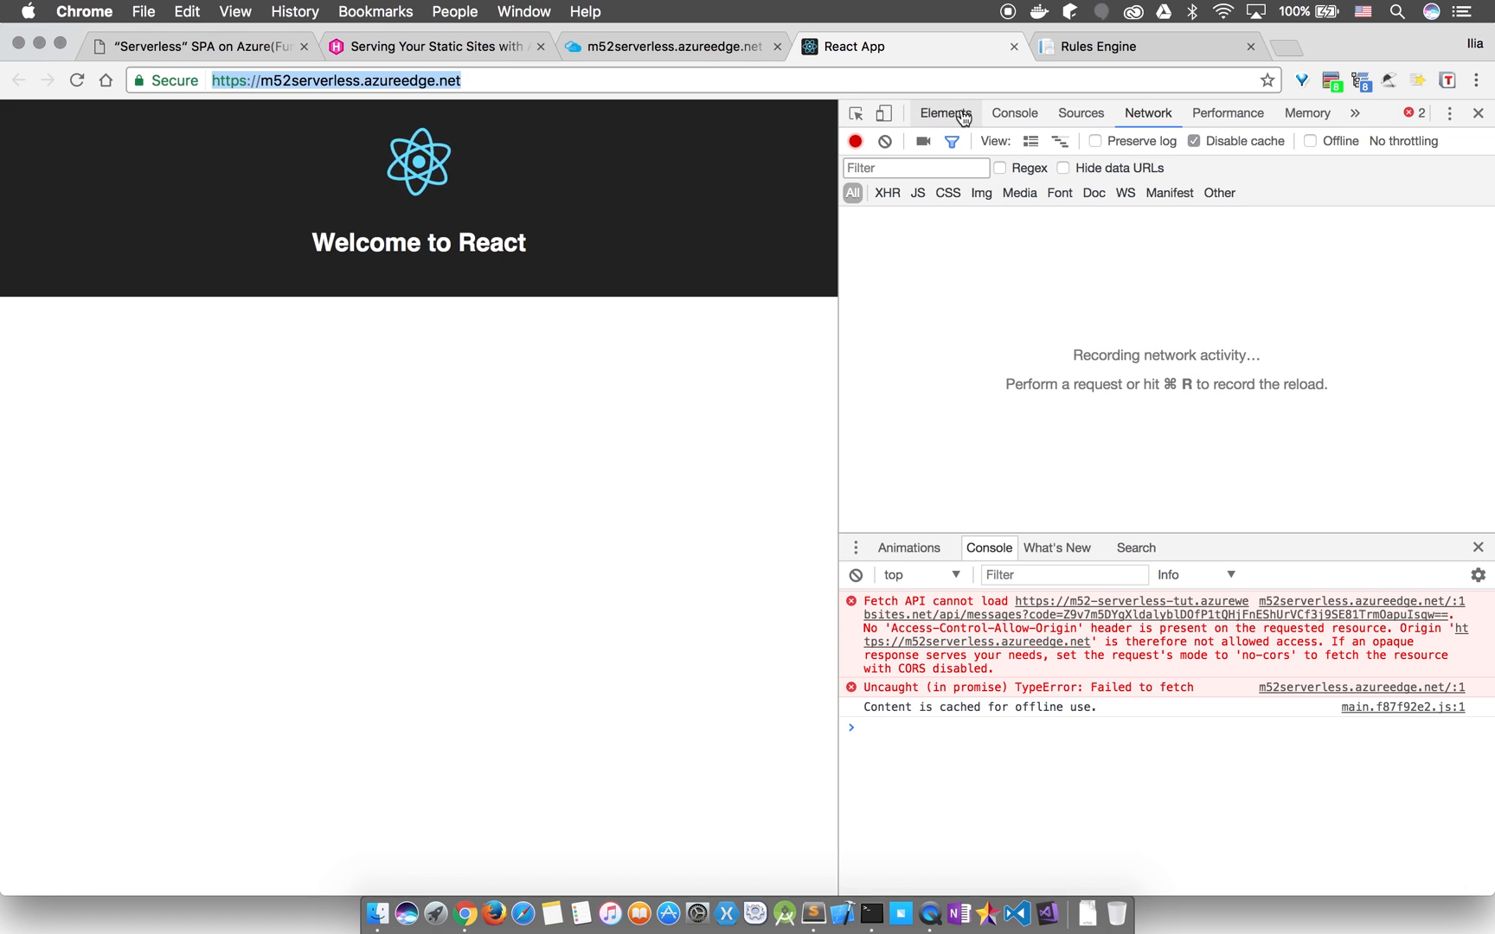
click(672, 46)
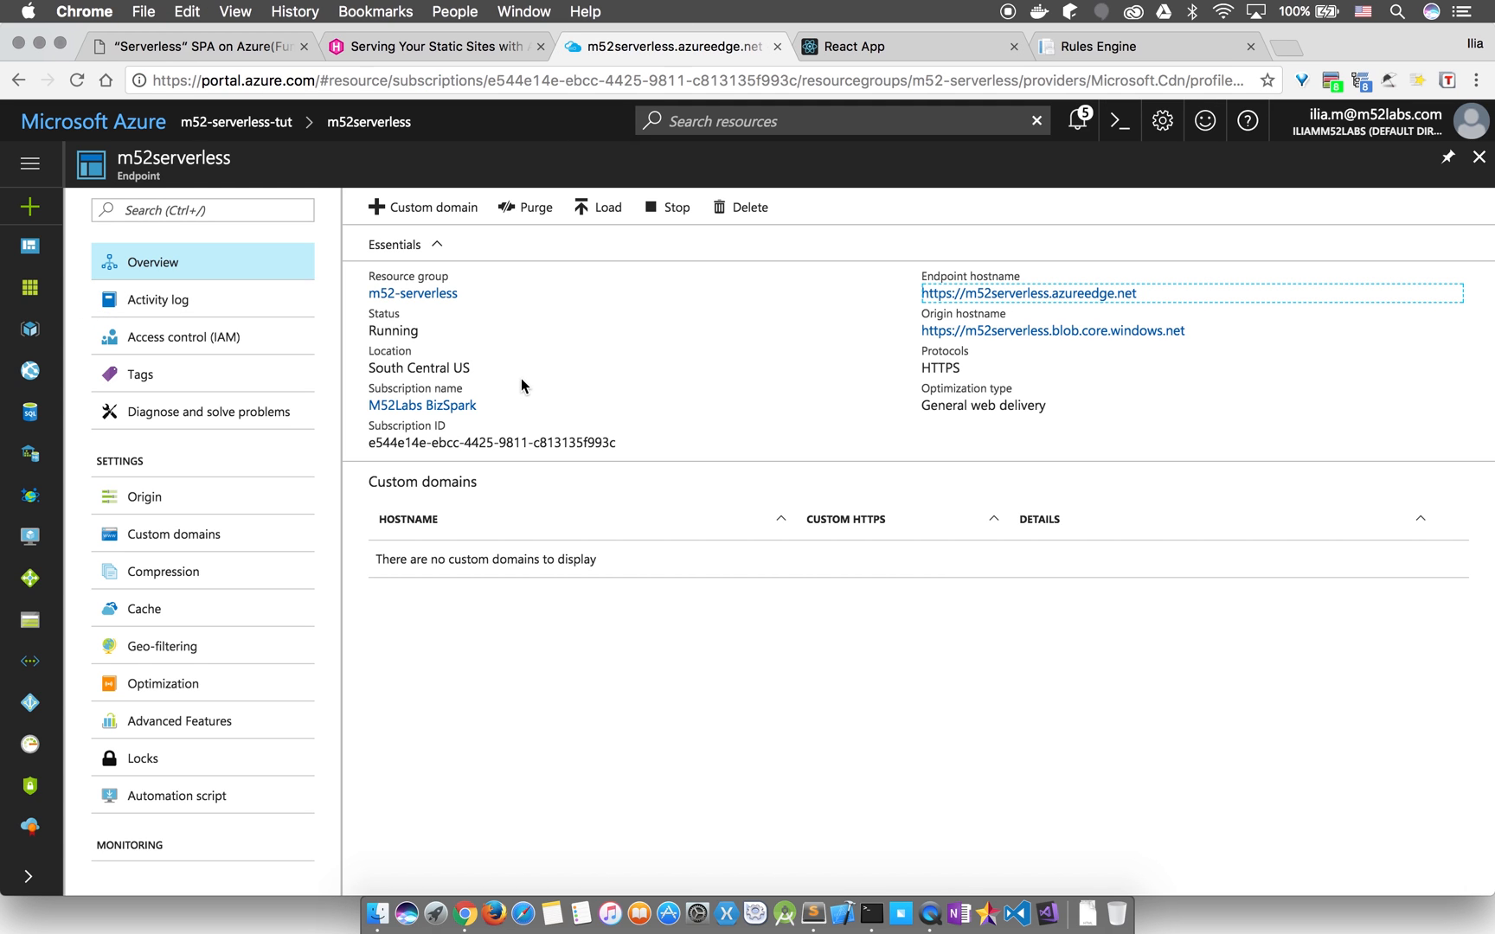
click(30, 163)
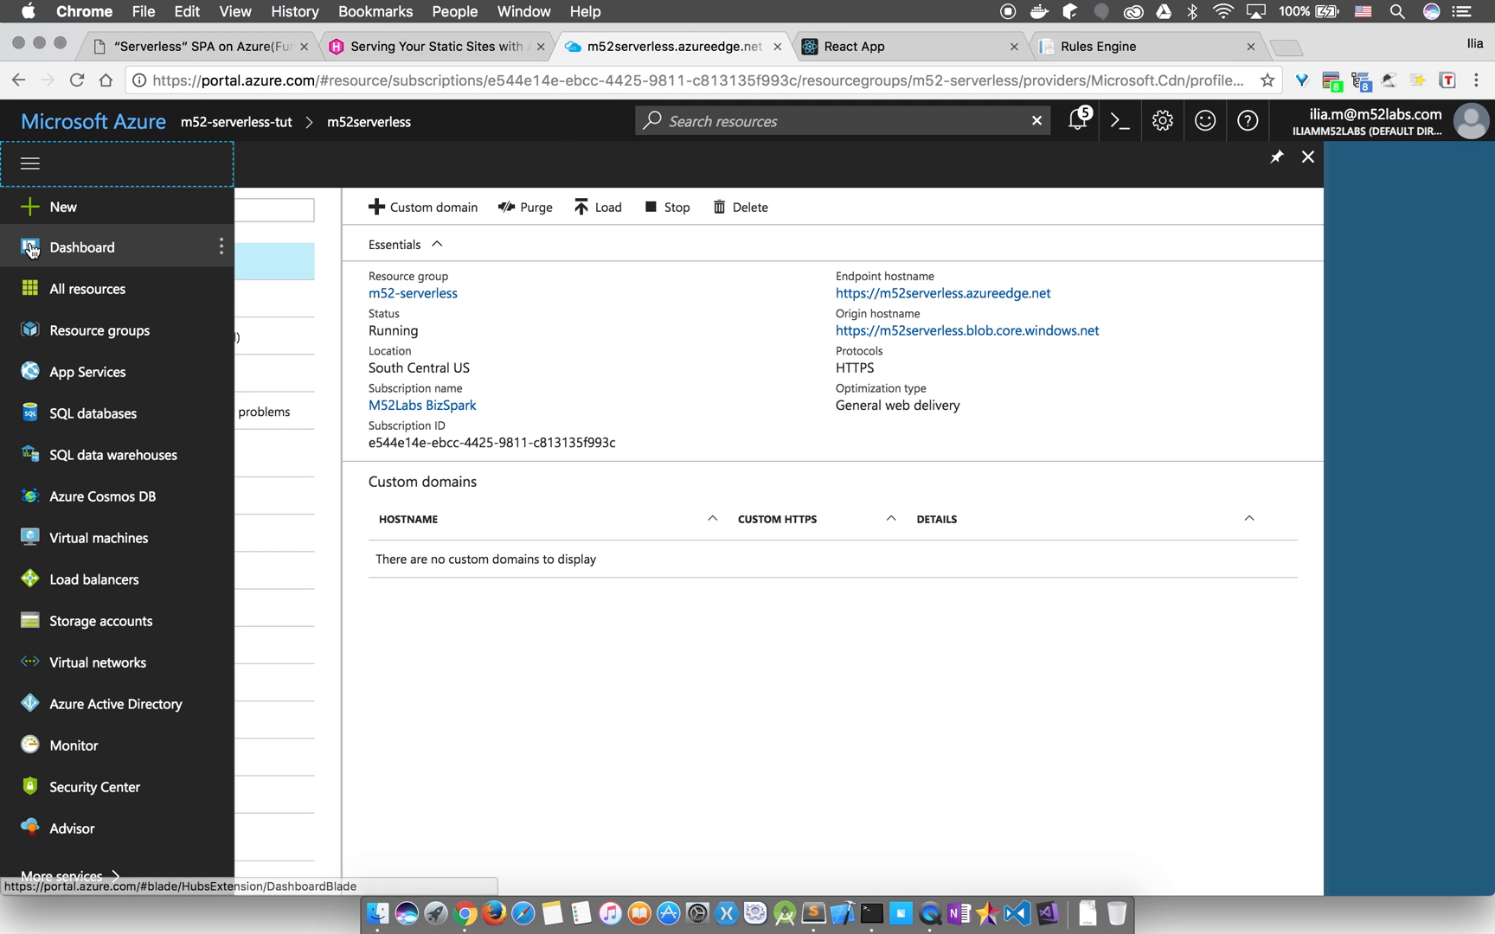
click(81, 247)
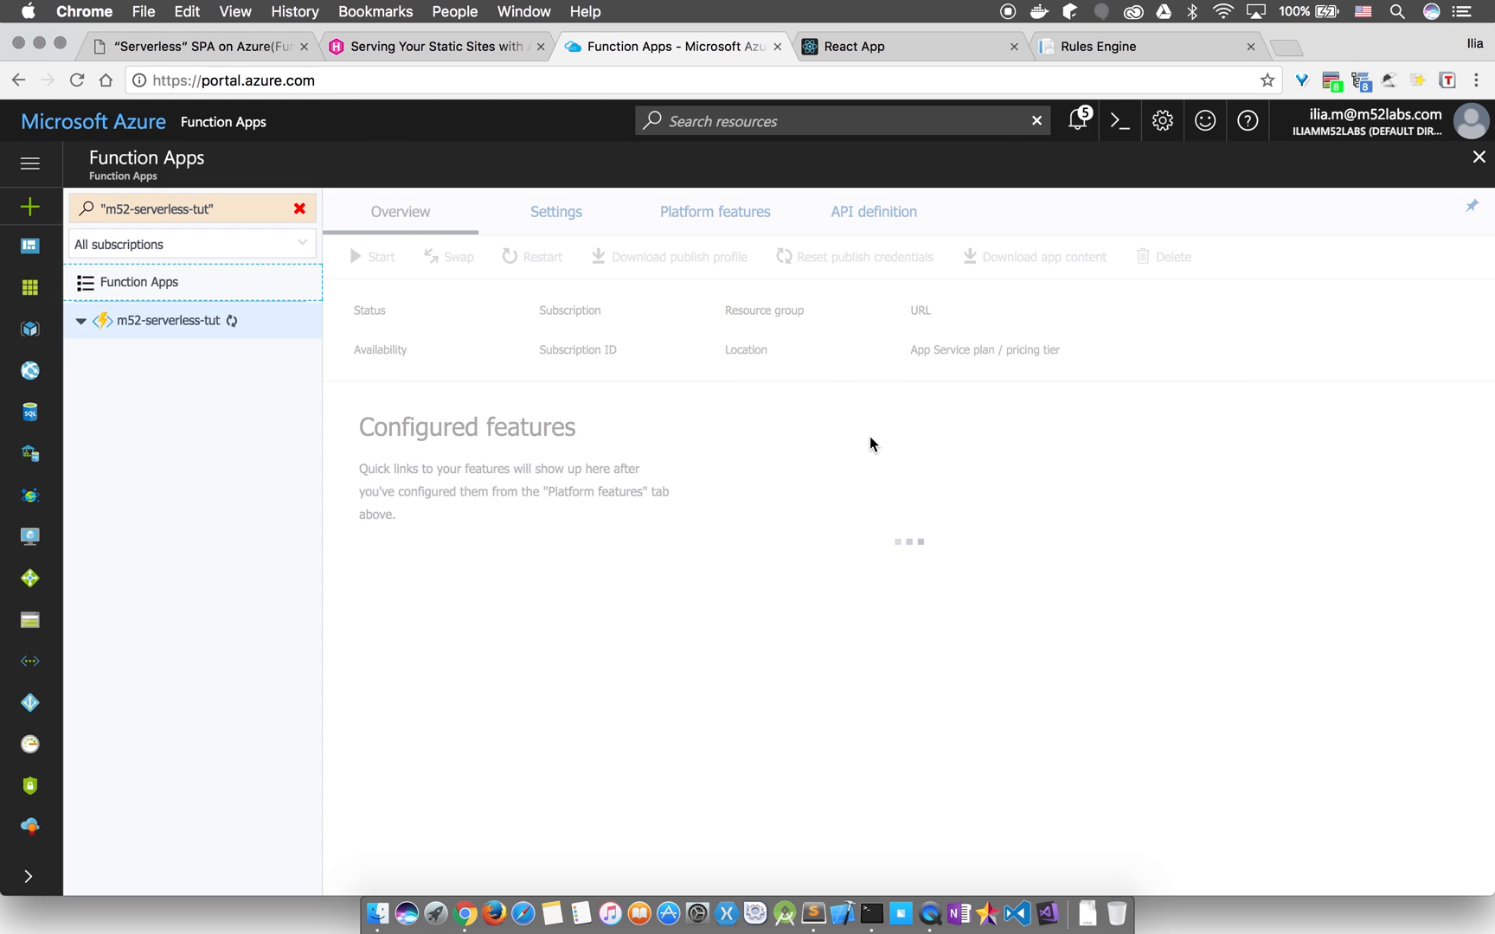
click(554, 211)
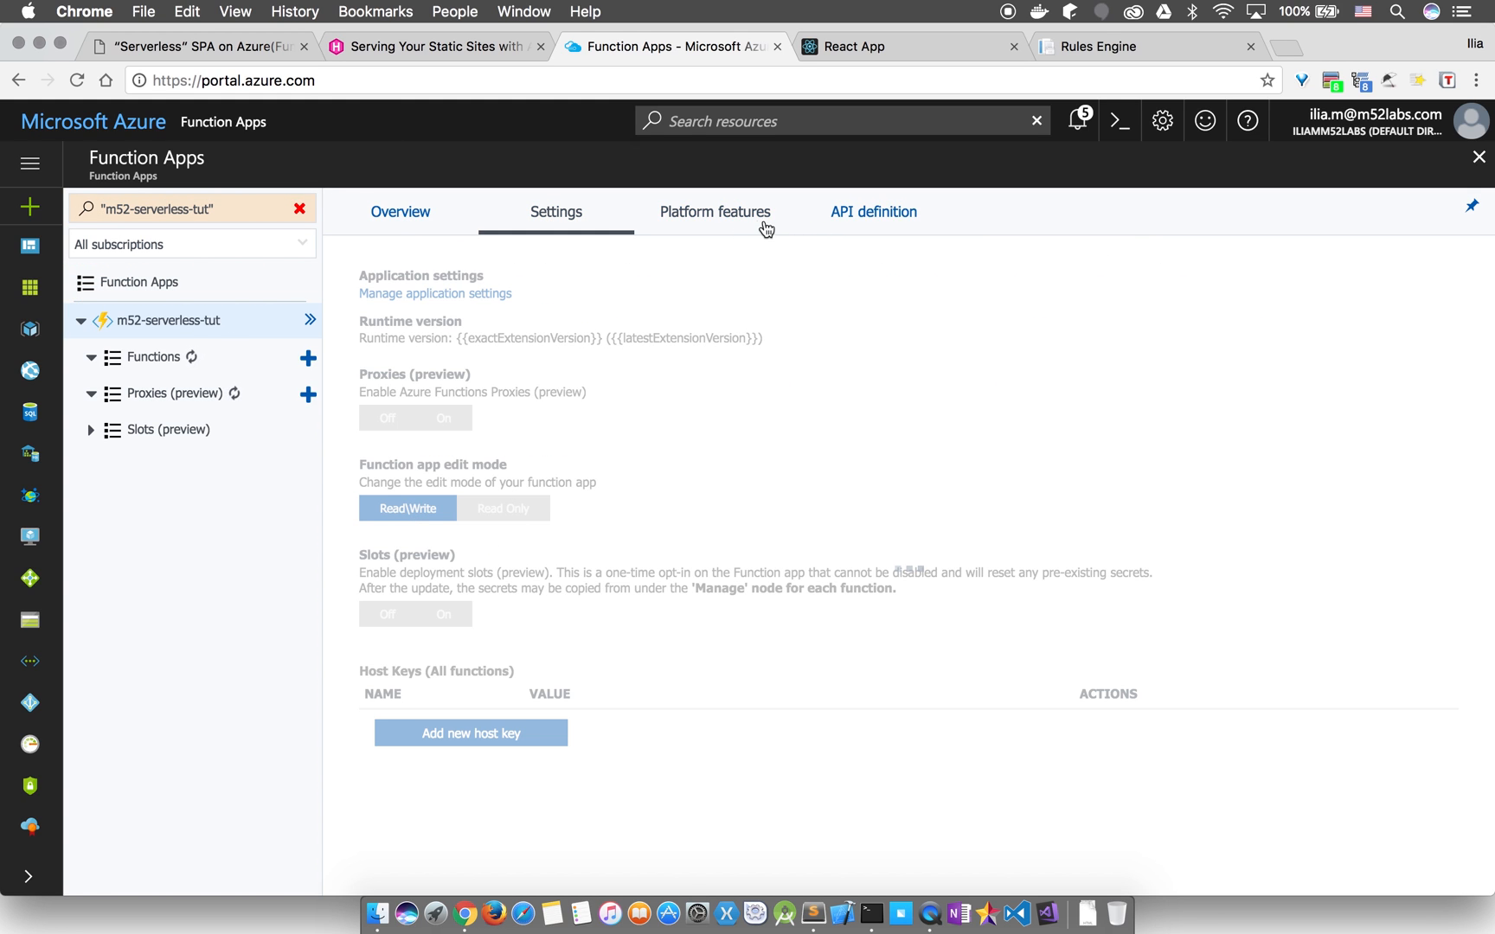
click(715, 212)
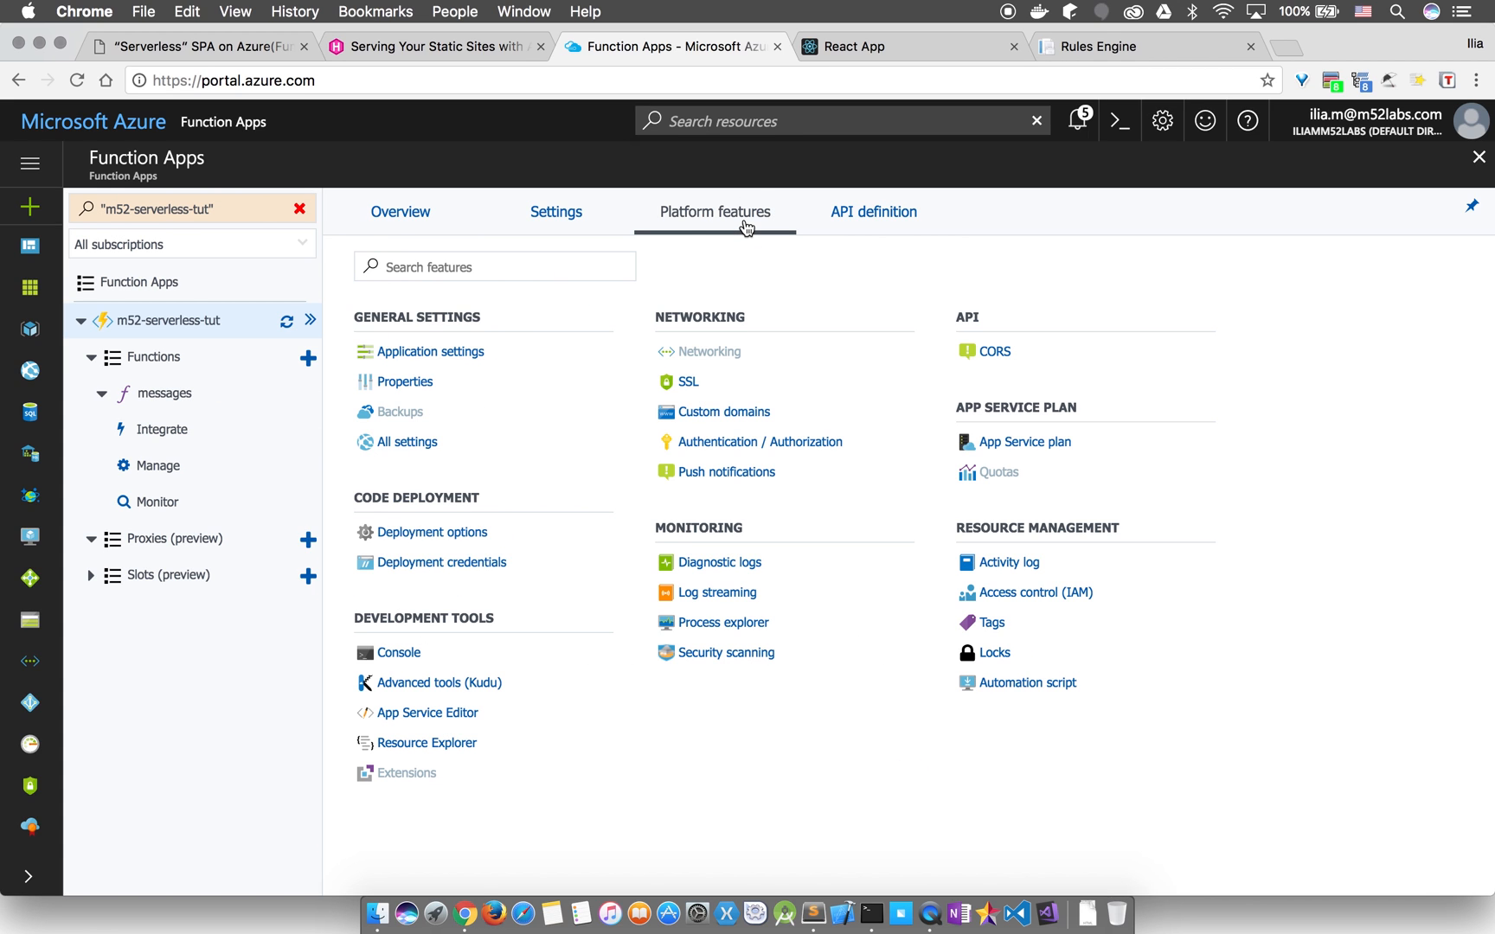
click(993, 351)
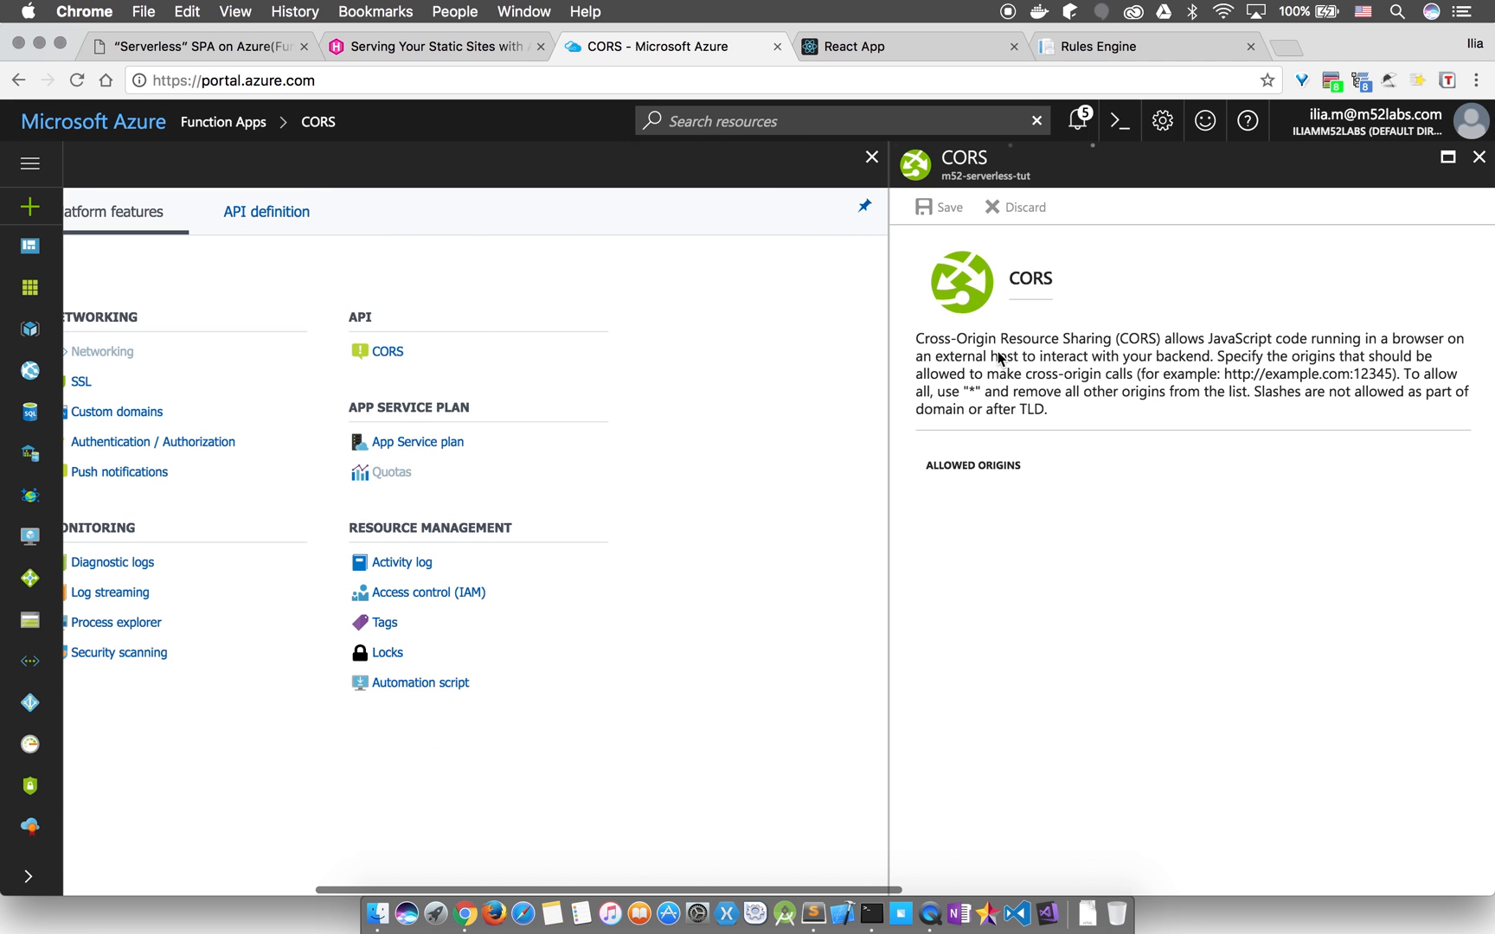
text(https://m52serverless.azureedge.net/)
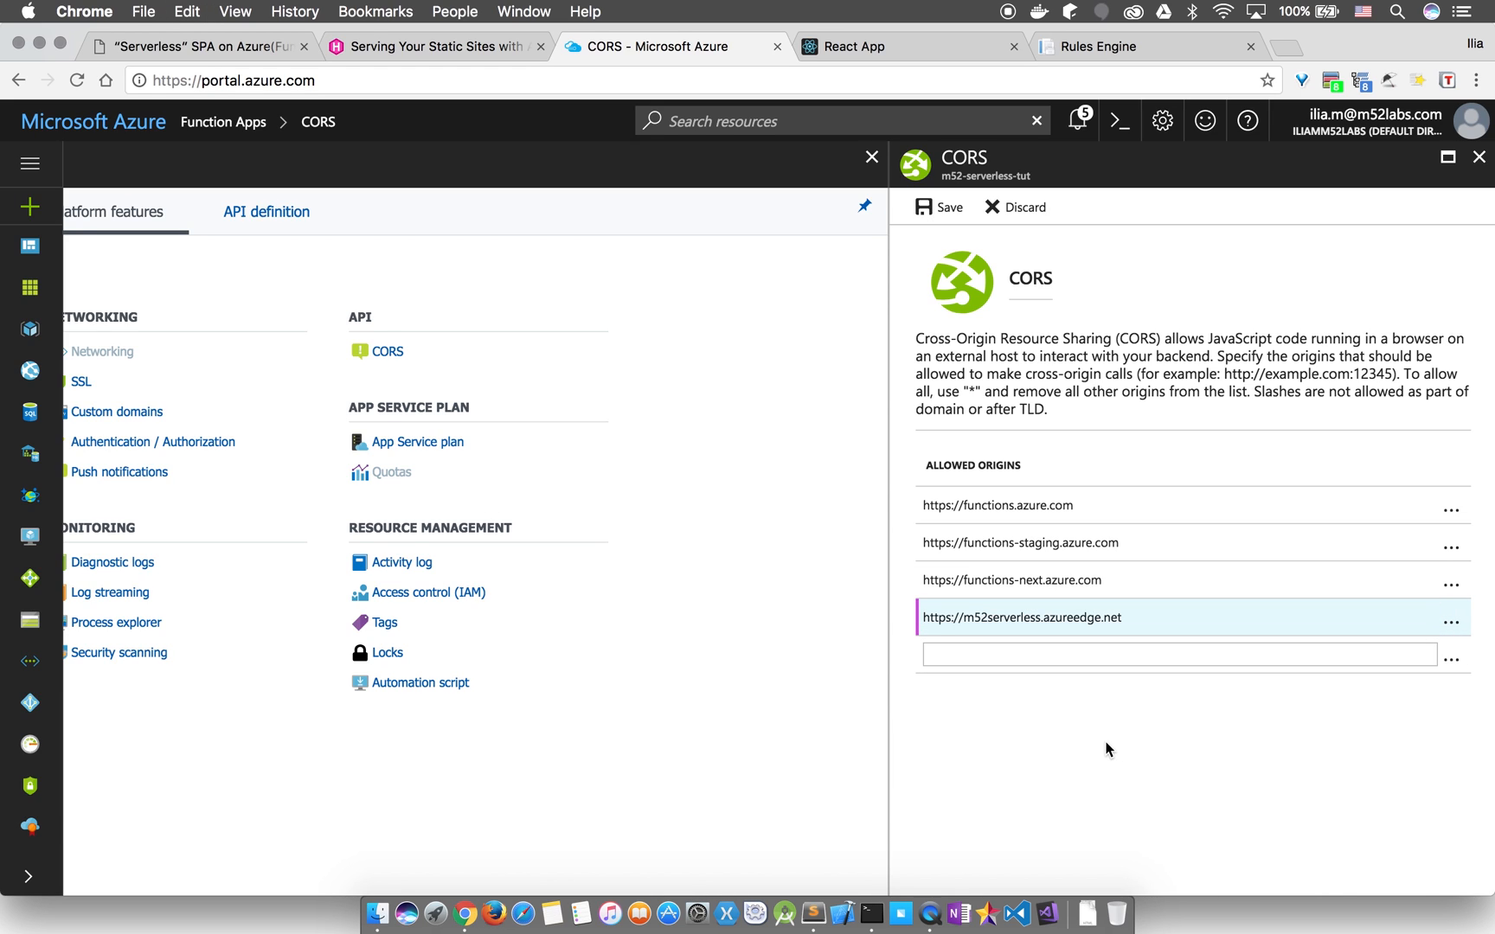
click(937, 206)
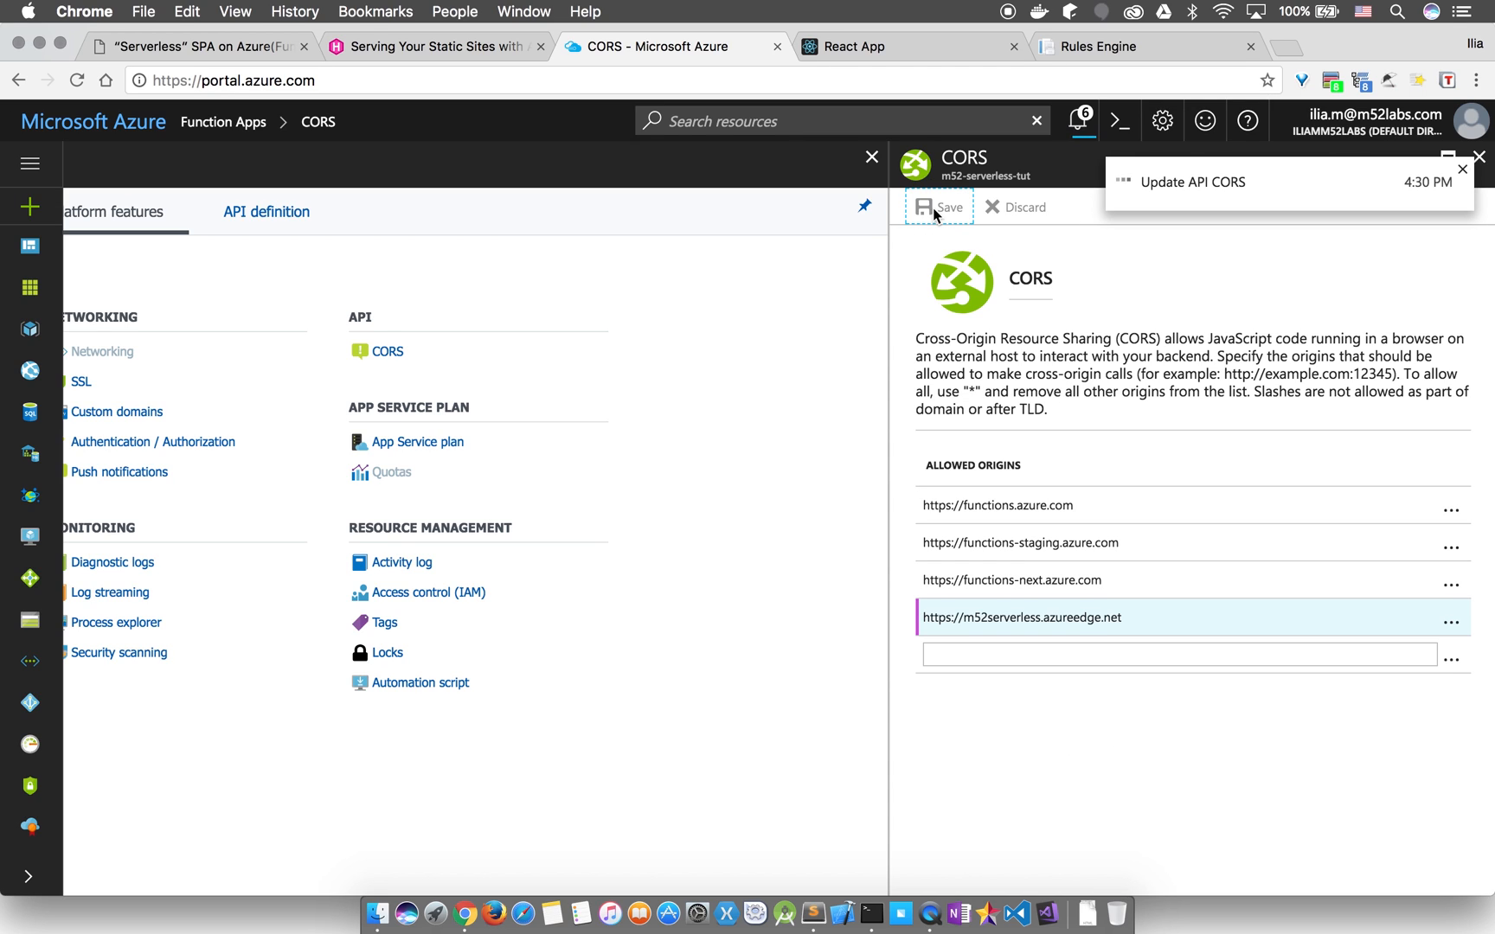
mouse_move(1033, 384)
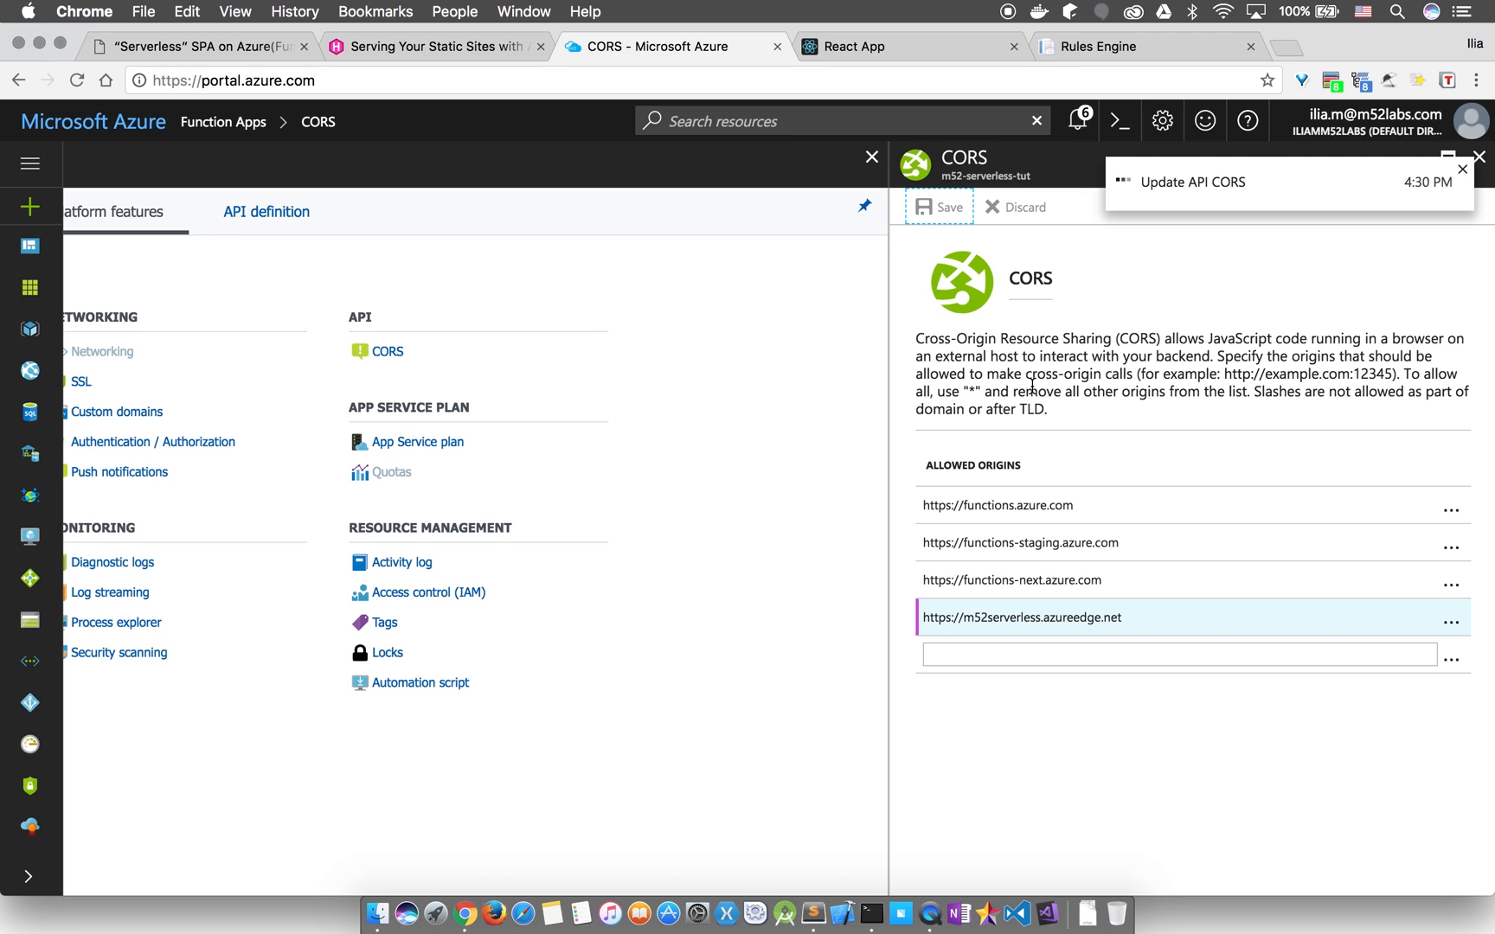
click(938, 206)
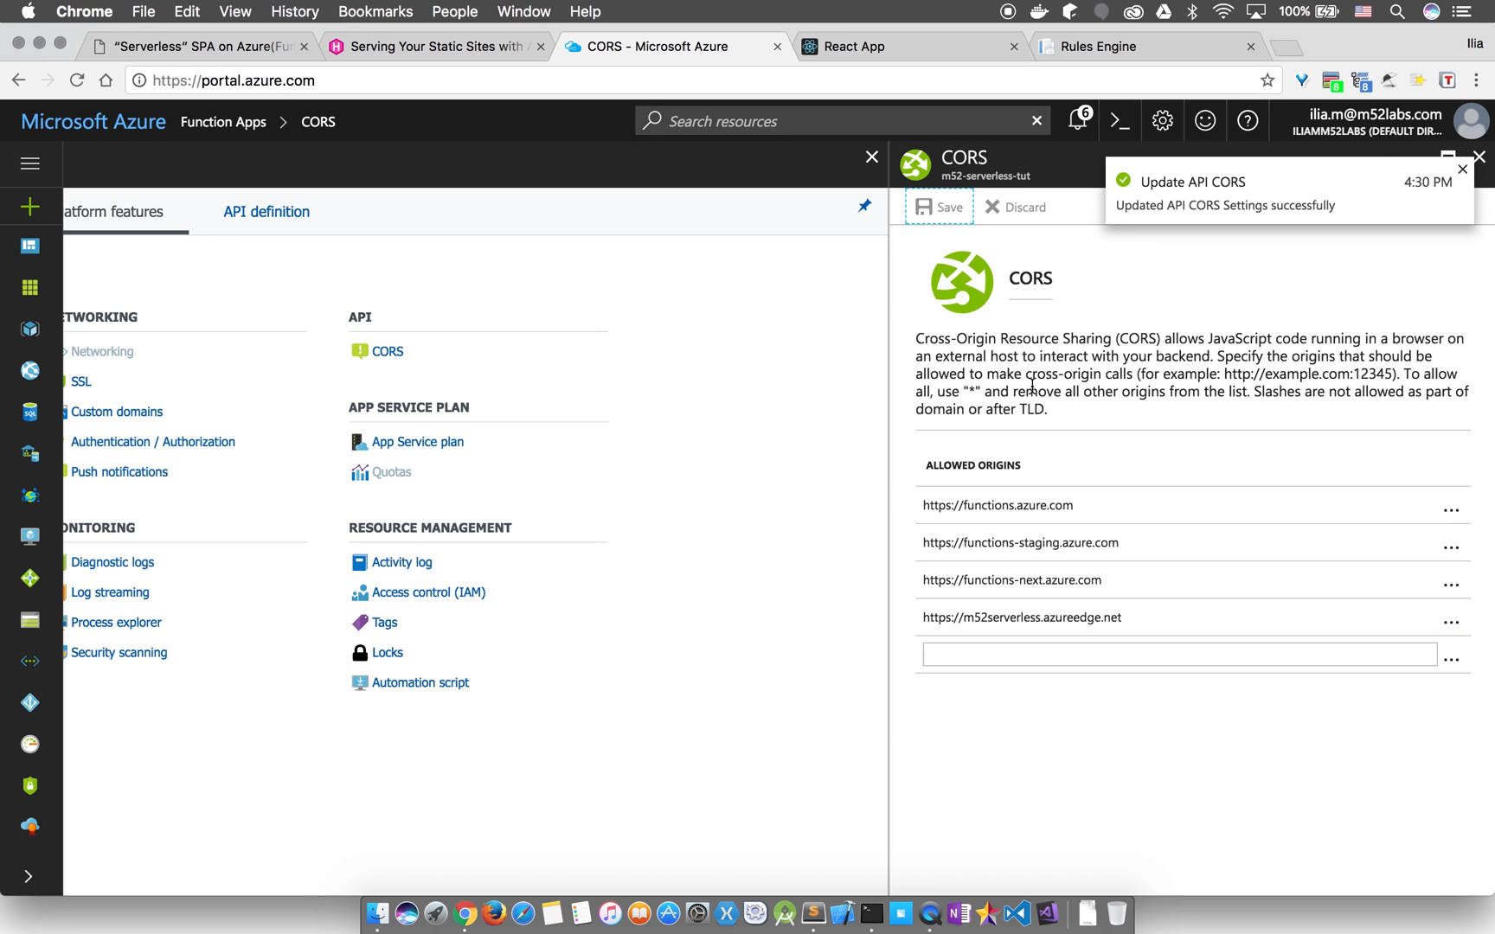
click(907, 46)
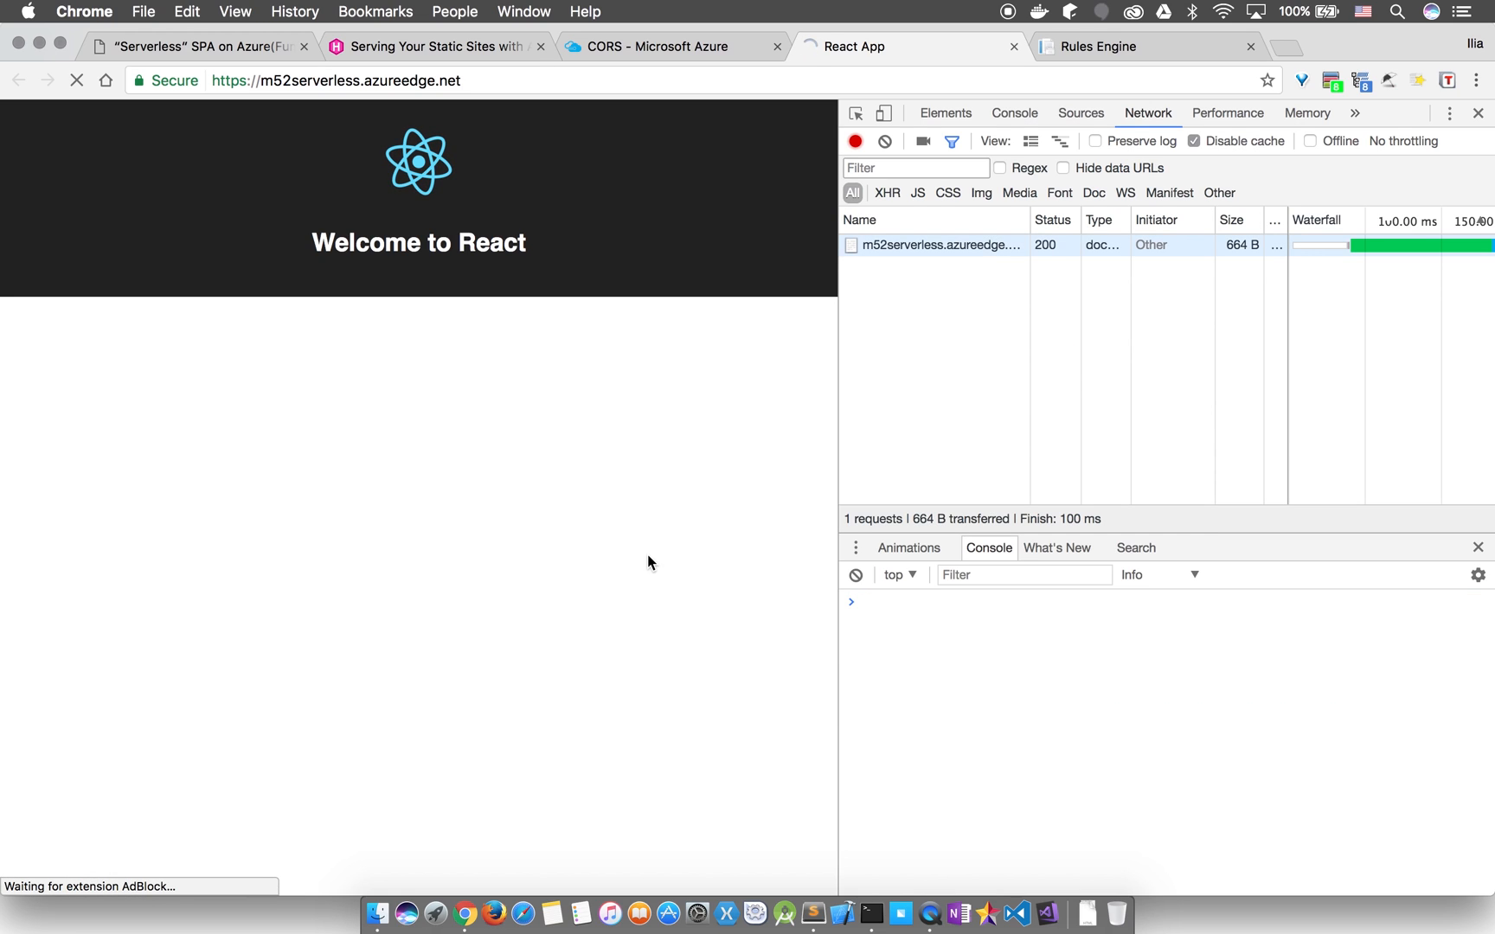
- Reload the CDN-hosted React app until the Hello, Serverless and Azure messages appear
click(77, 80)
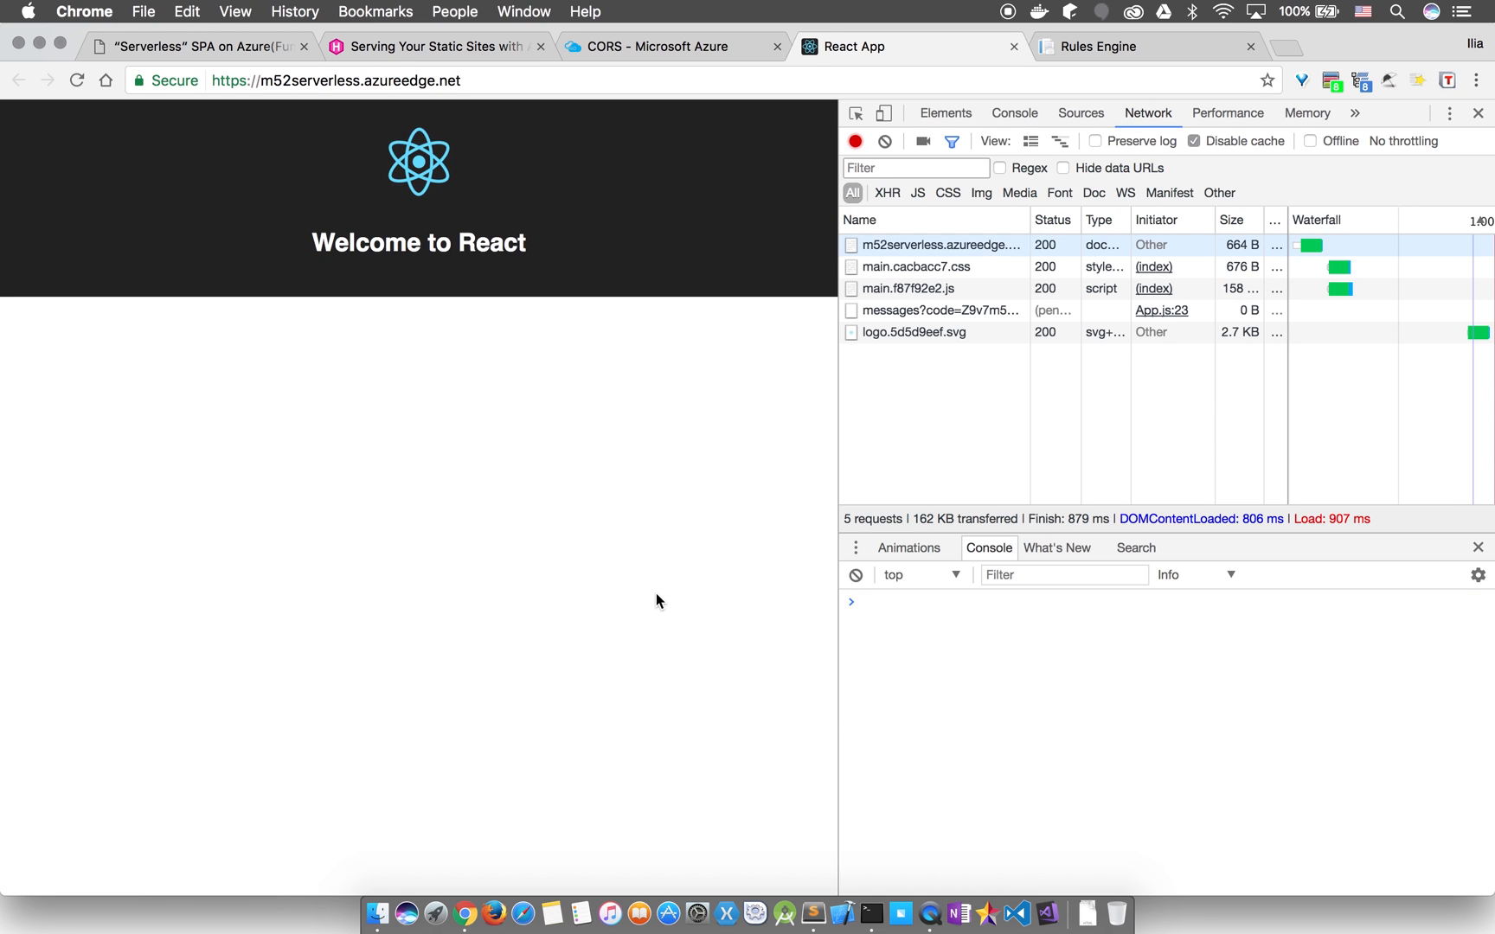
click(76, 80)
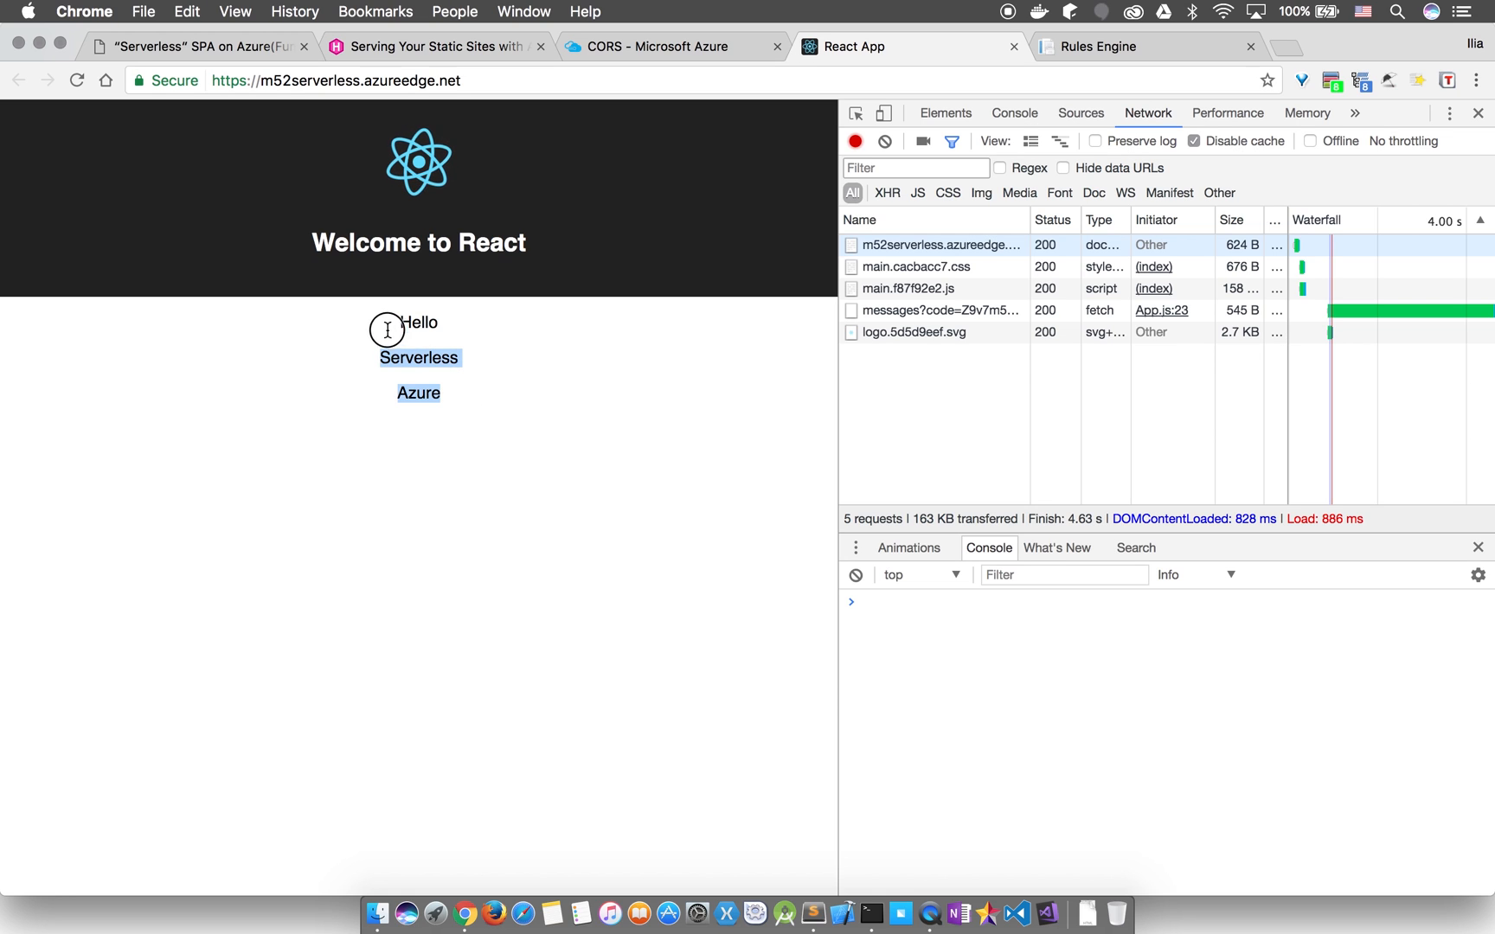
click(76, 81)
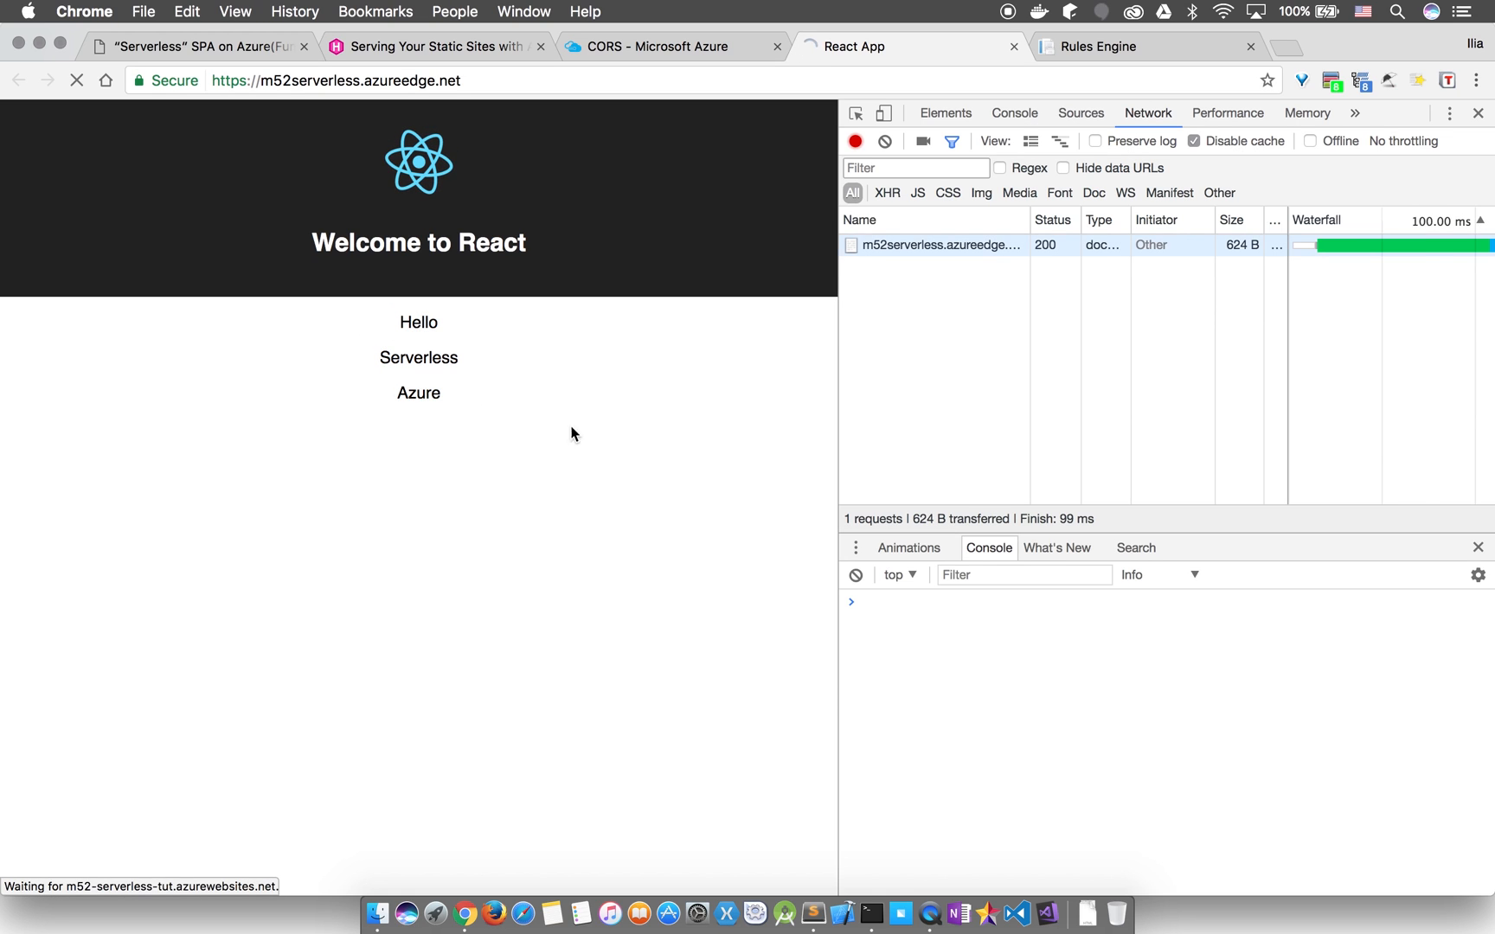
click(76, 80)
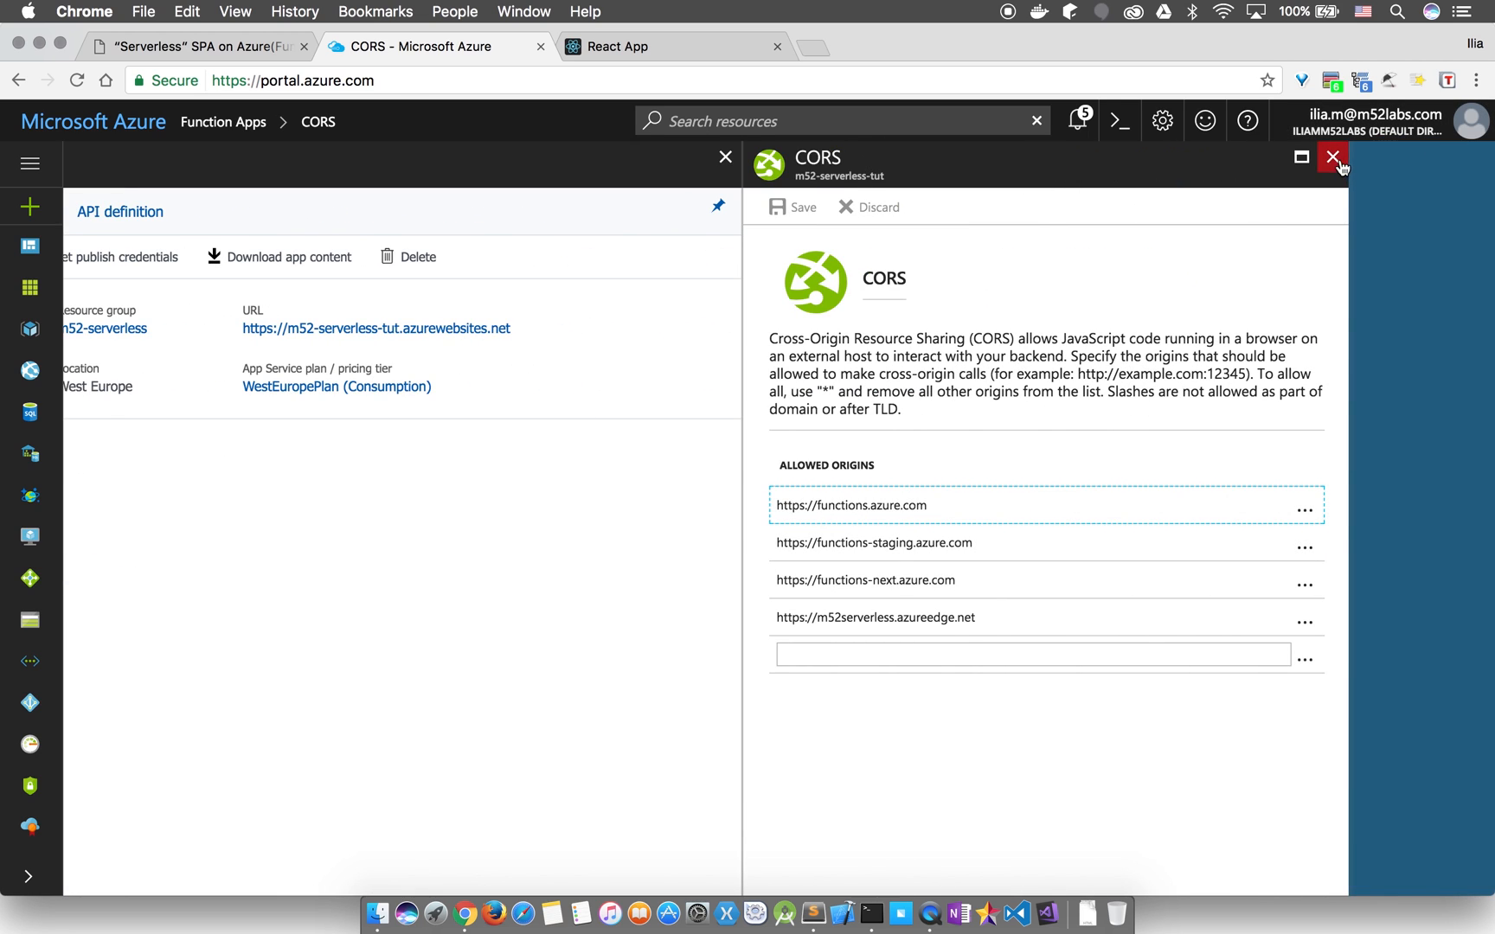
- In m52-serverless-tut, append '!!!!' to the messages function's third message, making 'Azure!!!!', and save
click(1332, 158)
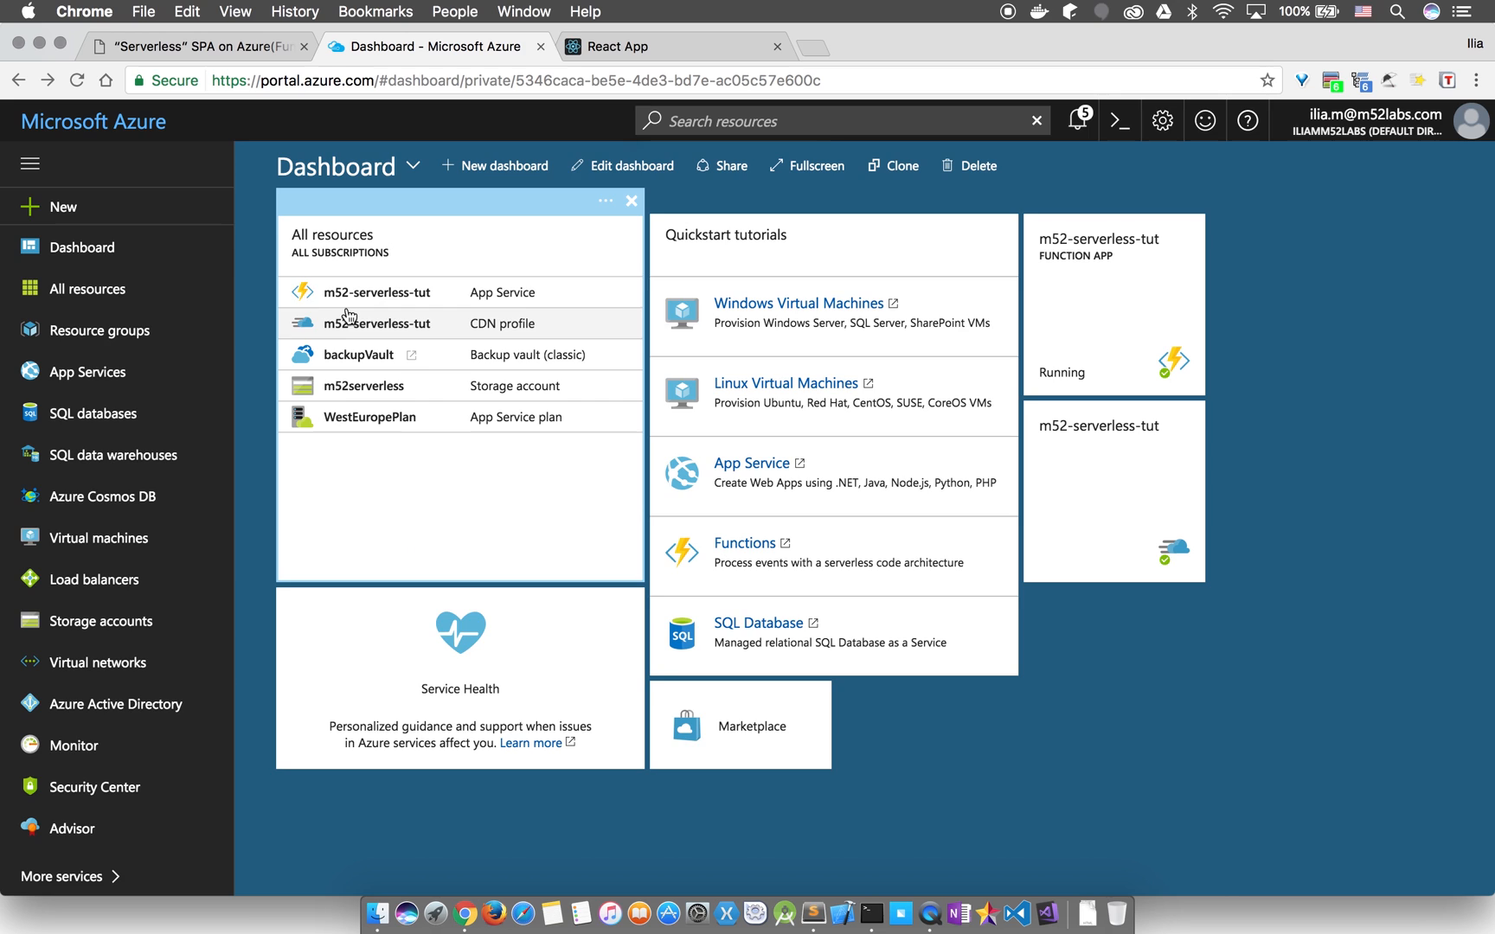
click(371, 322)
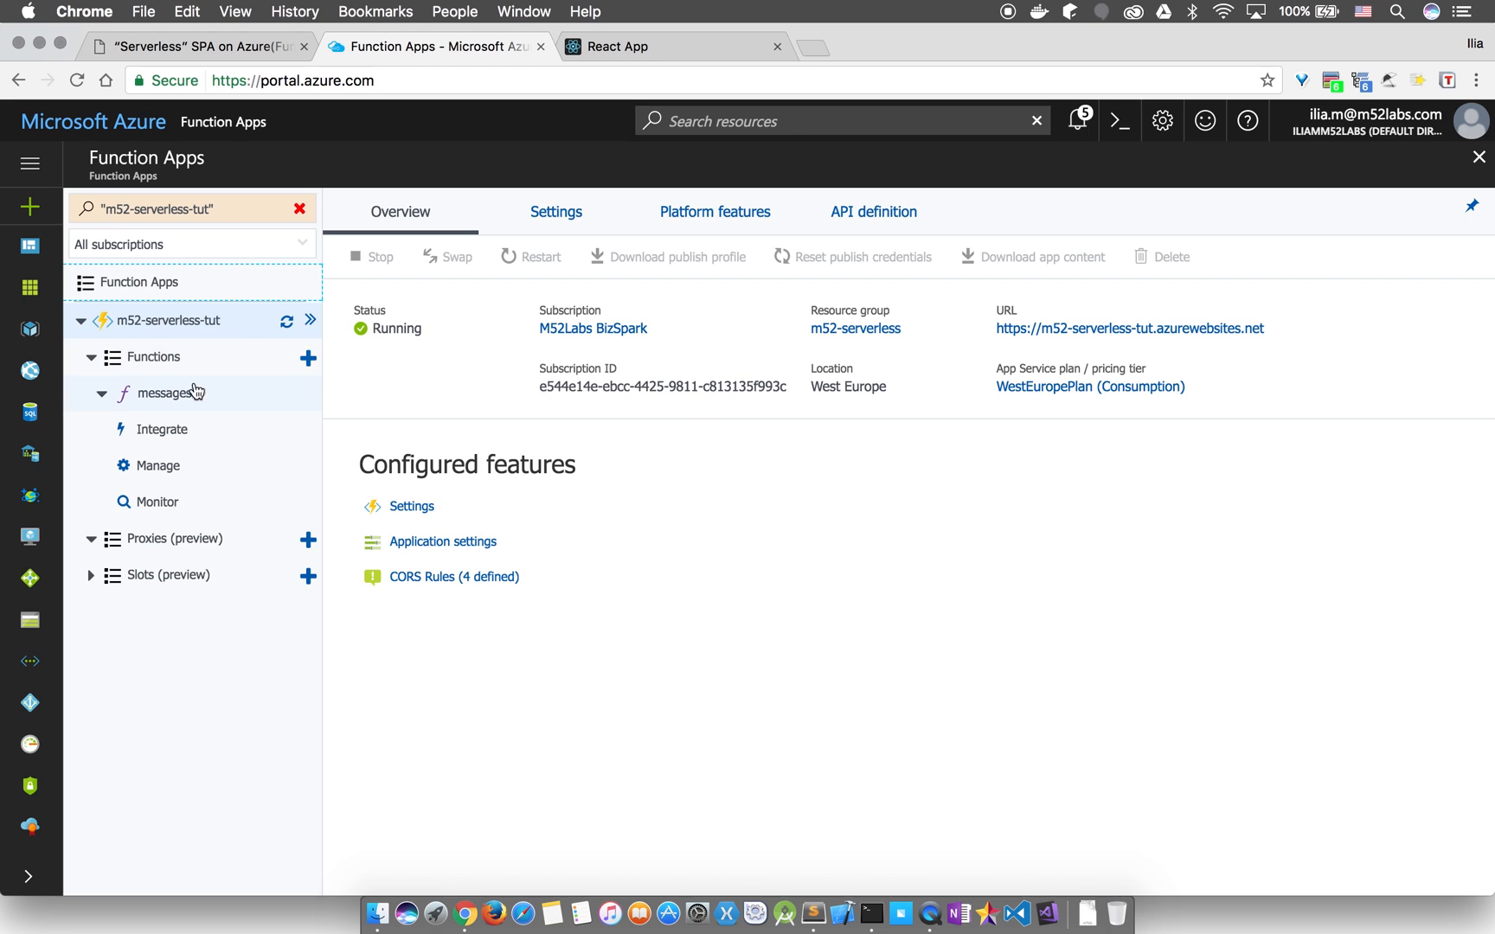
click(165, 393)
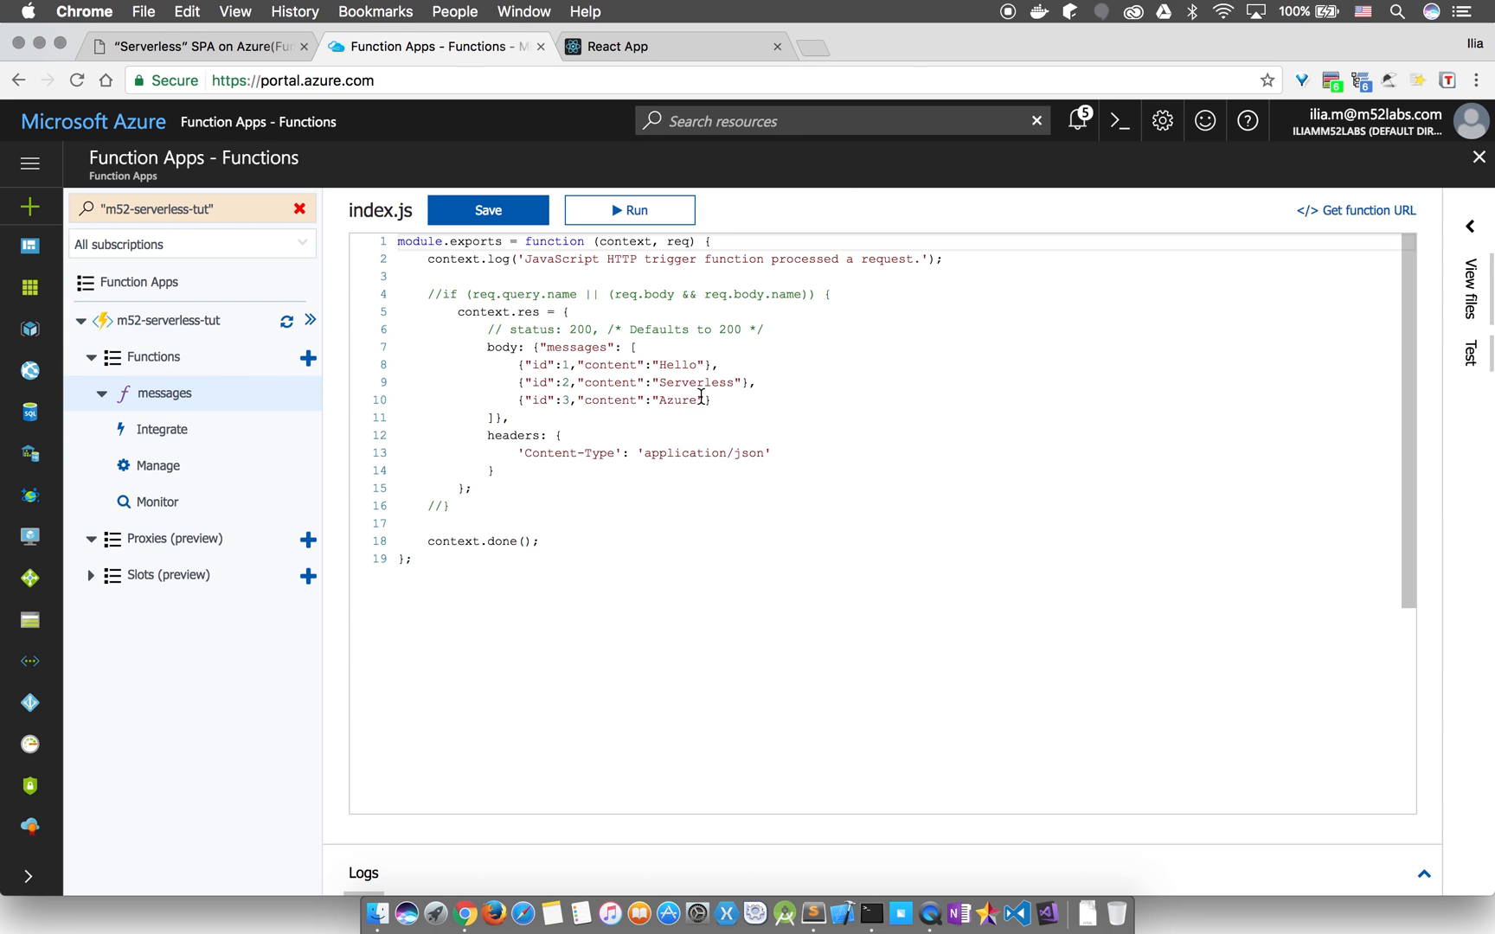
text(!!!!)
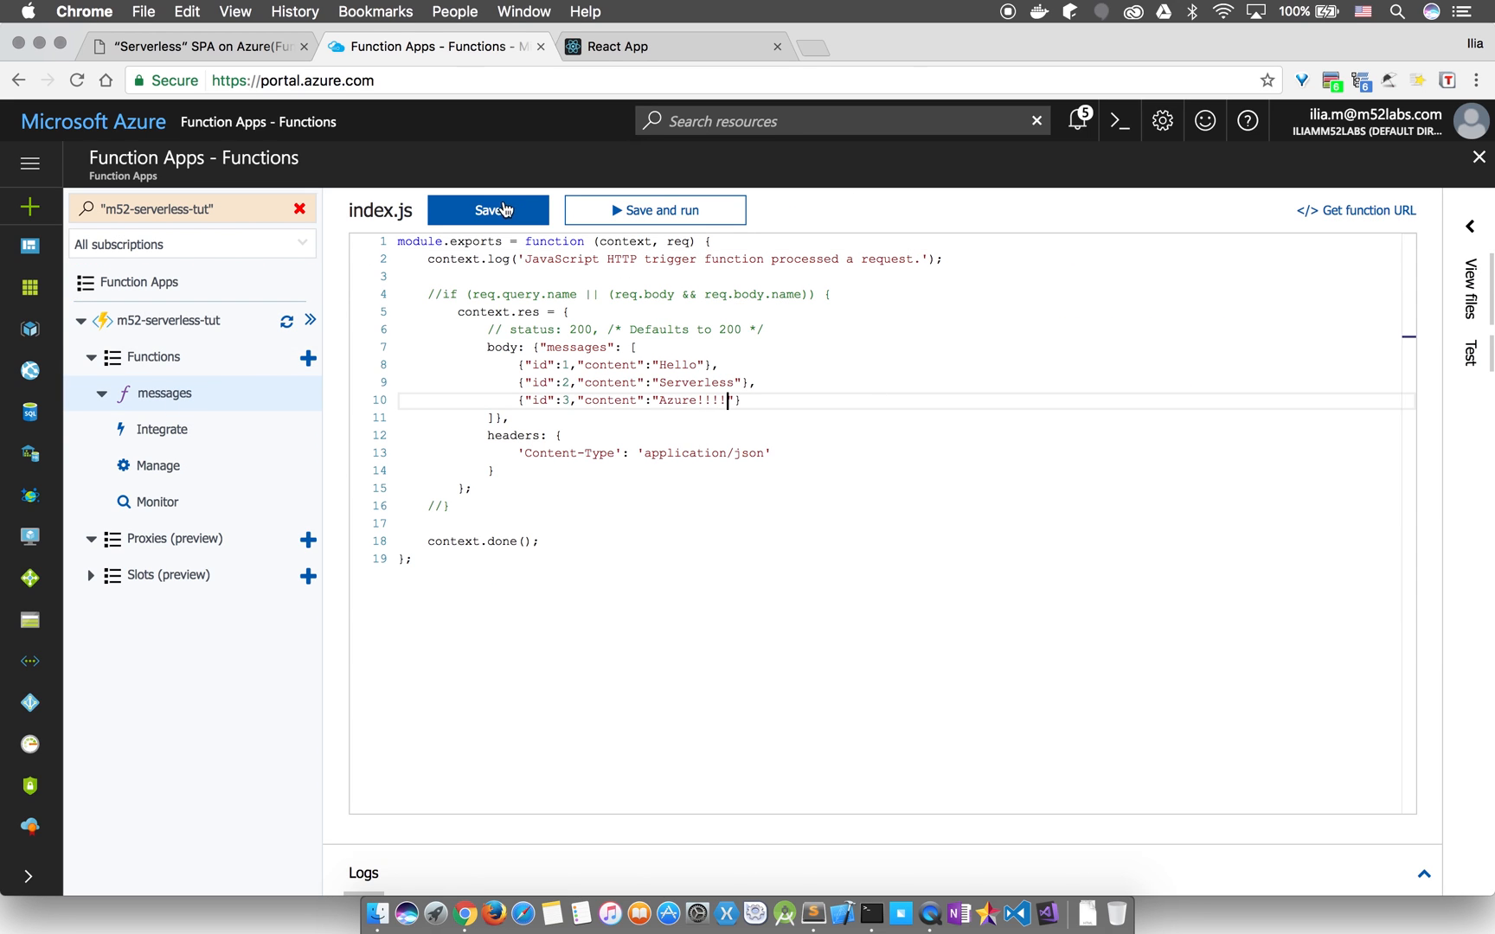
click(487, 209)
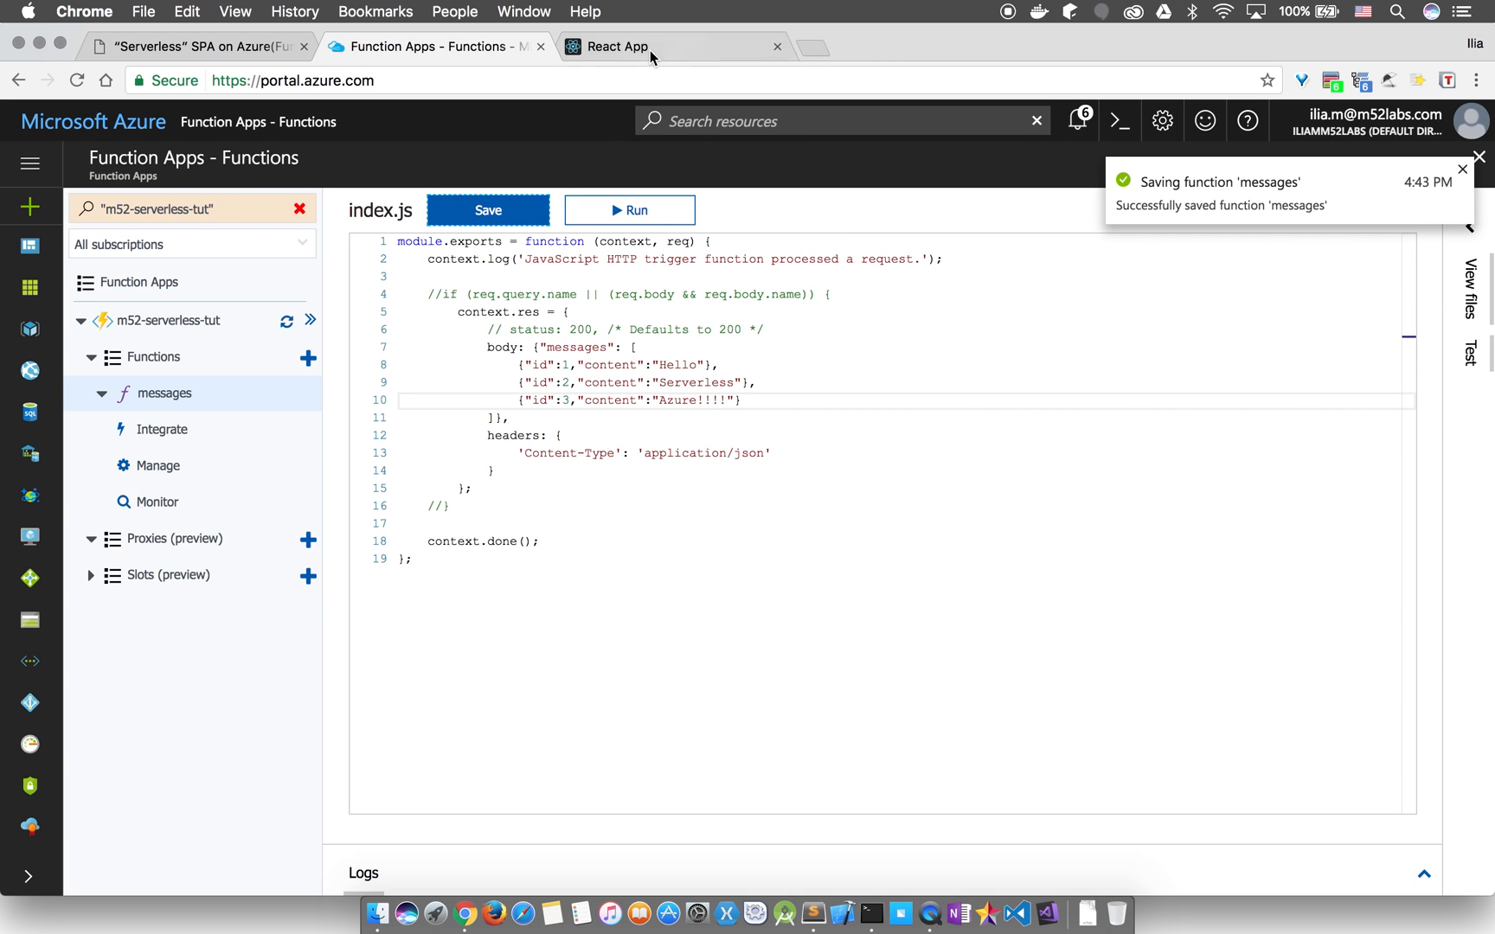
click(670, 46)
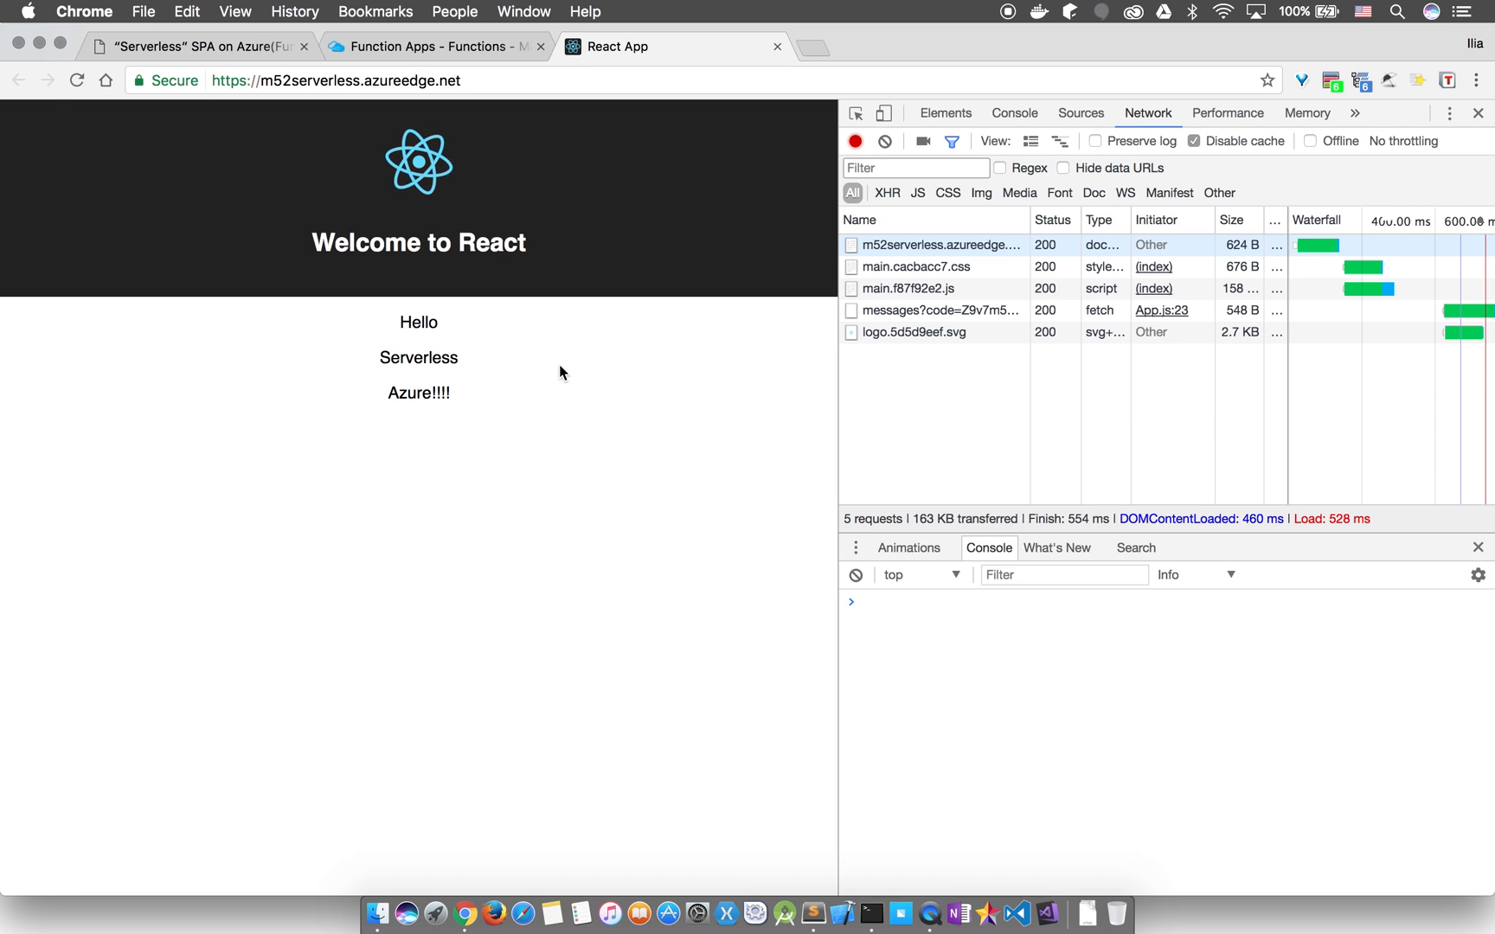
- Close the developer tools so the React app shows Hello, Serverless and Azure!!!! full-width
click(1477, 113)
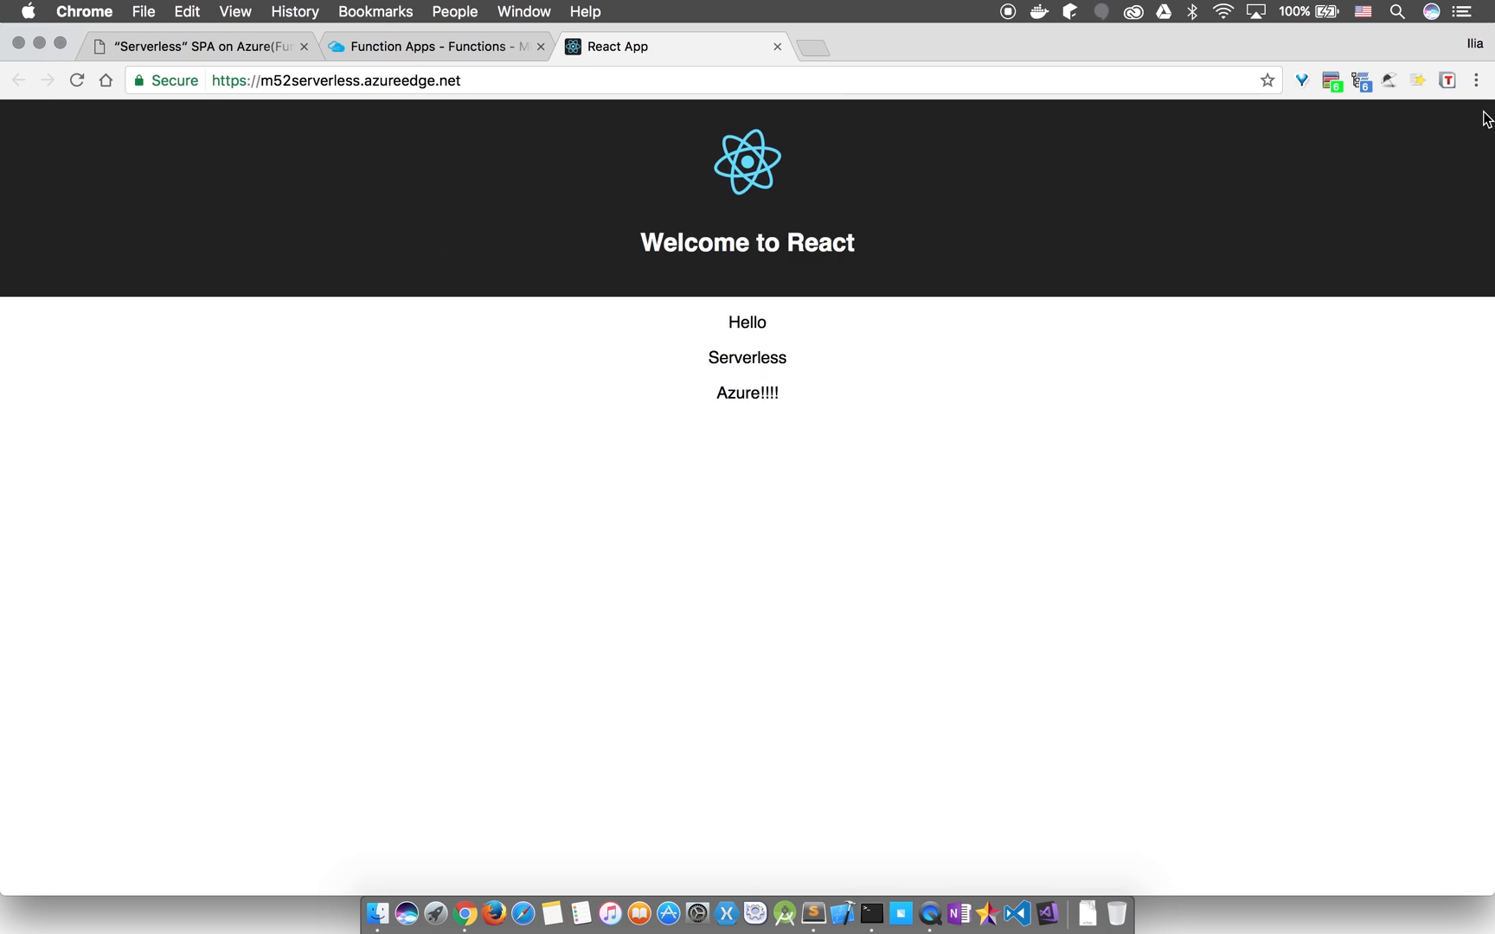
mouse_move(998, 261)
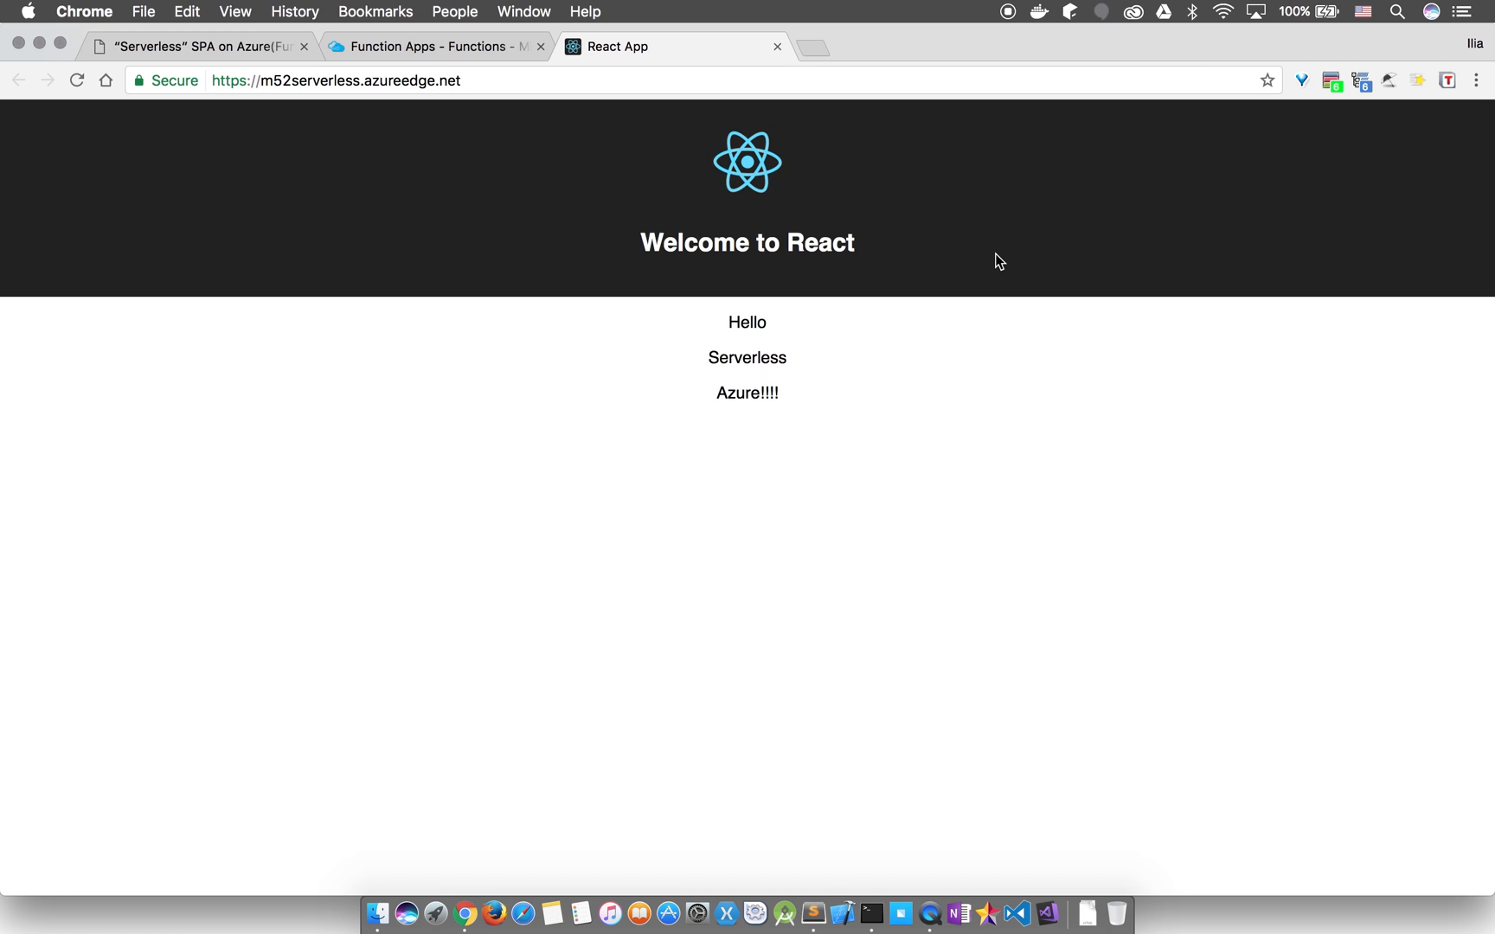